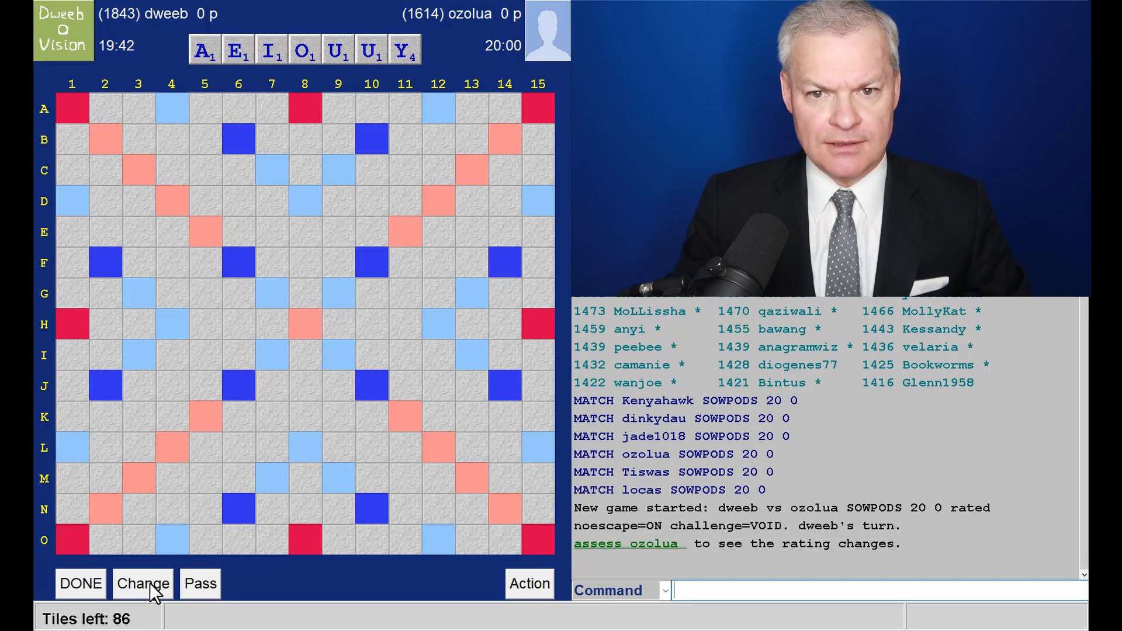
Step: Exchange the six tiles A, I, O, U, U, Y, drawing the new rack EENNORR
left_click(143, 583)
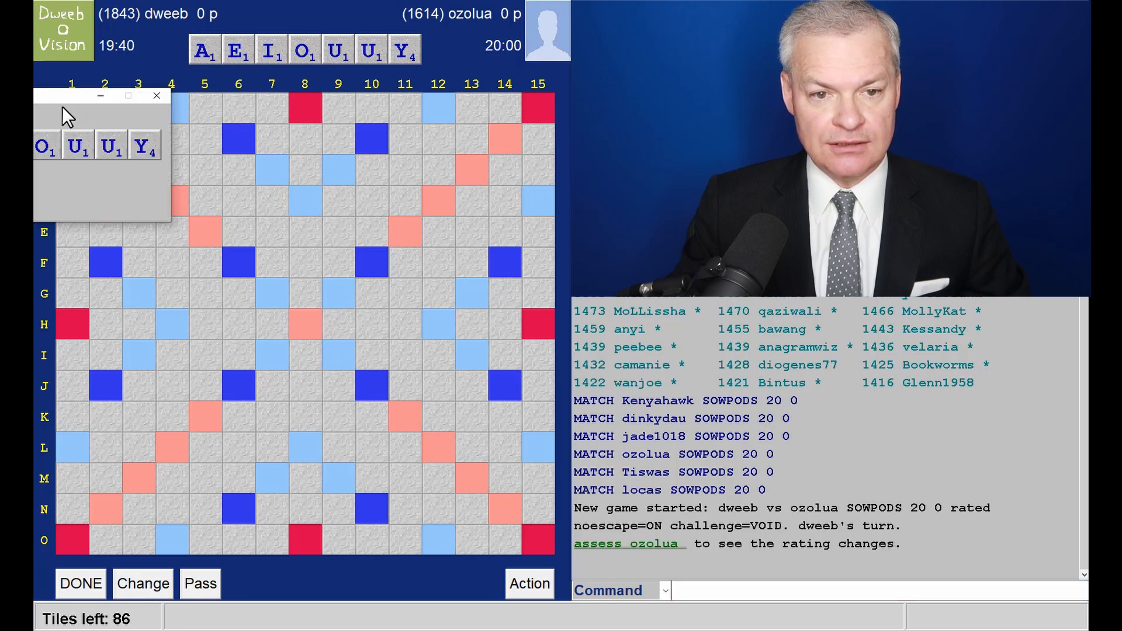
left_click(141, 583)
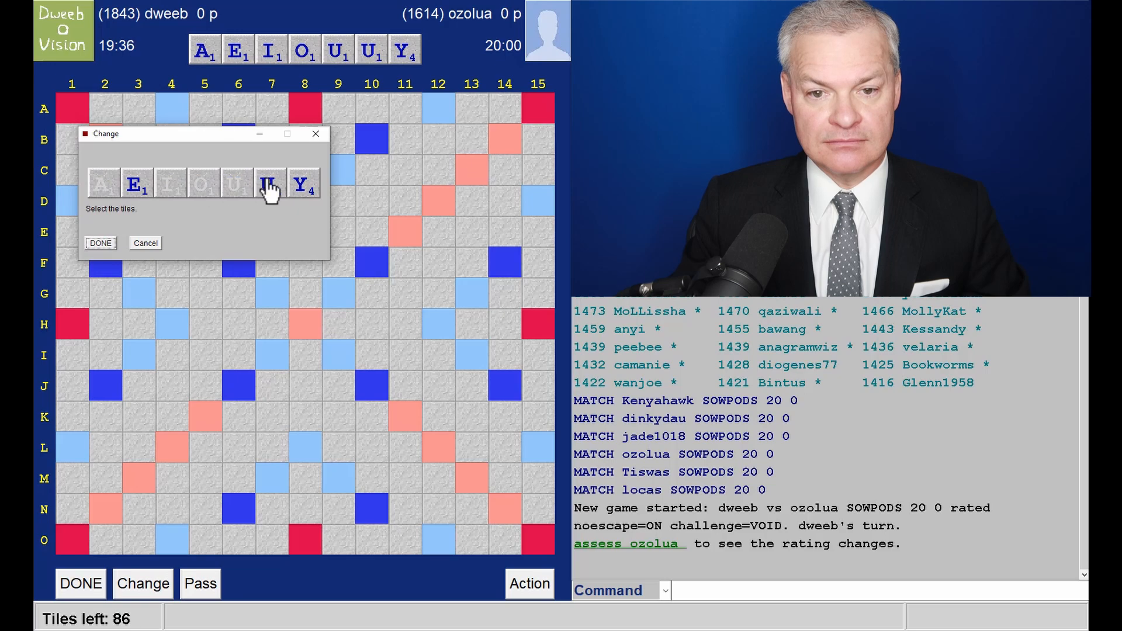
left_click(99, 243)
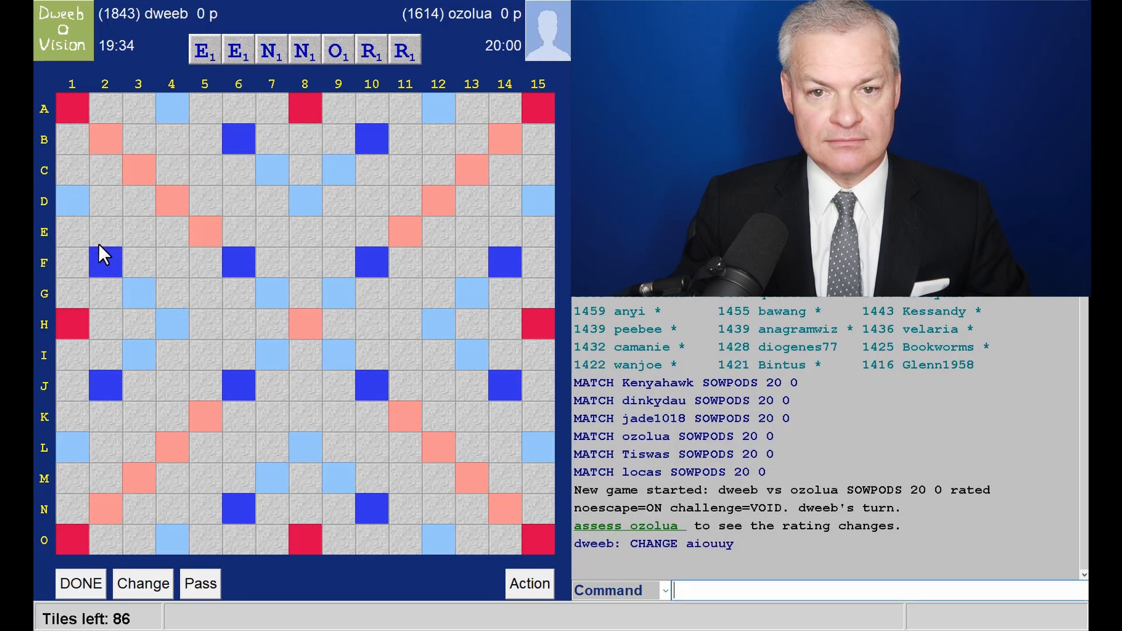
mouse_move(347, 240)
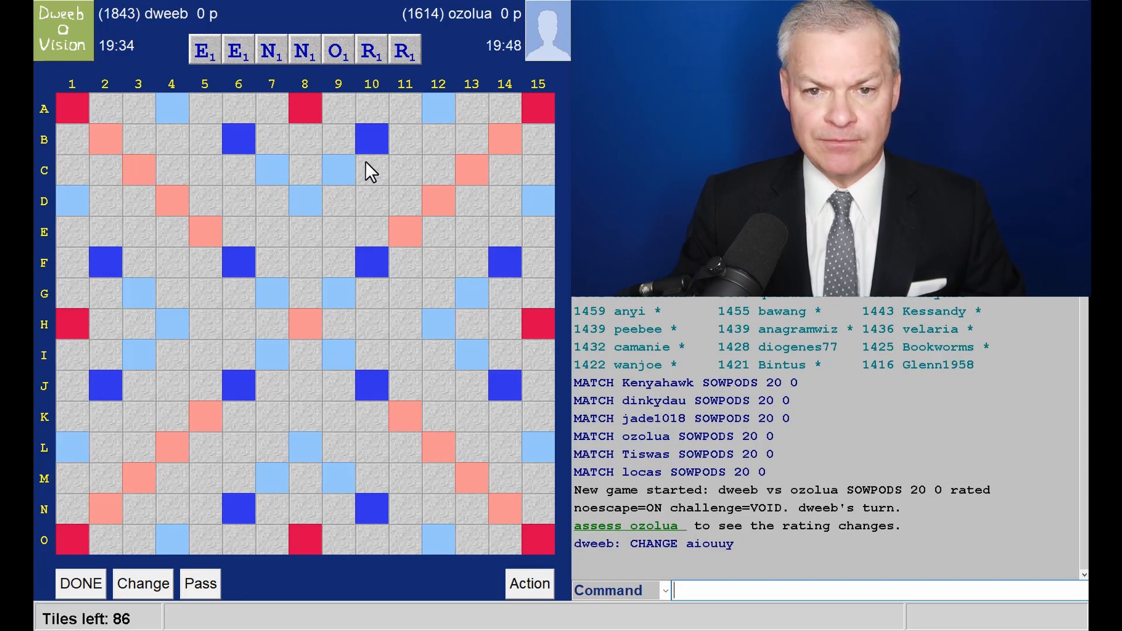
mouse_move(340, 139)
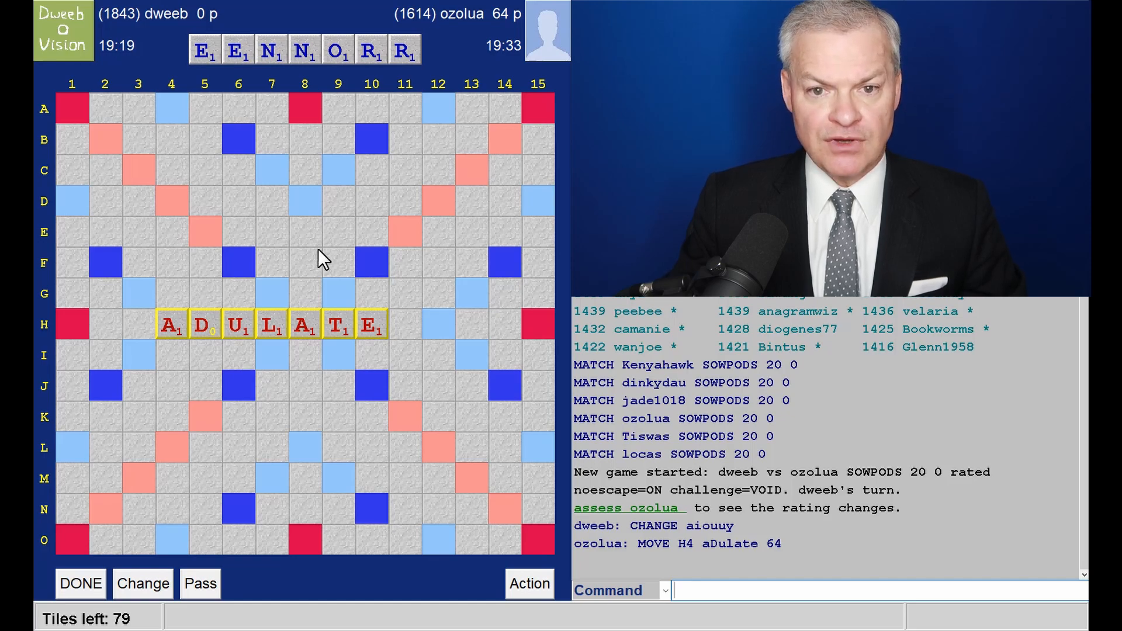
mouse_move(179, 359)
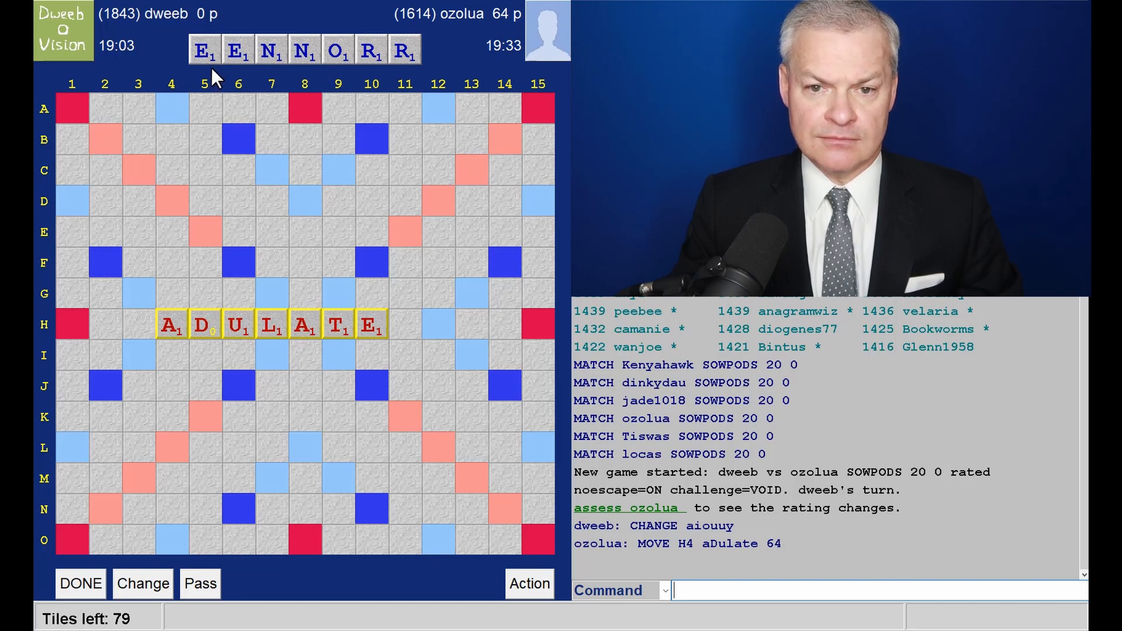
mouse_move(219, 118)
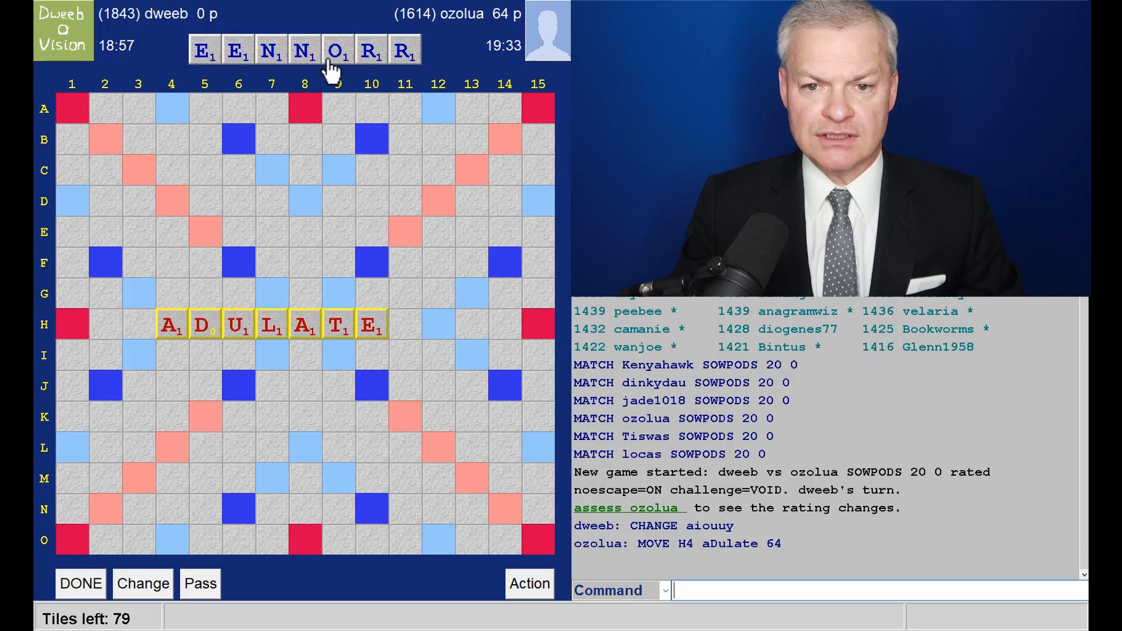
mouse_move(245, 352)
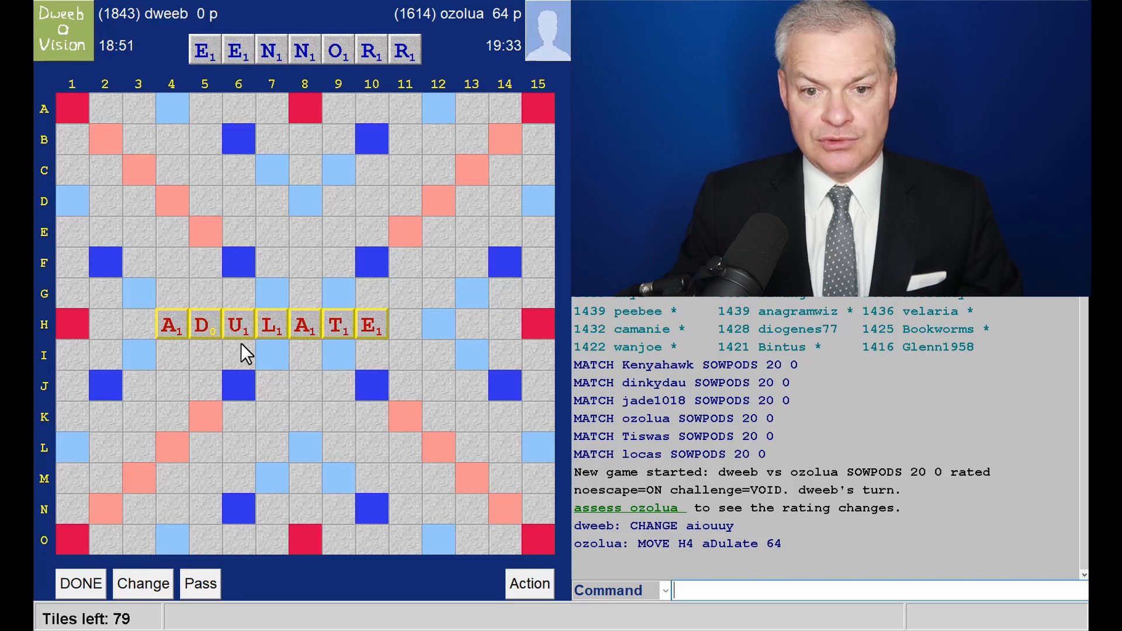
mouse_move(285, 349)
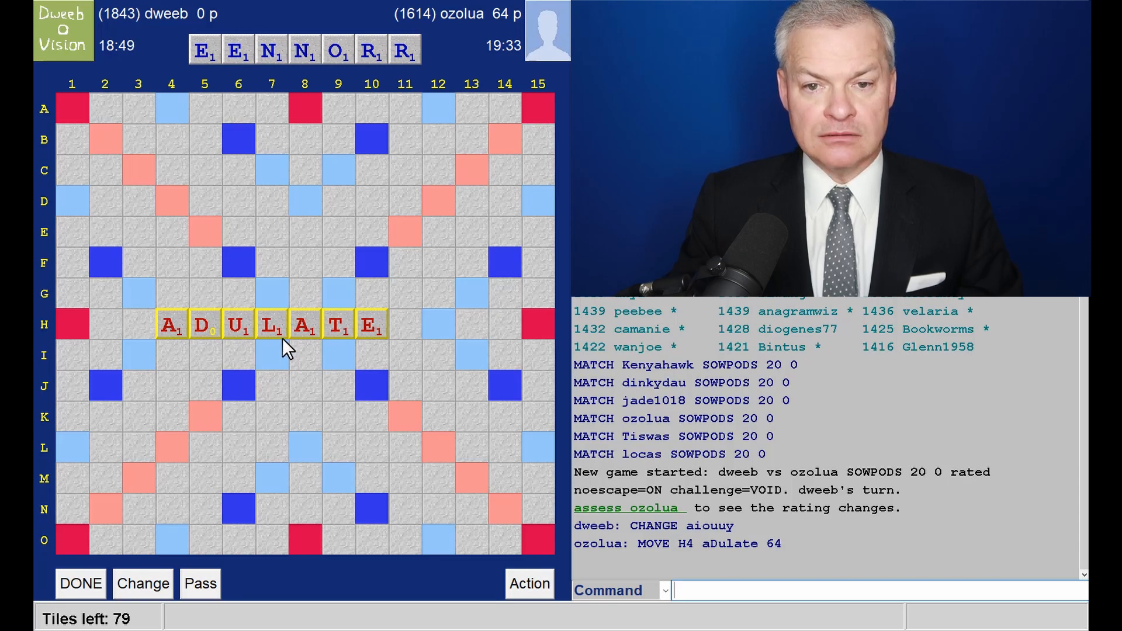
mouse_move(343, 340)
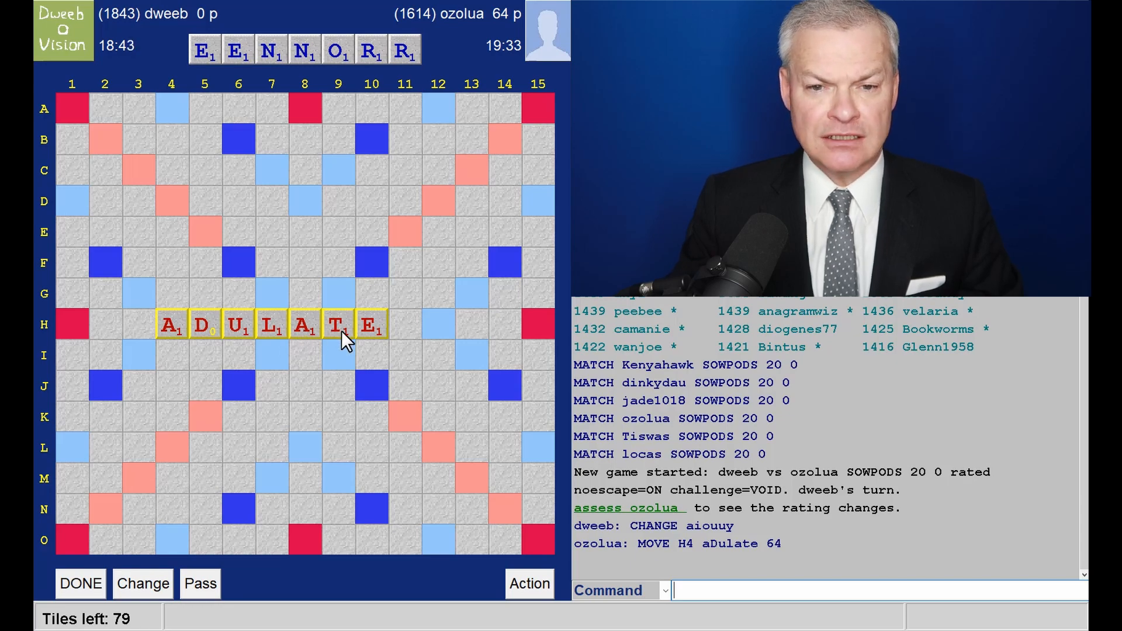
mouse_move(372, 177)
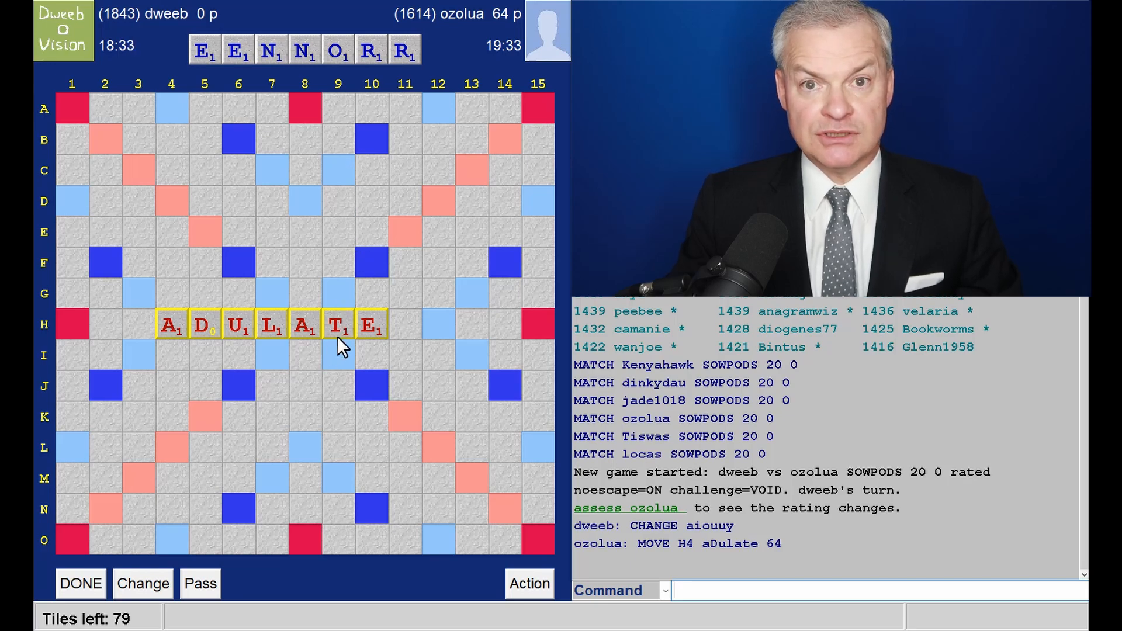
mouse_move(387, 270)
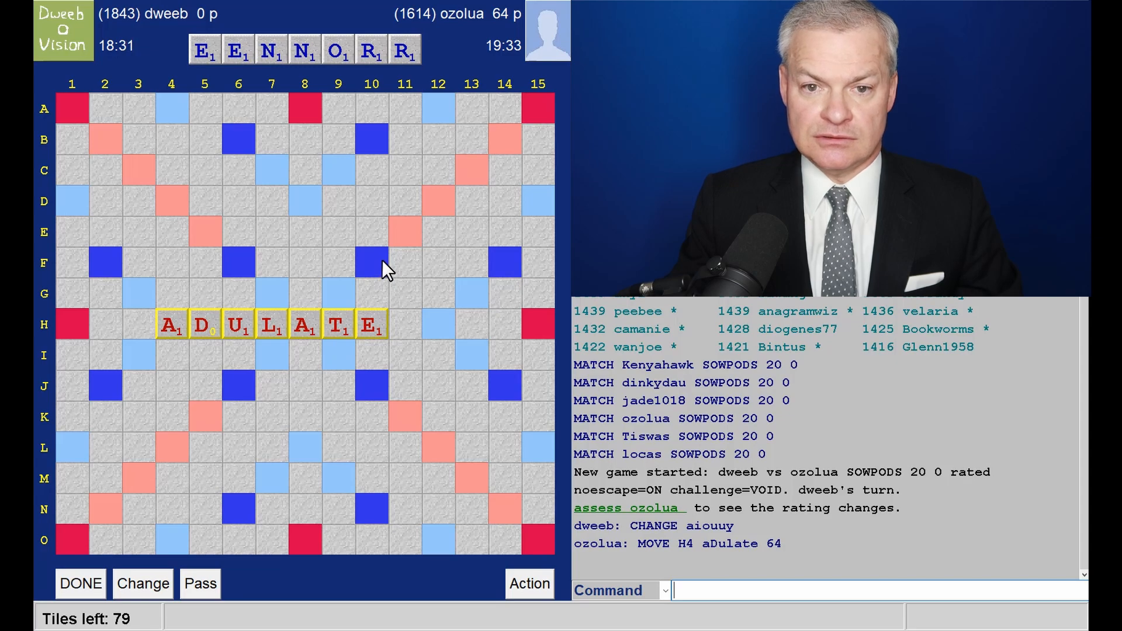
mouse_move(379, 281)
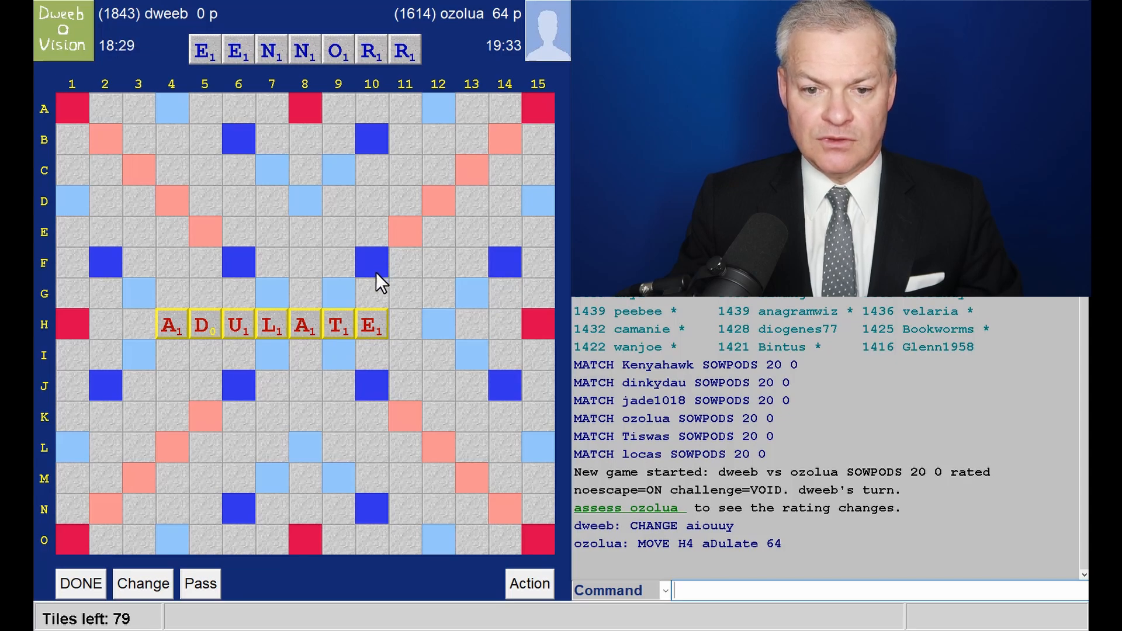
mouse_move(387, 219)
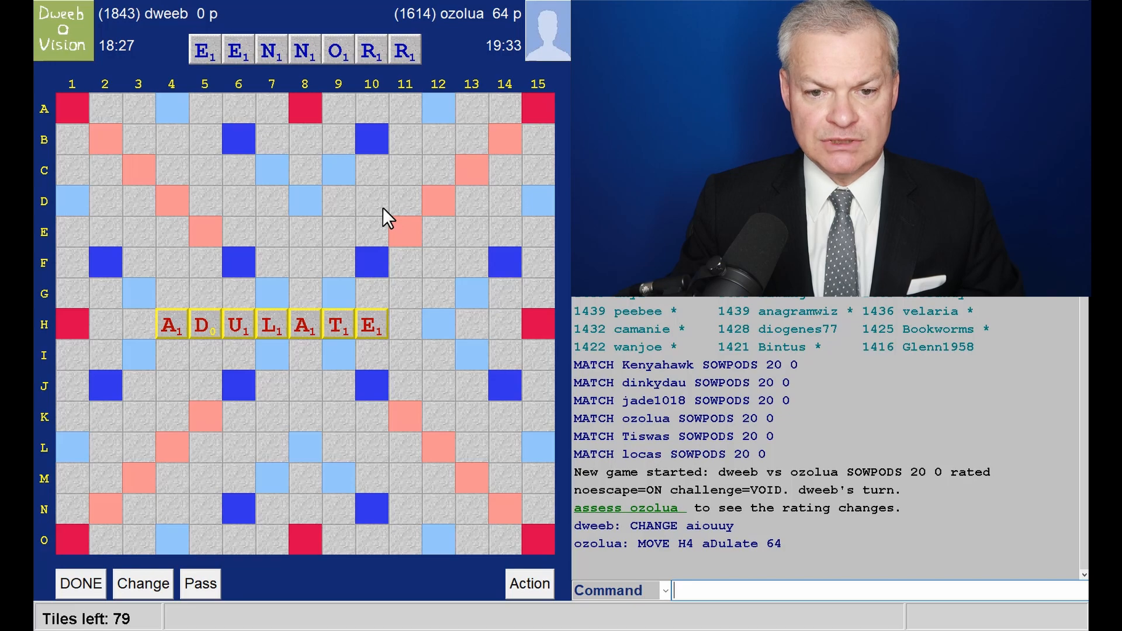
mouse_move(286, 356)
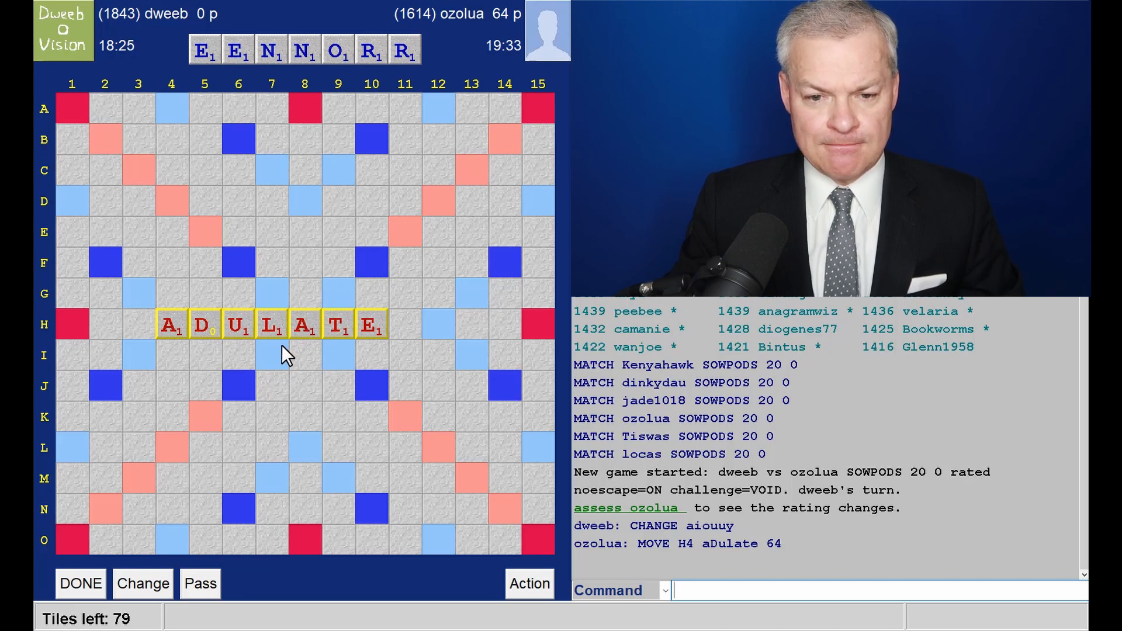
mouse_move(150, 375)
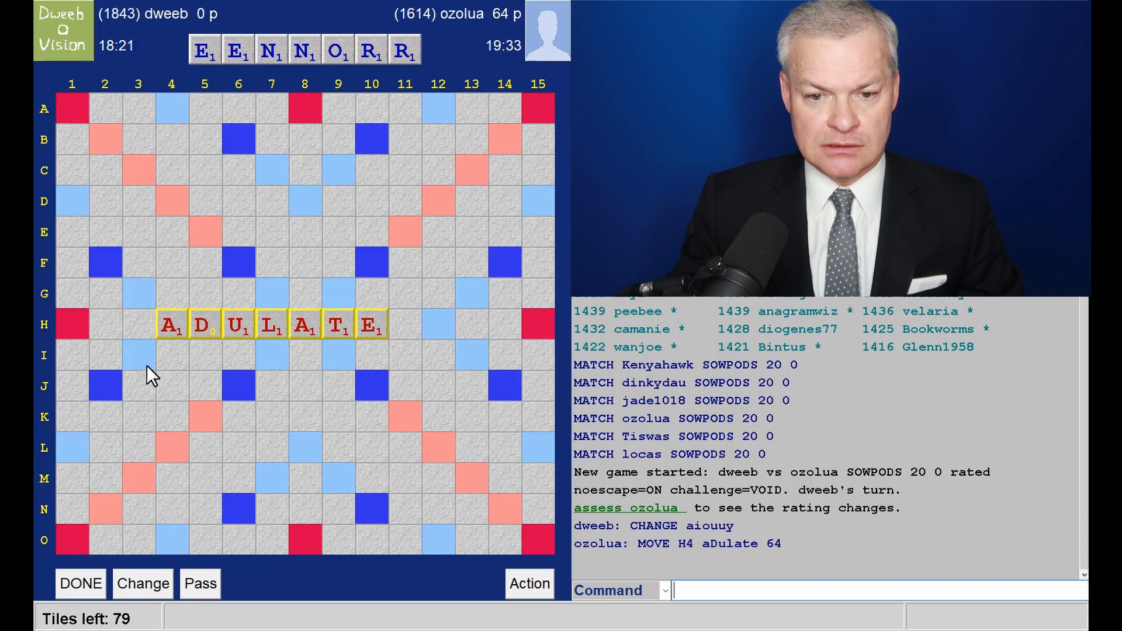
mouse_move(412, 340)
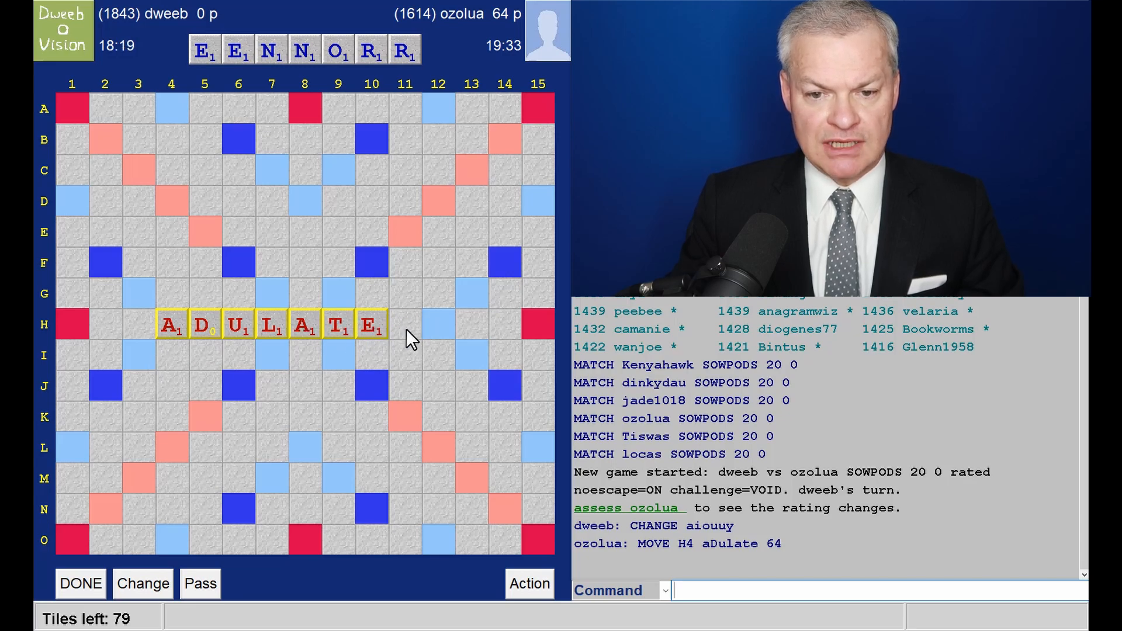
mouse_move(260, 366)
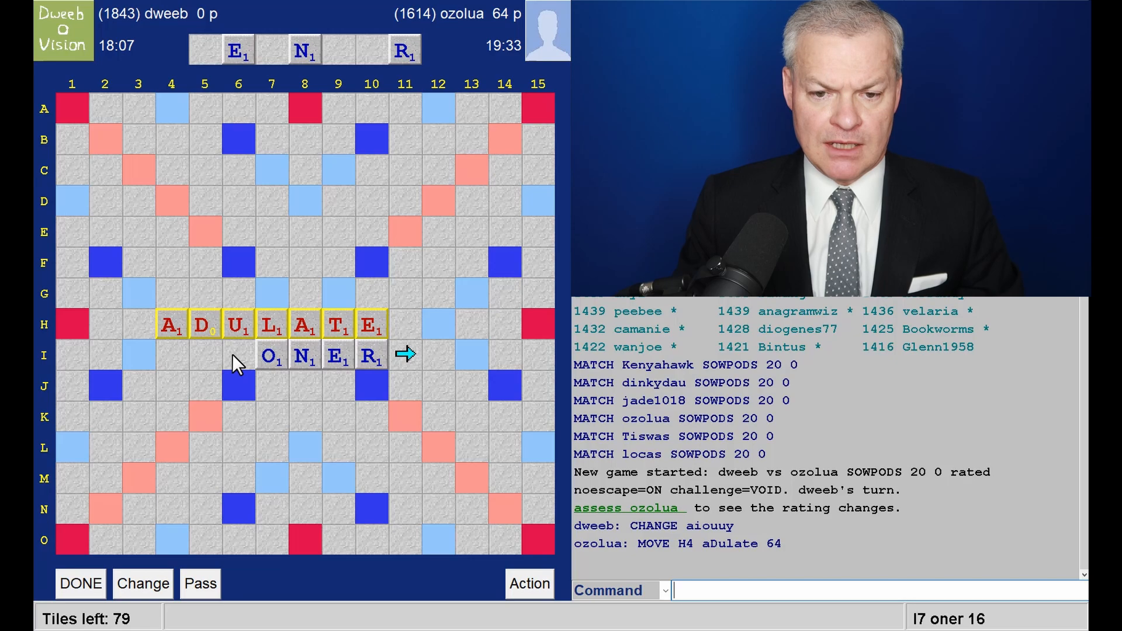
mouse_move(315, 275)
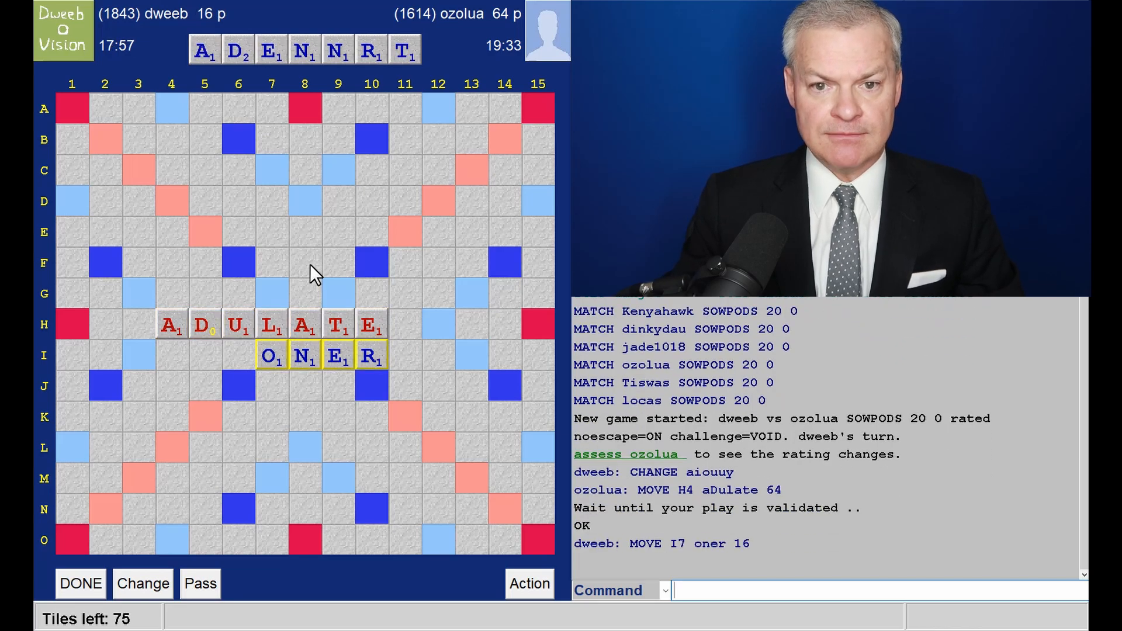
mouse_move(350, 219)
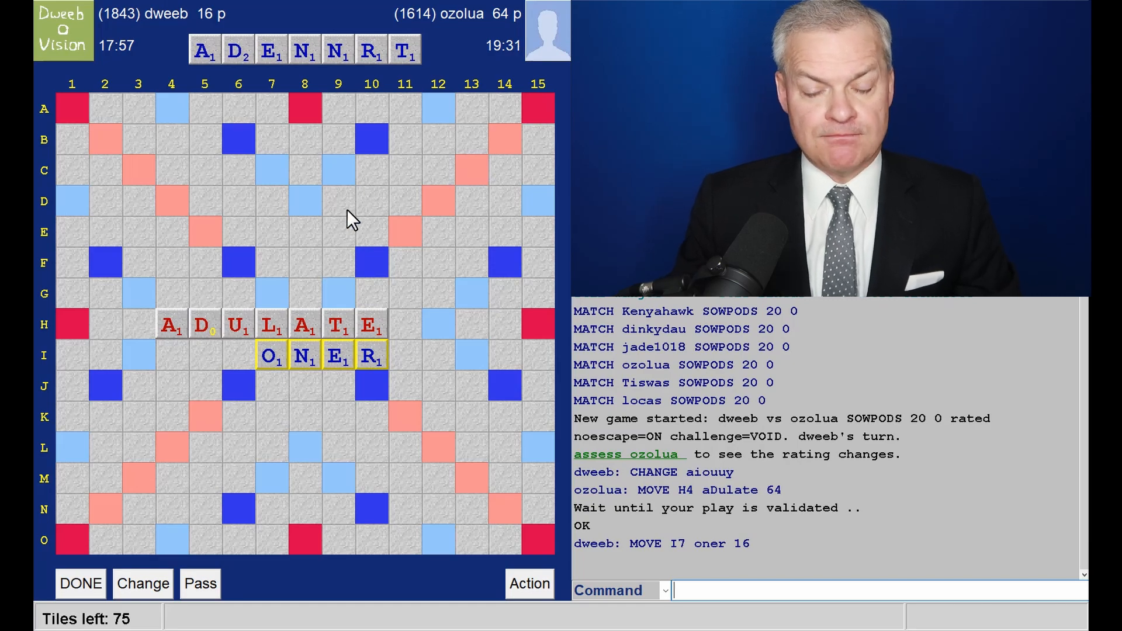
mouse_move(314, 85)
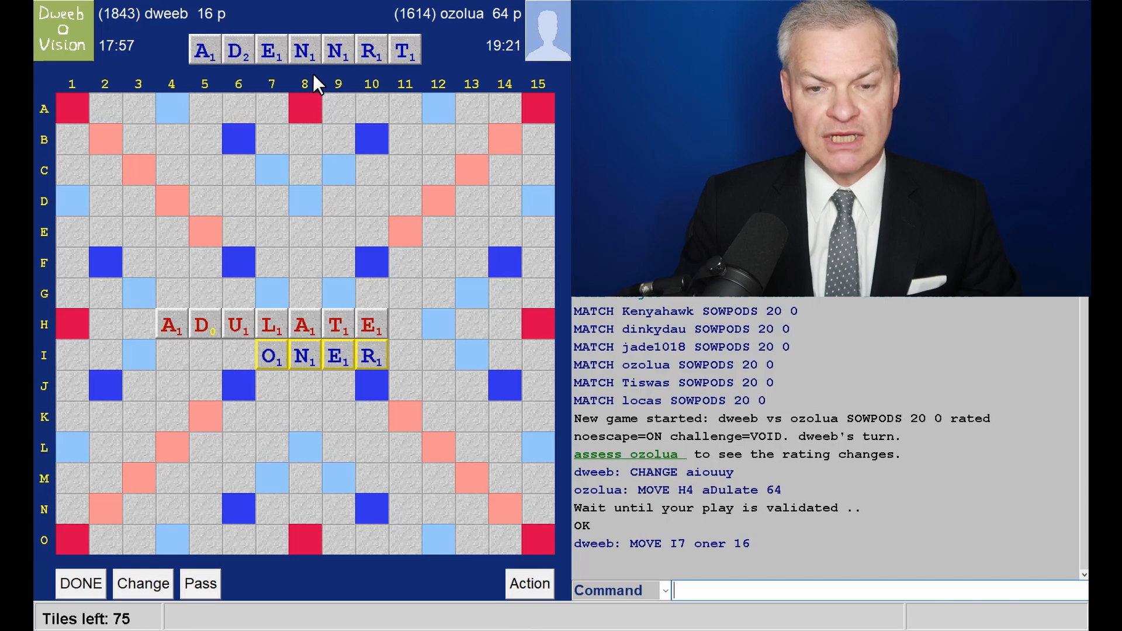
mouse_move(256, 188)
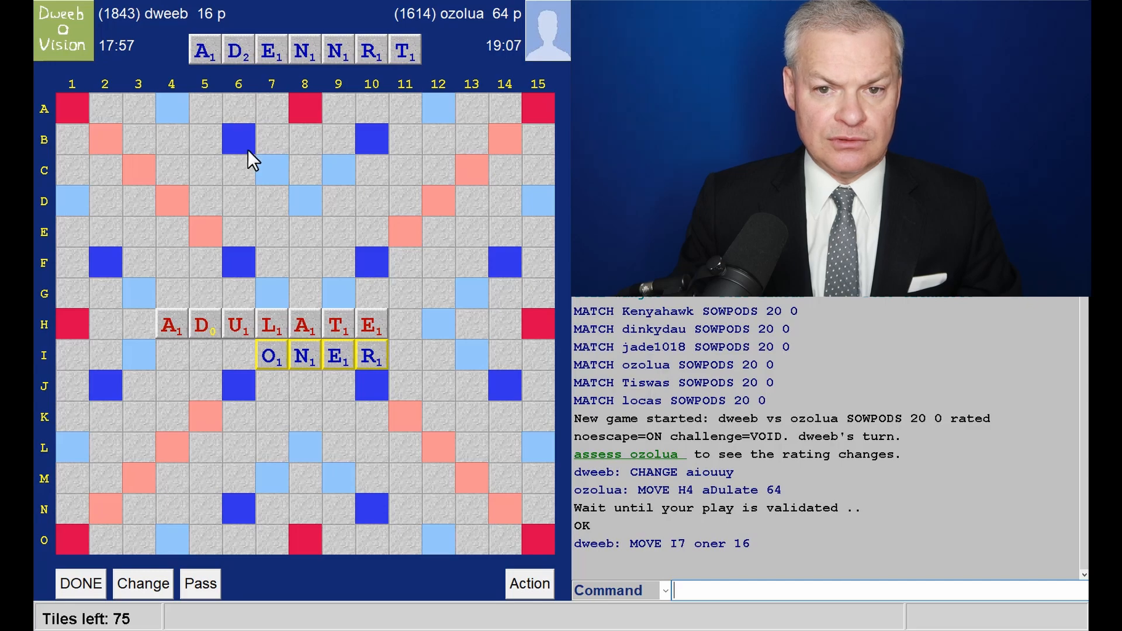
mouse_move(178, 362)
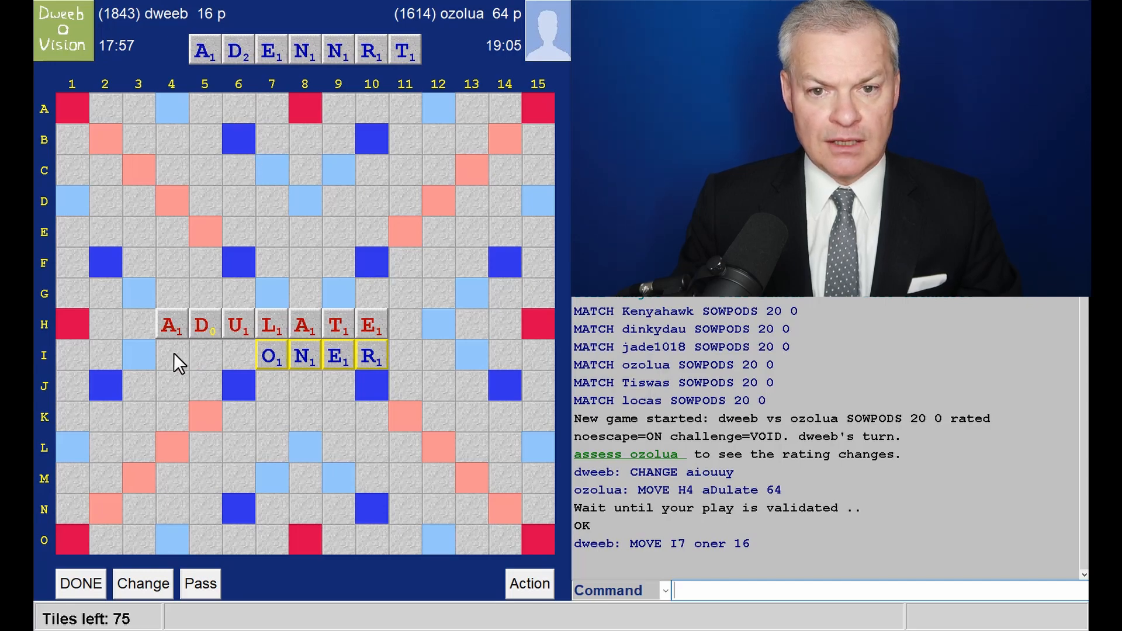
mouse_move(199, 358)
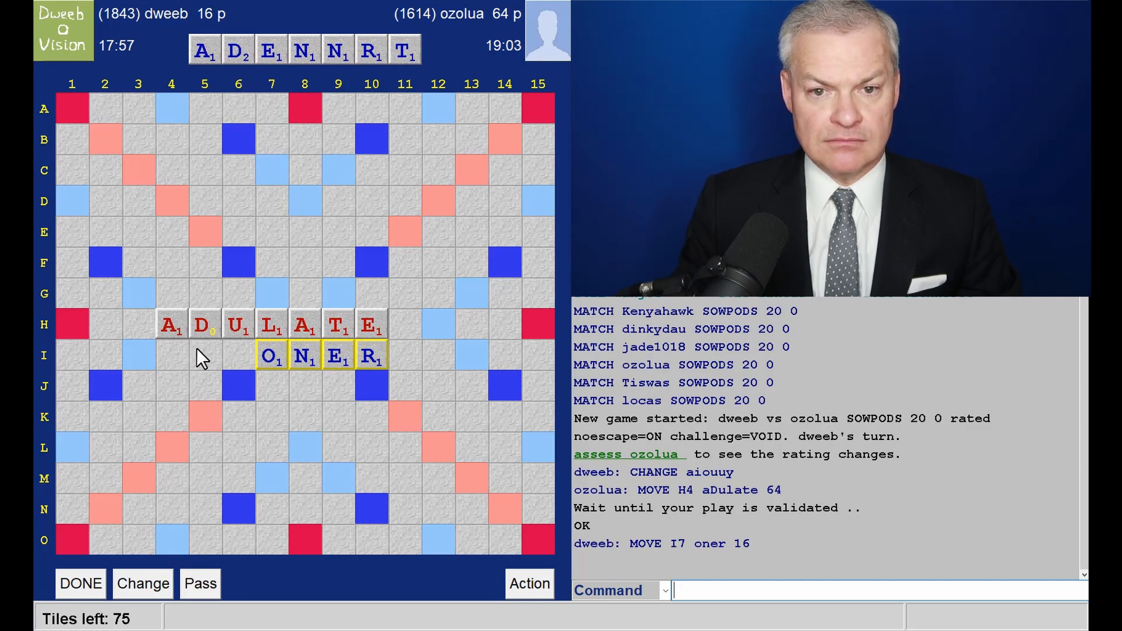
mouse_move(280, 372)
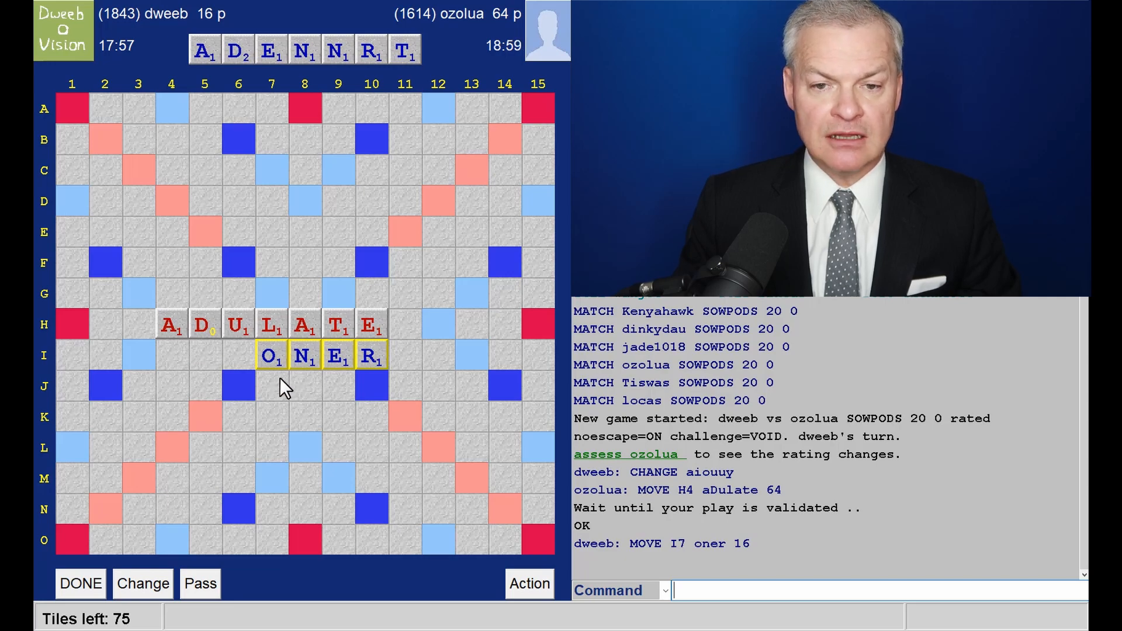
mouse_move(313, 384)
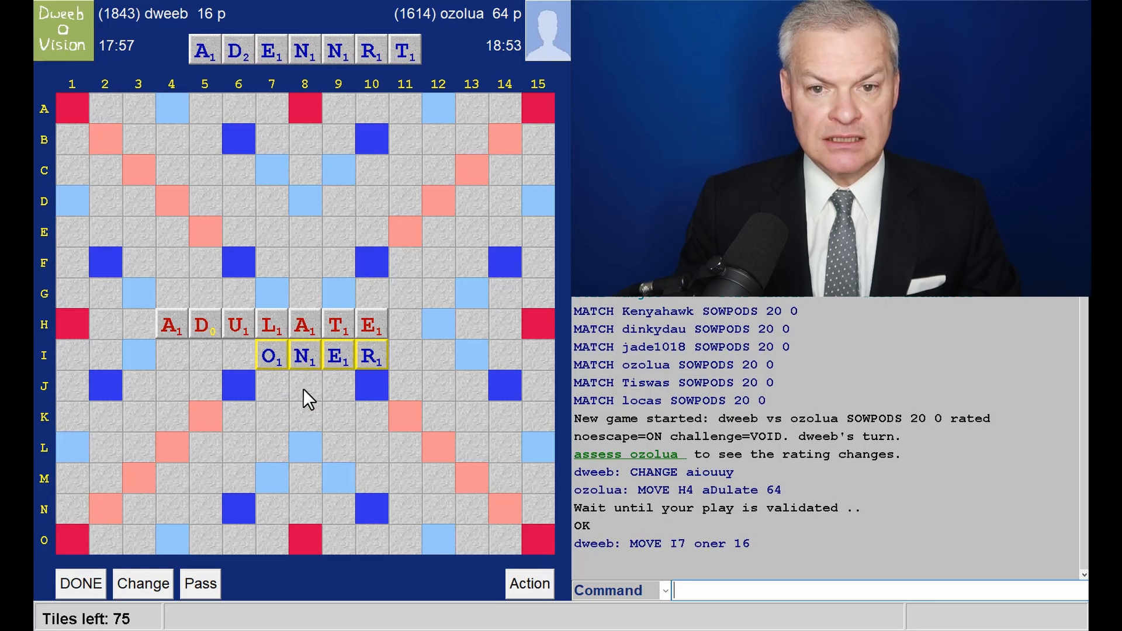
mouse_move(350, 378)
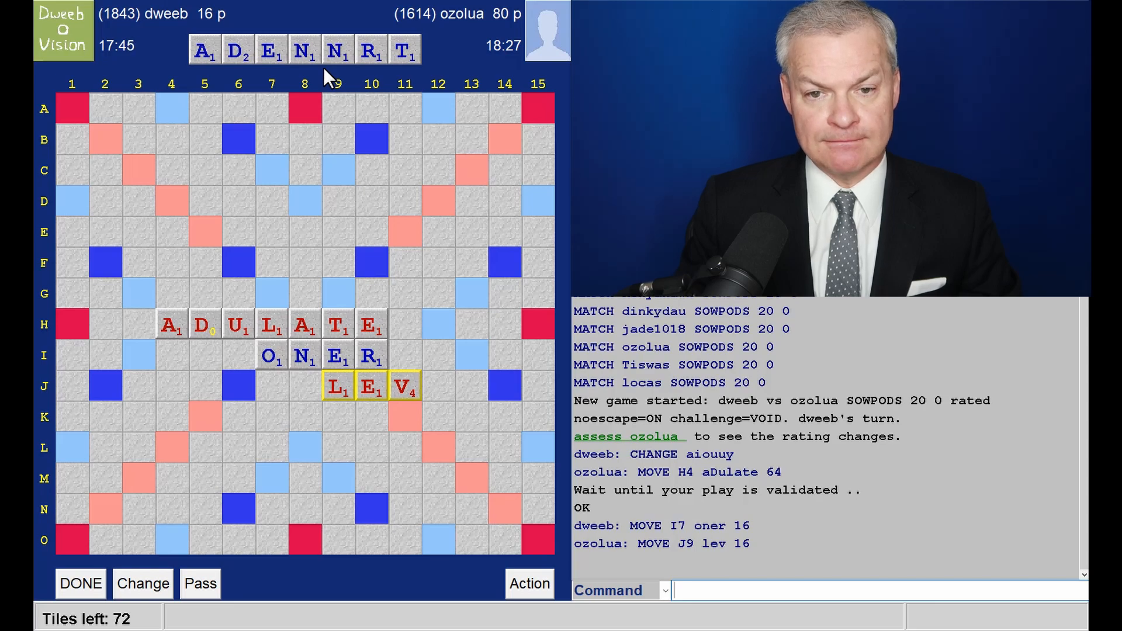
mouse_move(384, 292)
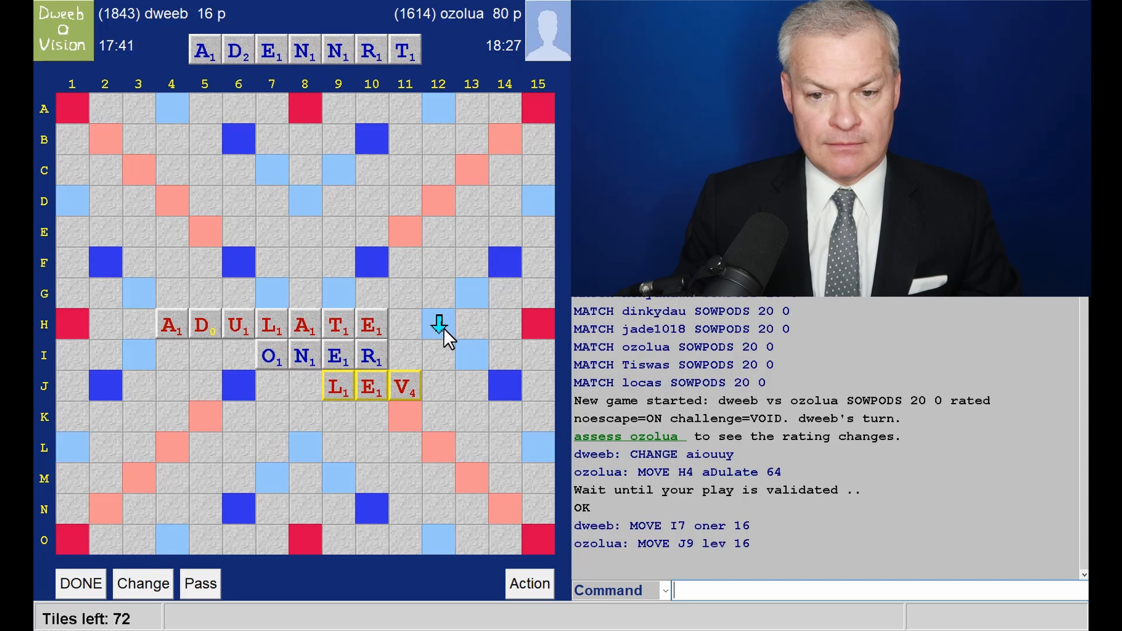
mouse_move(318, 85)
type("DRANT")
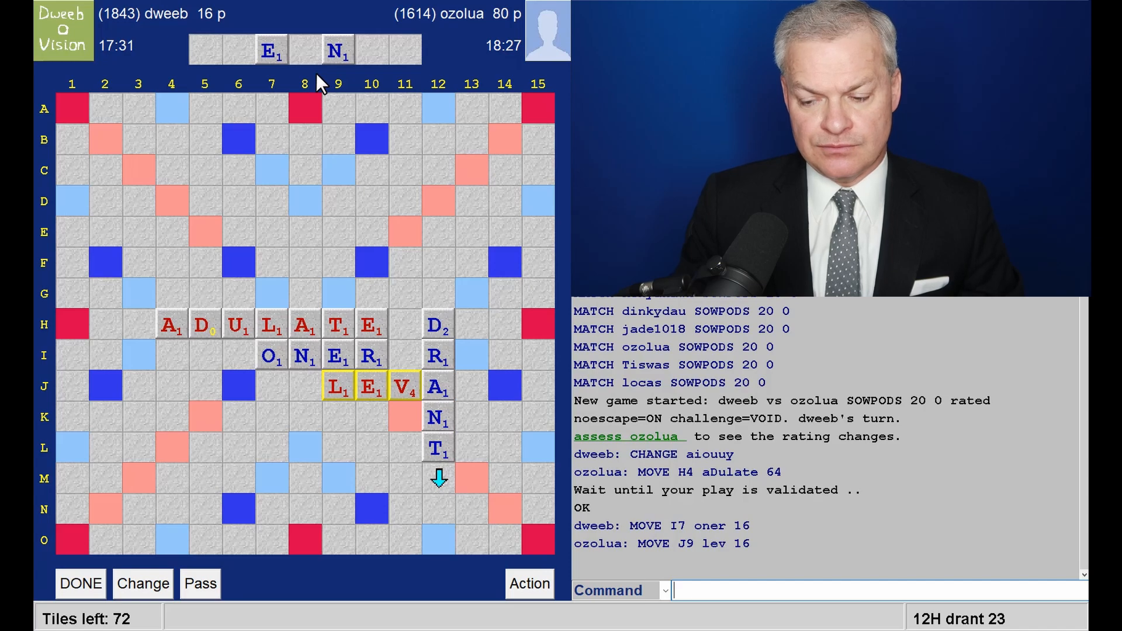
mouse_move(372, 147)
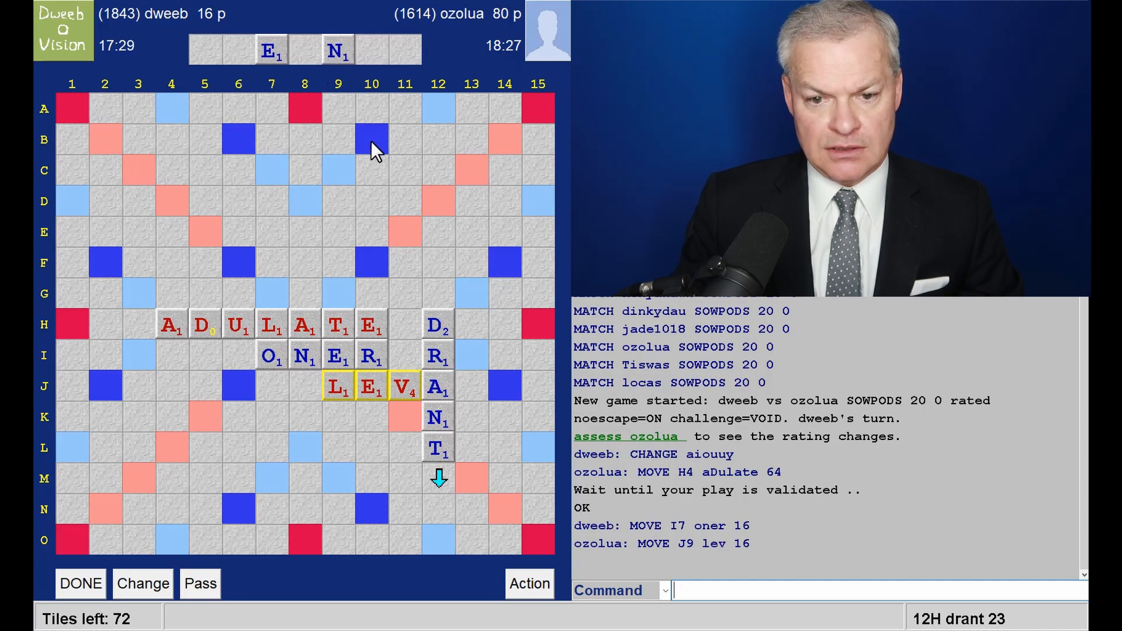
mouse_move(377, 163)
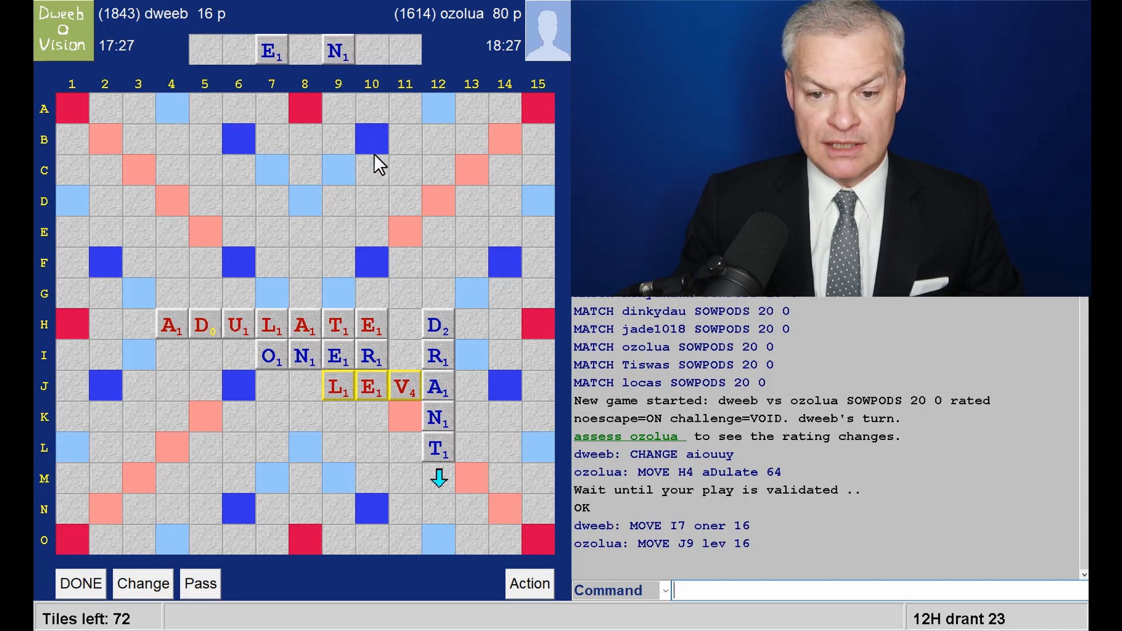
mouse_move(386, 189)
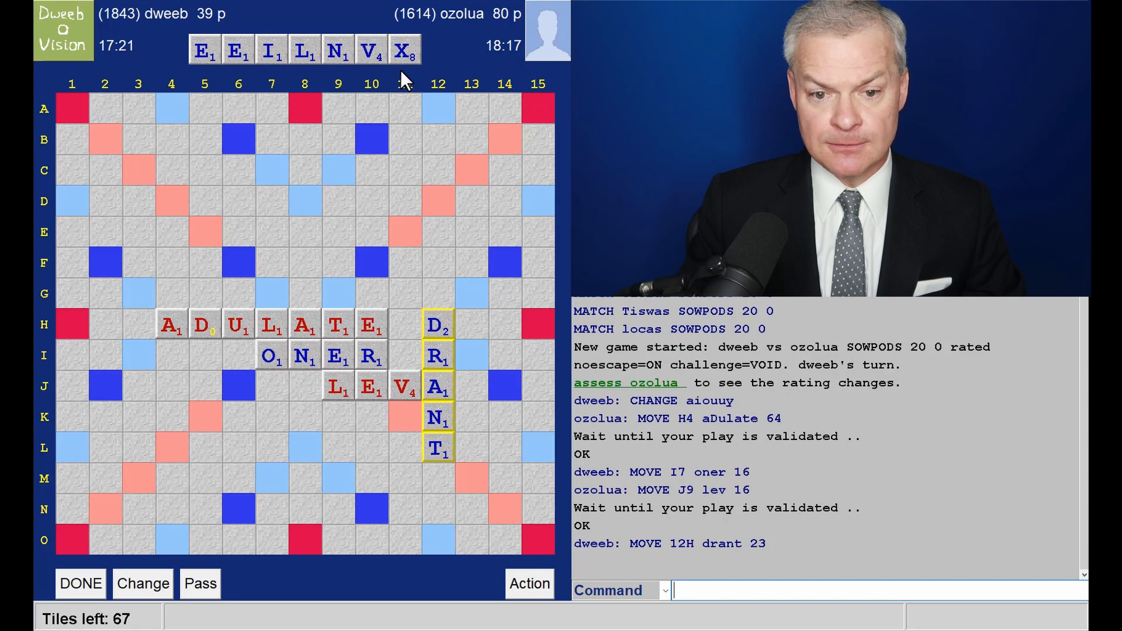
mouse_move(384, 71)
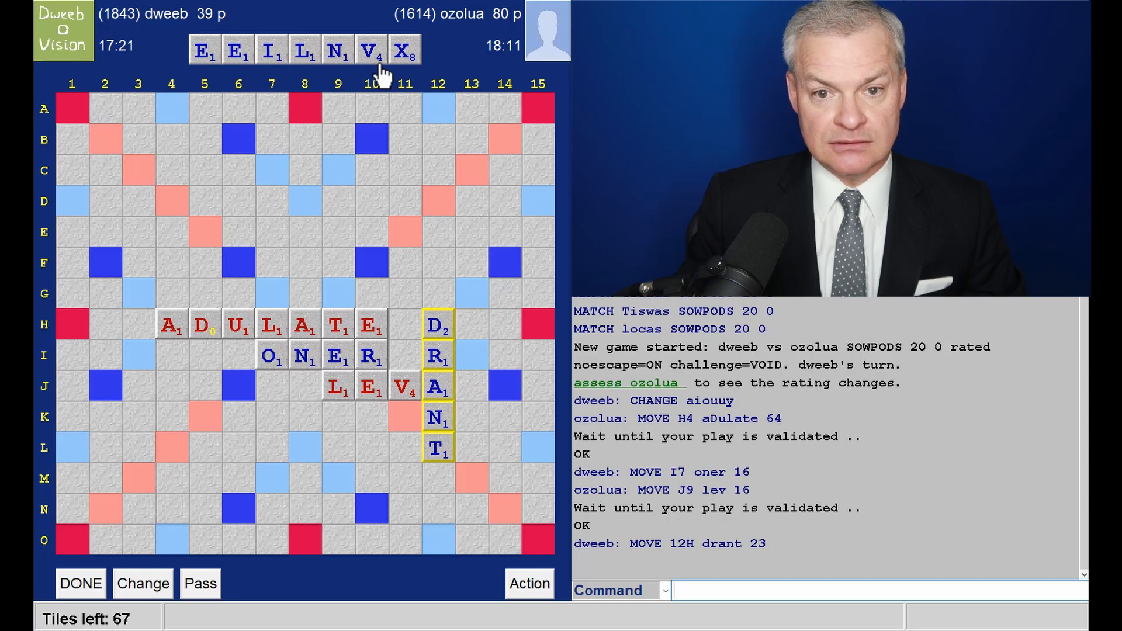
mouse_move(238, 397)
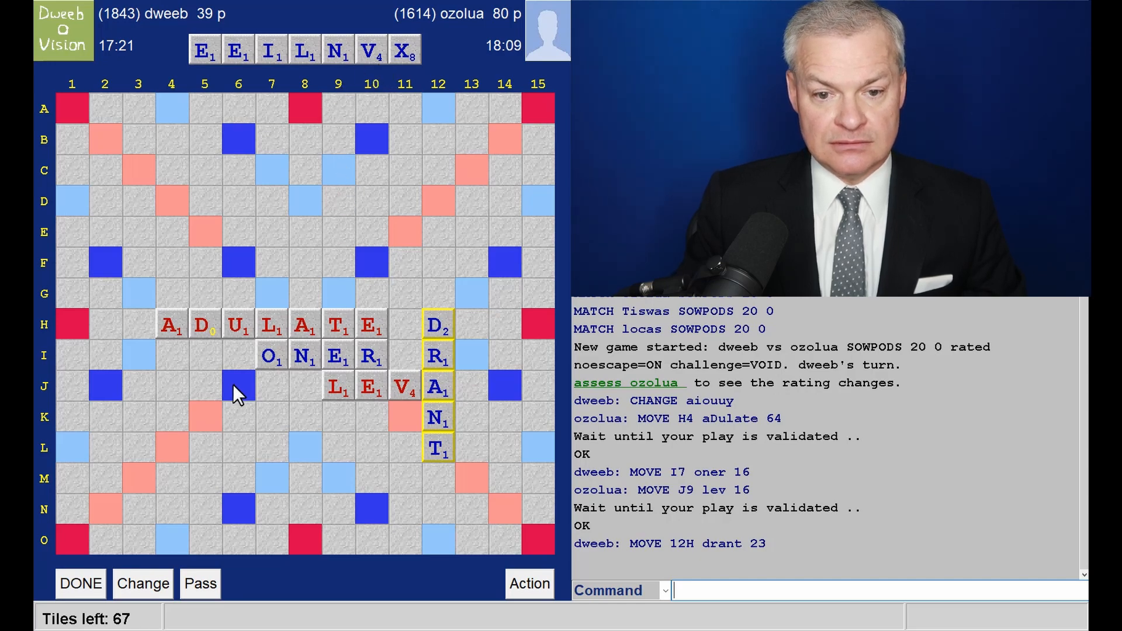
mouse_move(278, 370)
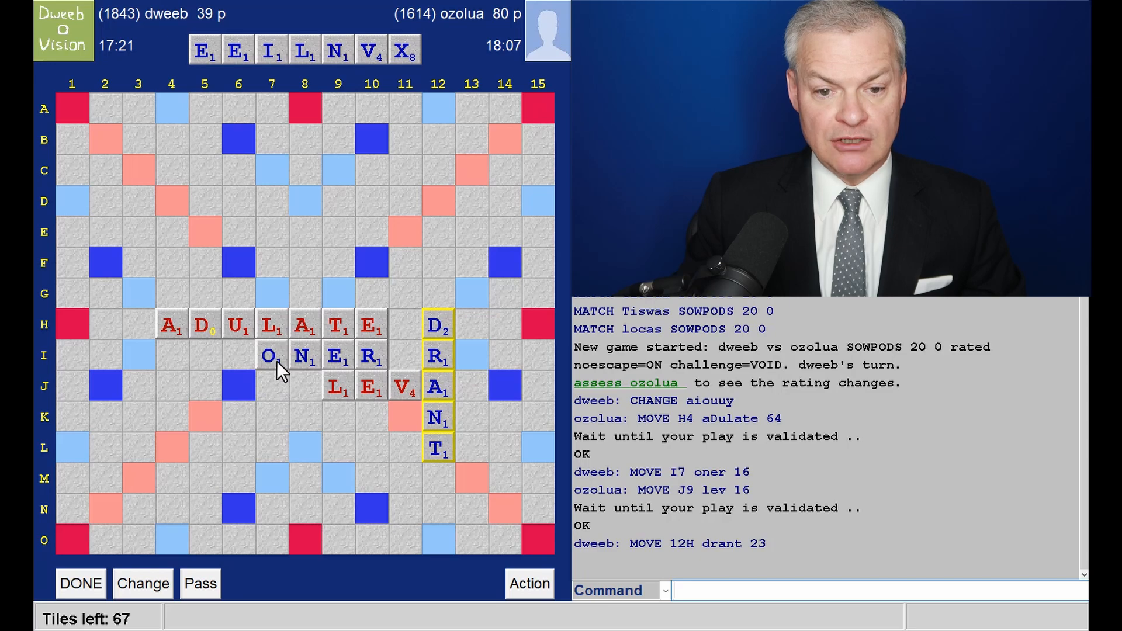
mouse_move(191, 379)
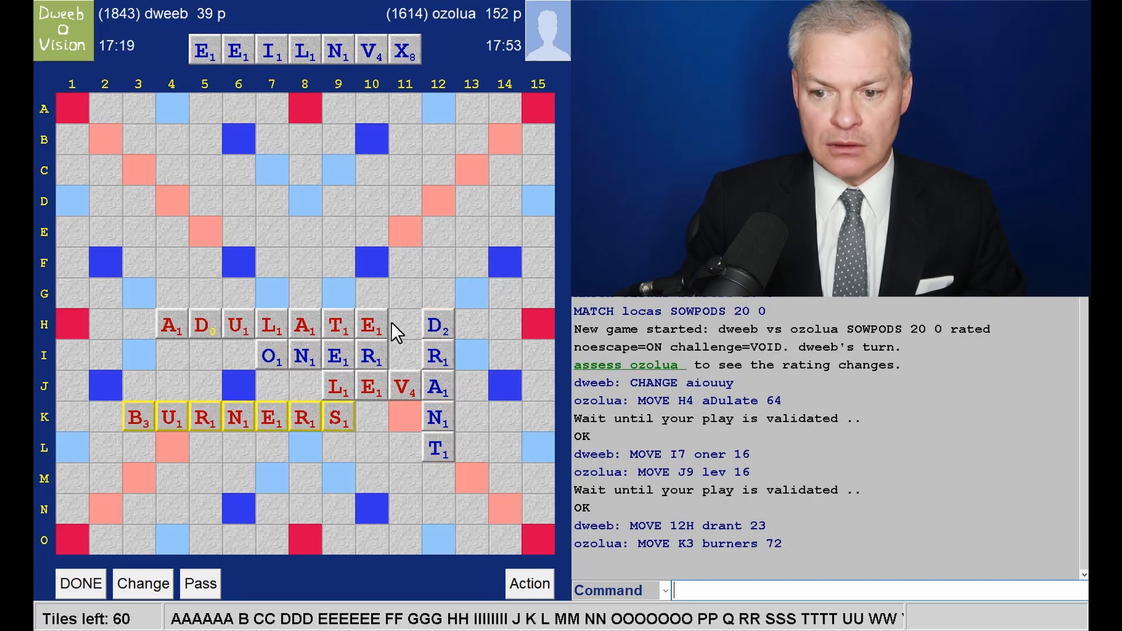
mouse_move(465, 100)
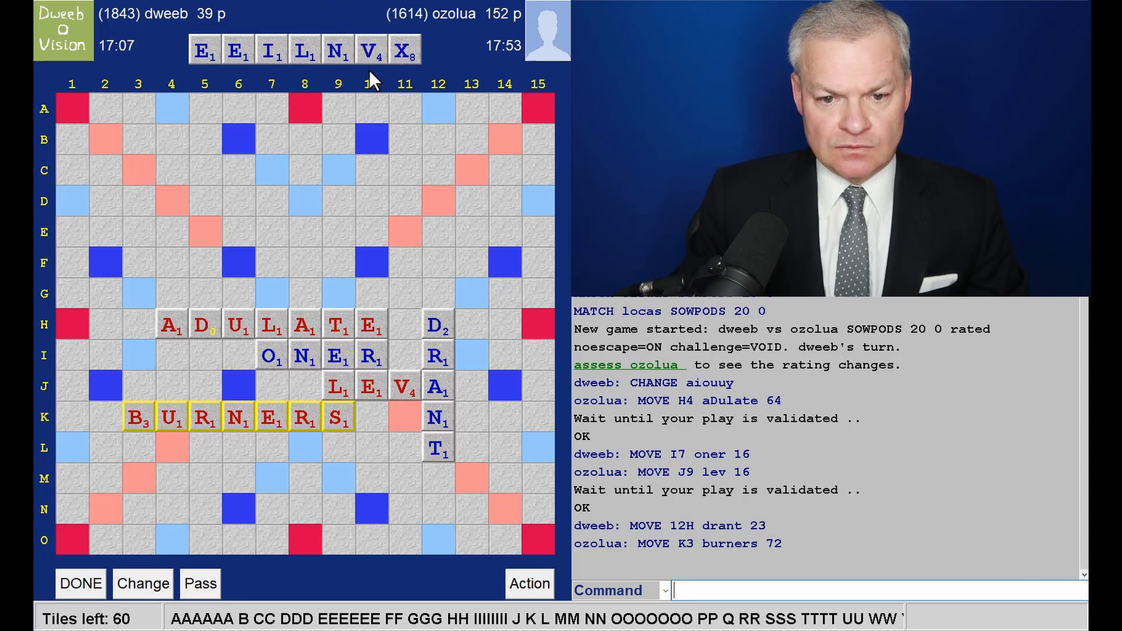
mouse_move(159, 330)
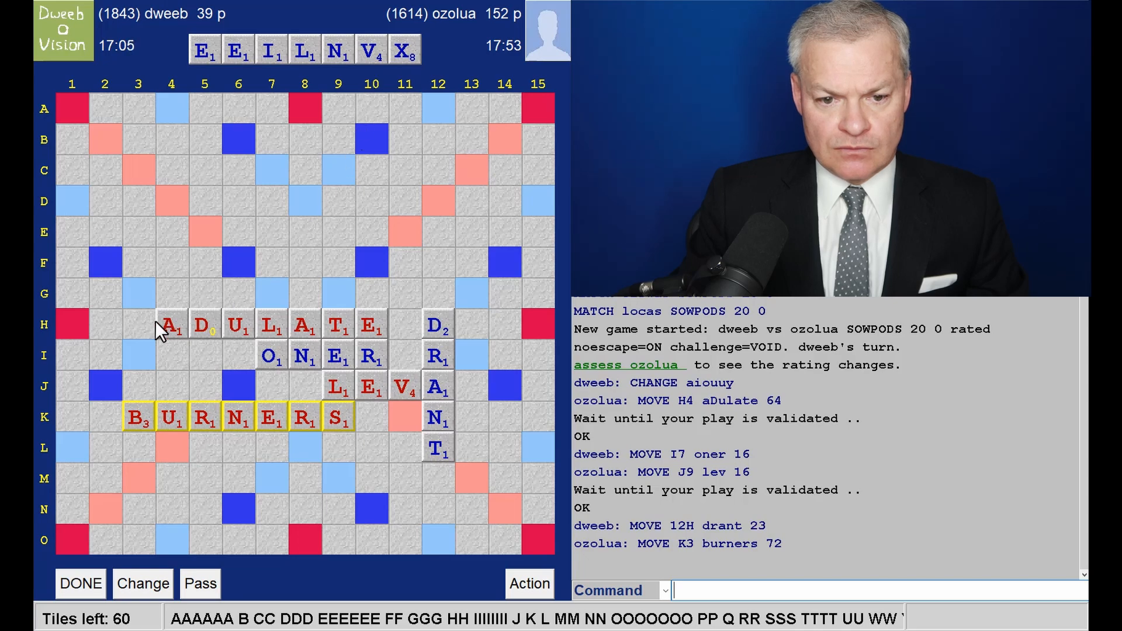
mouse_move(172, 365)
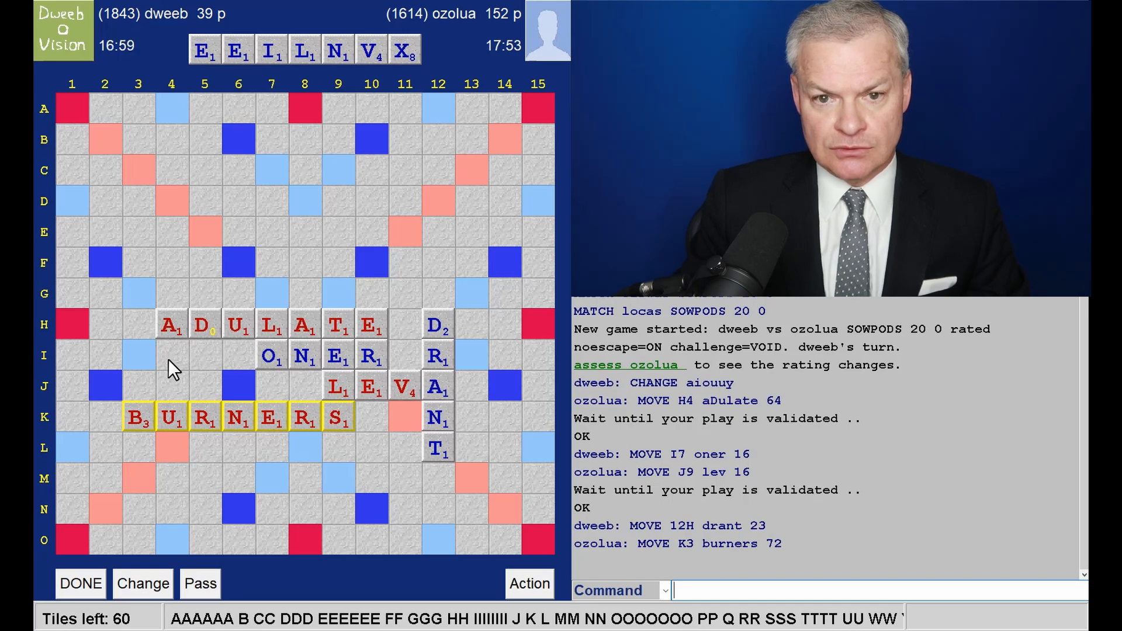
mouse_move(422, 418)
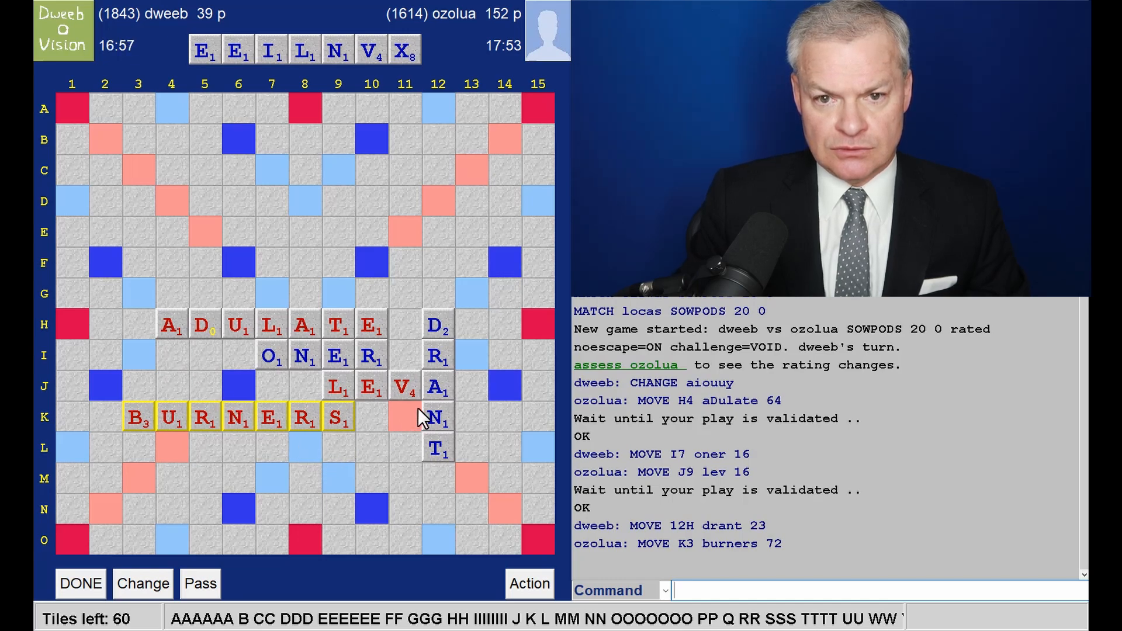
mouse_move(535, 343)
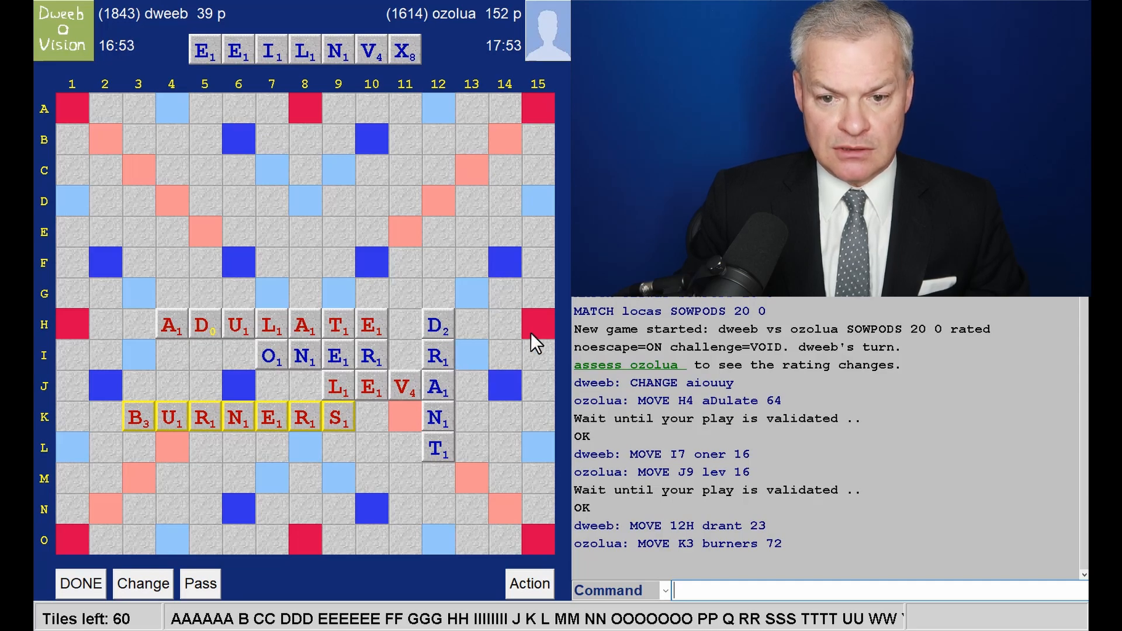
mouse_move(229, 314)
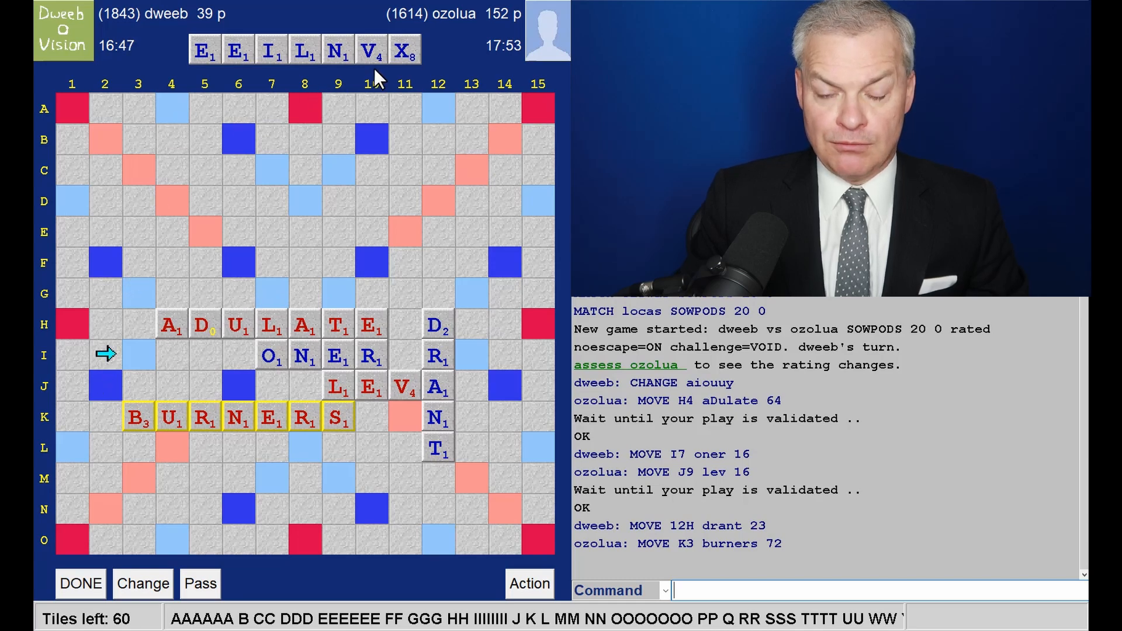
mouse_move(404, 147)
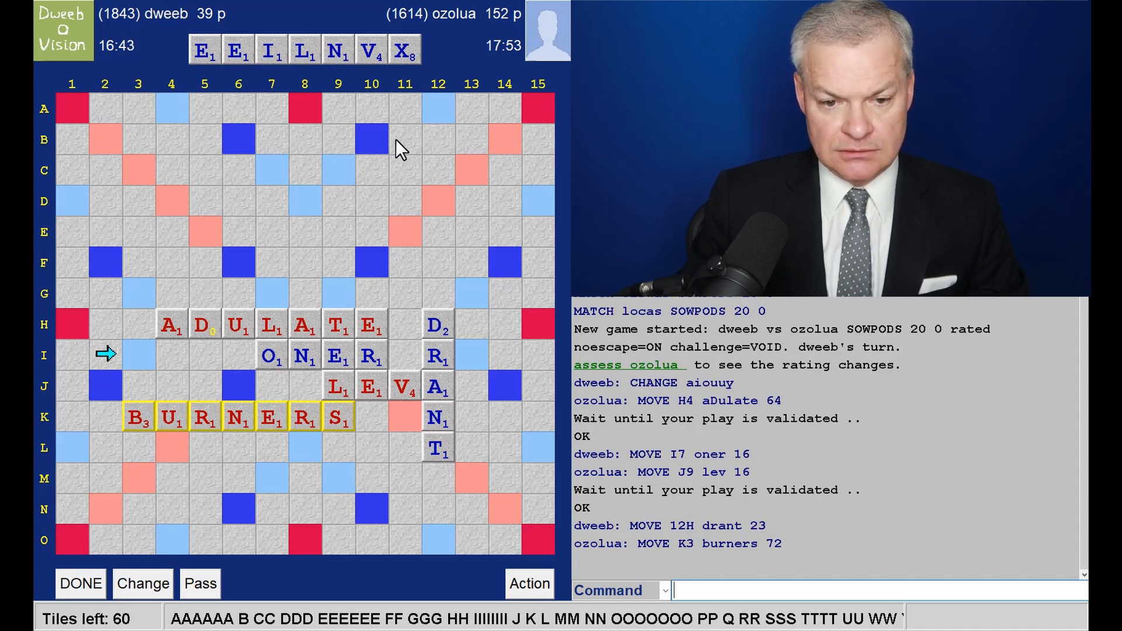
mouse_move(327, 303)
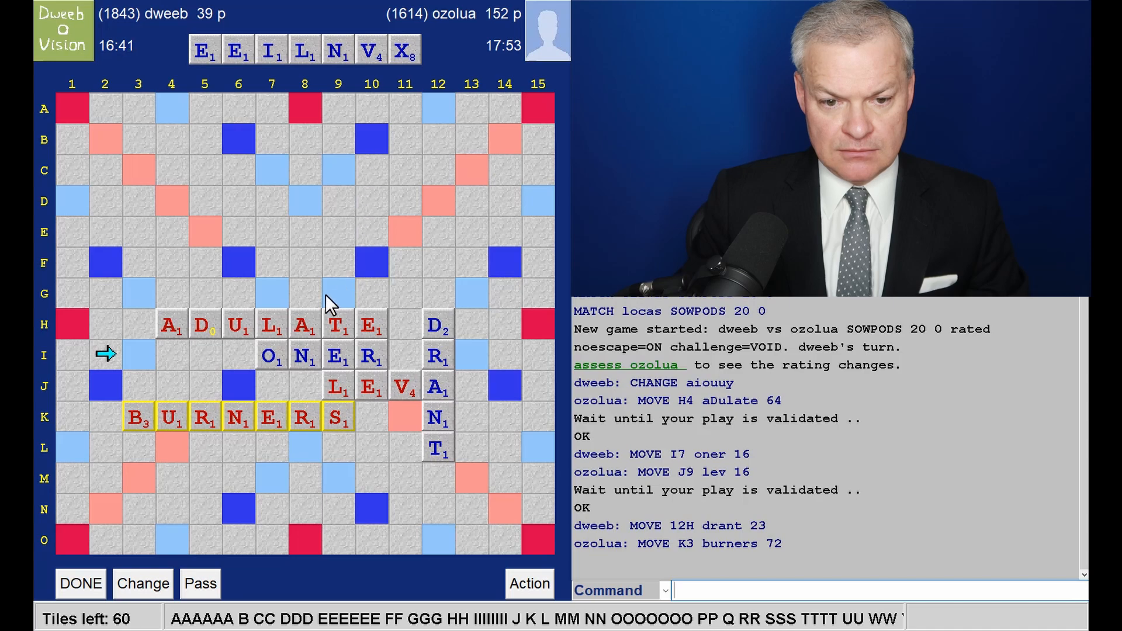
mouse_move(175, 452)
type("VEIN")
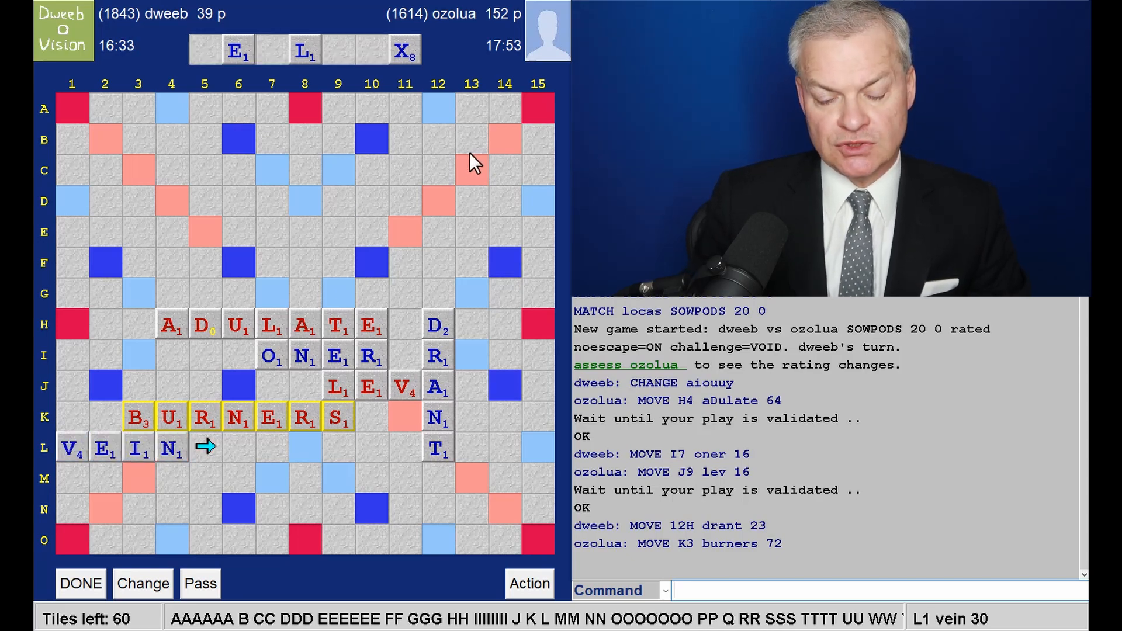
mouse_move(486, 169)
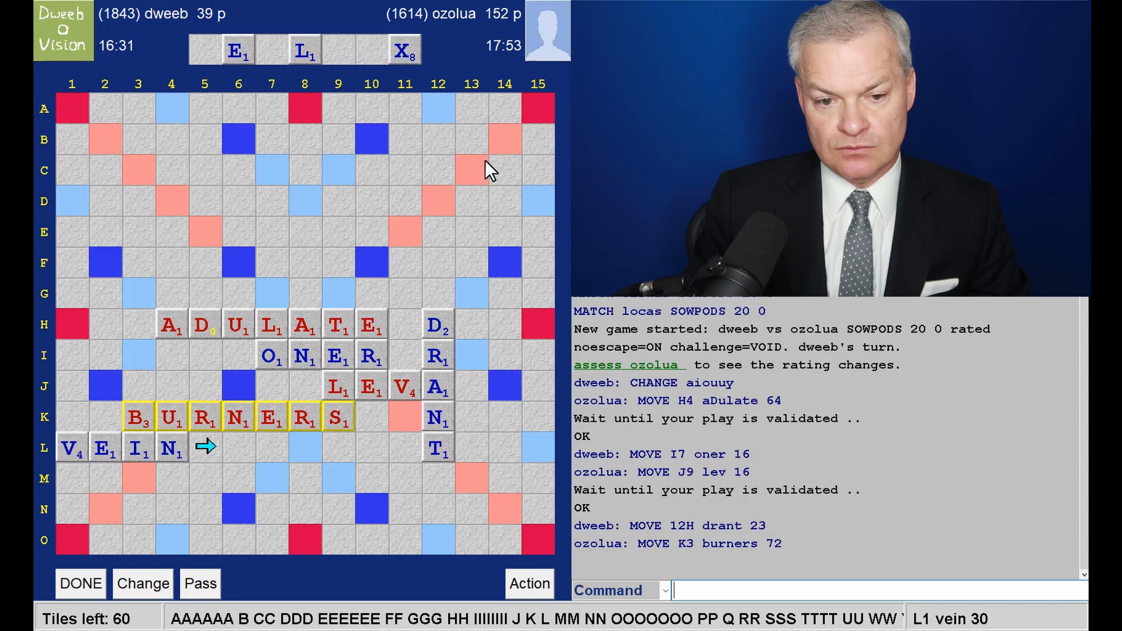
mouse_move(125, 329)
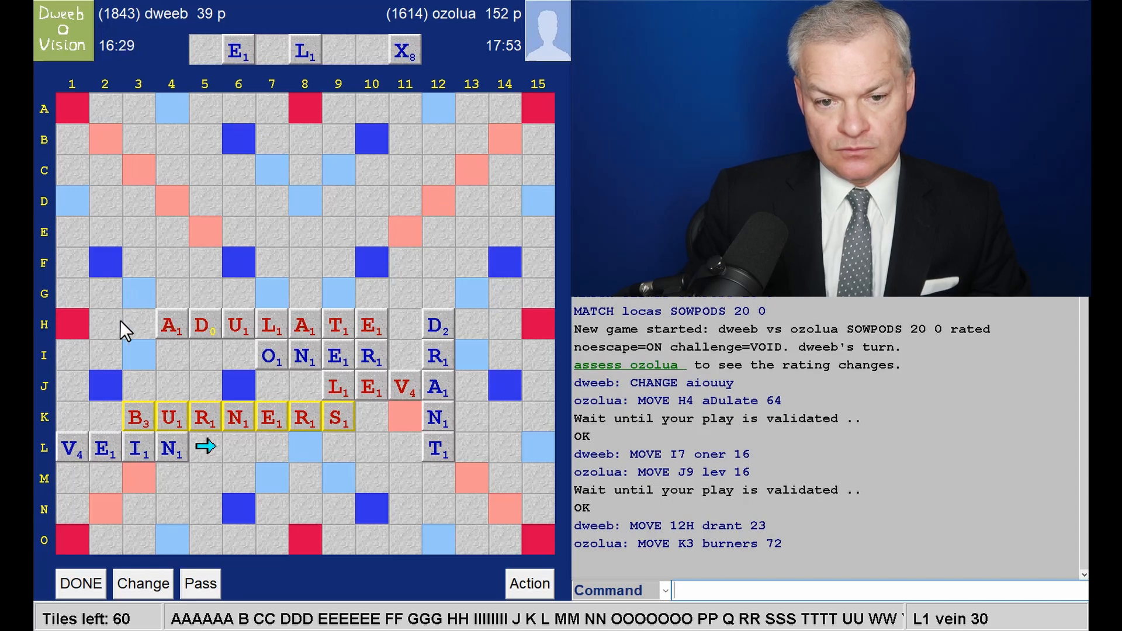
mouse_move(190, 375)
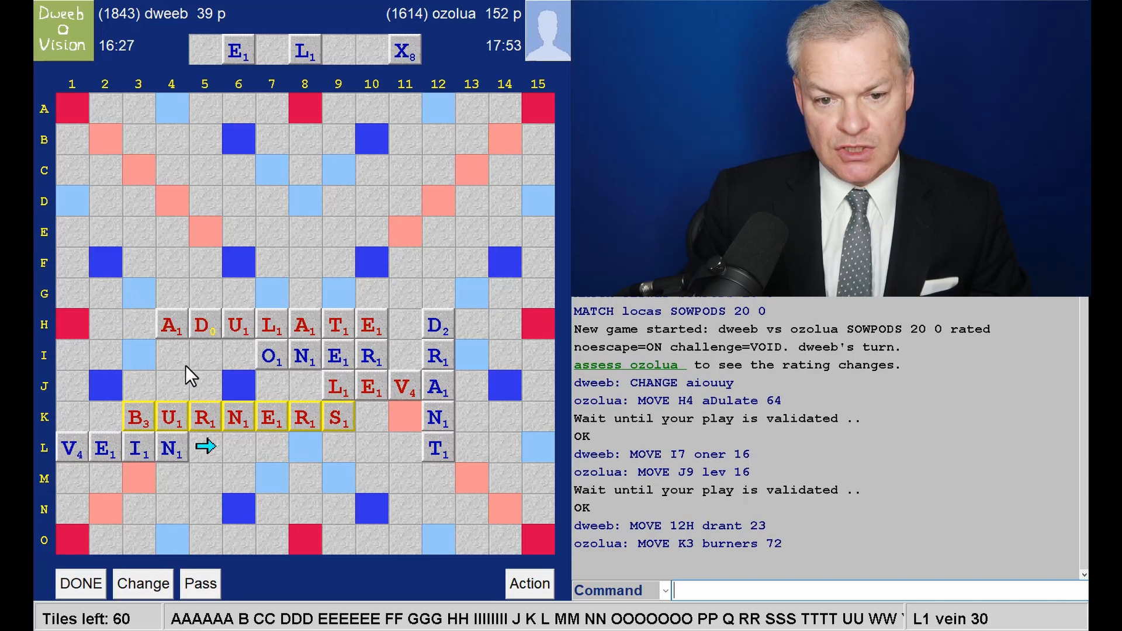
mouse_move(205, 481)
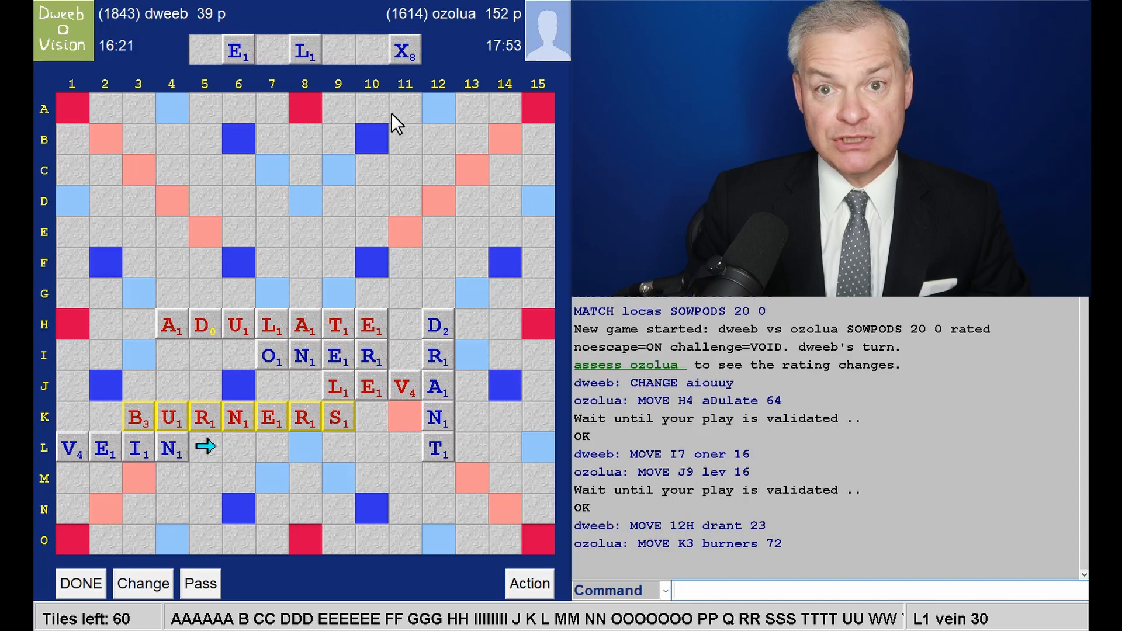
mouse_move(425, 78)
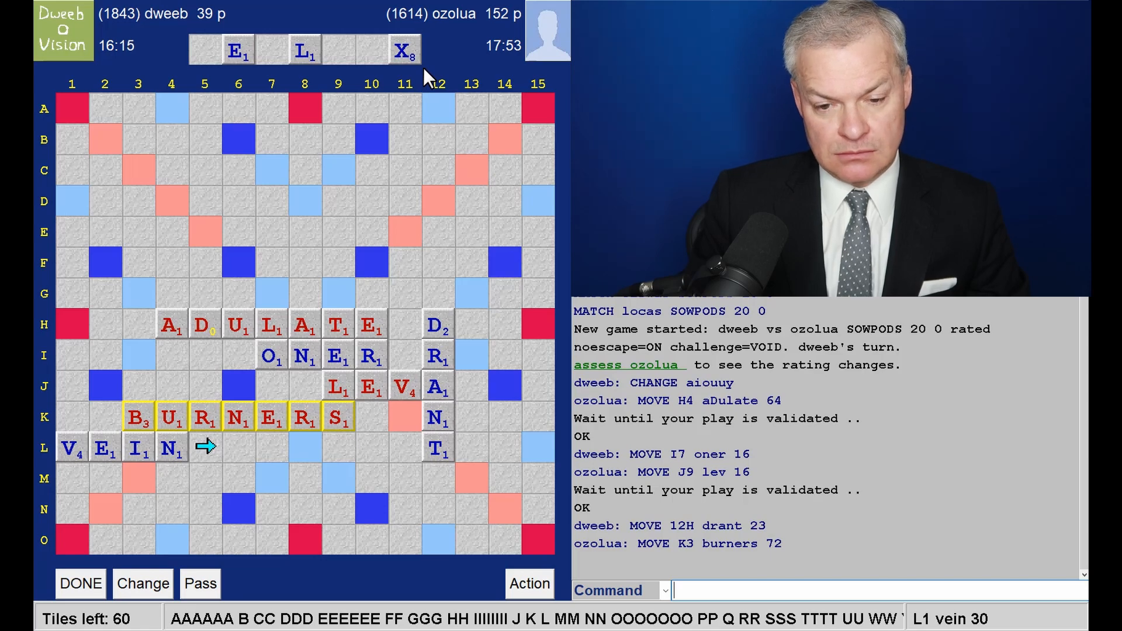
mouse_move(267, 466)
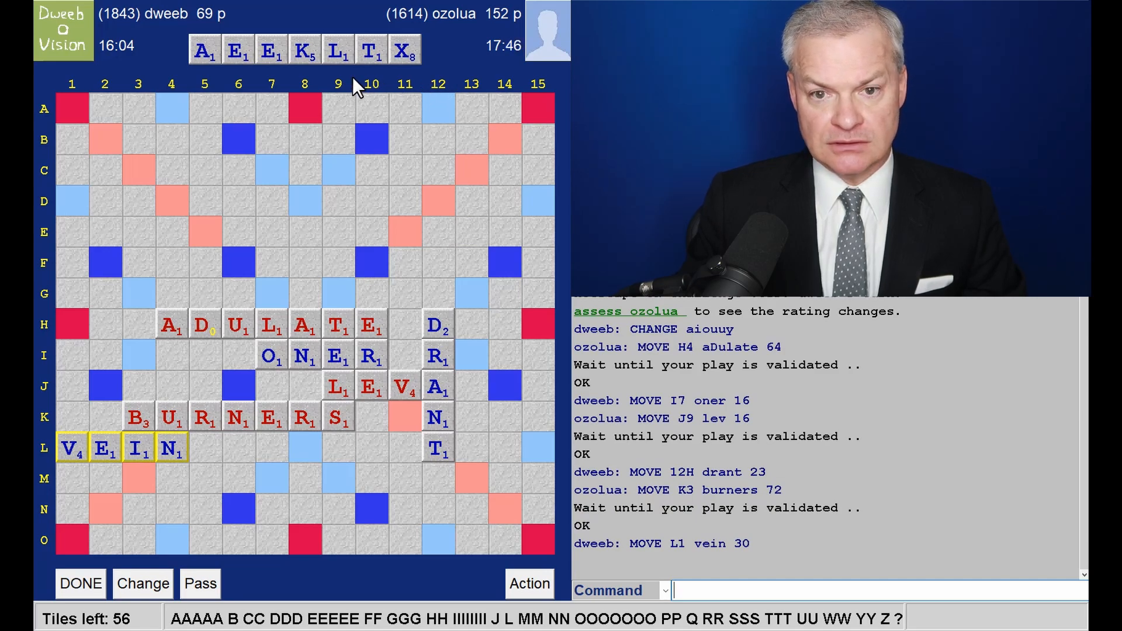
mouse_move(301, 78)
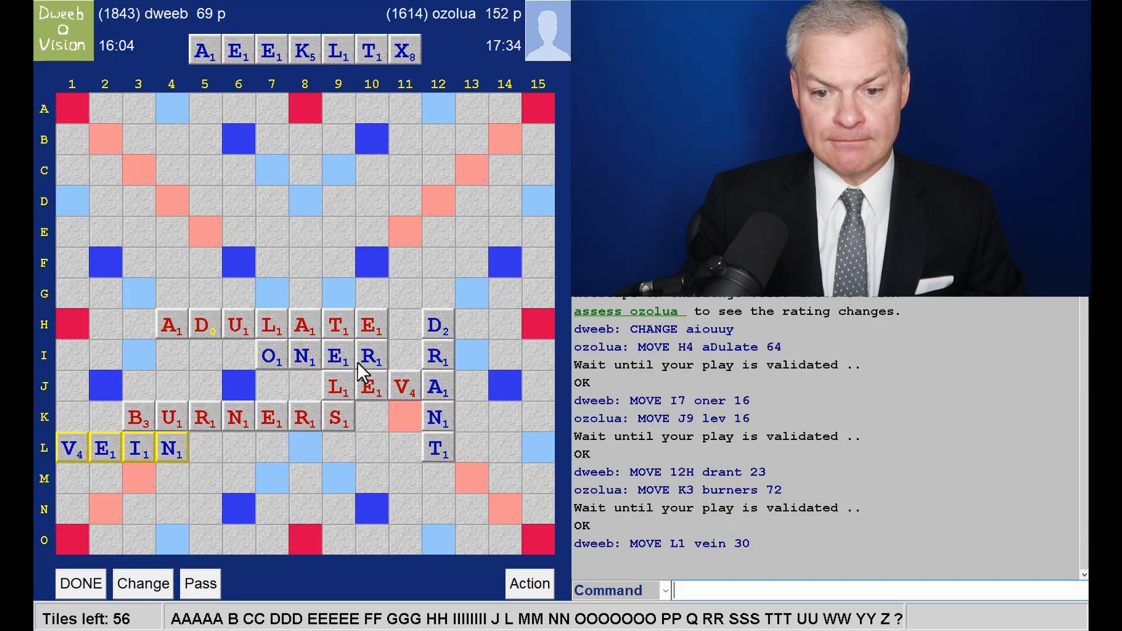
mouse_move(77, 387)
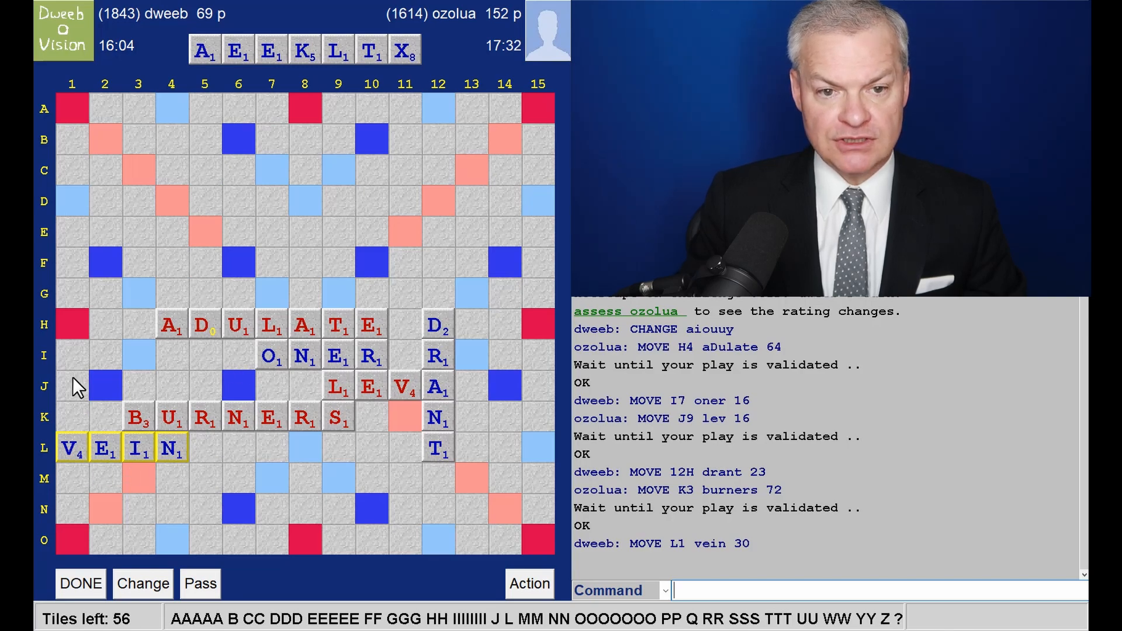
mouse_move(384, 478)
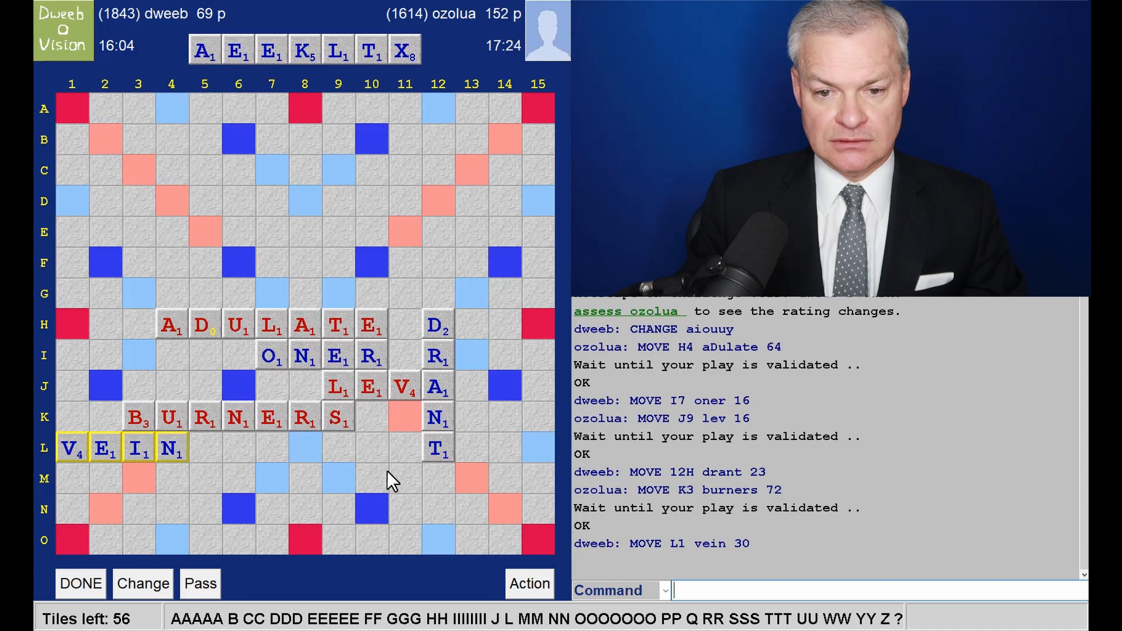
mouse_move(424, 299)
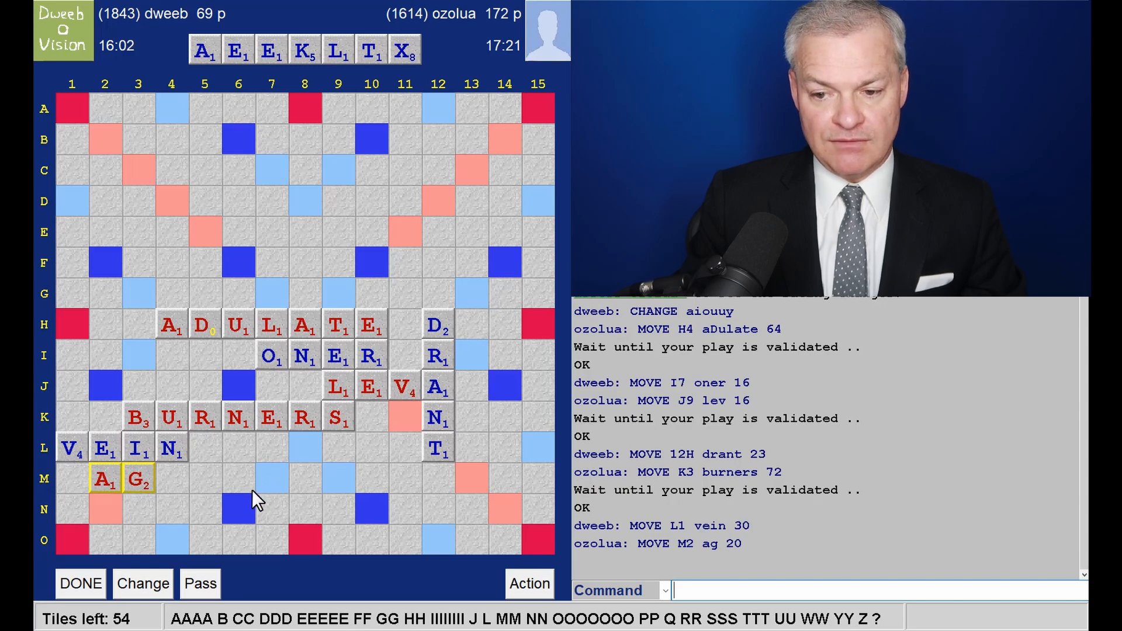
mouse_move(236, 505)
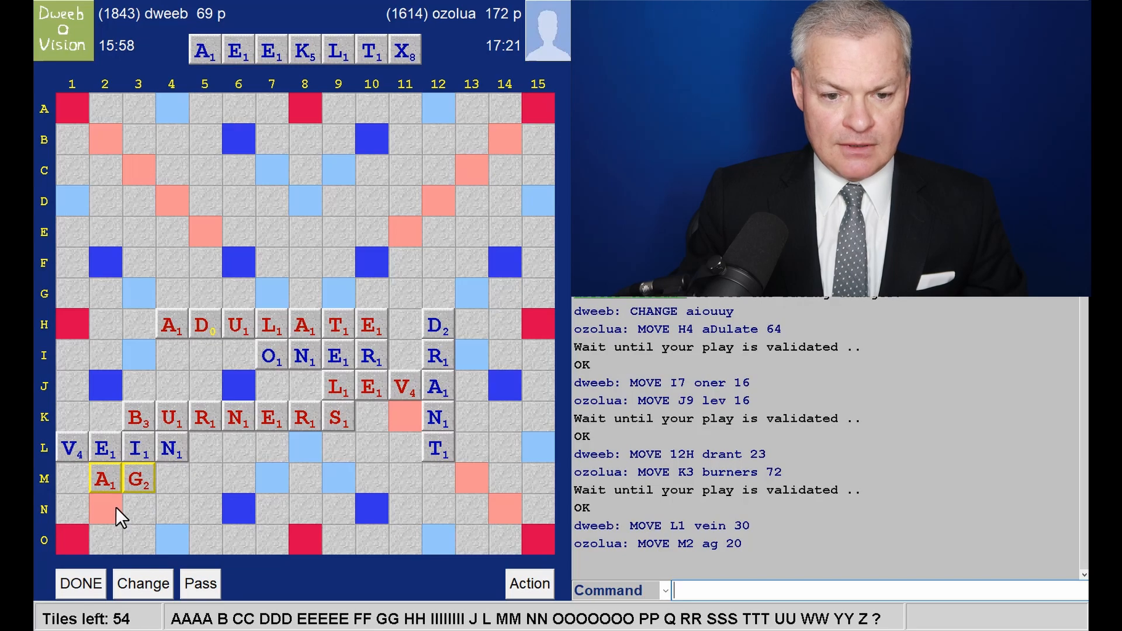
mouse_move(211, 436)
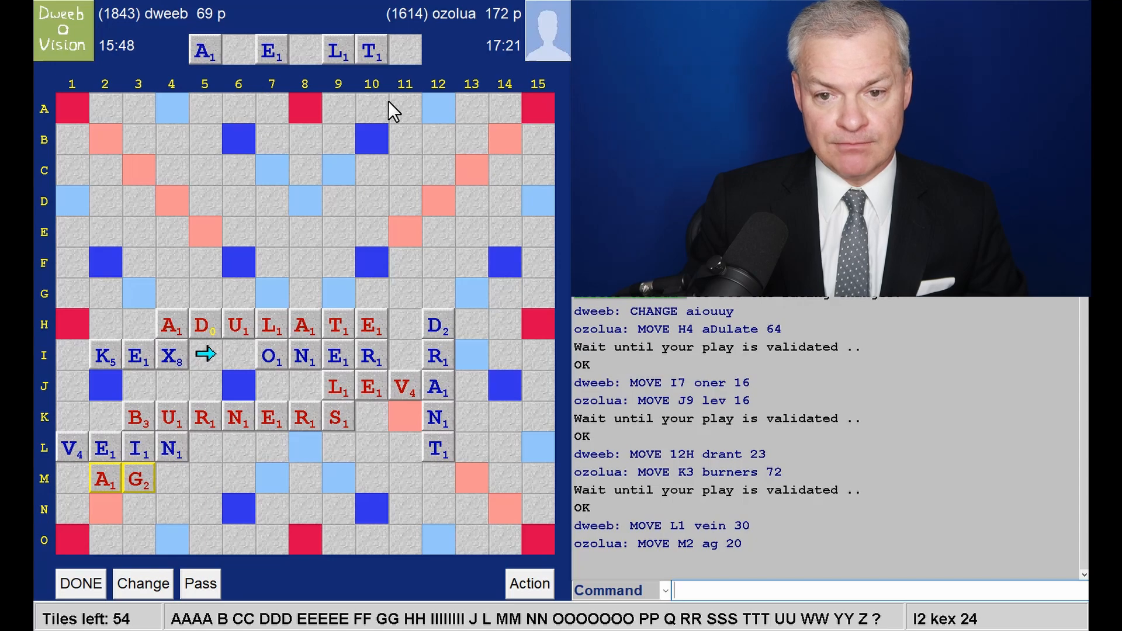
mouse_move(455, 341)
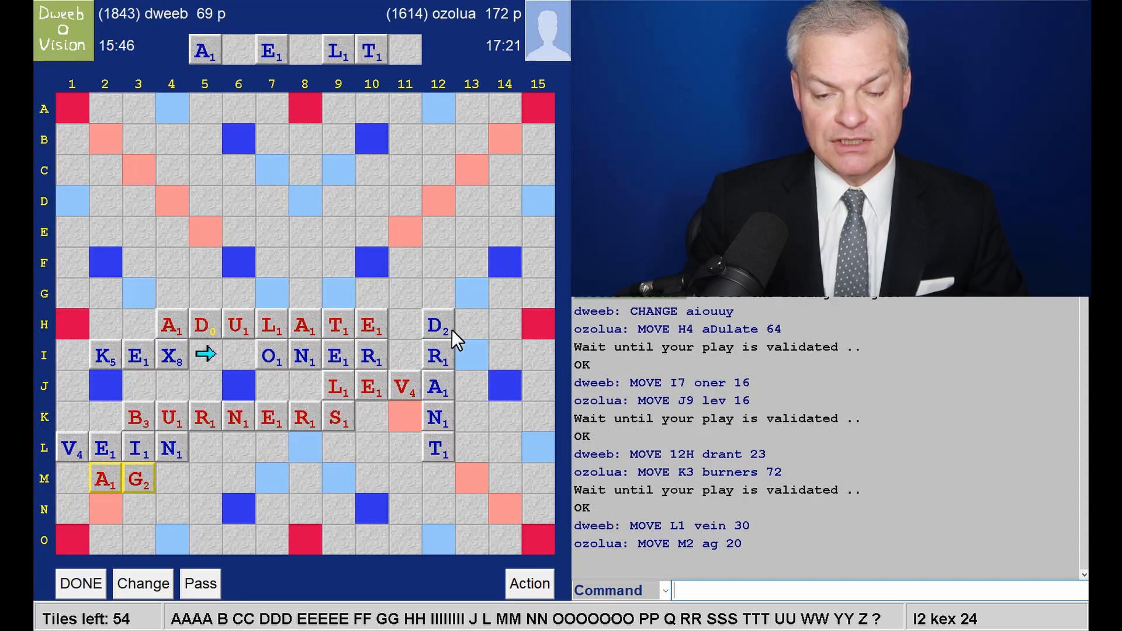
mouse_move(478, 338)
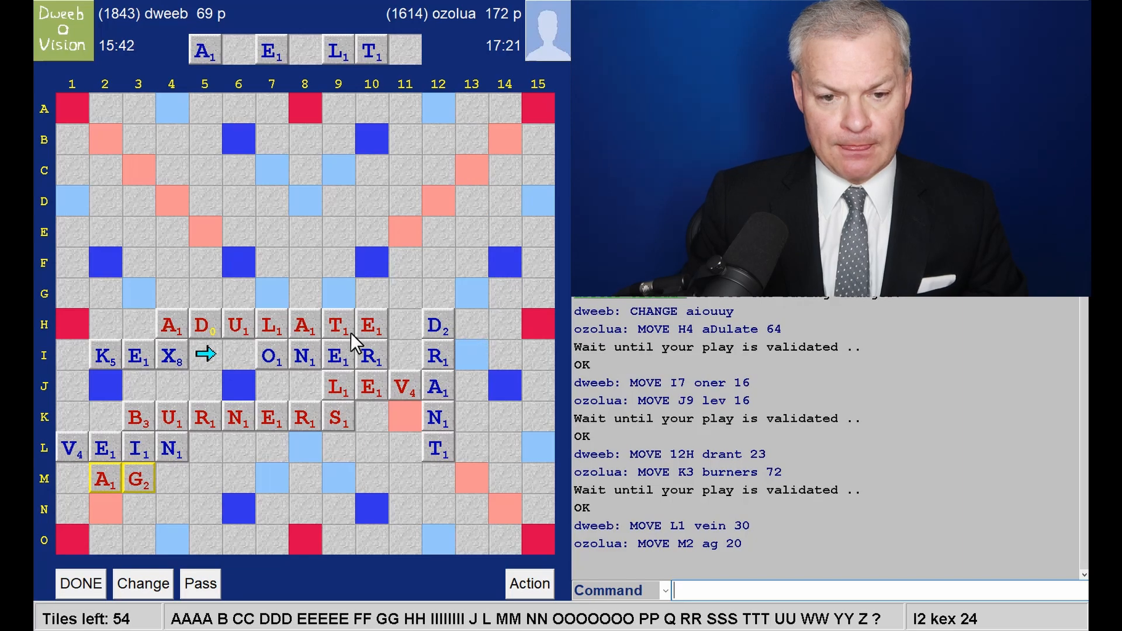
mouse_move(265, 261)
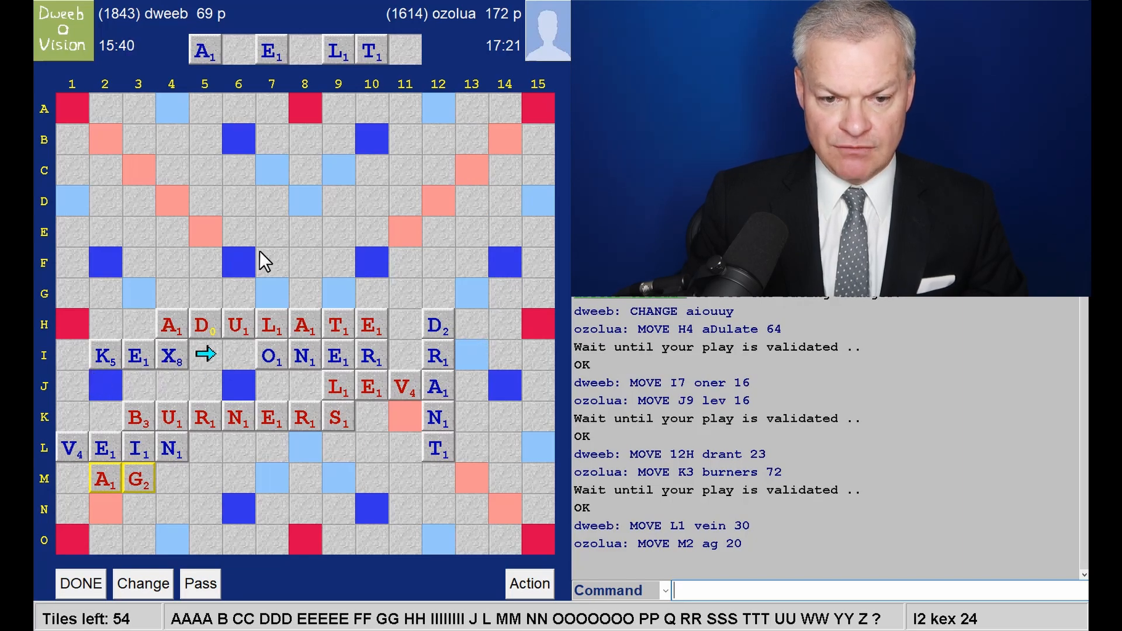
mouse_move(281, 270)
type("KEX")
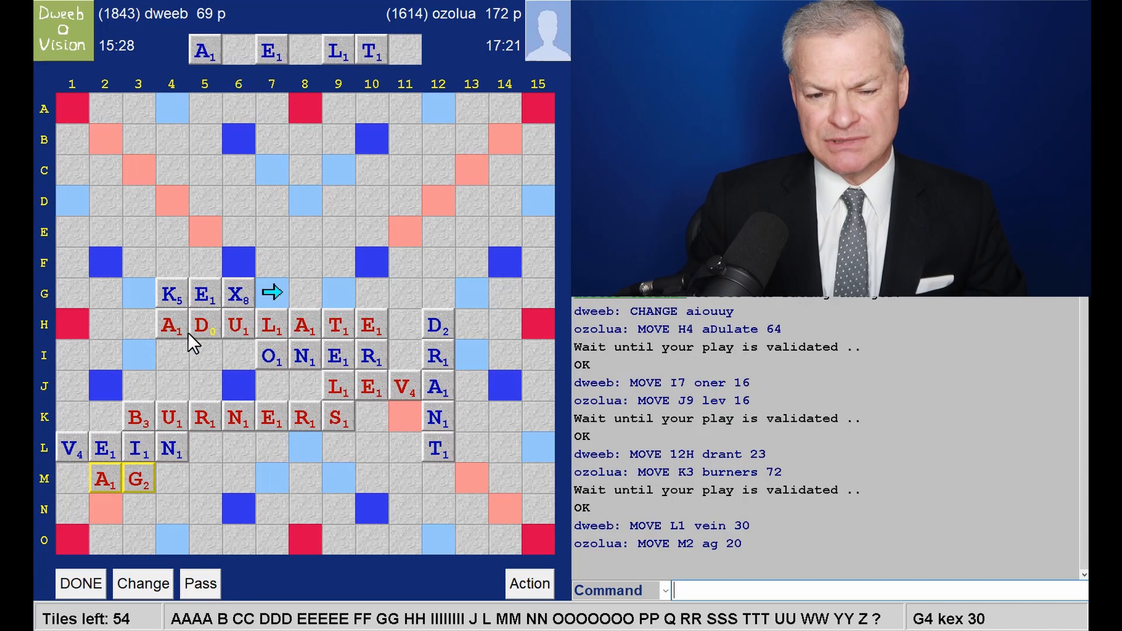
mouse_move(222, 346)
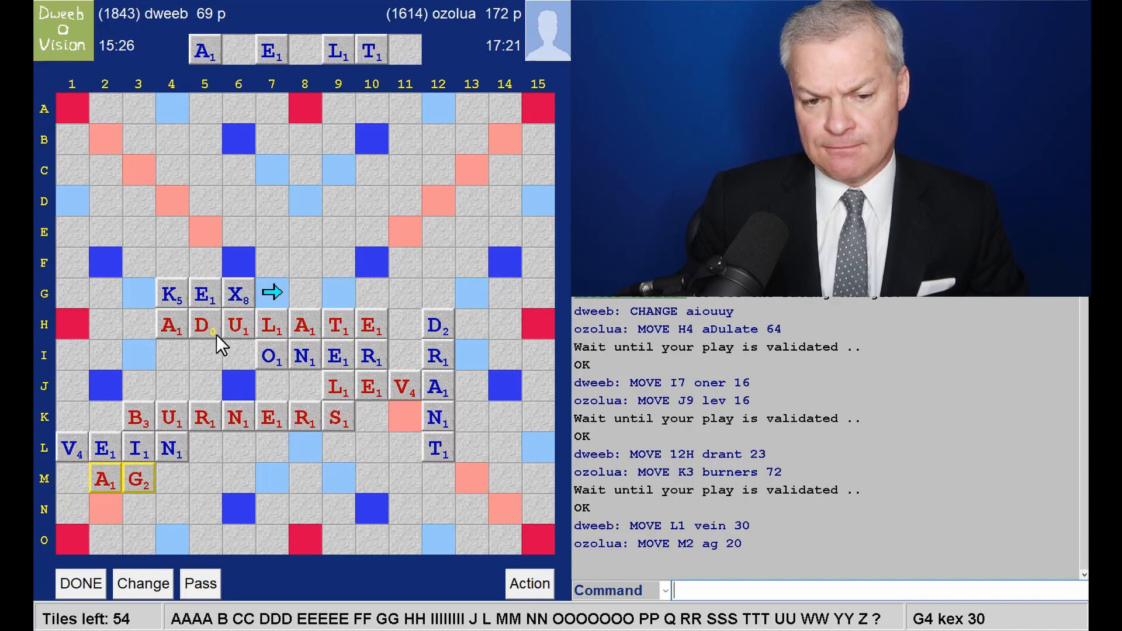
mouse_move(208, 327)
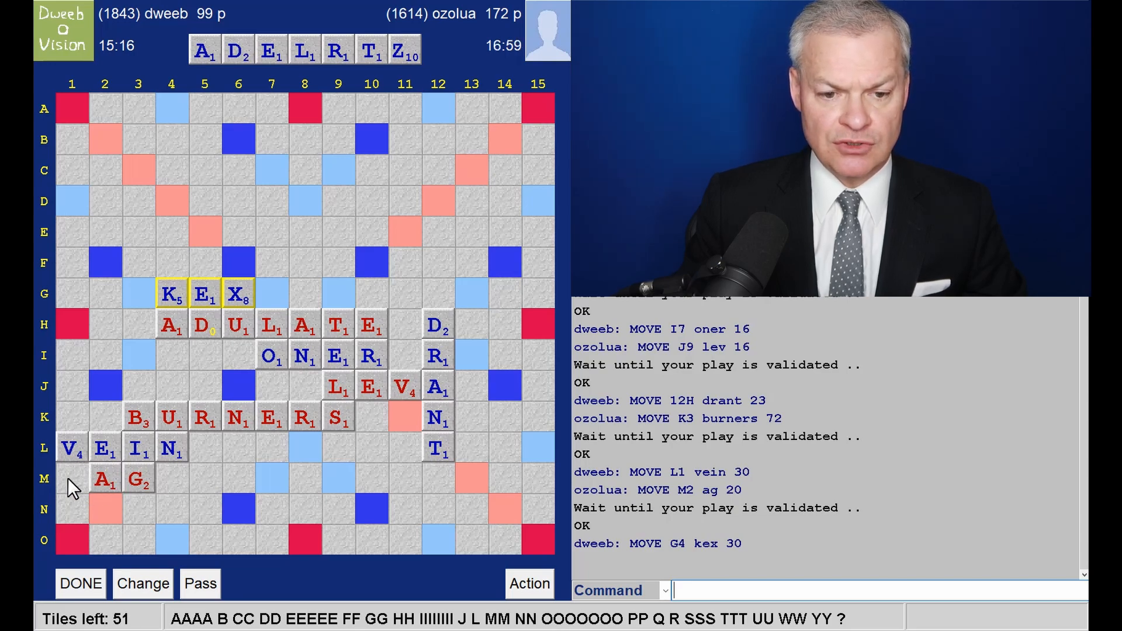
mouse_move(419, 78)
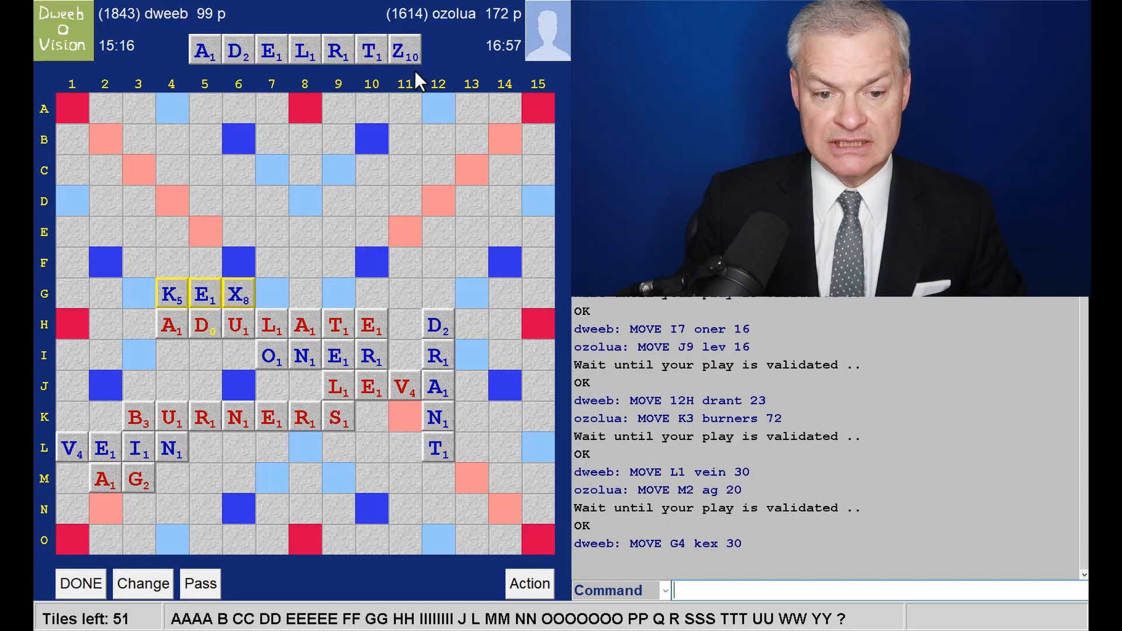
mouse_move(417, 90)
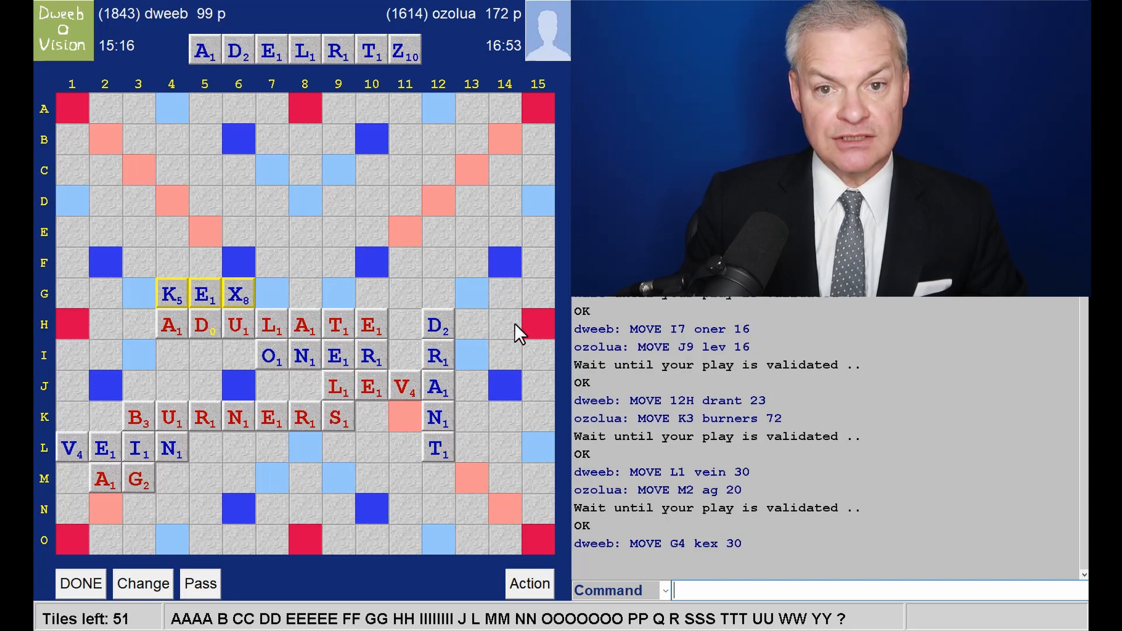
mouse_move(526, 336)
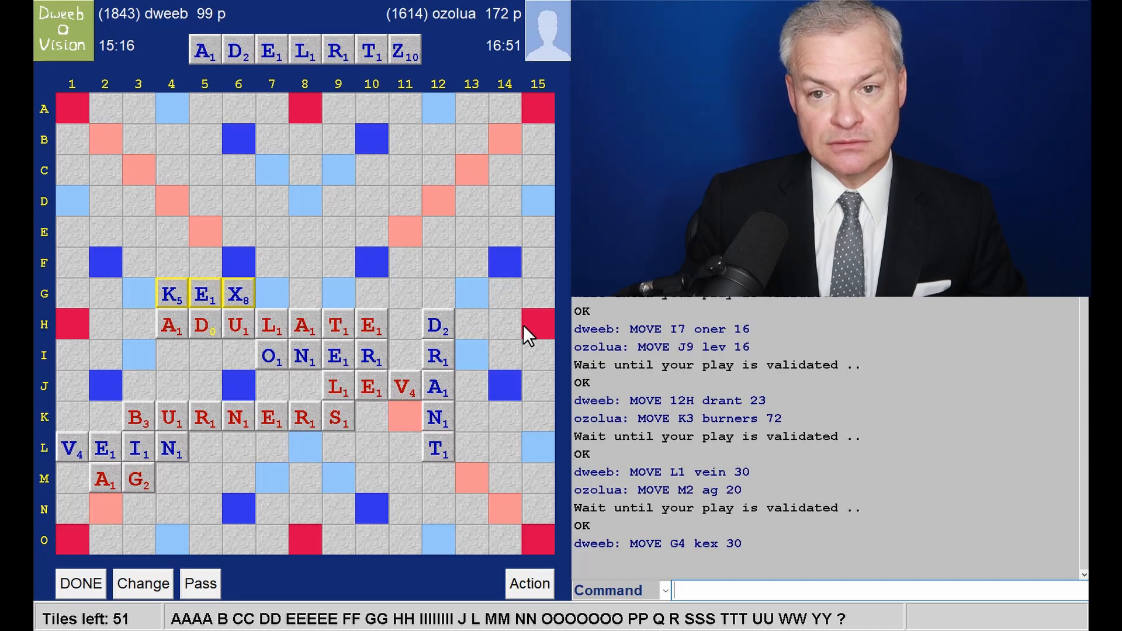
mouse_move(497, 131)
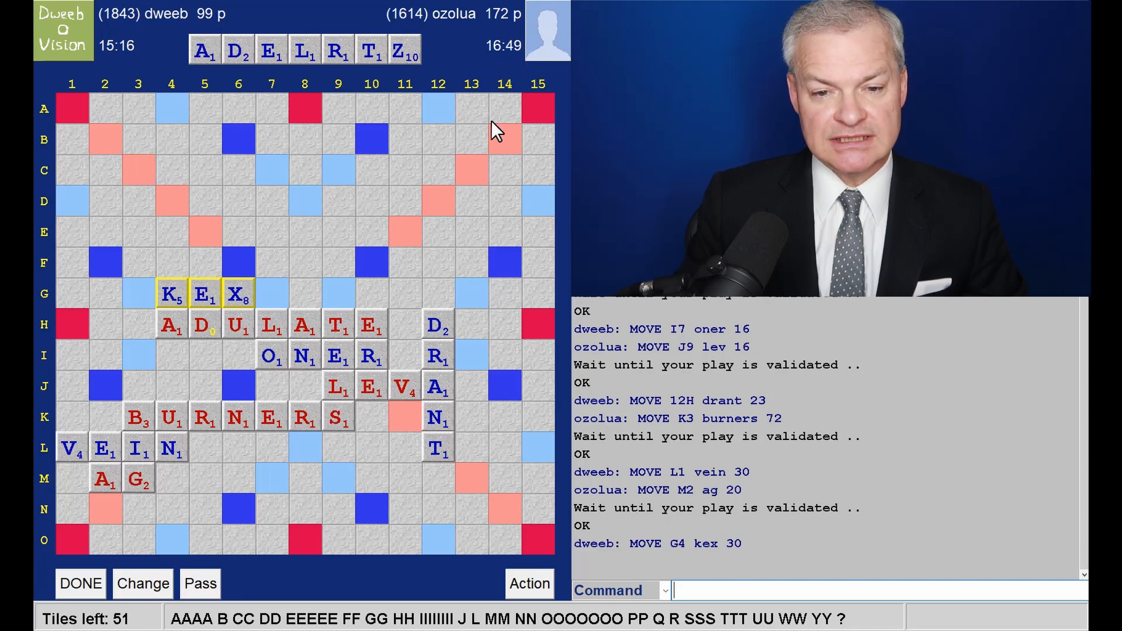
mouse_move(466, 129)
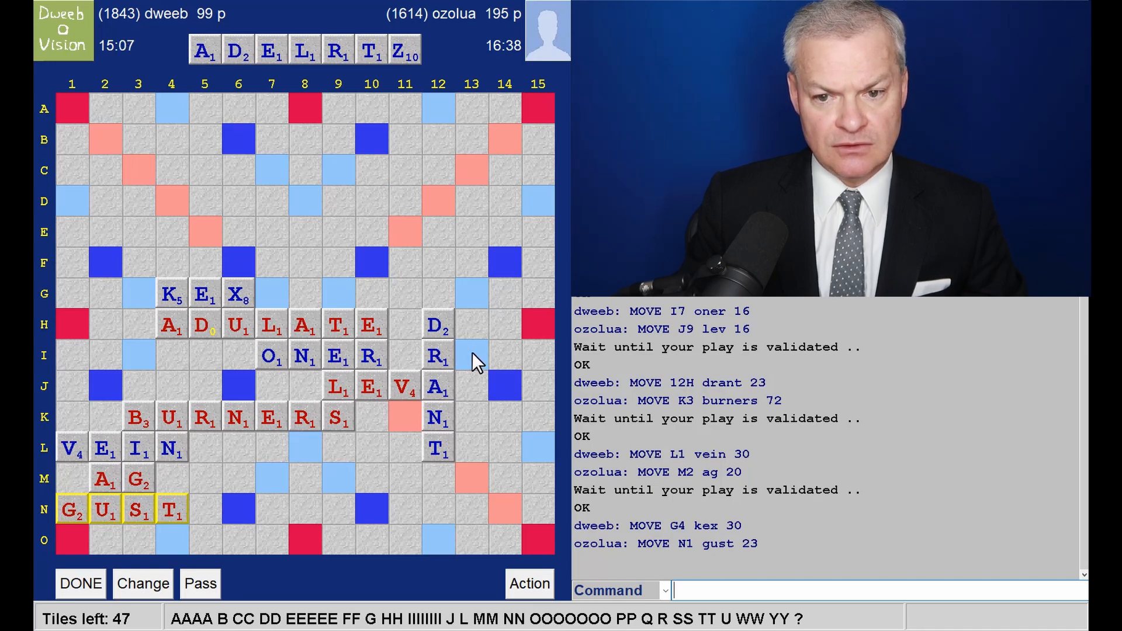
mouse_move(476, 330)
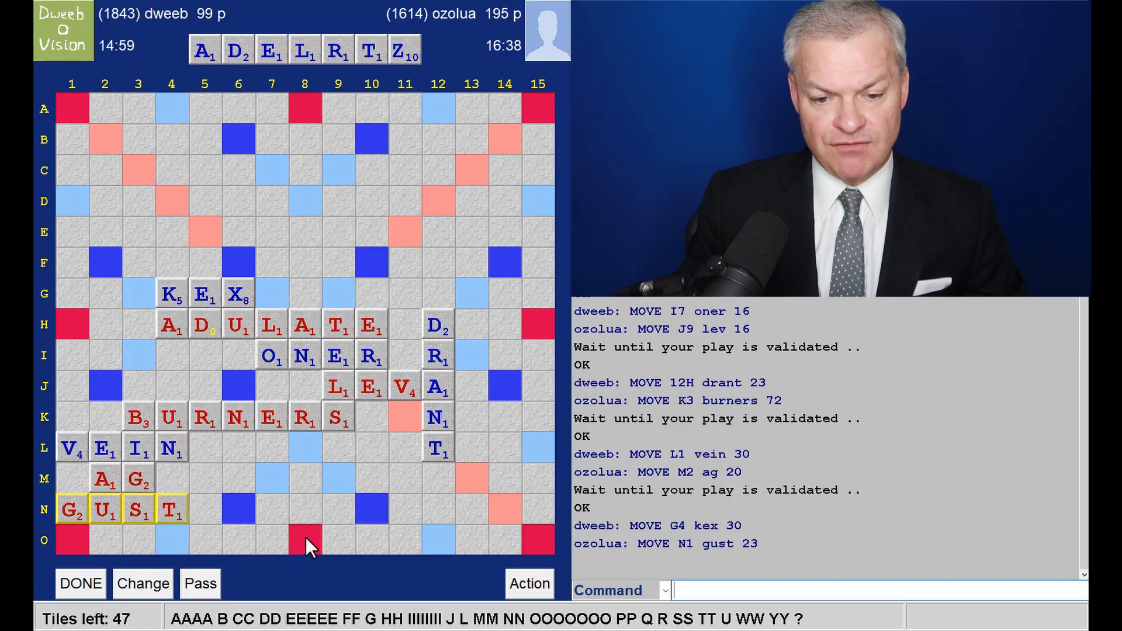
mouse_move(404, 90)
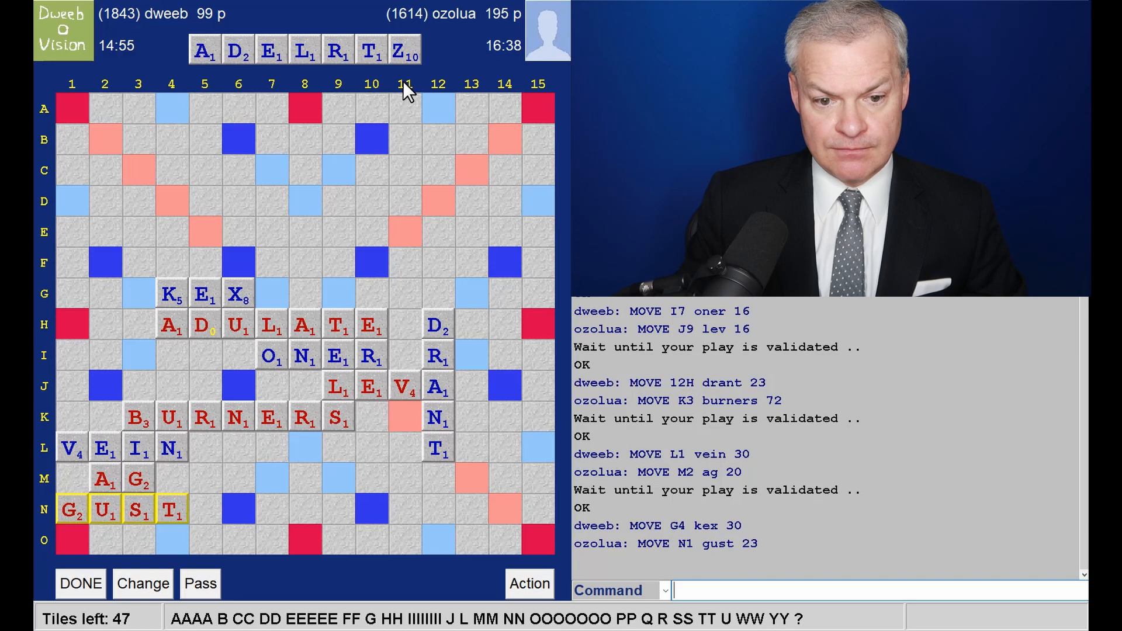
mouse_move(472, 326)
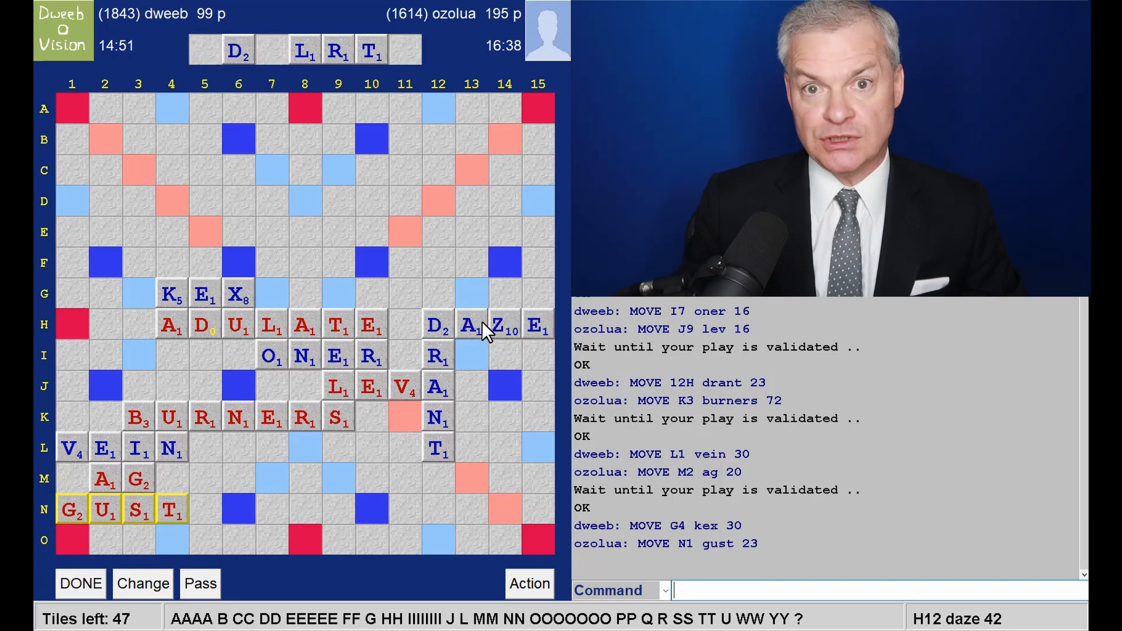
mouse_move(364, 208)
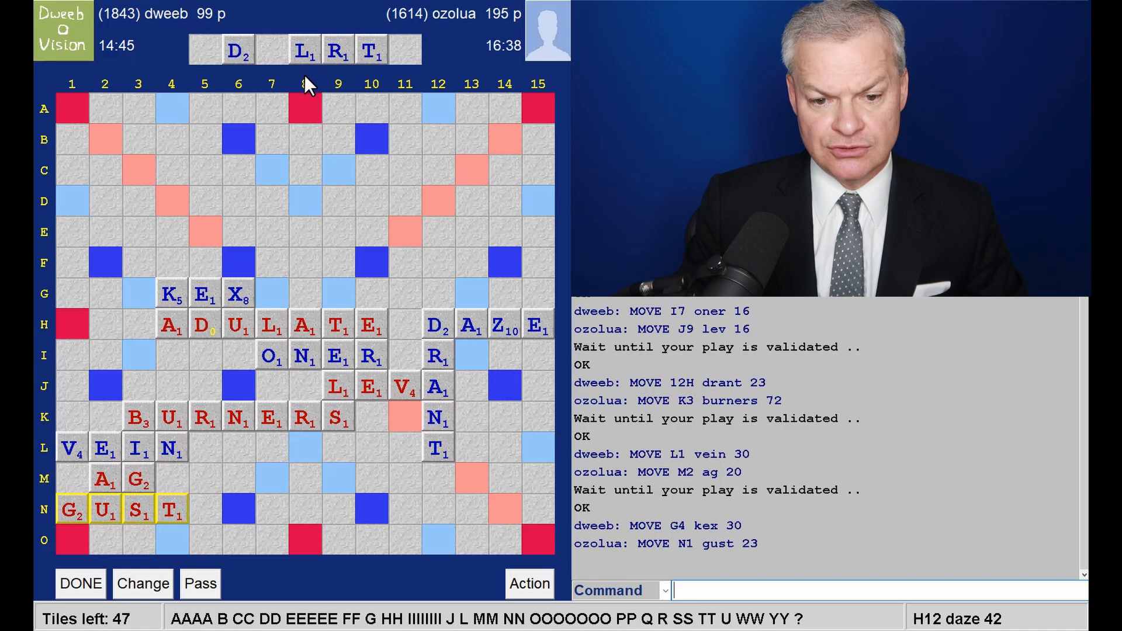
mouse_move(526, 340)
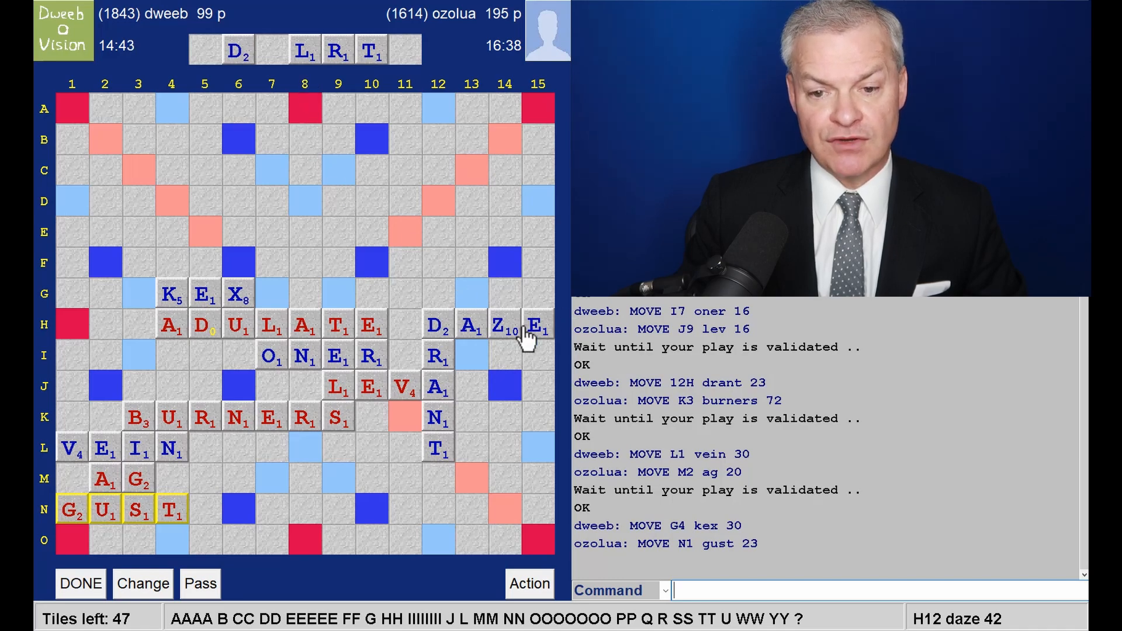
mouse_move(125, 61)
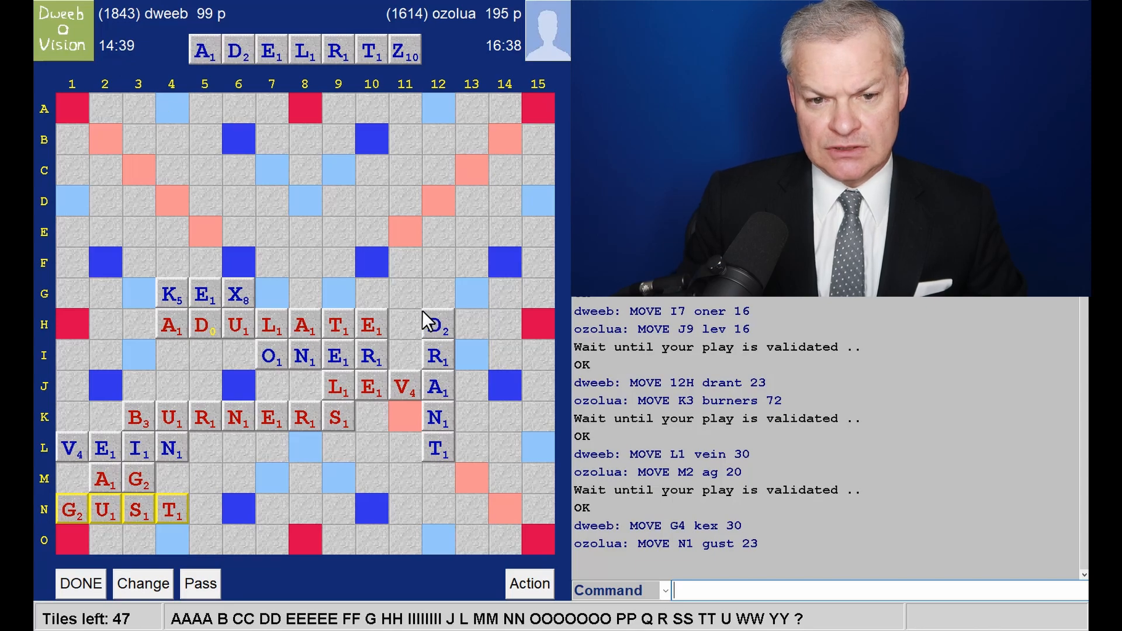
mouse_move(111, 280)
type("ZEAL")
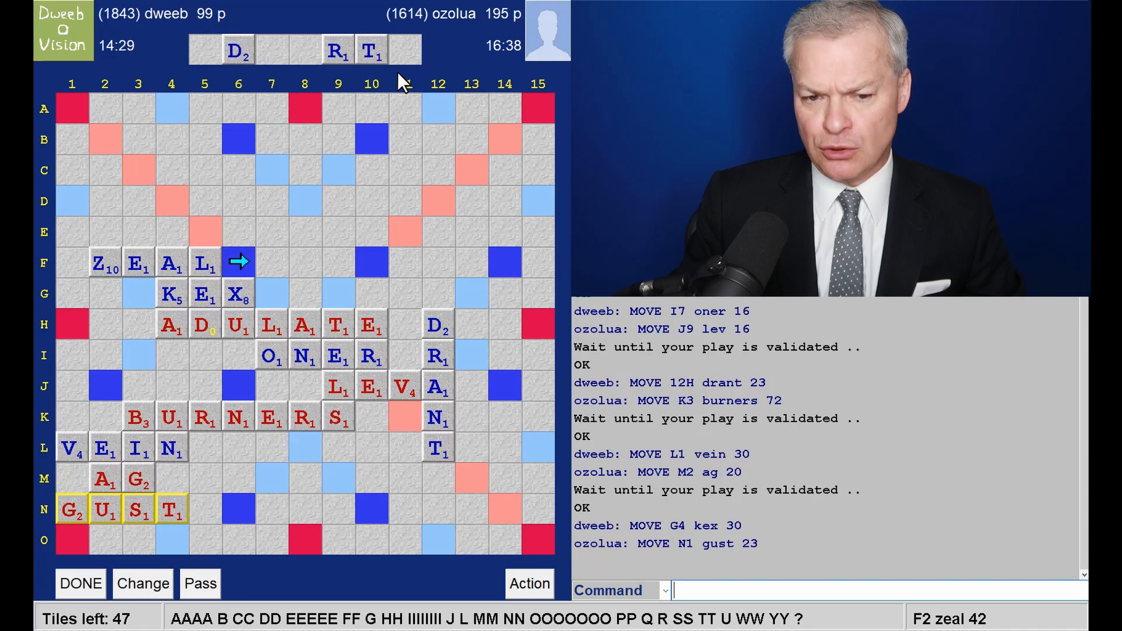
mouse_move(207, 246)
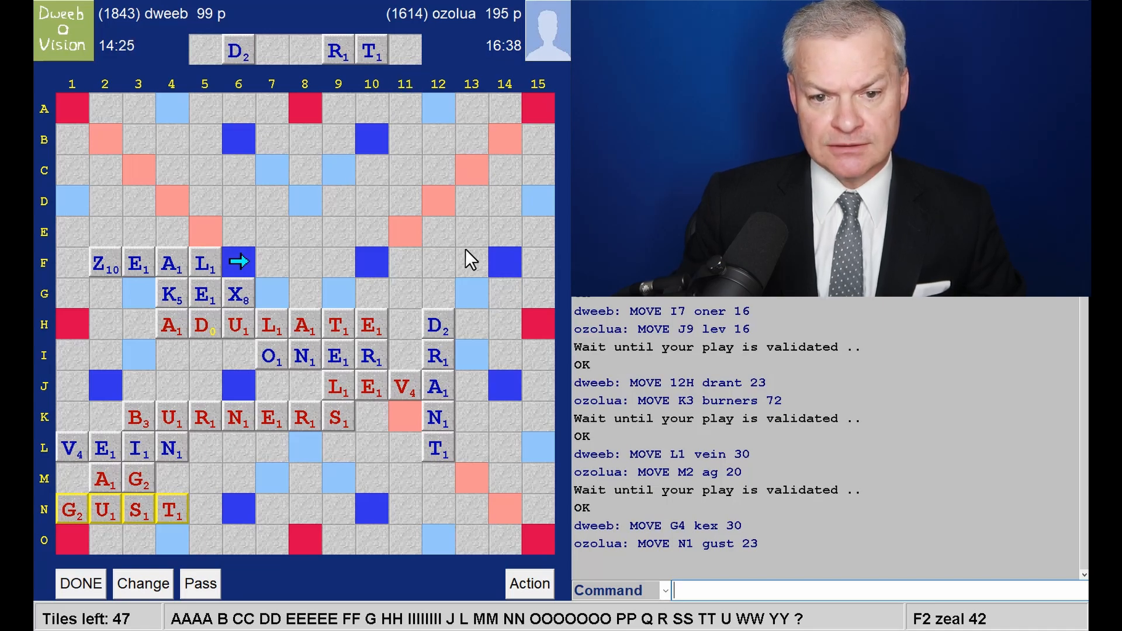
mouse_move(486, 148)
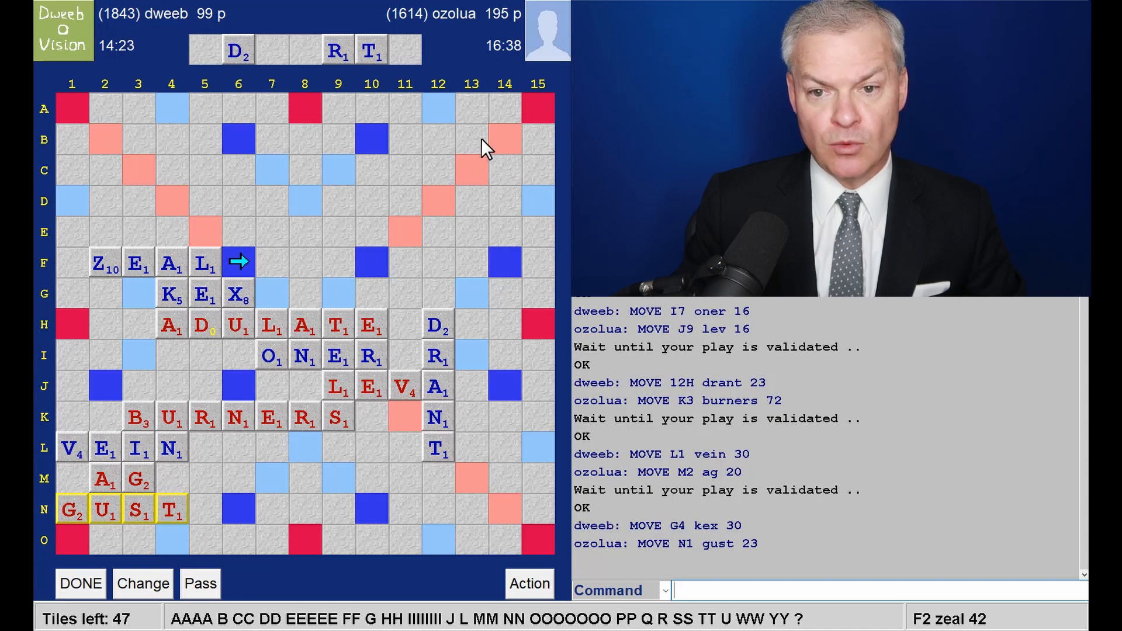
mouse_move(495, 265)
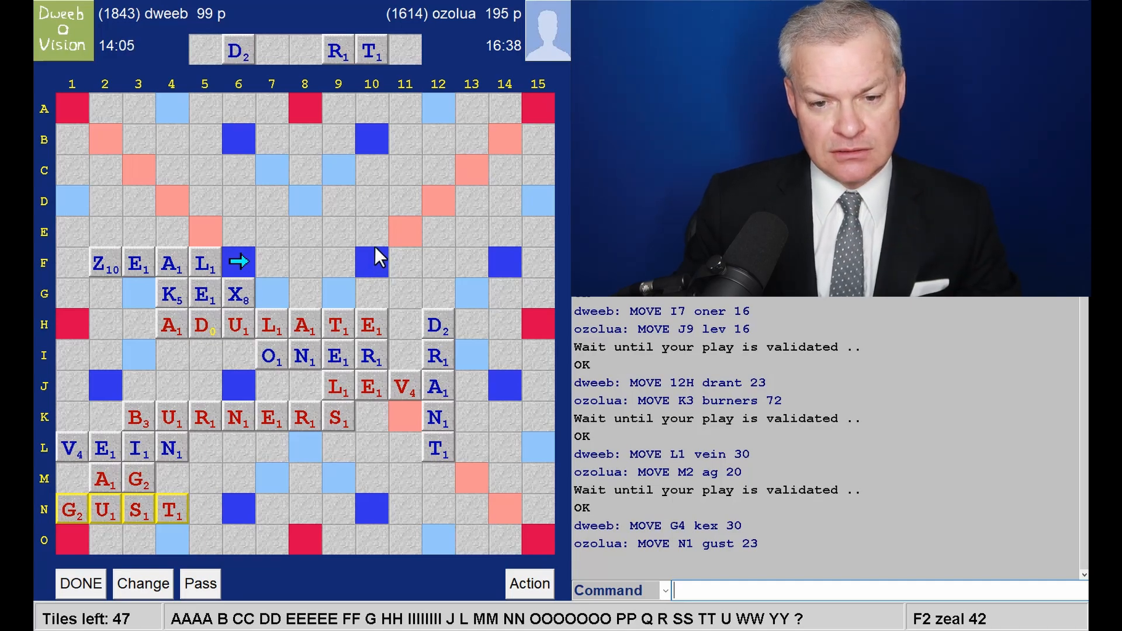
mouse_move(154, 554)
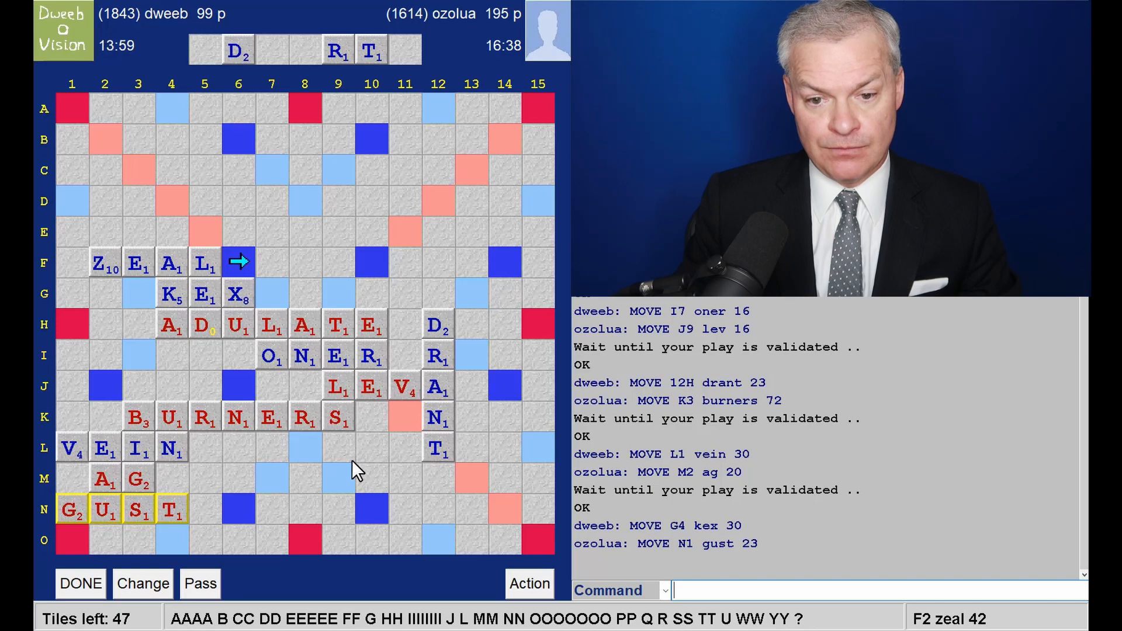
mouse_move(219, 253)
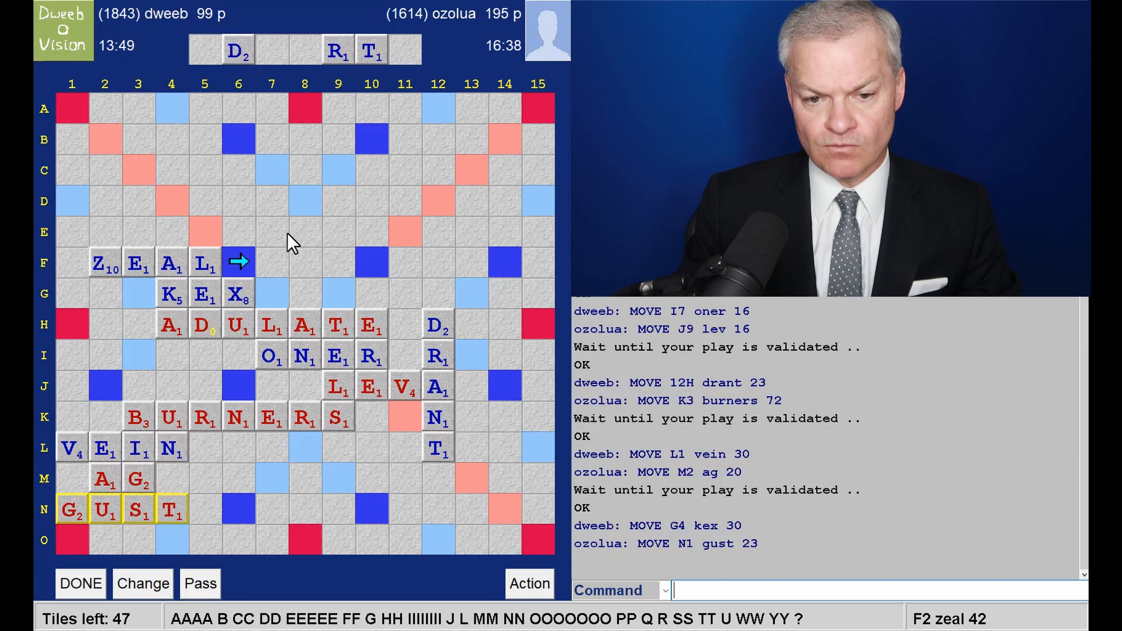
mouse_move(175, 289)
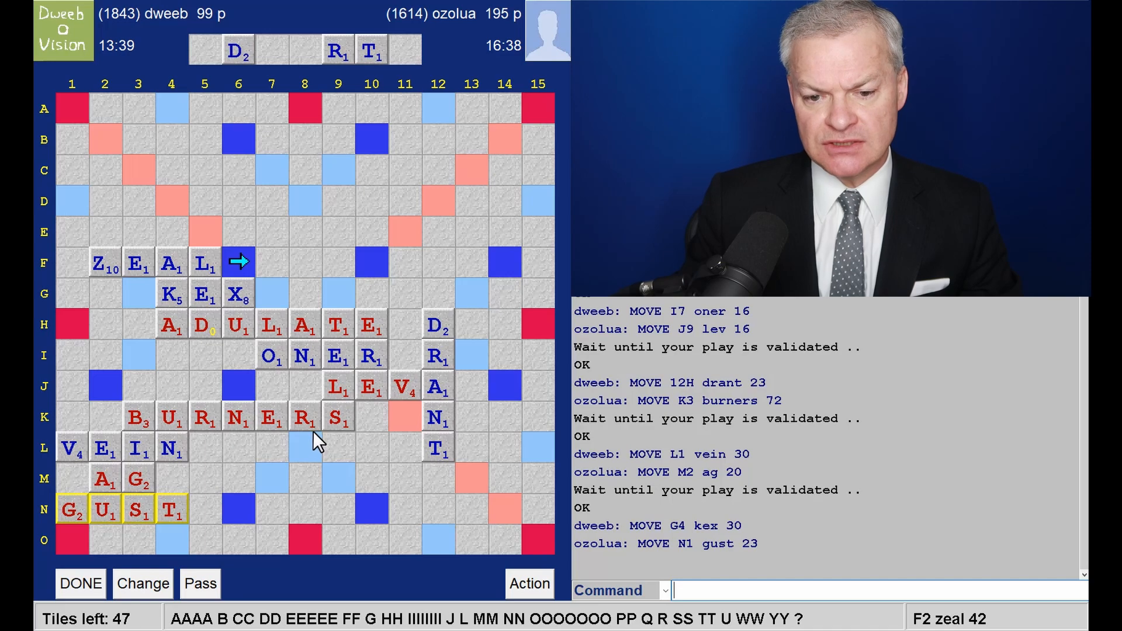
mouse_move(317, 478)
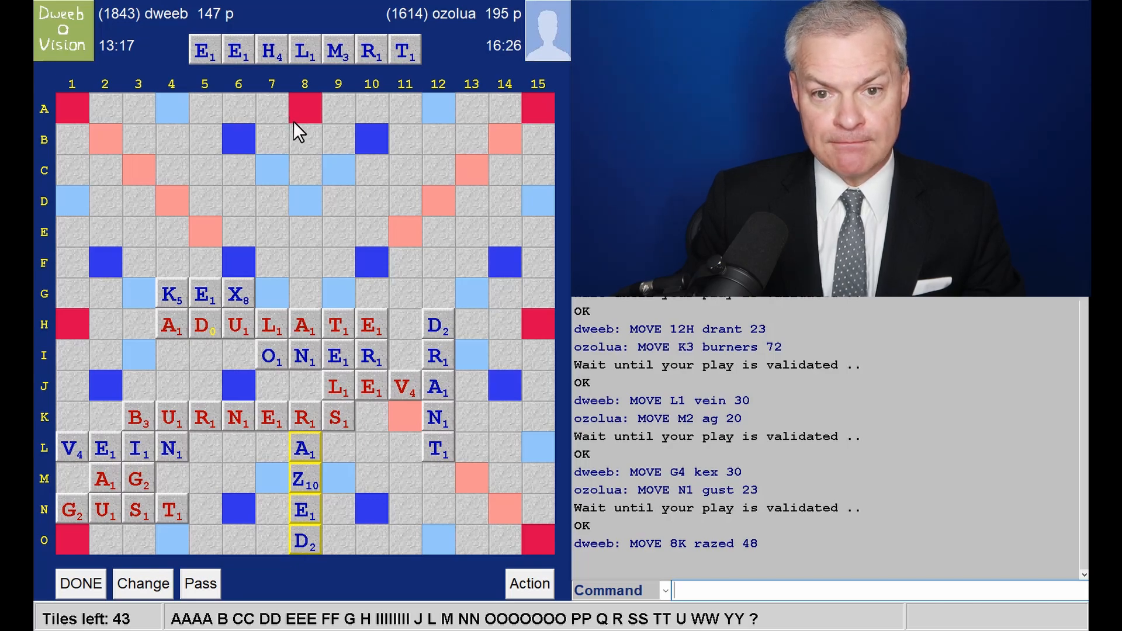
mouse_move(318, 559)
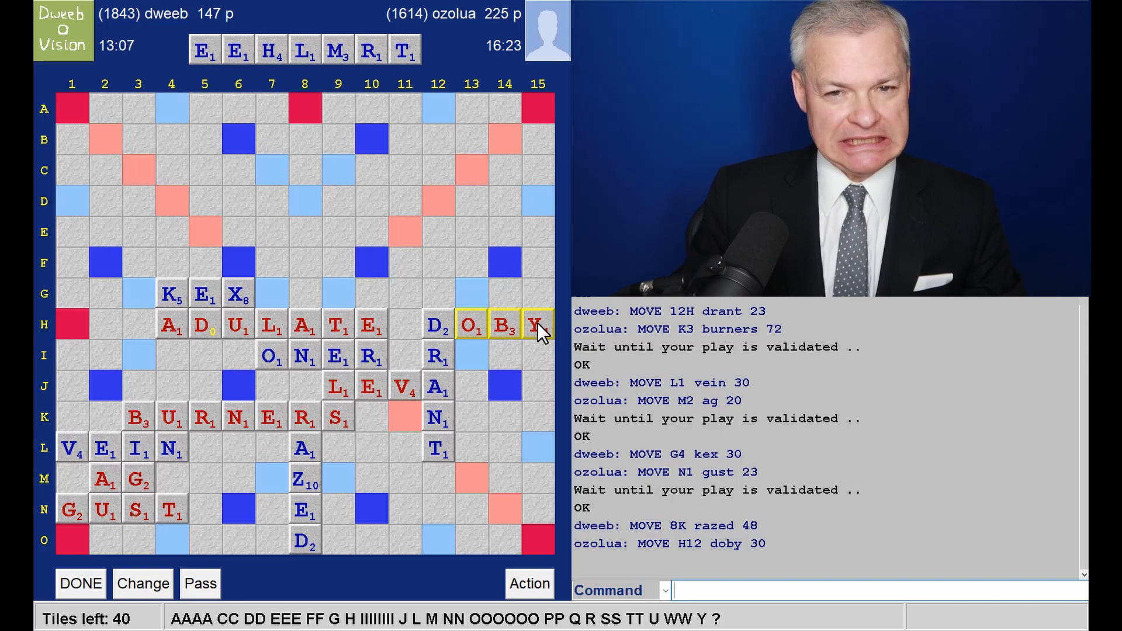
Step: Check the word HELMETRY, which the server reports invalid in CSW
type("c")
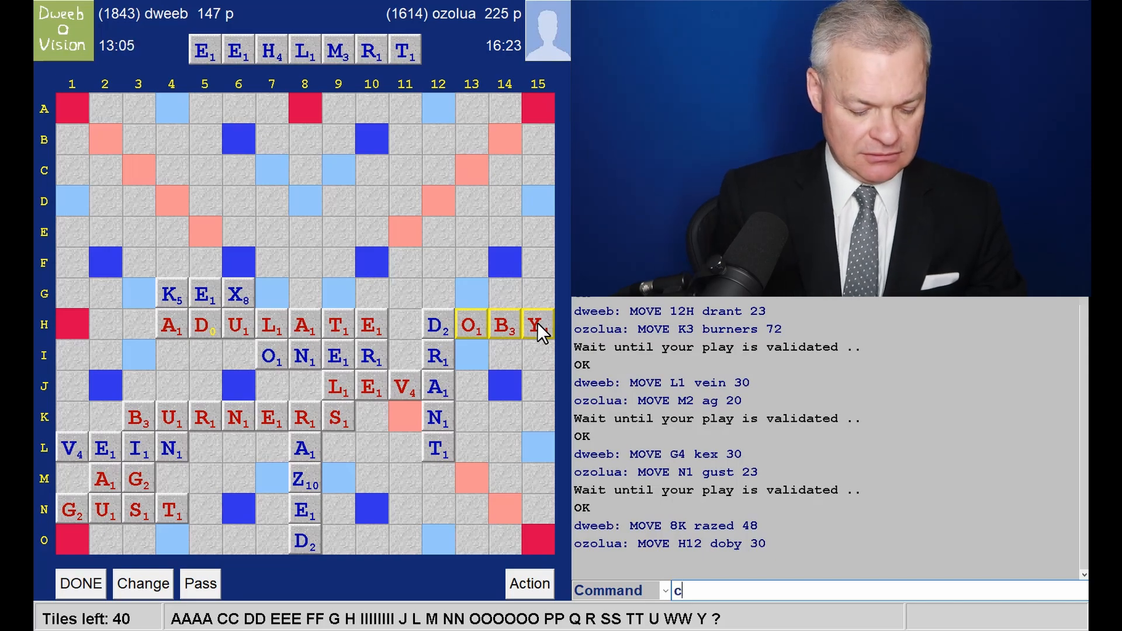
type("he h")
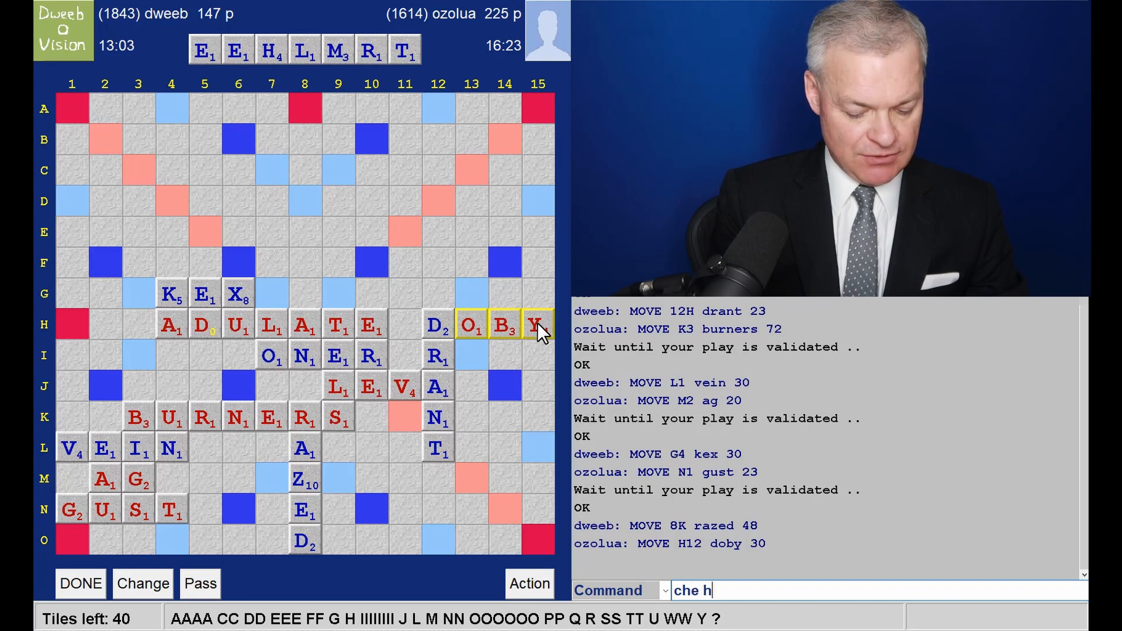
type("elmetry")
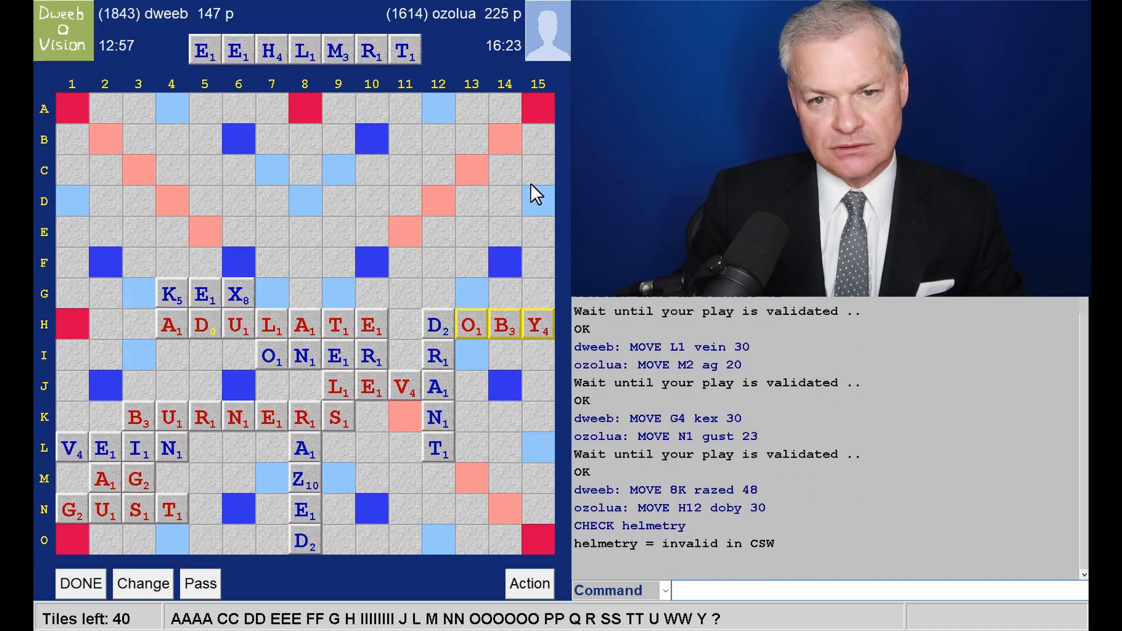
mouse_move(542, 347)
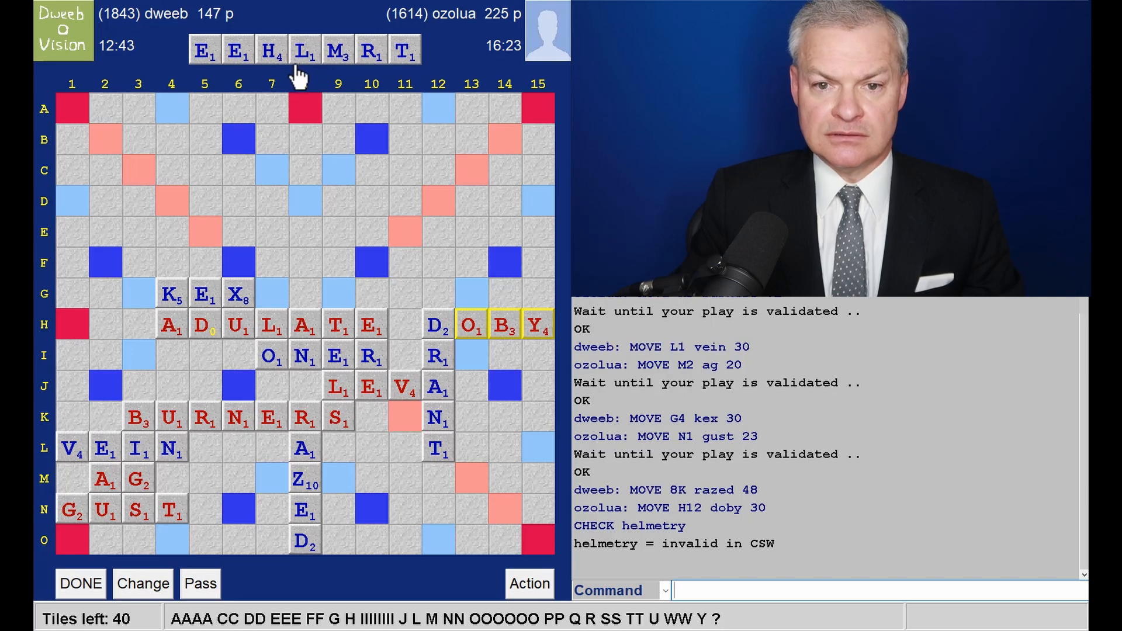
mouse_move(308, 90)
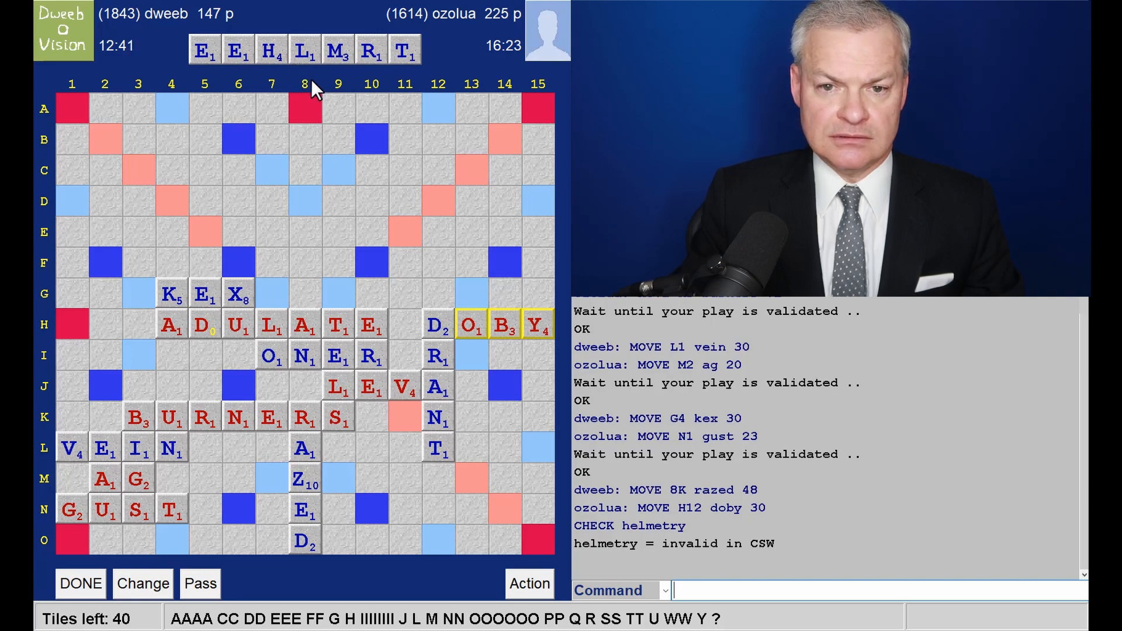
mouse_move(533, 351)
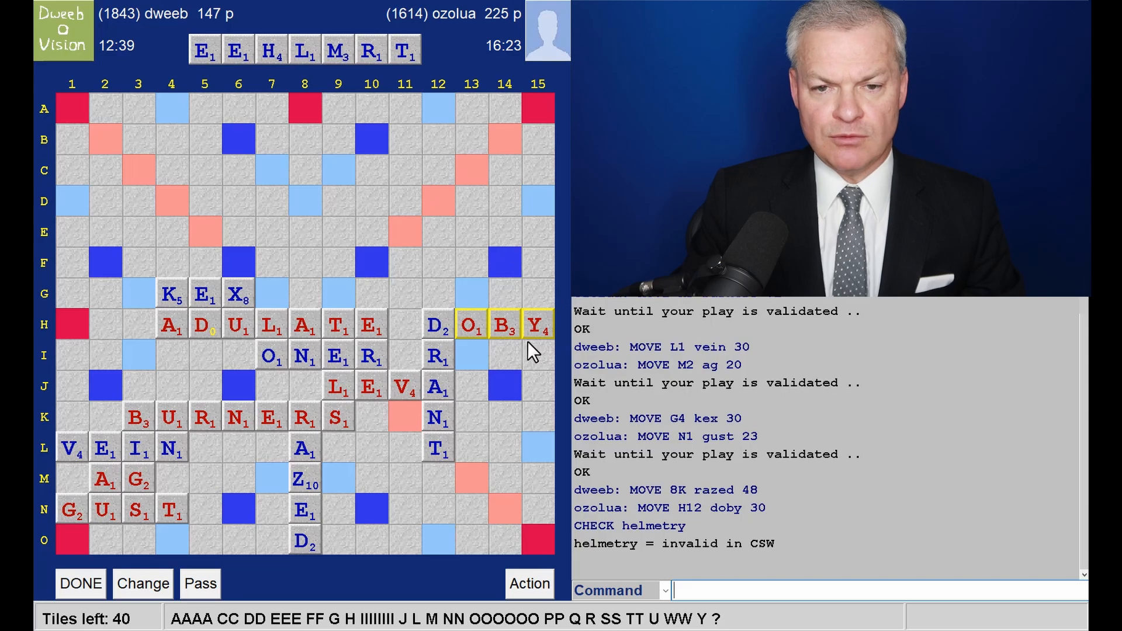
mouse_move(496, 355)
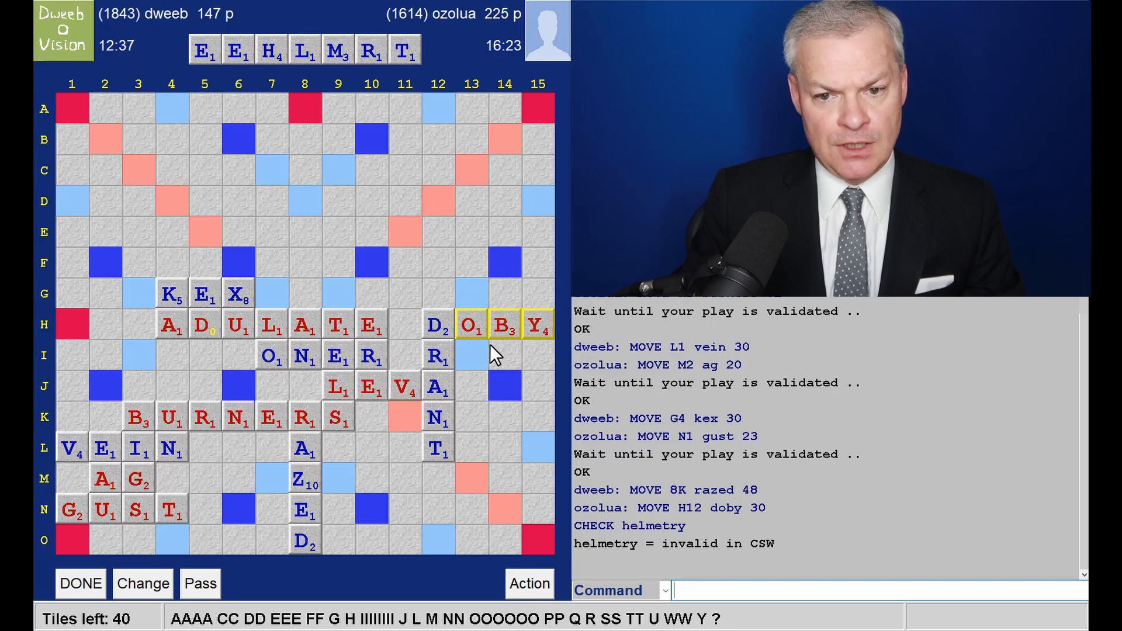
mouse_move(276, 93)
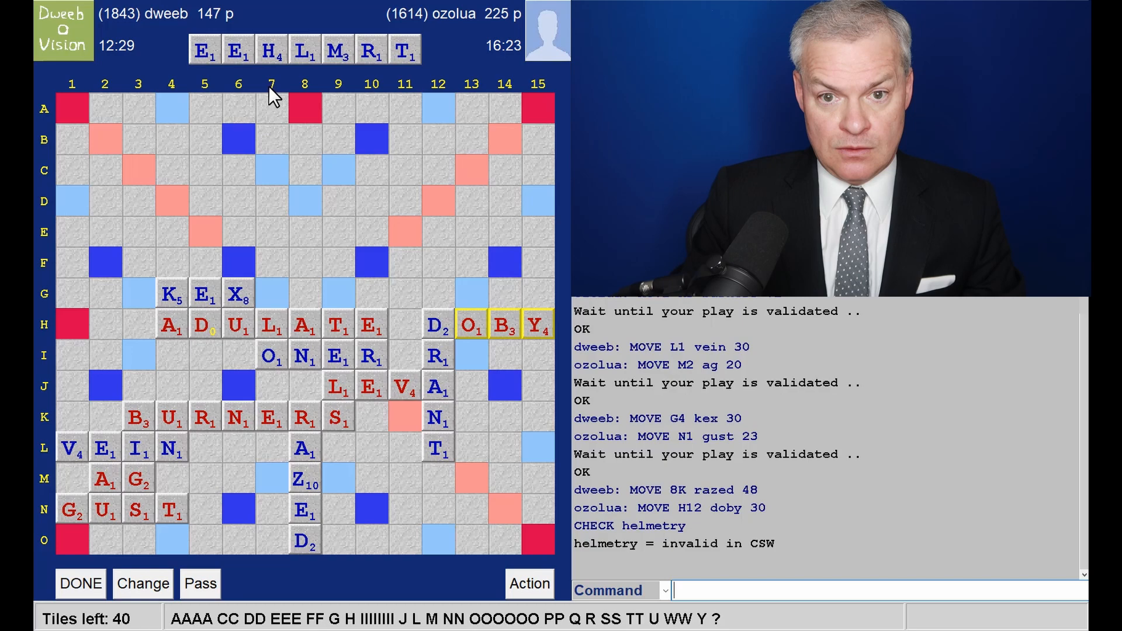
mouse_move(333, 522)
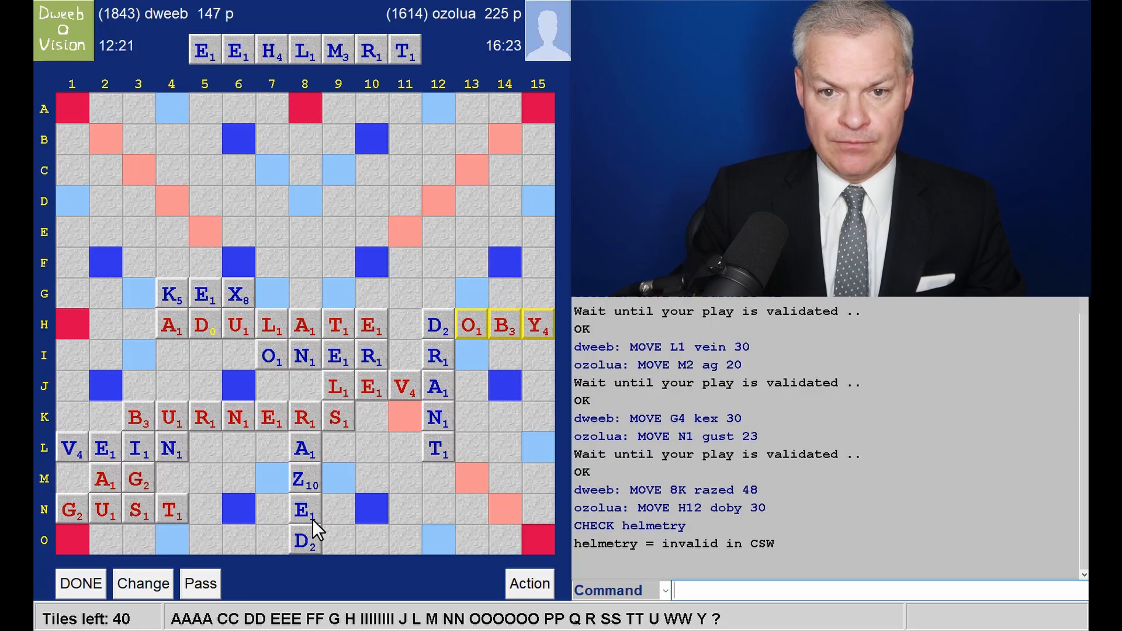
mouse_move(404, 159)
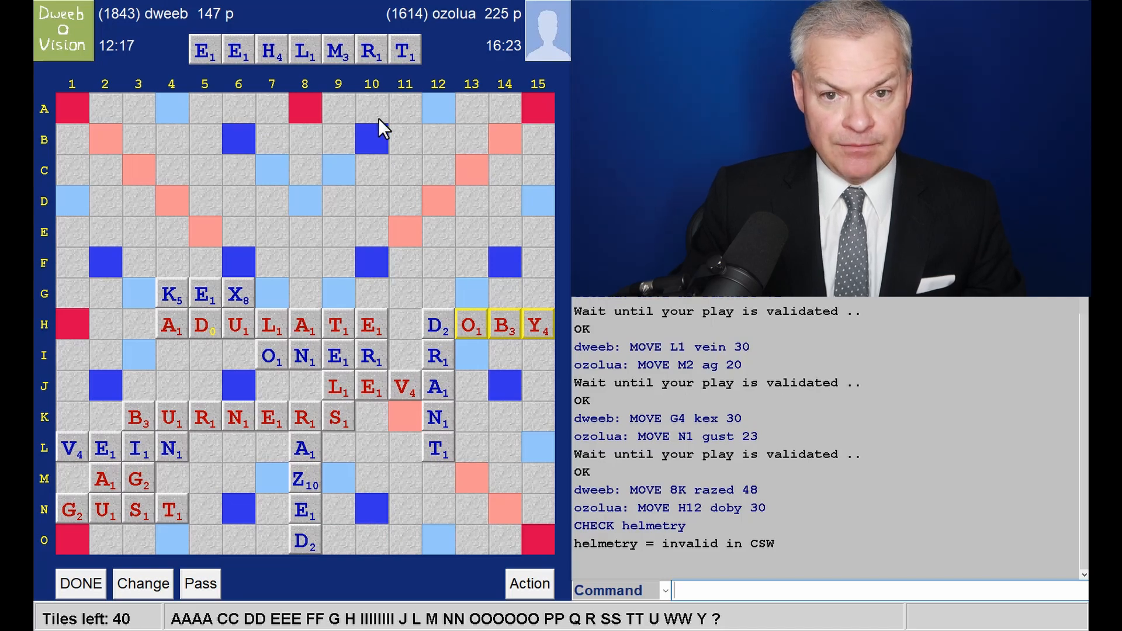
mouse_move(208, 171)
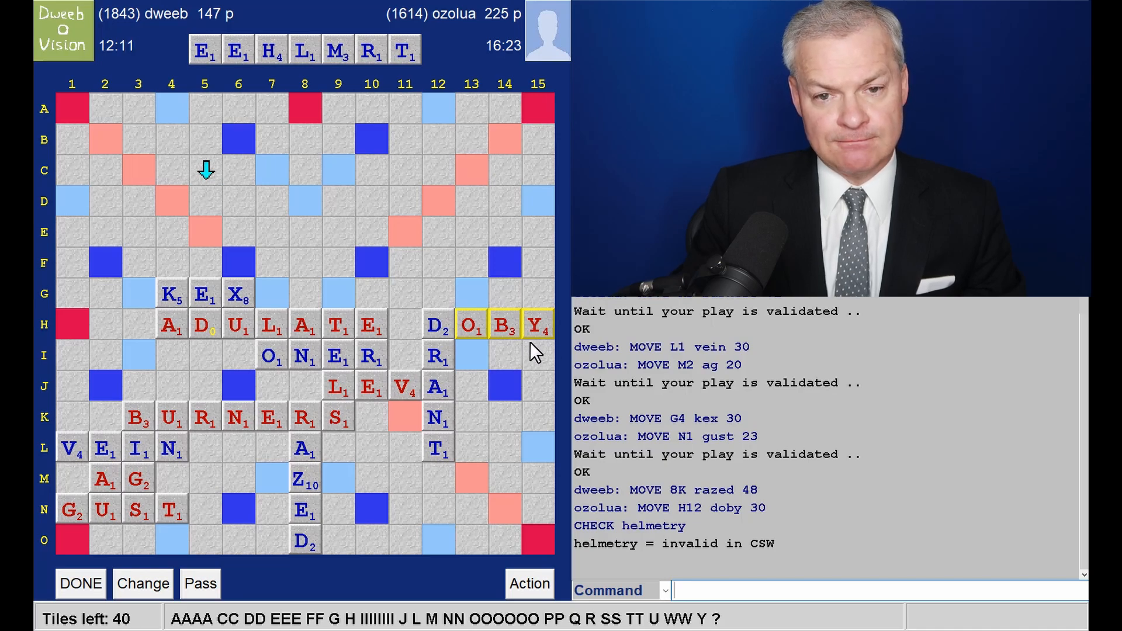
mouse_move(250, 198)
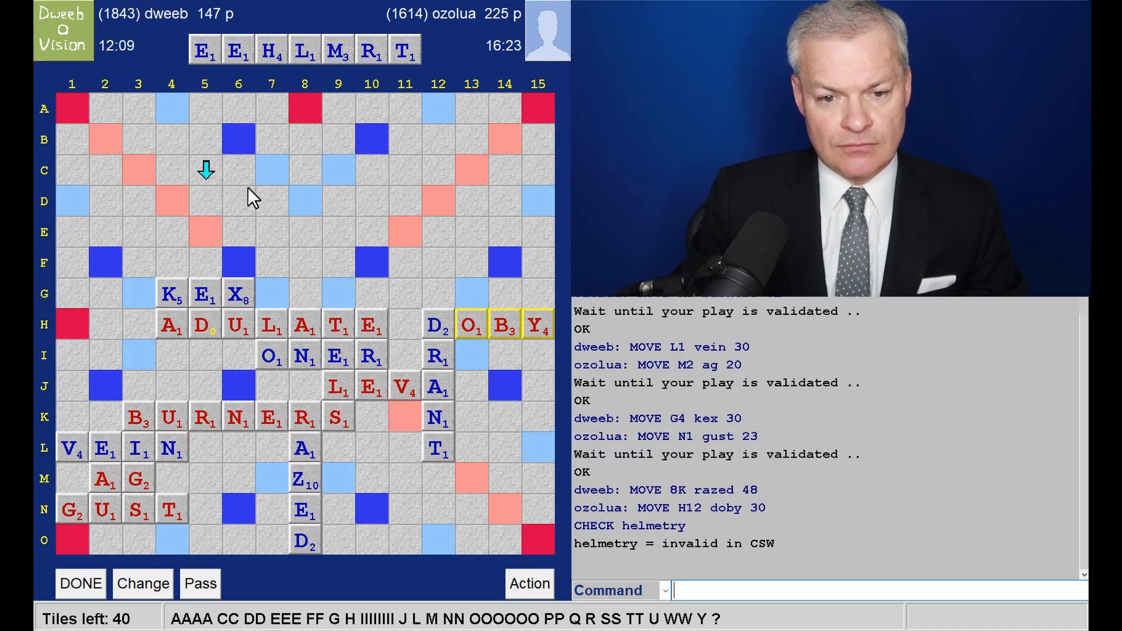
mouse_move(219, 143)
type("HM")
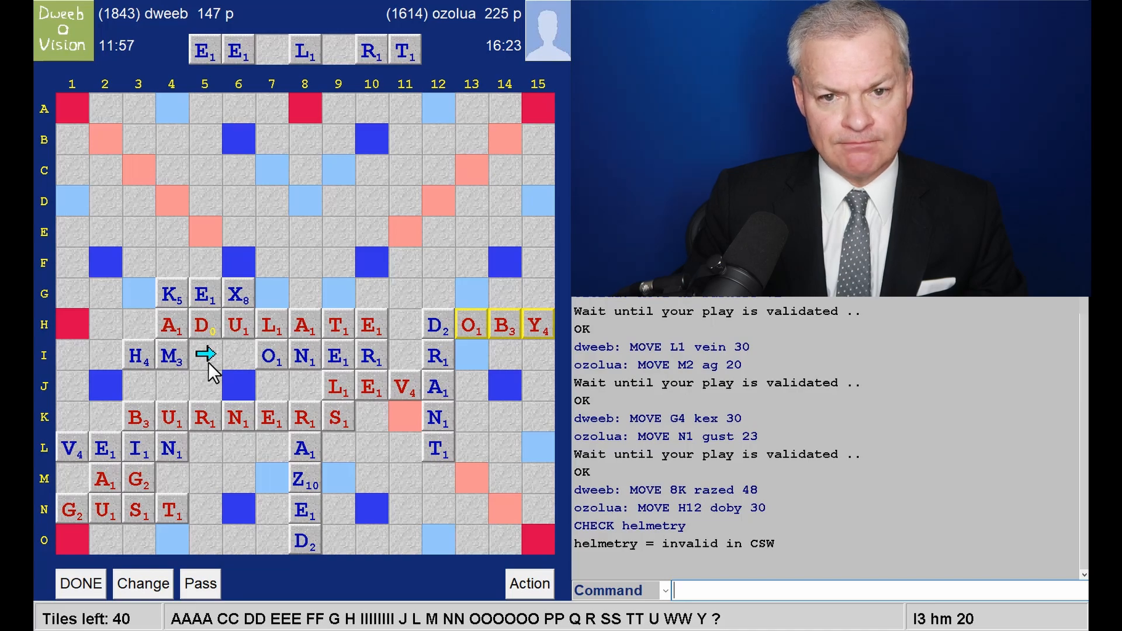
mouse_move(323, 93)
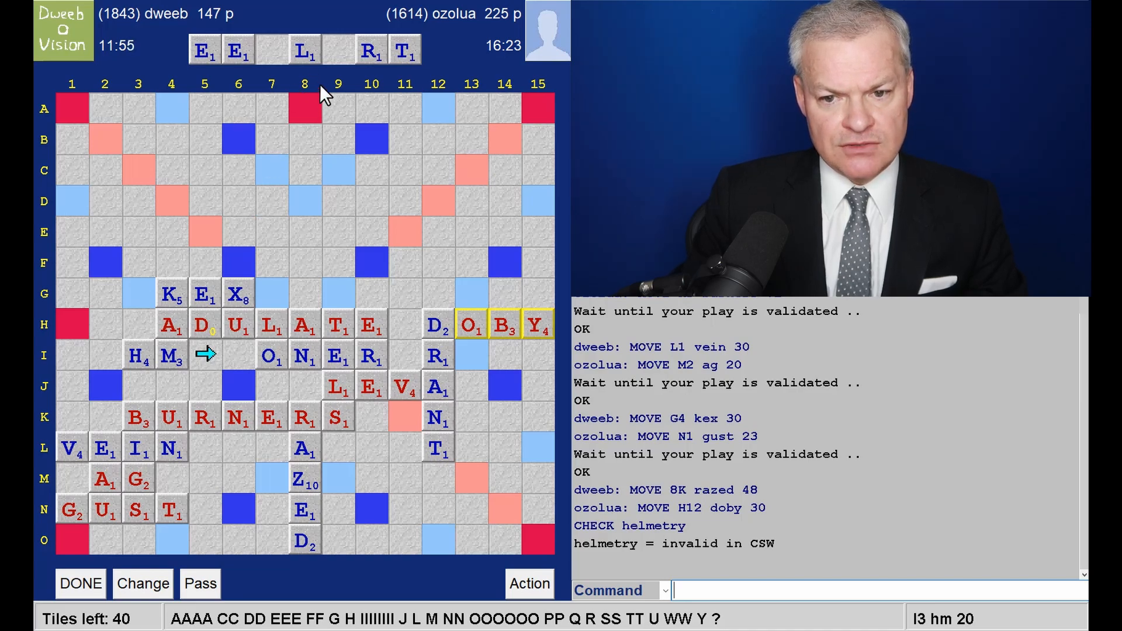
mouse_move(512, 343)
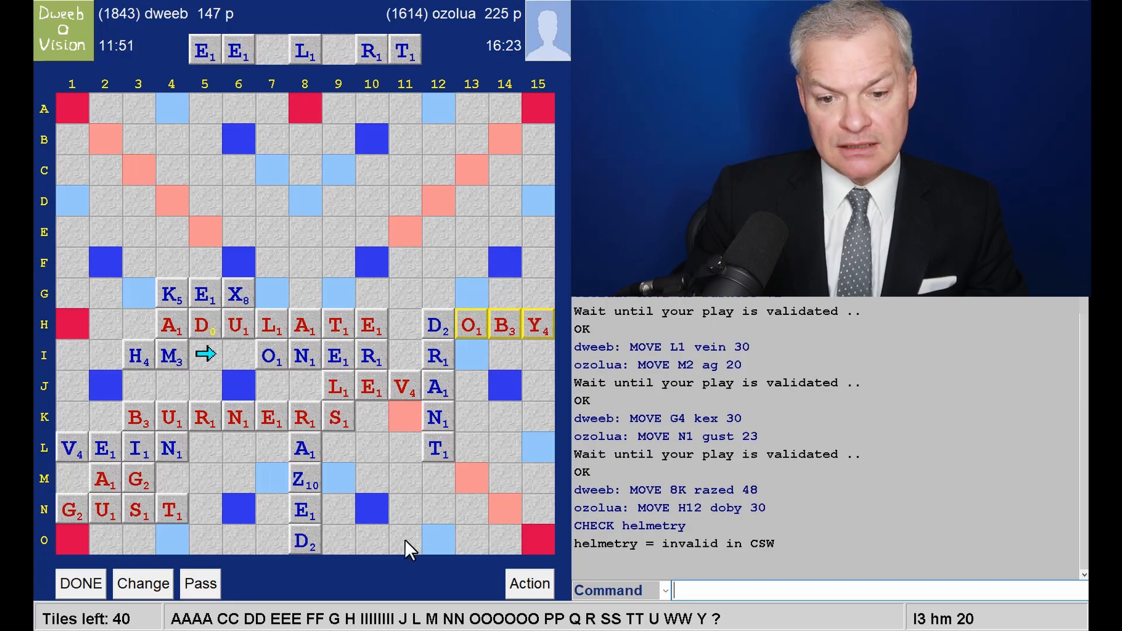
mouse_move(370, 242)
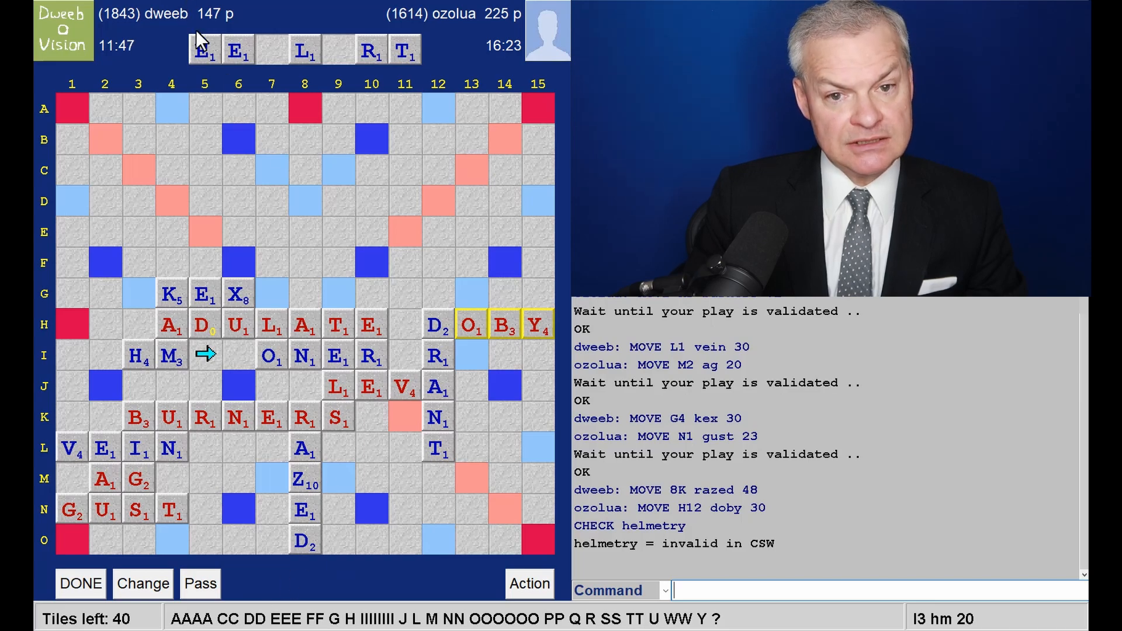
mouse_move(243, 101)
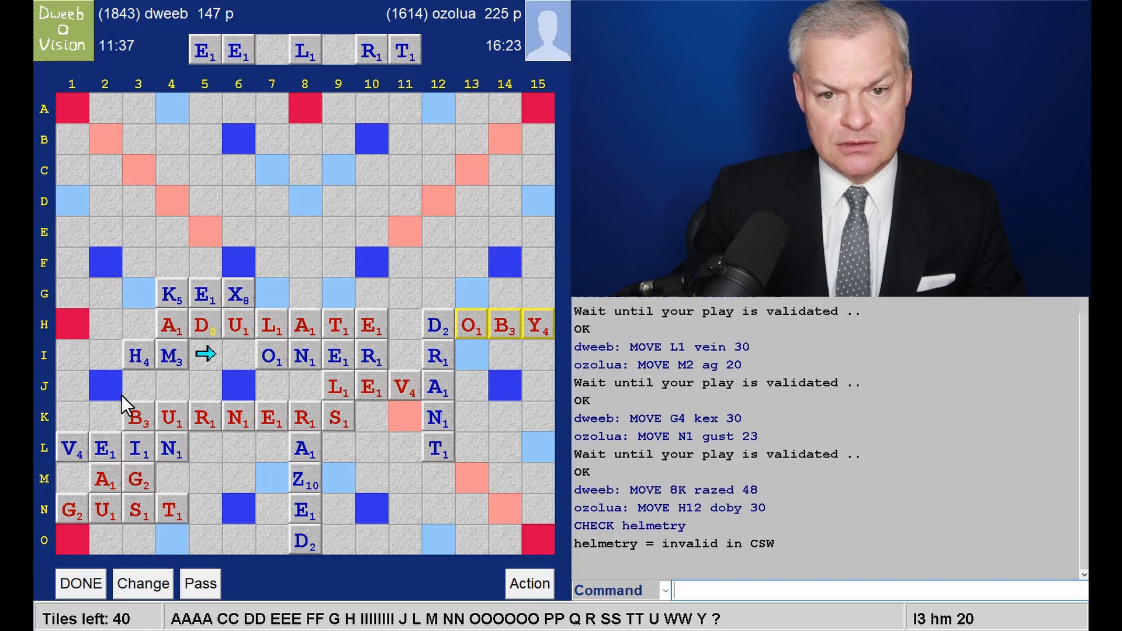
mouse_move(406, 236)
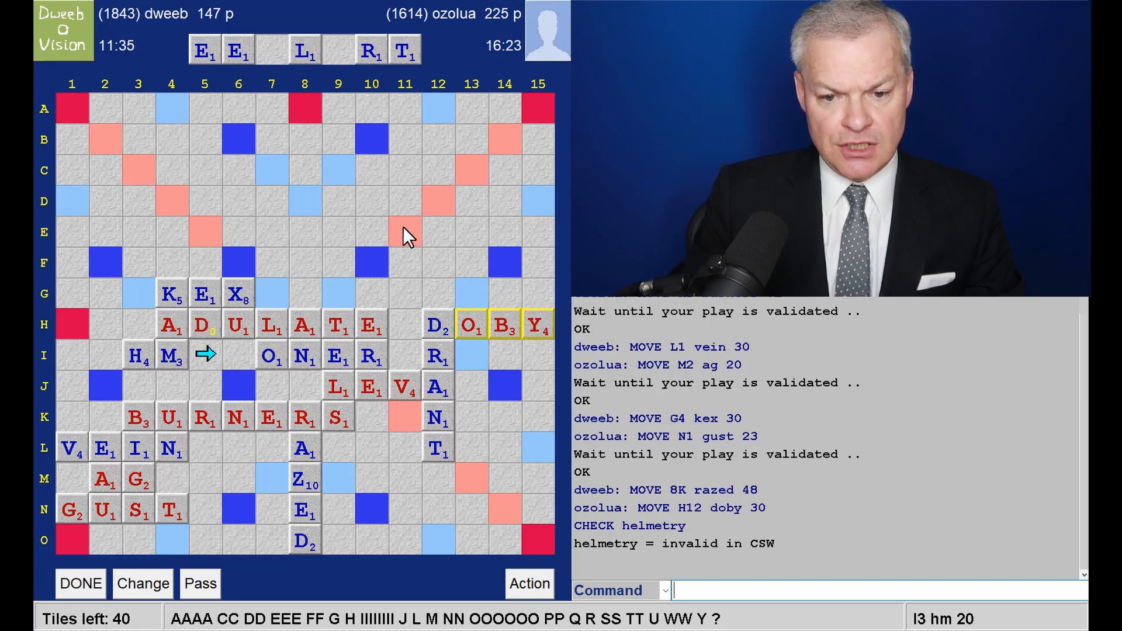
mouse_move(419, 233)
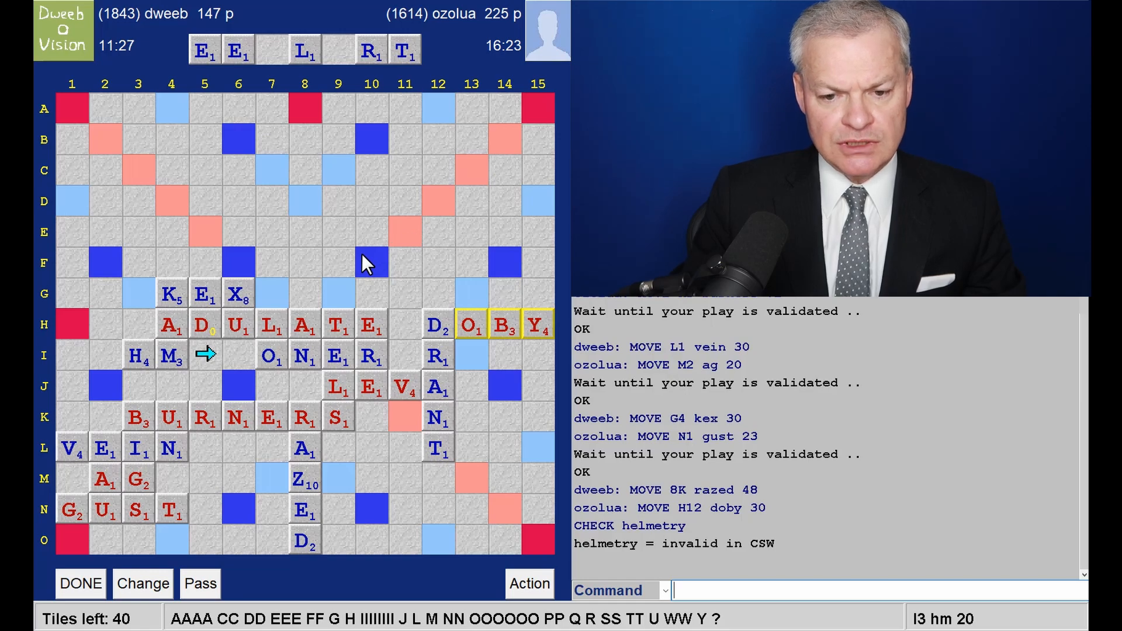
mouse_move(350, 276)
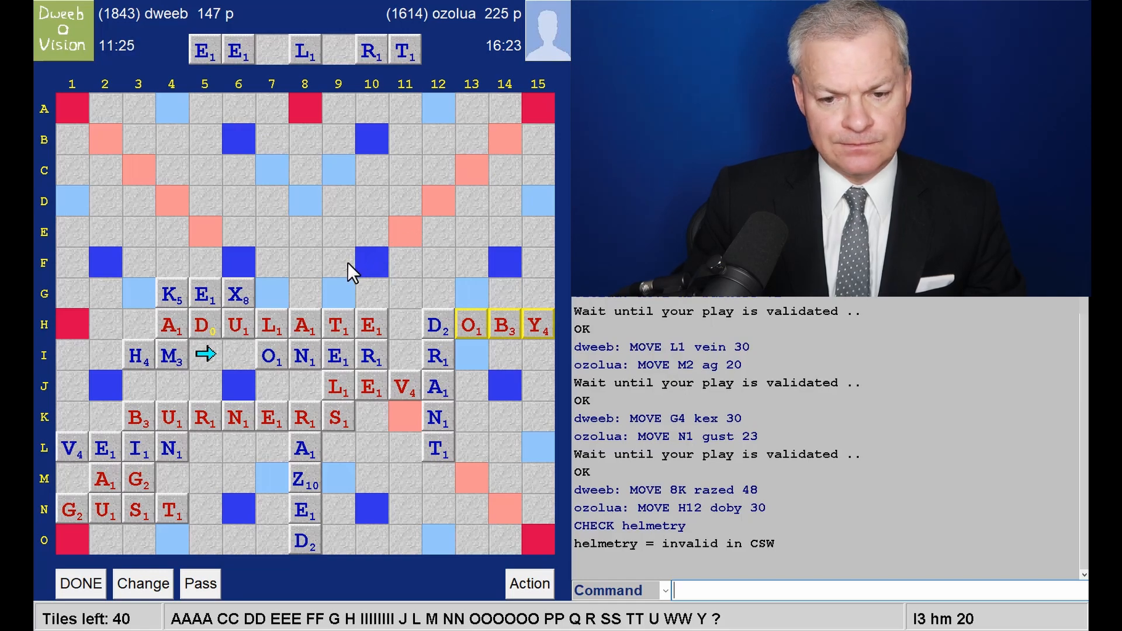
mouse_move(270, 534)
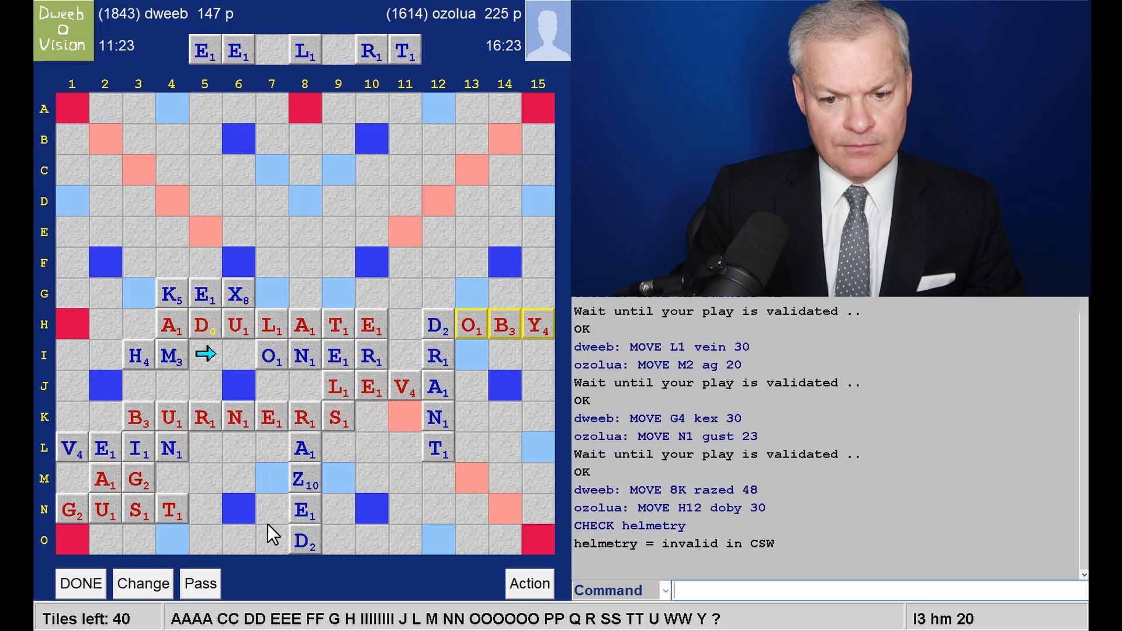
mouse_move(393, 499)
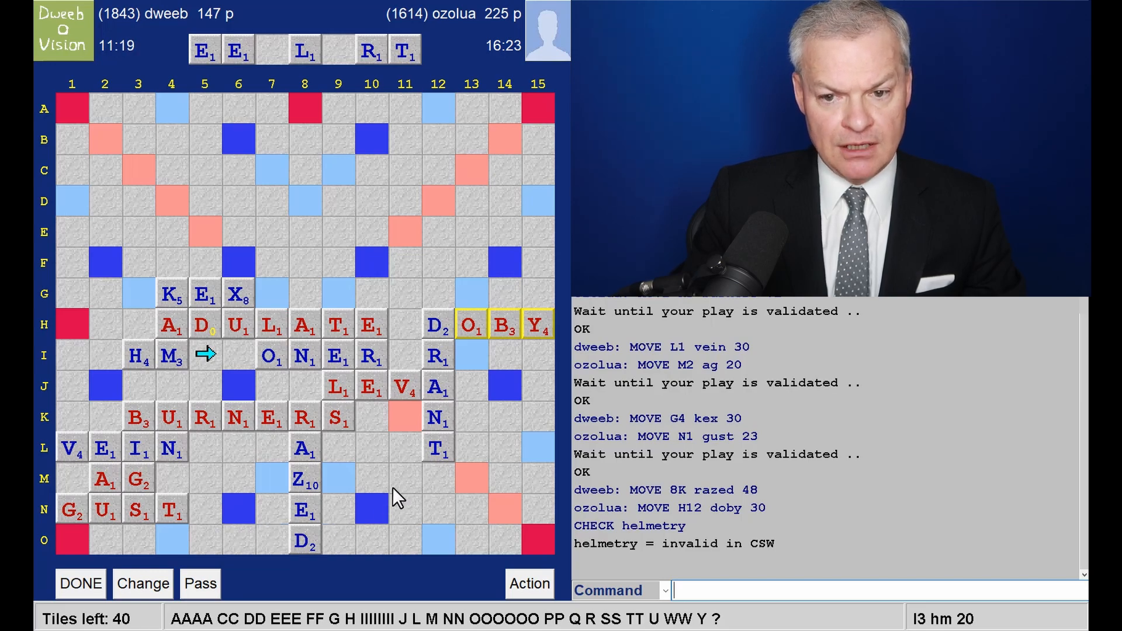
mouse_move(326, 515)
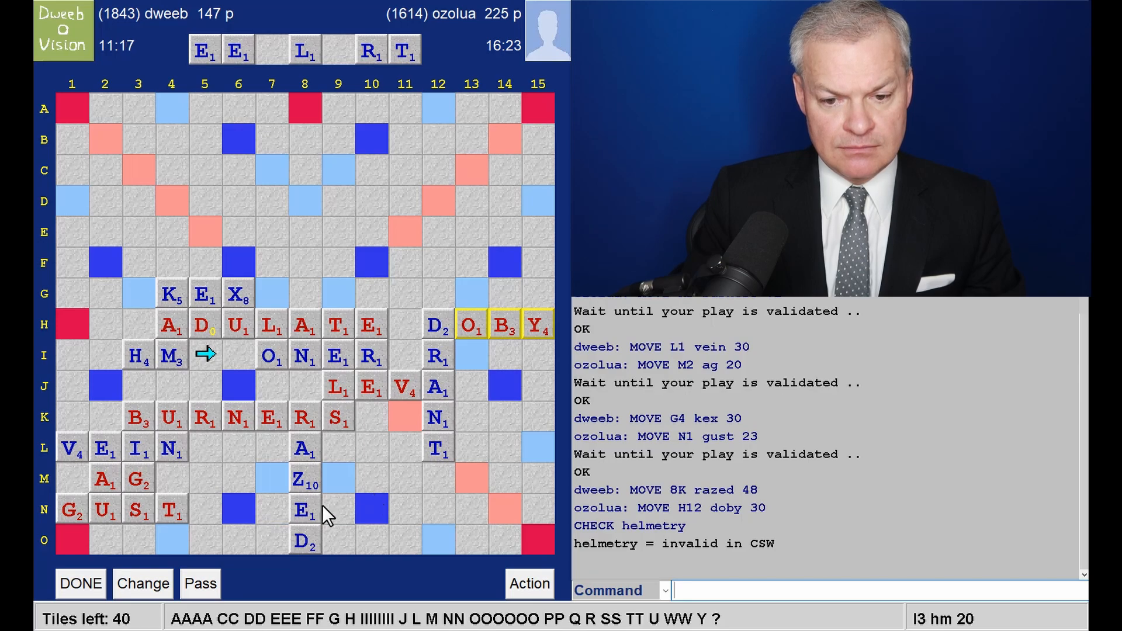
mouse_move(370, 510)
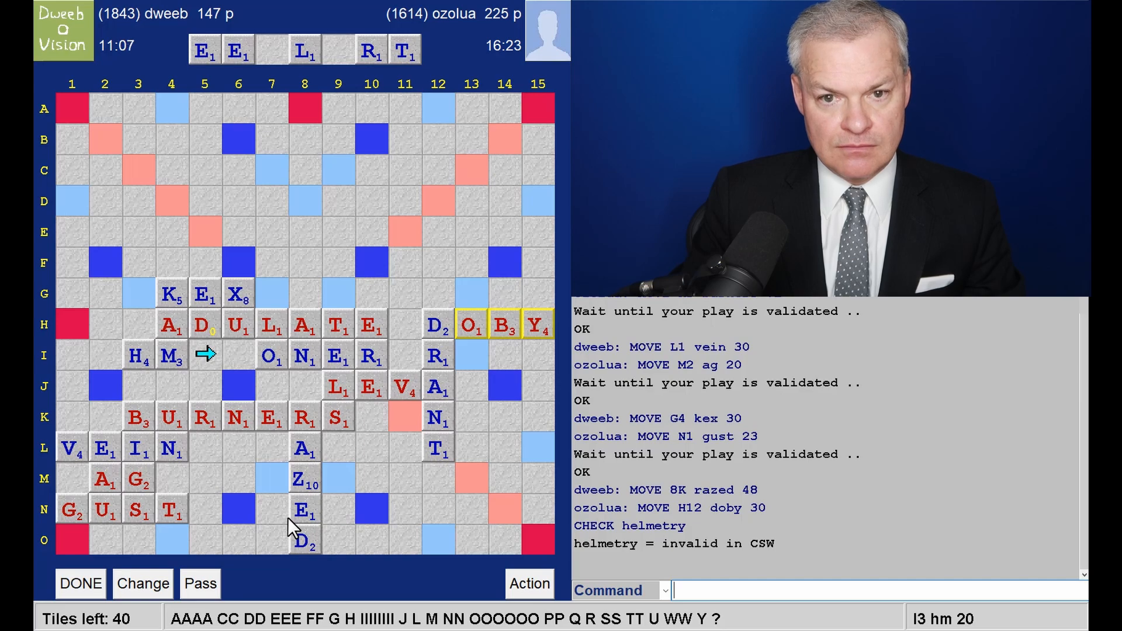
mouse_move(469, 518)
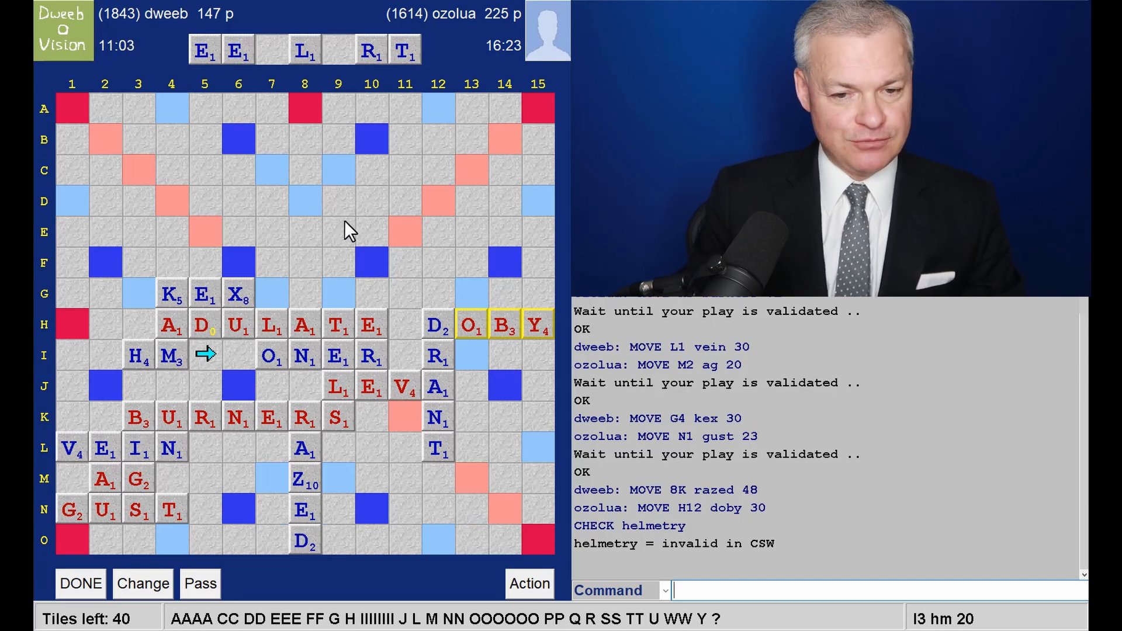
mouse_move(649, 509)
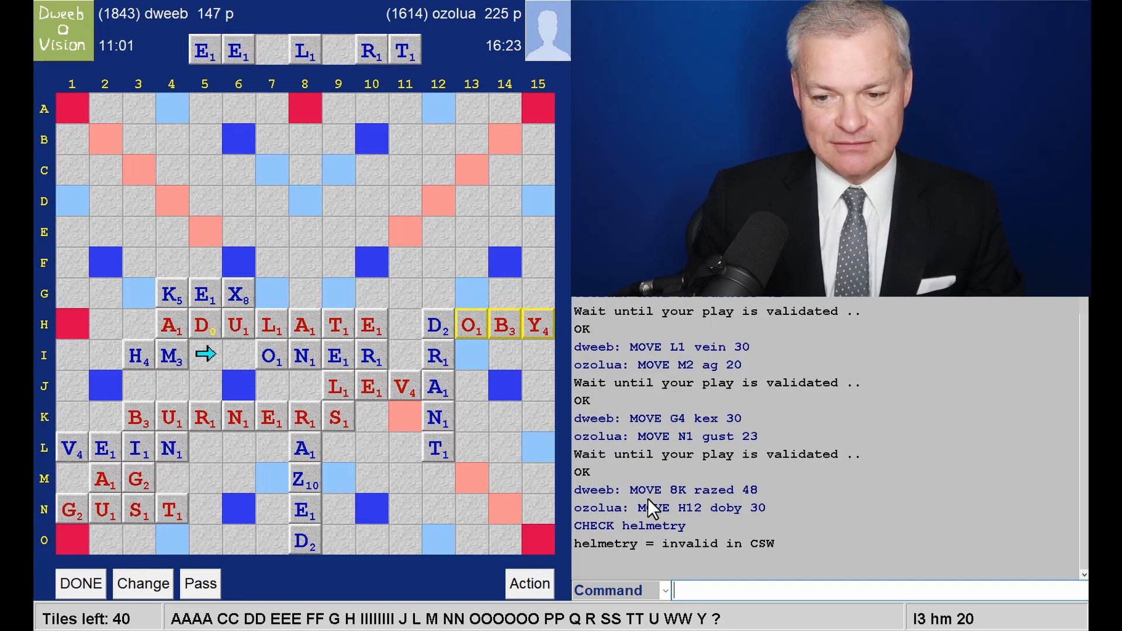
mouse_move(372, 222)
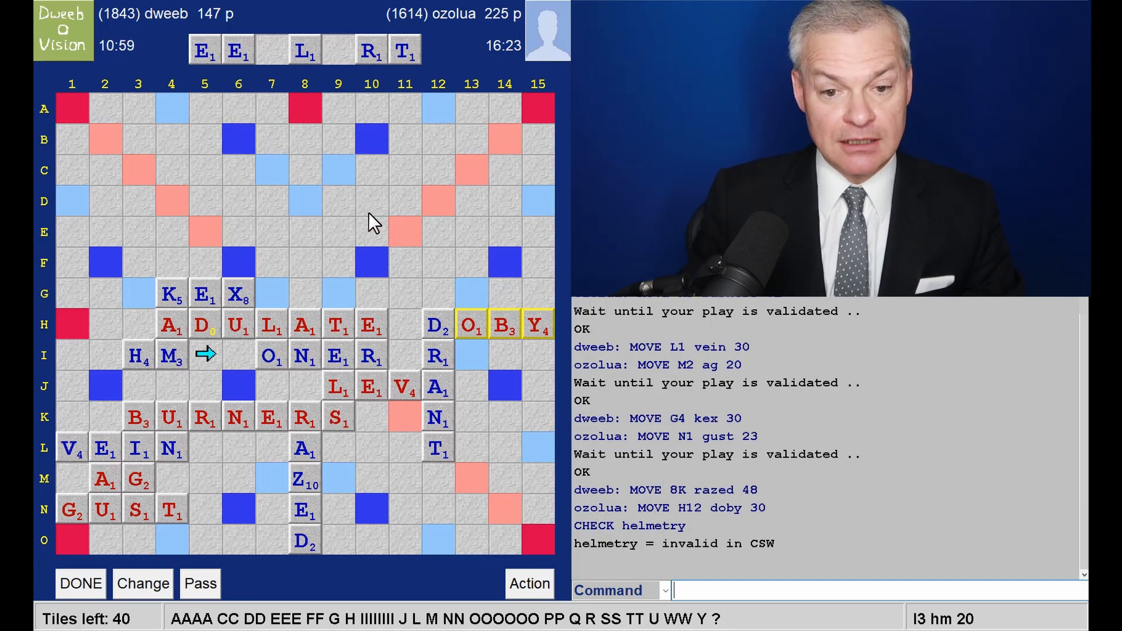
mouse_move(187, 384)
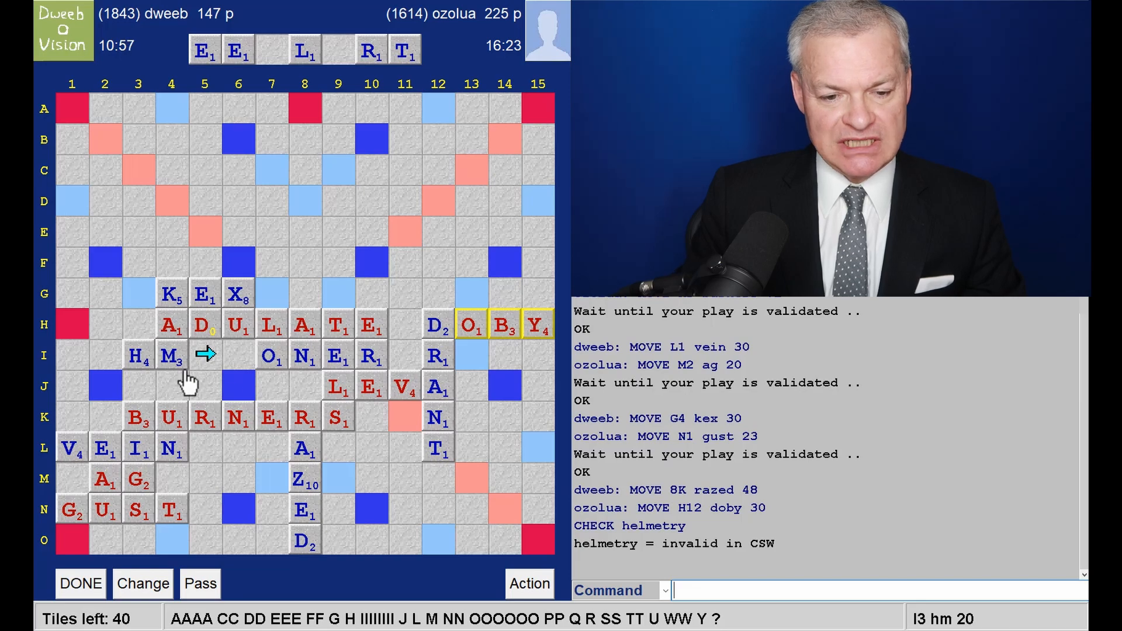
mouse_move(175, 411)
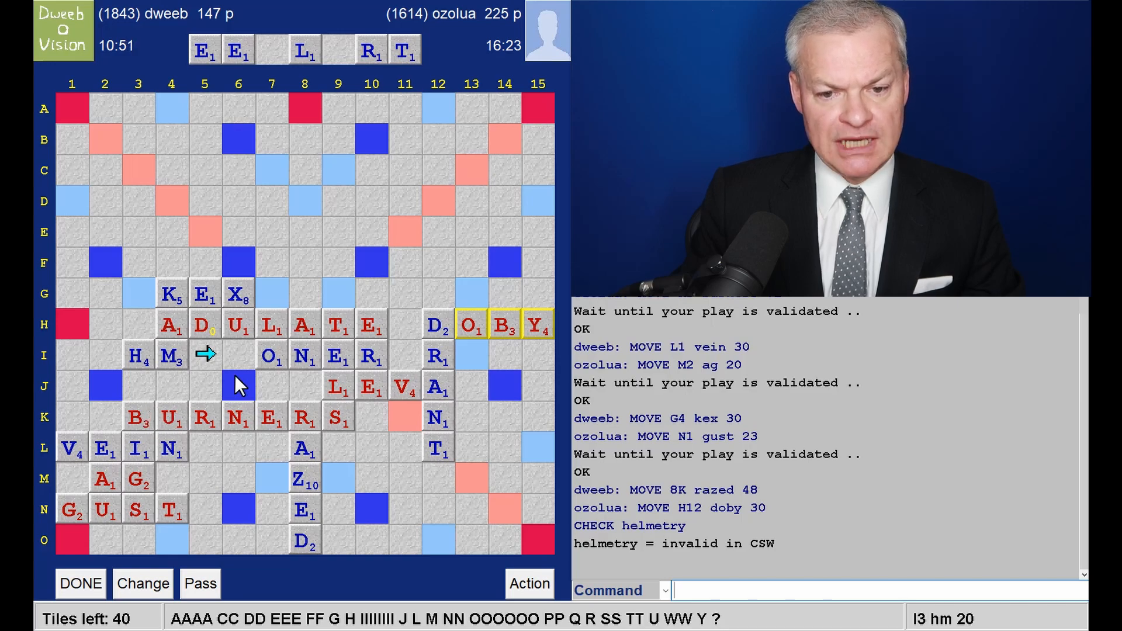
mouse_move(233, 368)
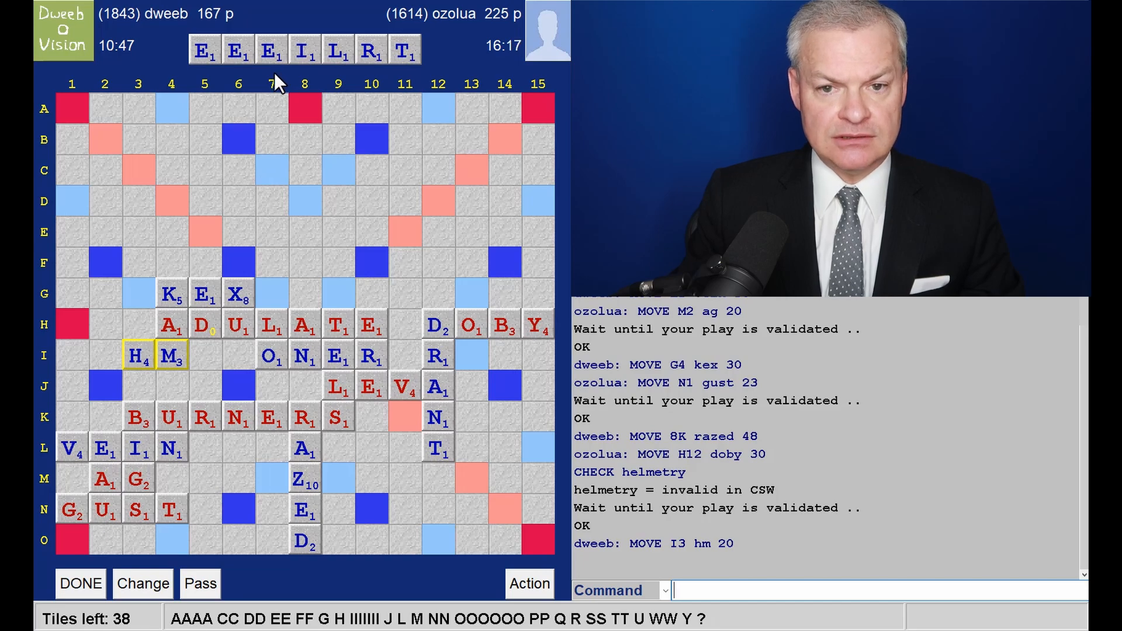
mouse_move(270, 97)
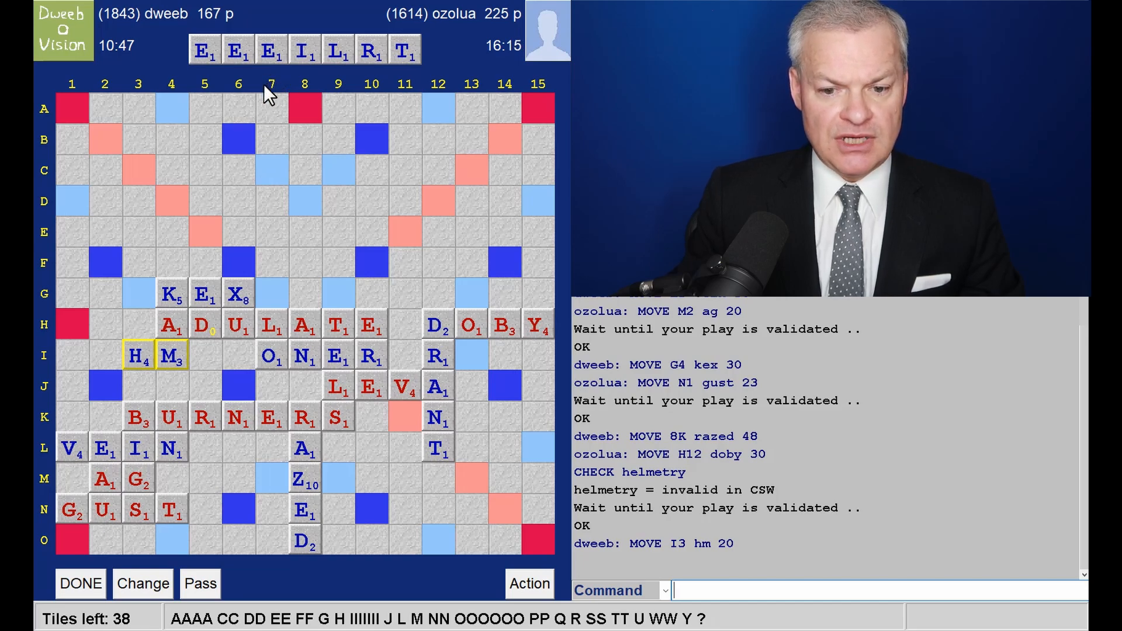
mouse_move(502, 363)
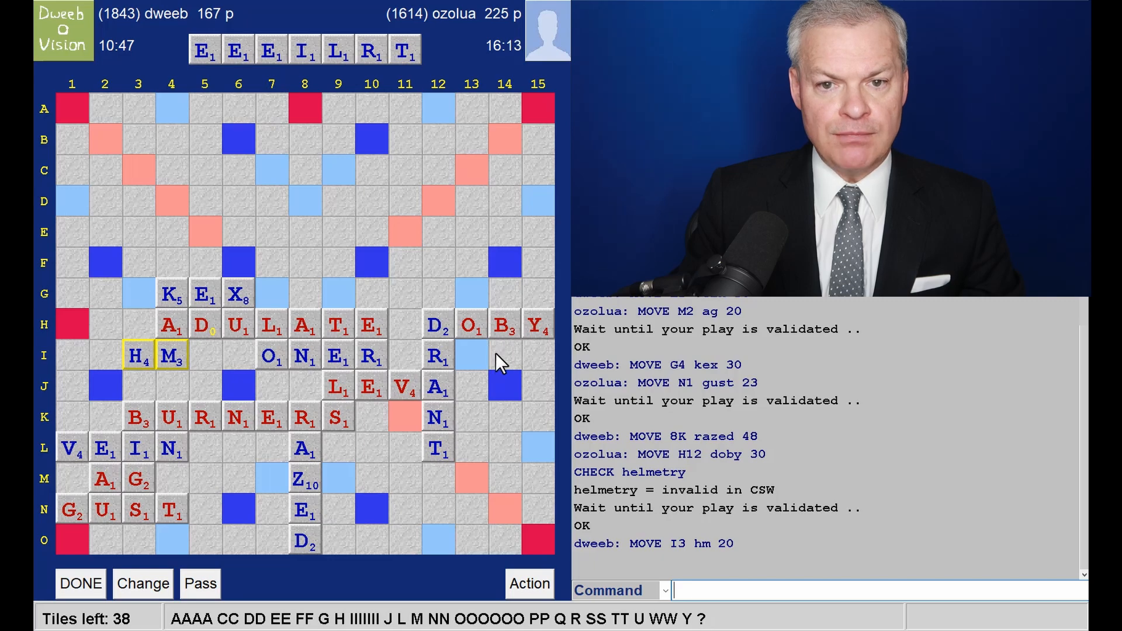
mouse_move(350, 257)
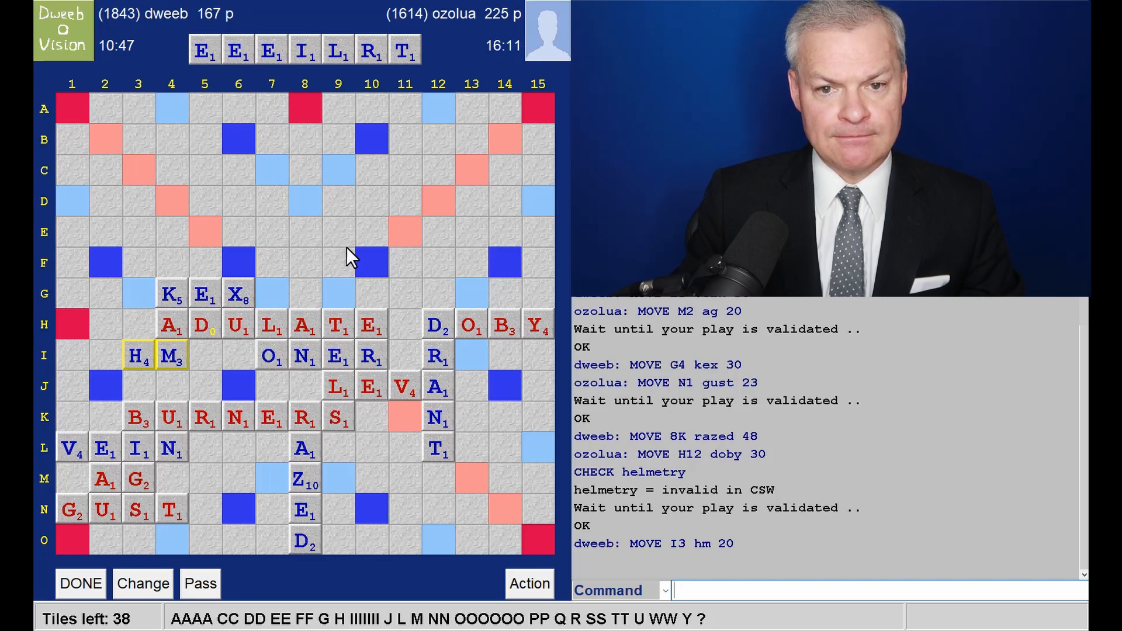
mouse_move(350, 142)
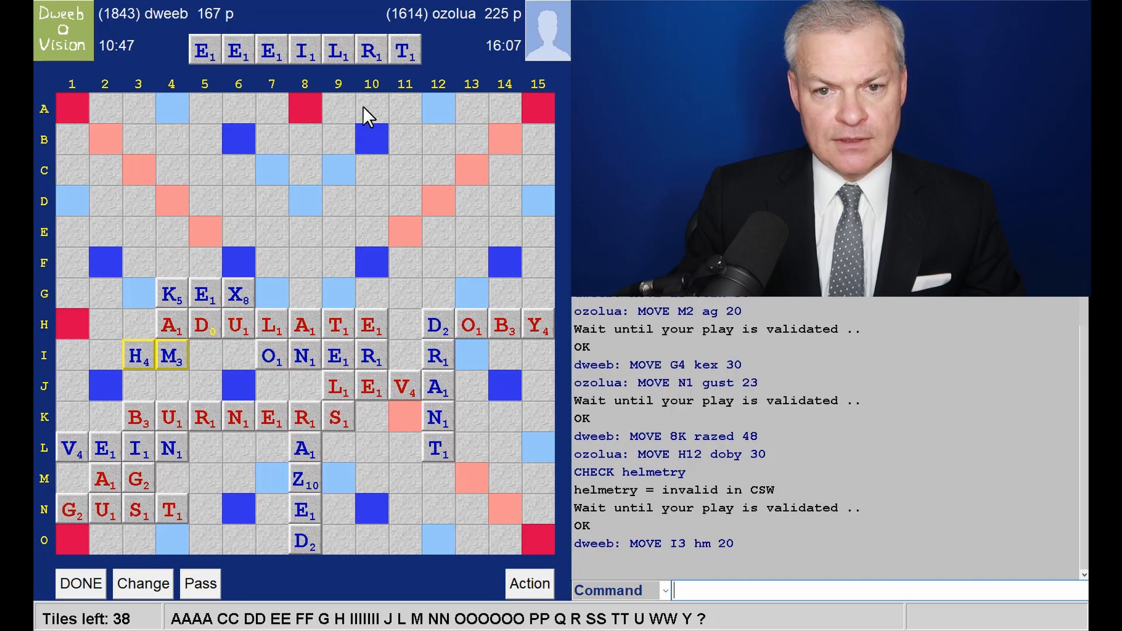
mouse_move(414, 85)
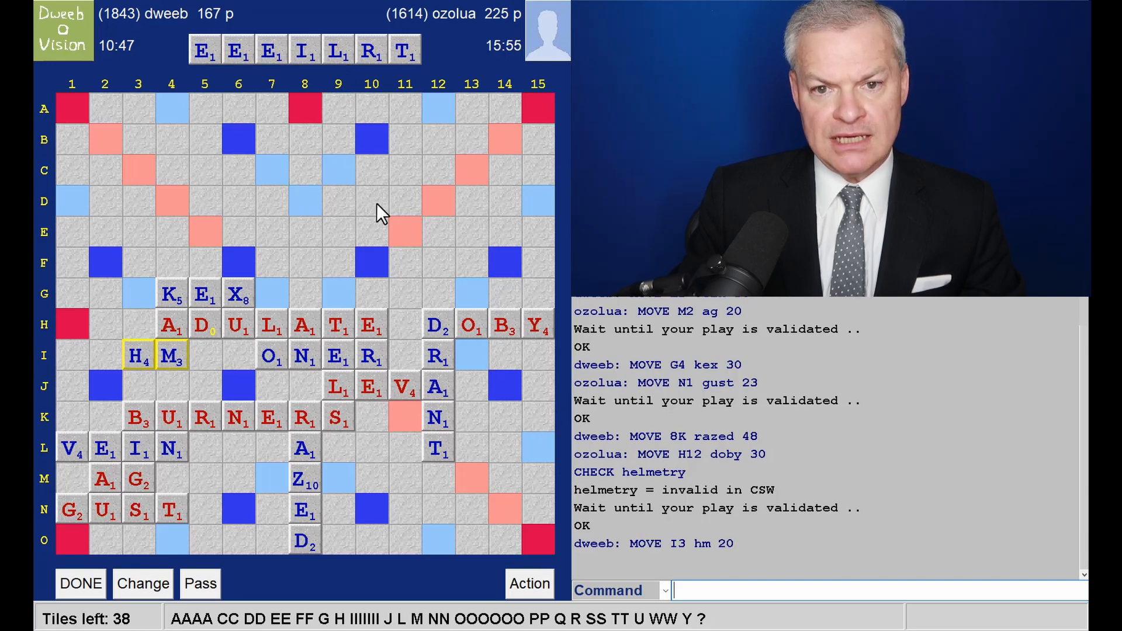
mouse_move(351, 85)
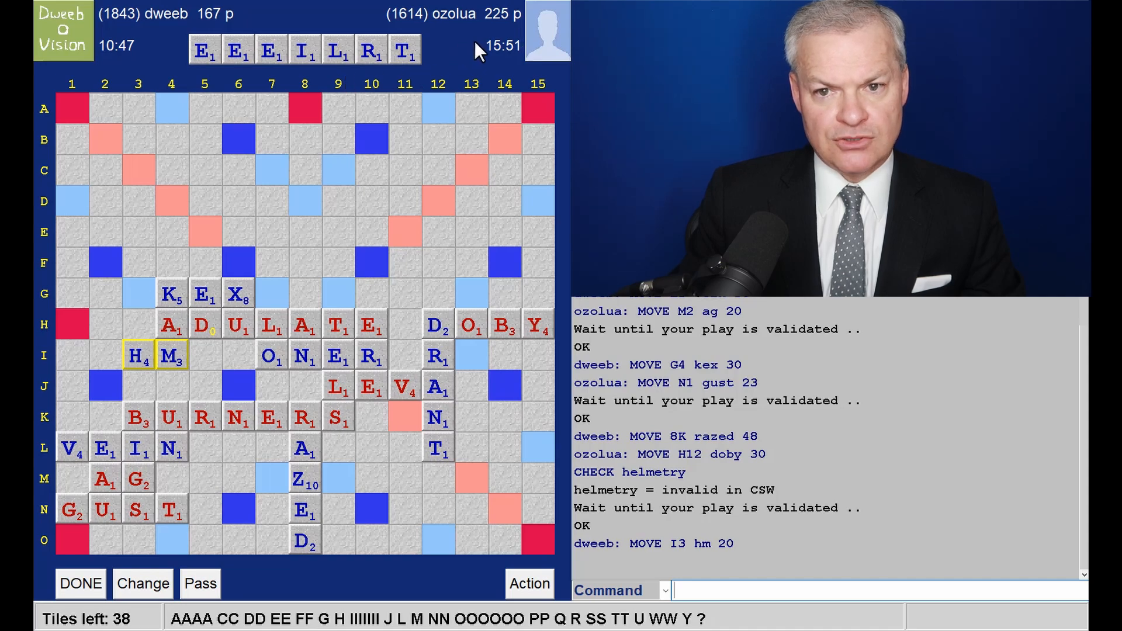
mouse_move(409, 120)
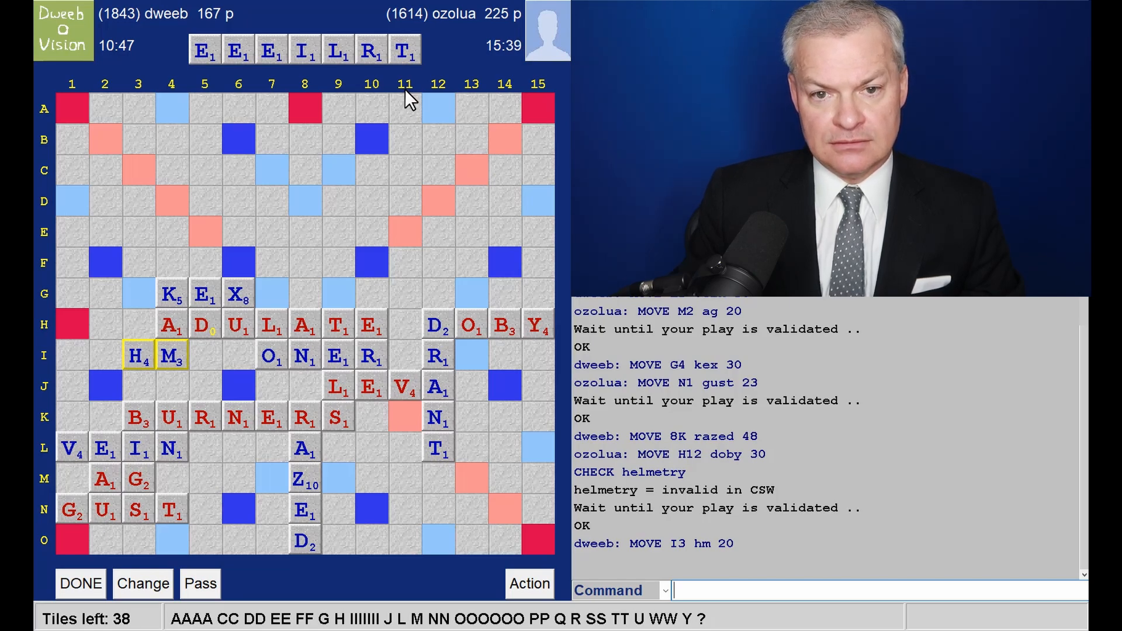
mouse_move(486, 250)
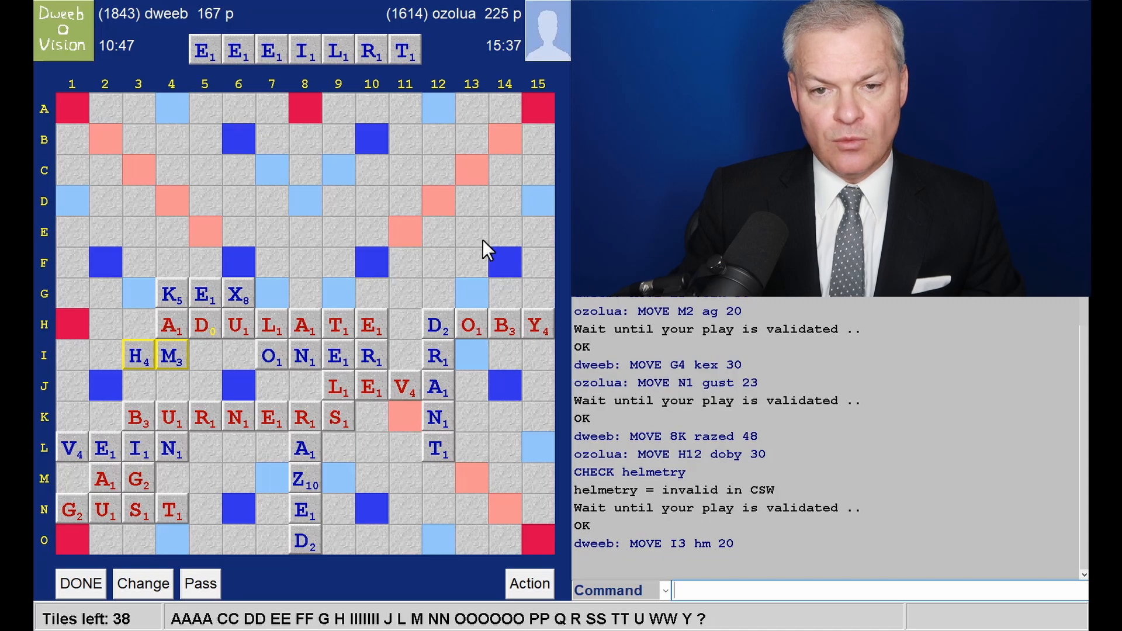
mouse_move(342, 77)
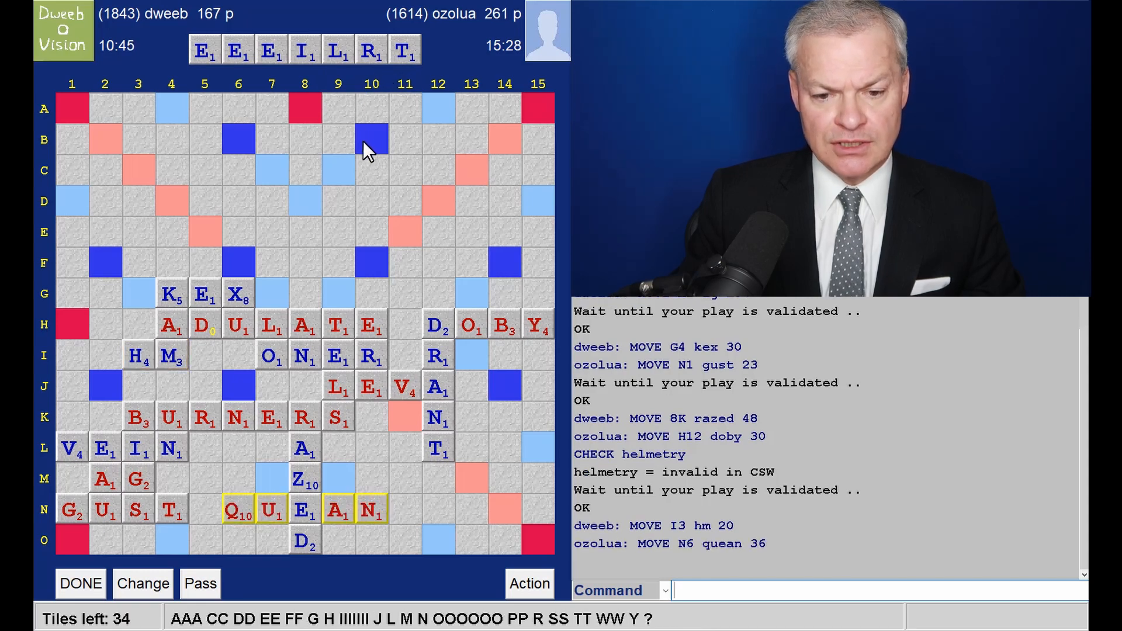
mouse_move(225, 168)
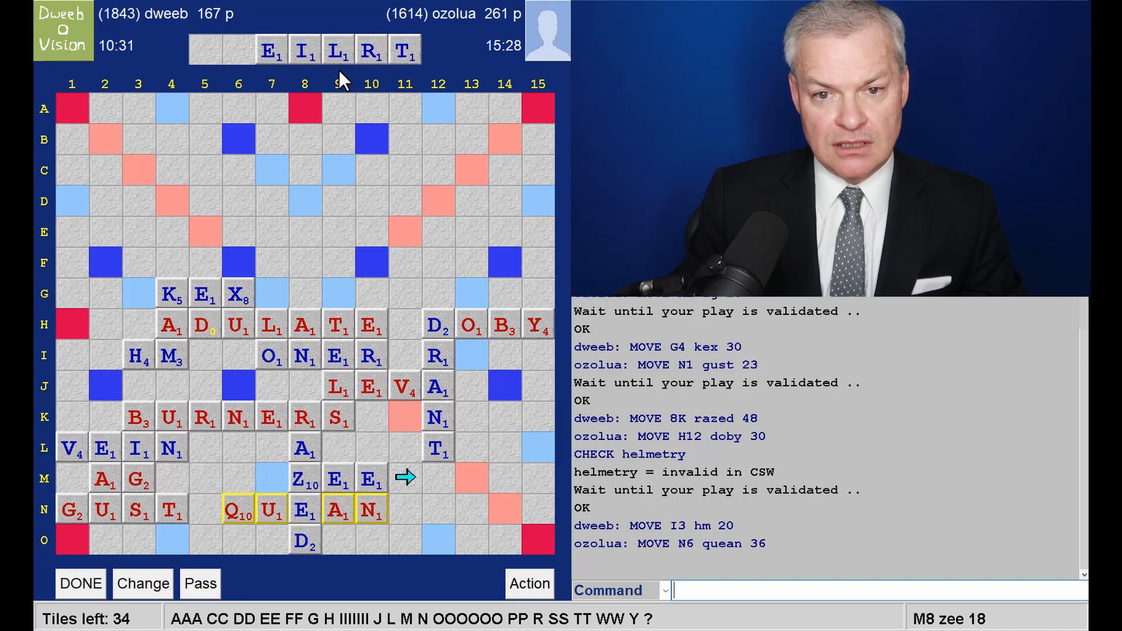
mouse_move(469, 247)
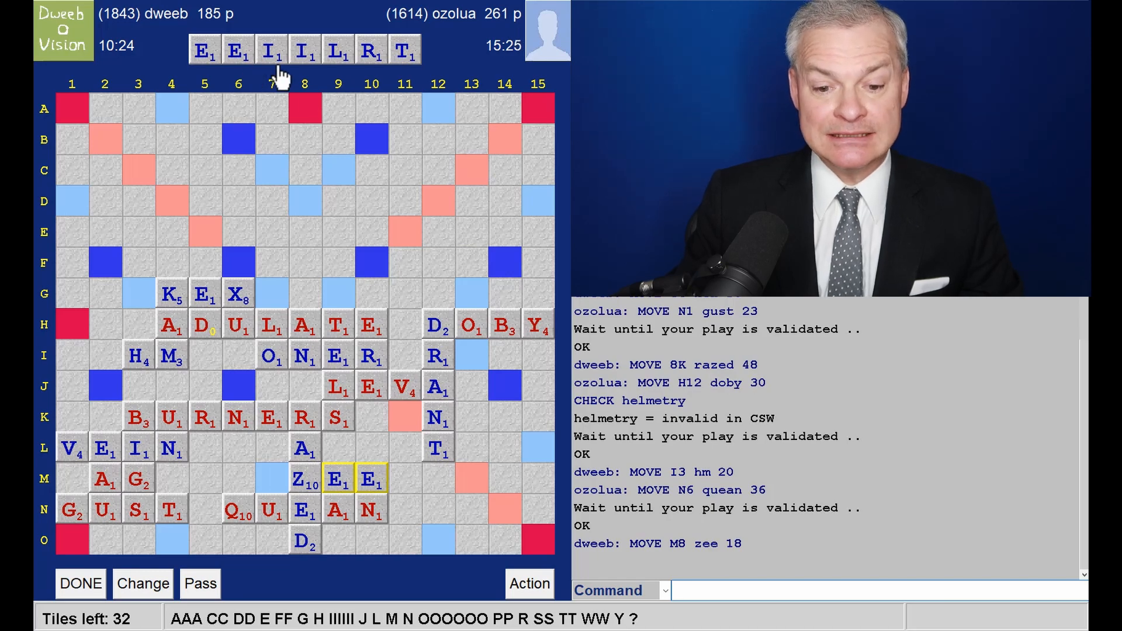
mouse_move(387, 257)
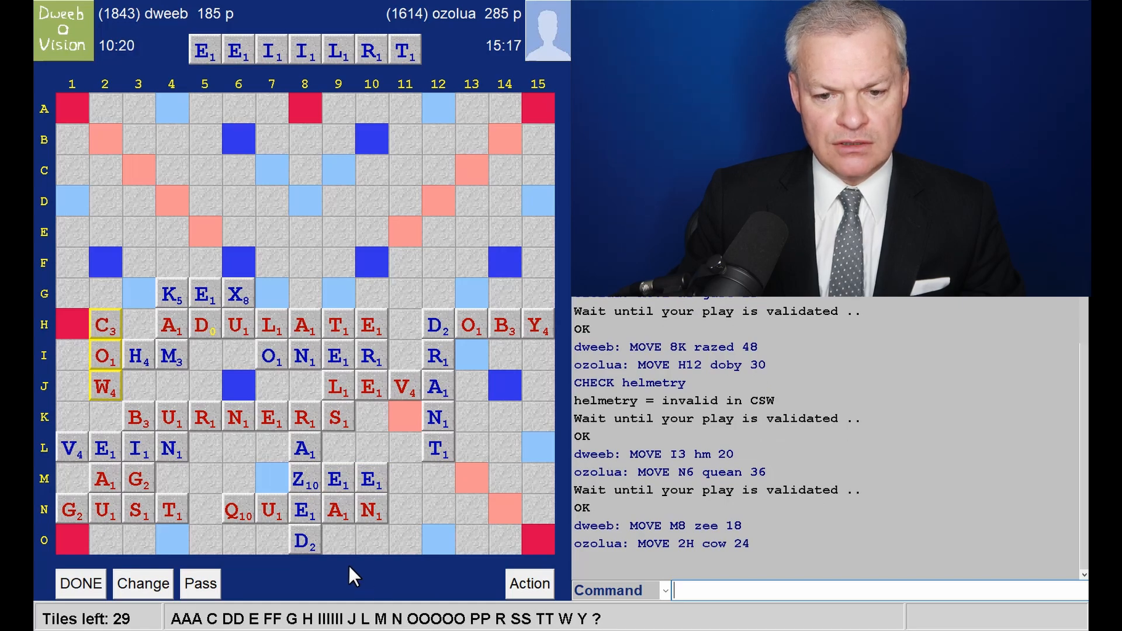
mouse_move(354, 178)
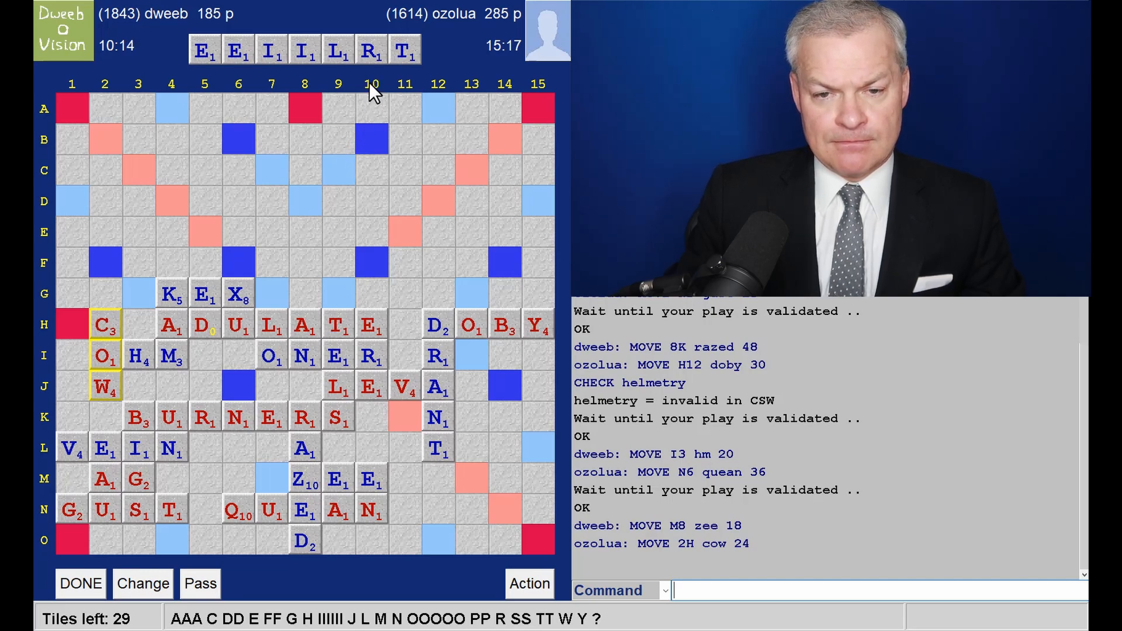
mouse_move(550, 347)
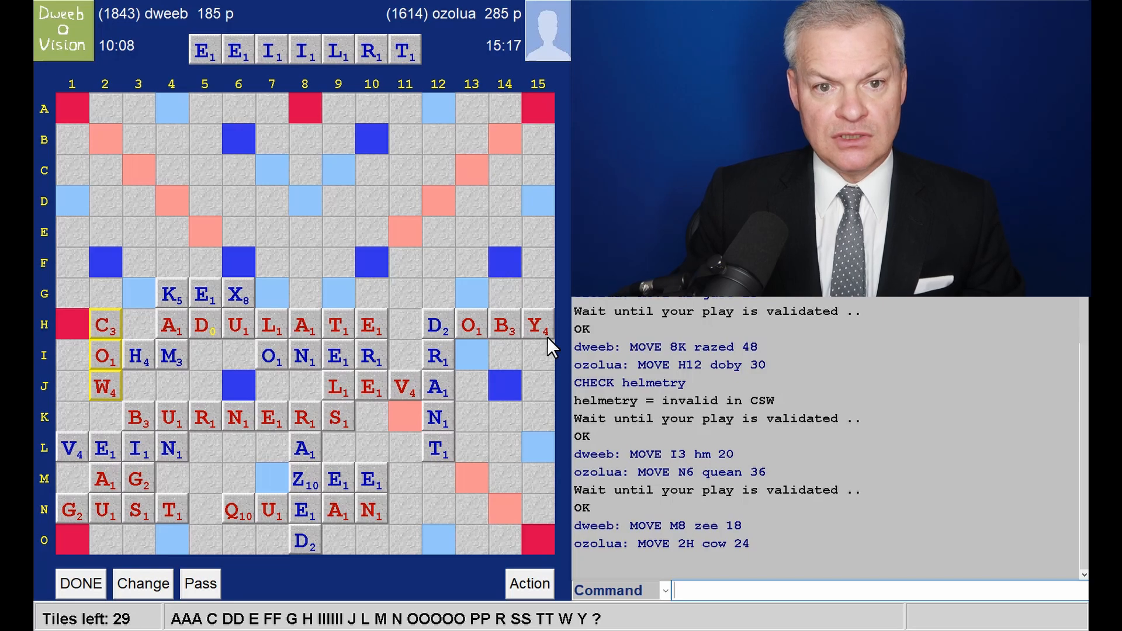
mouse_move(543, 375)
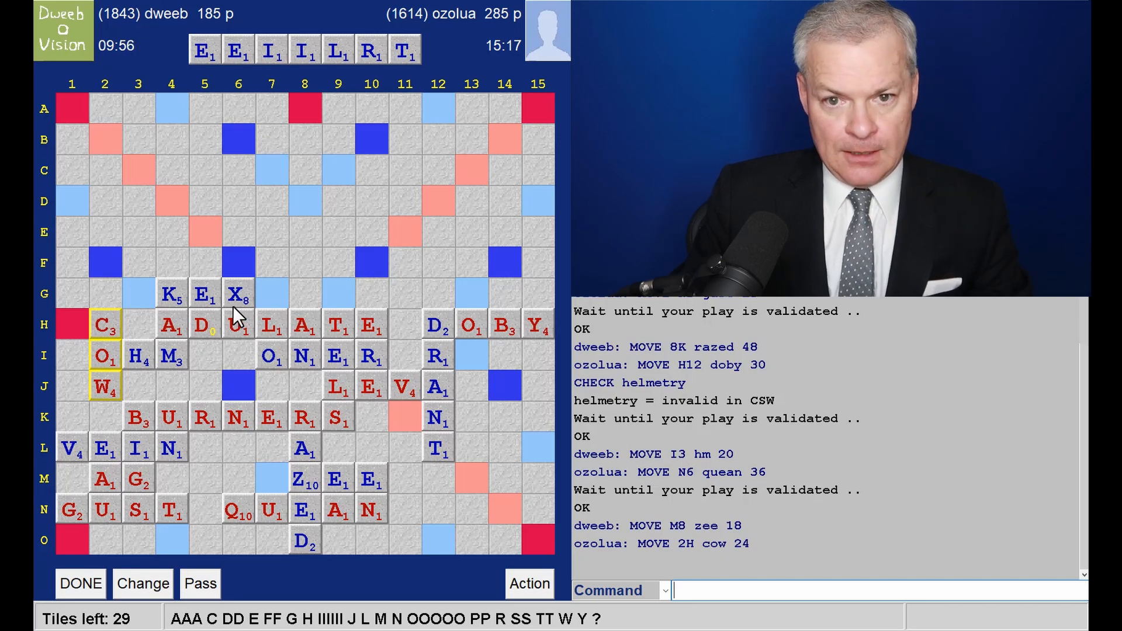
mouse_move(315, 77)
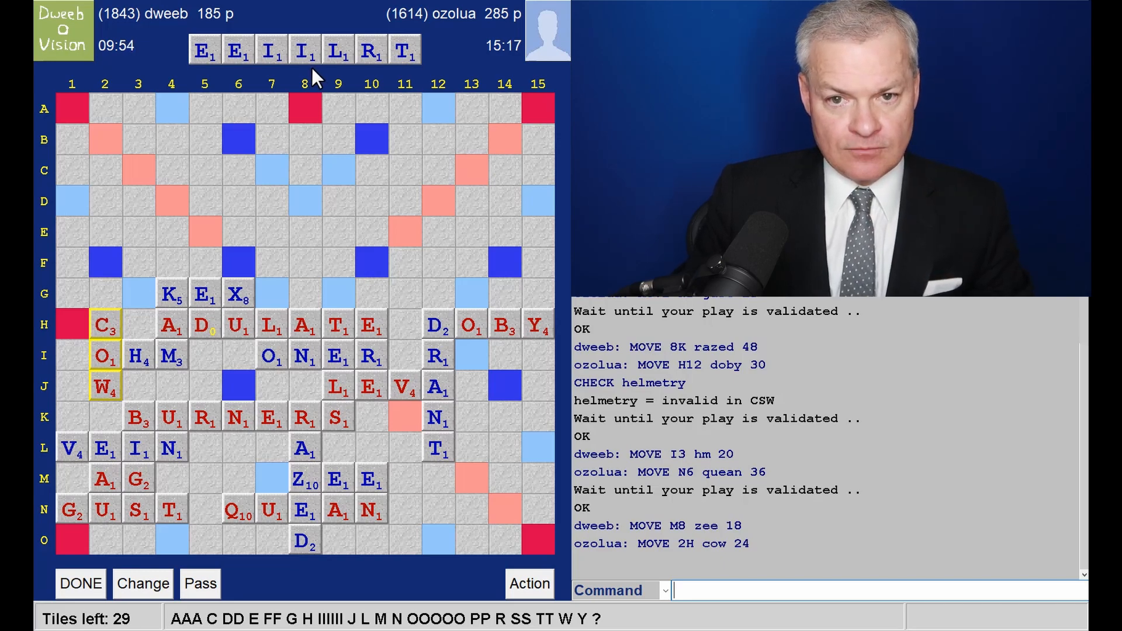
mouse_move(209, 212)
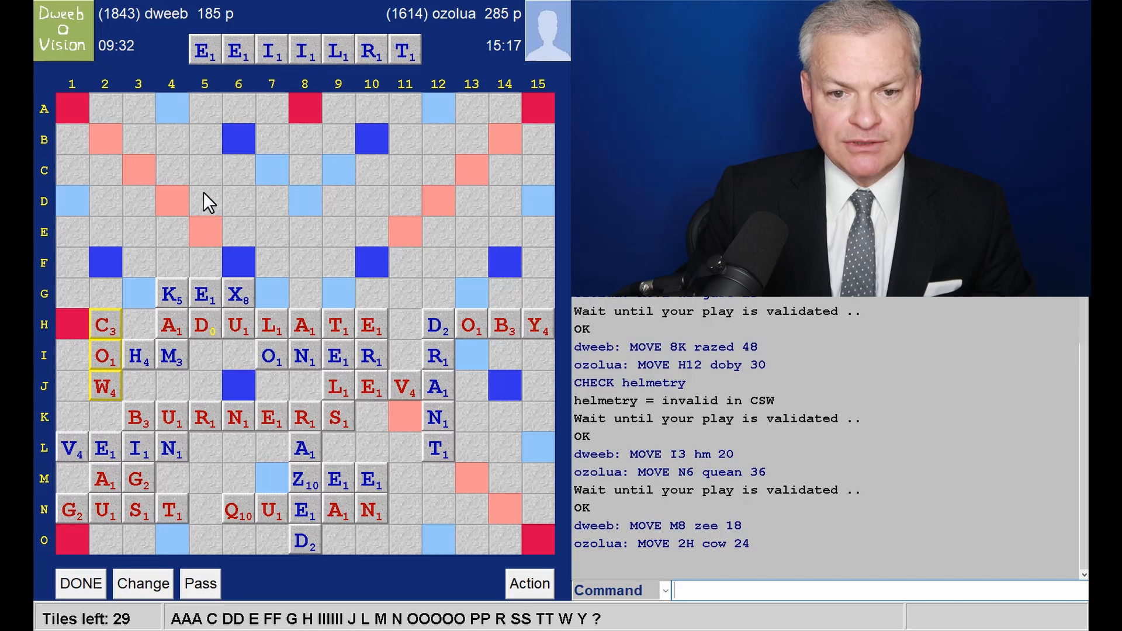
mouse_move(250, 155)
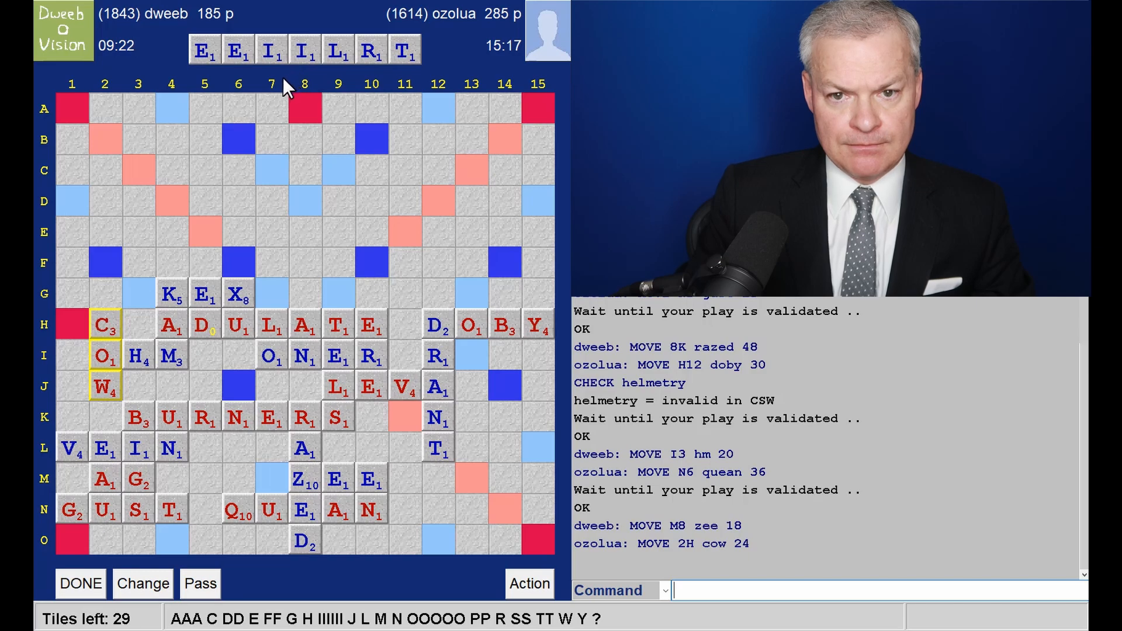
mouse_move(490, 324)
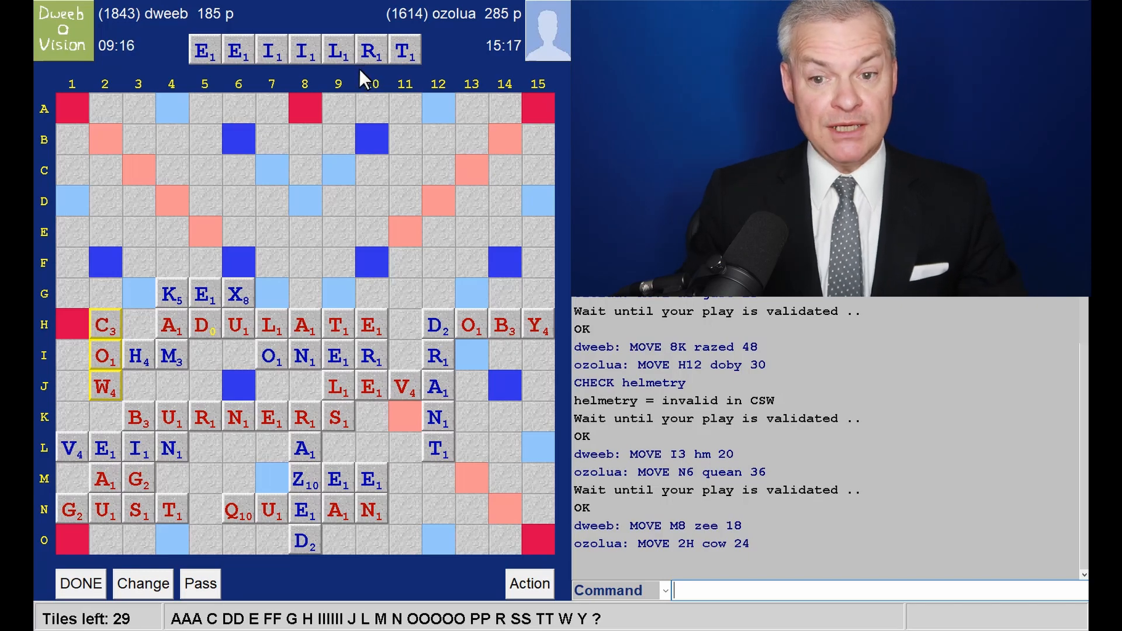
mouse_move(265, 75)
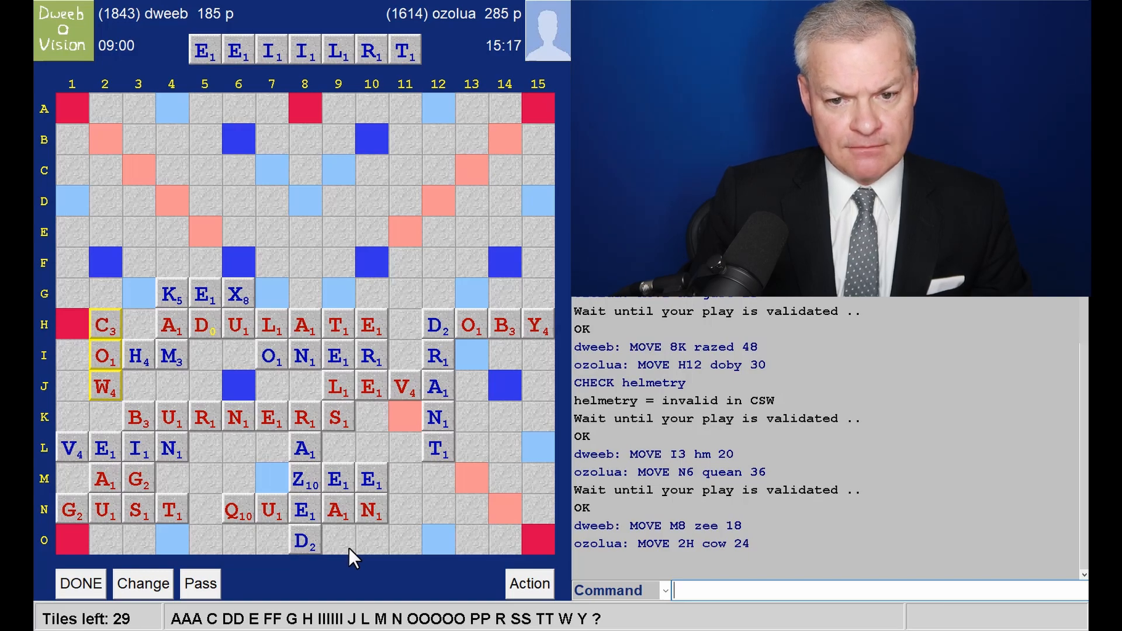
mouse_move(208, 378)
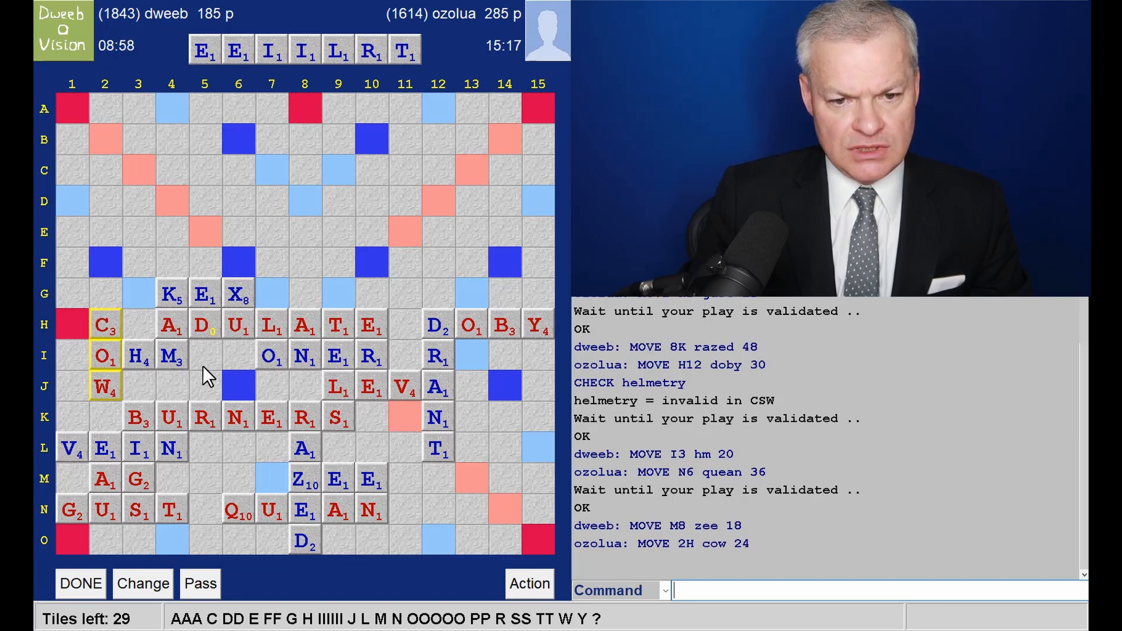
mouse_move(202, 242)
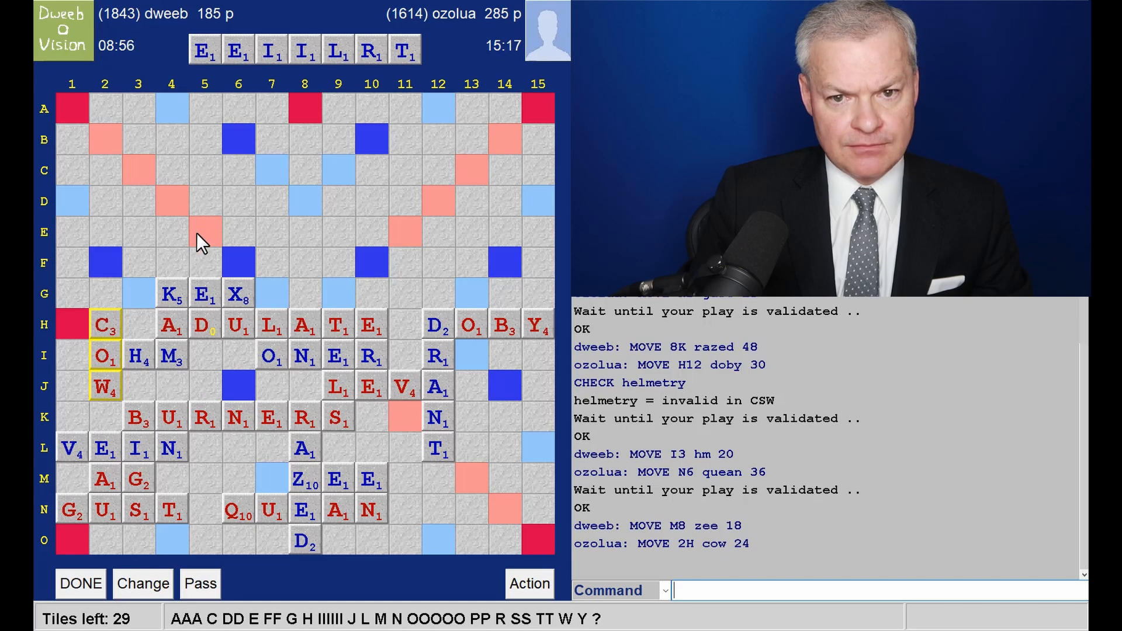
mouse_move(203, 188)
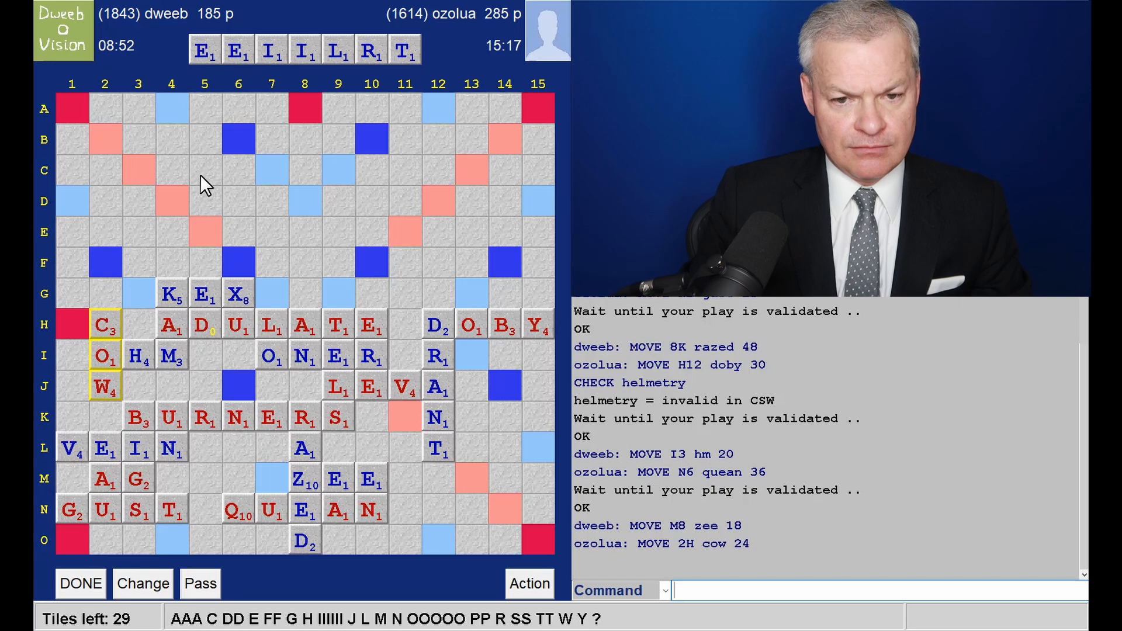
mouse_move(237, 349)
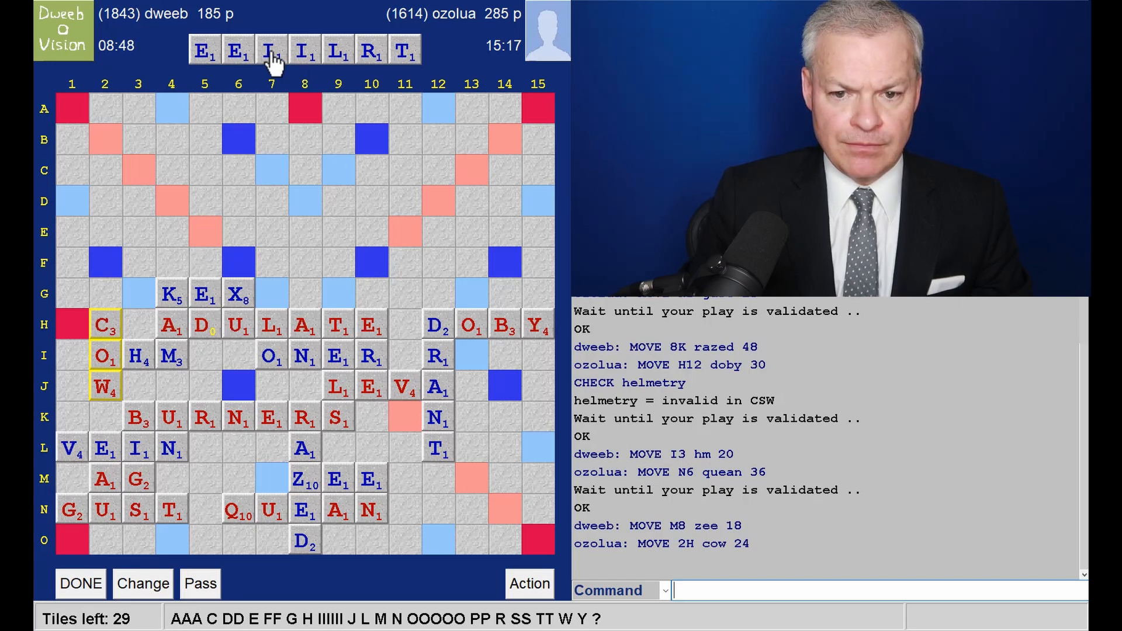
mouse_move(147, 87)
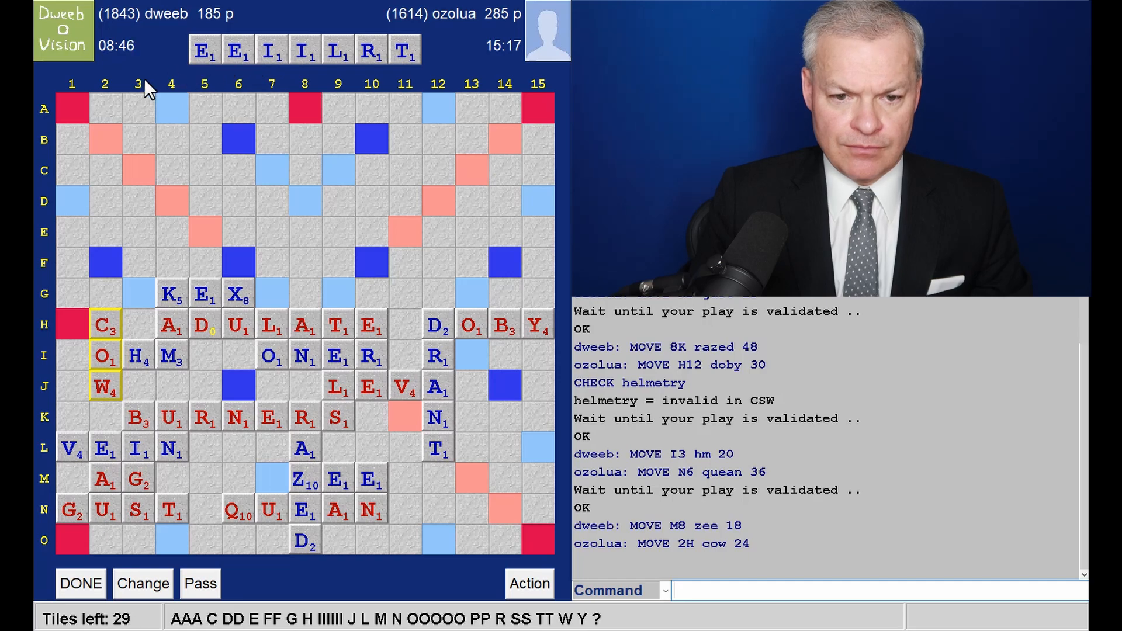
mouse_move(217, 287)
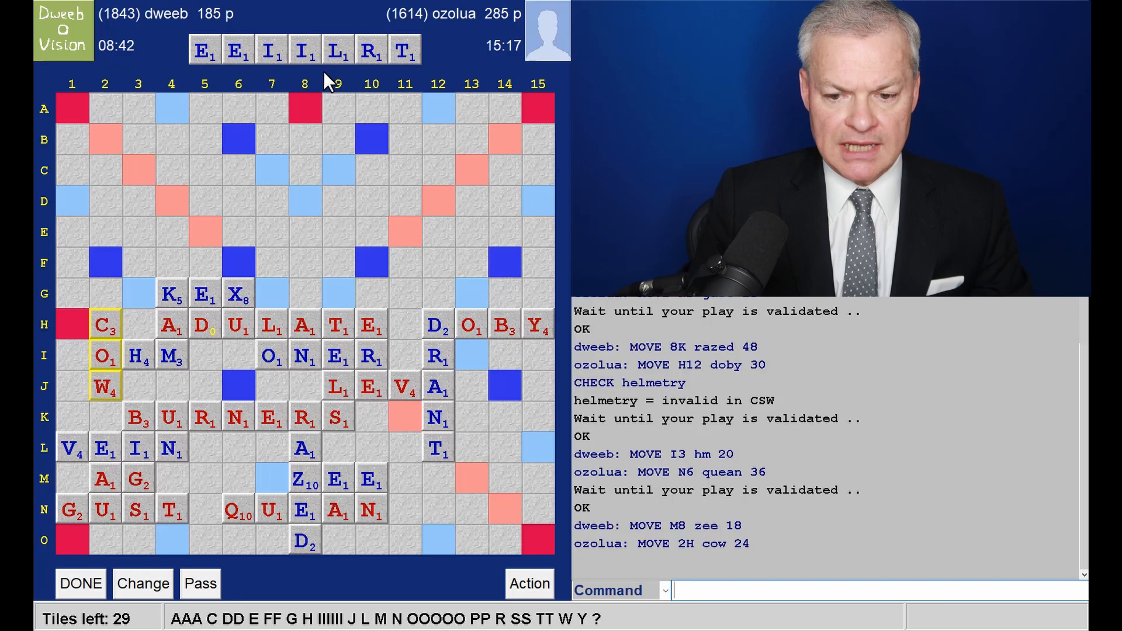
mouse_move(418, 77)
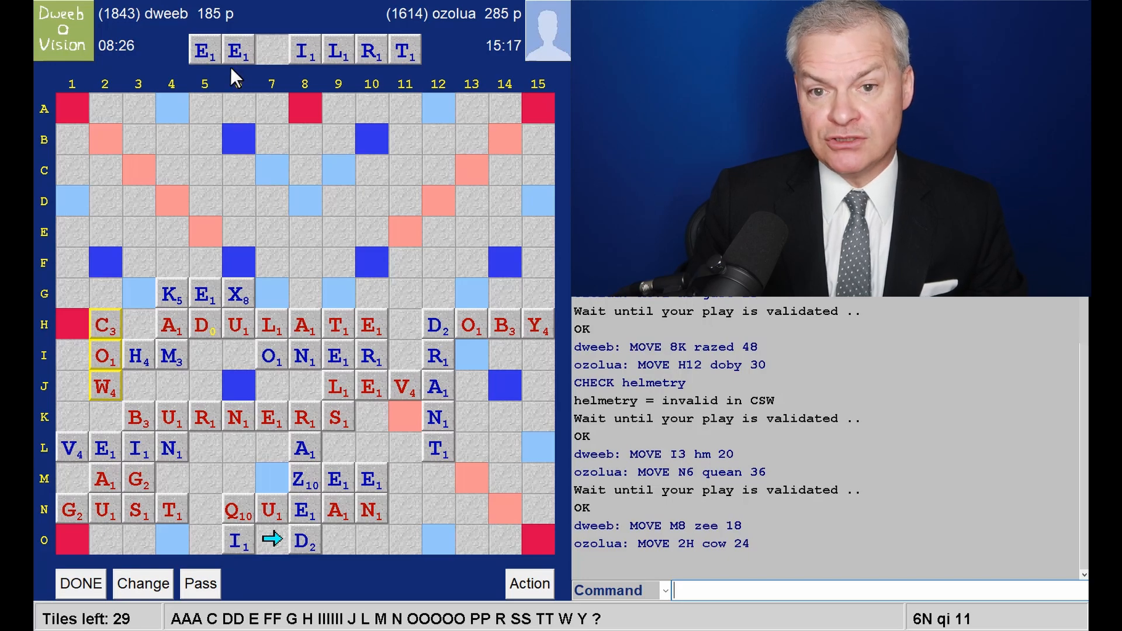
mouse_move(249, 82)
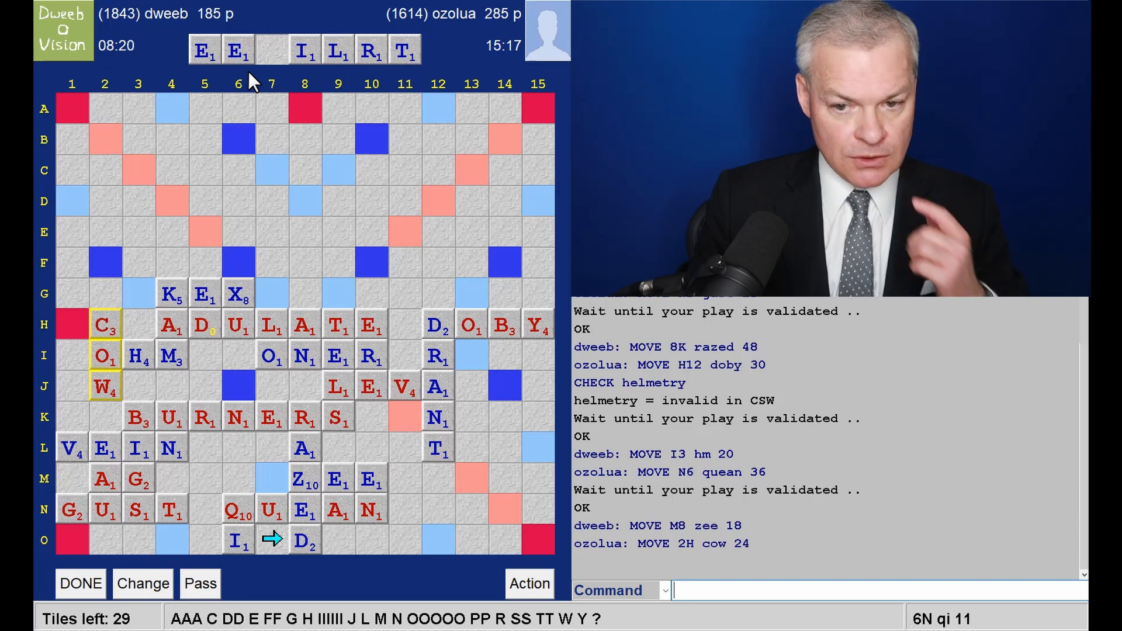
mouse_move(475, 298)
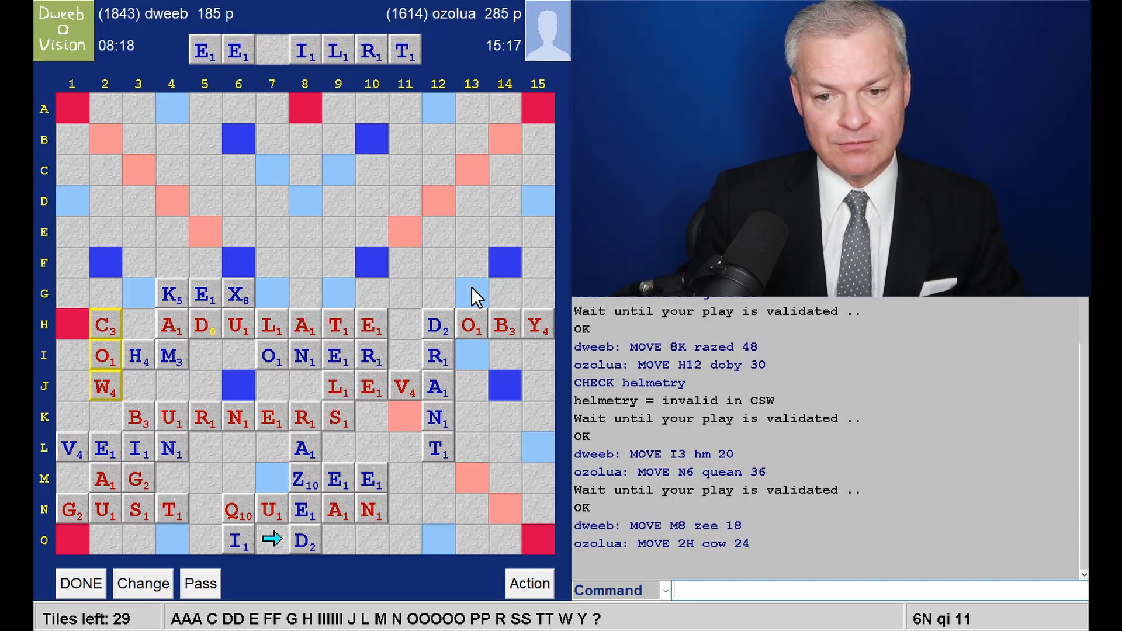
mouse_move(537, 304)
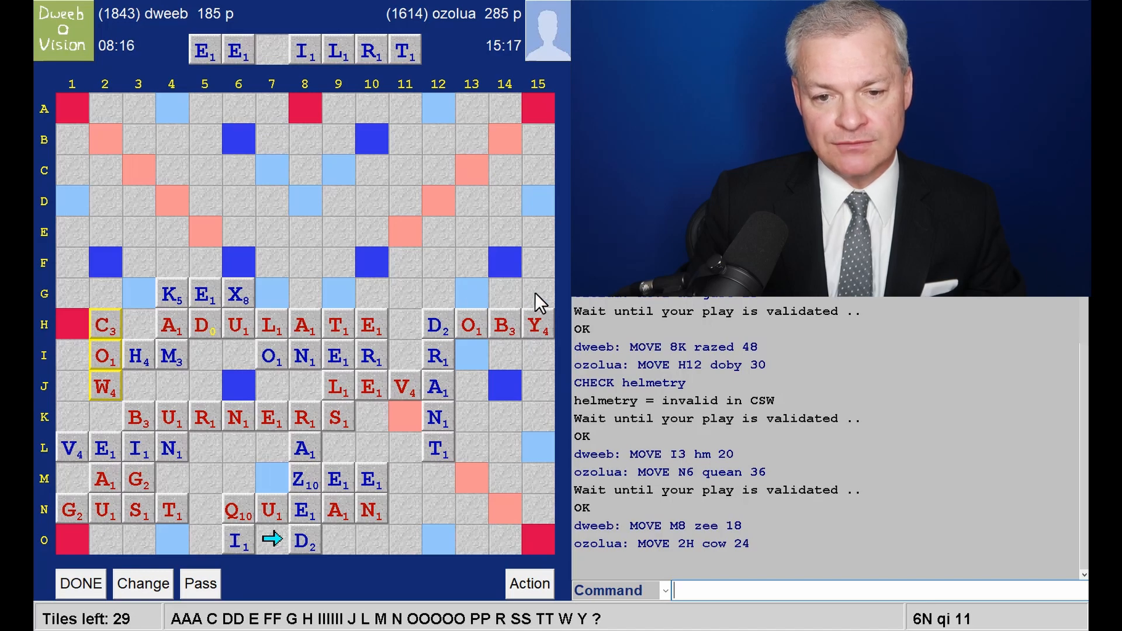
mouse_move(217, 104)
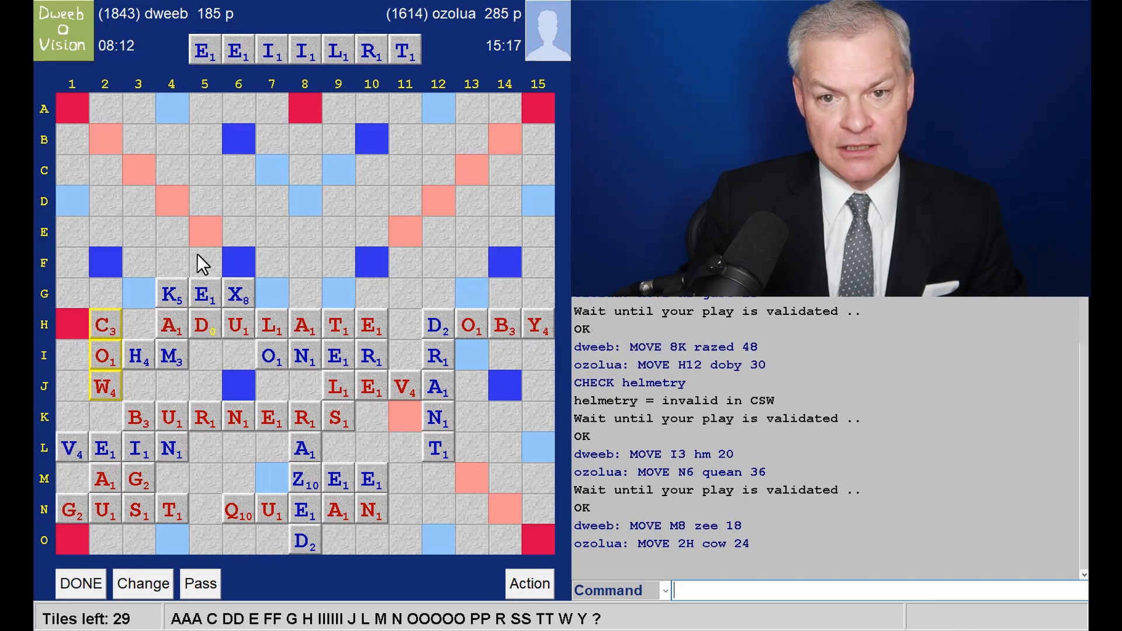
mouse_move(212, 240)
type("LI")
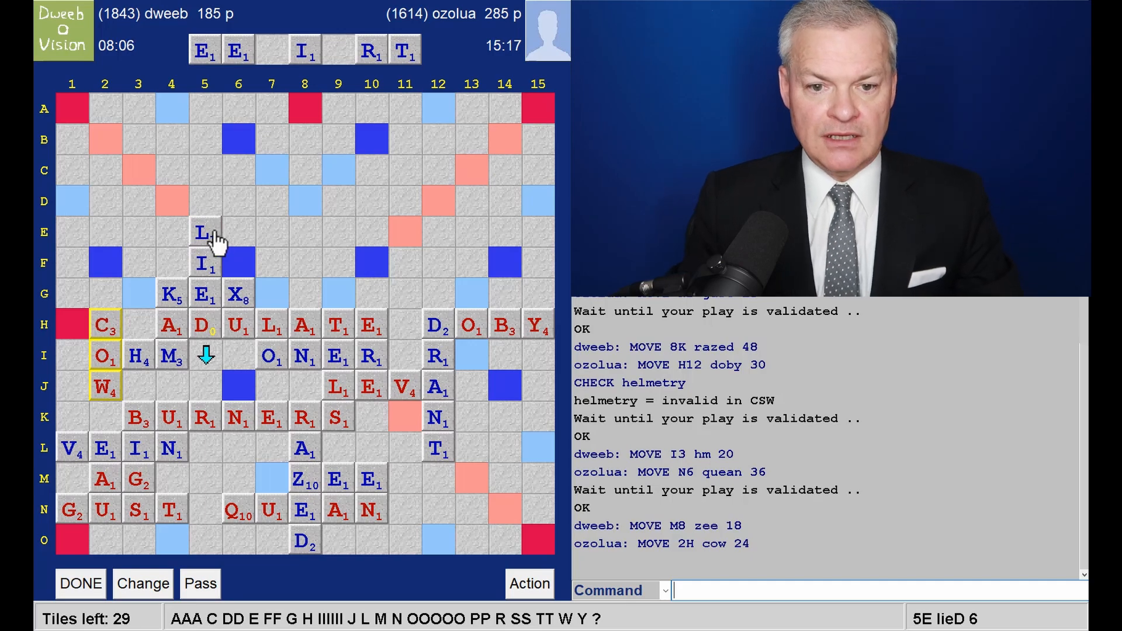
mouse_move(226, 268)
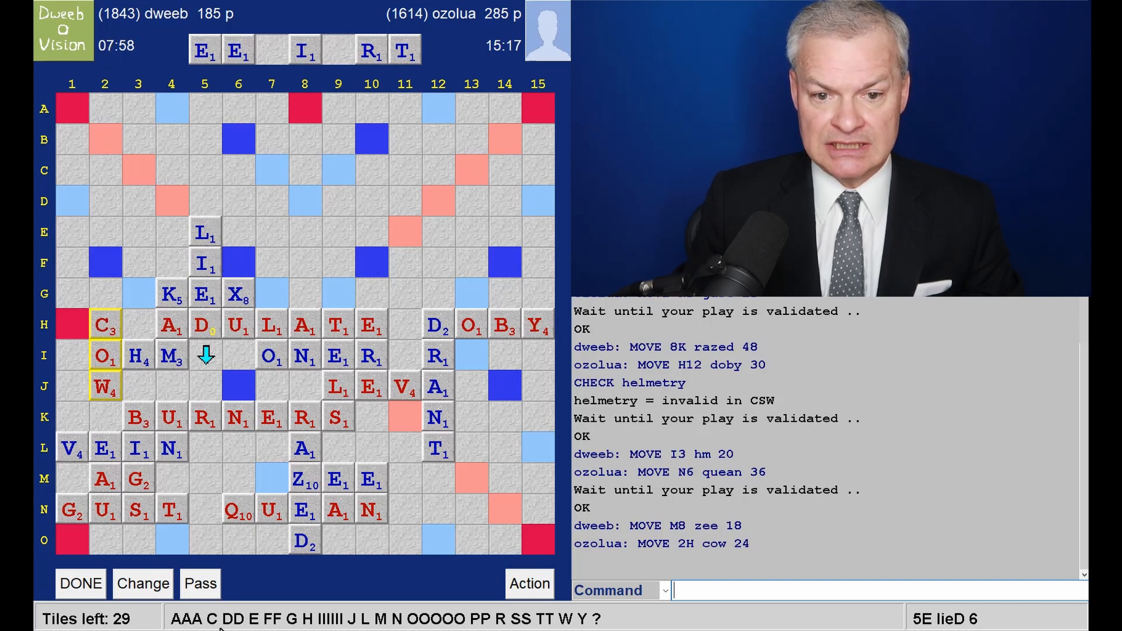
mouse_move(311, 218)
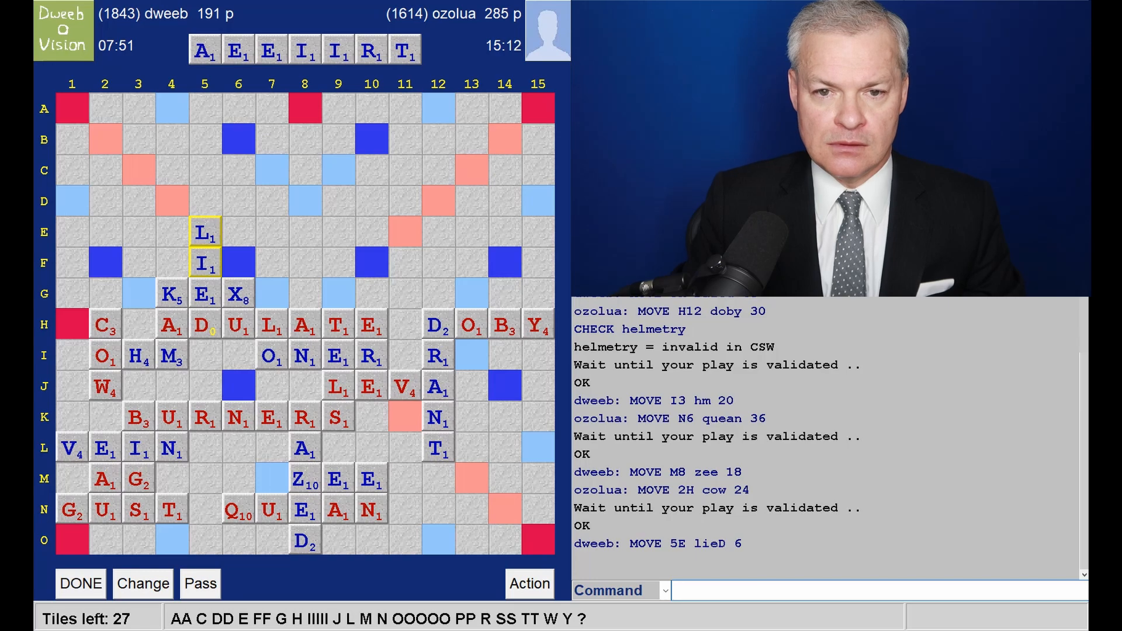
mouse_move(533, 378)
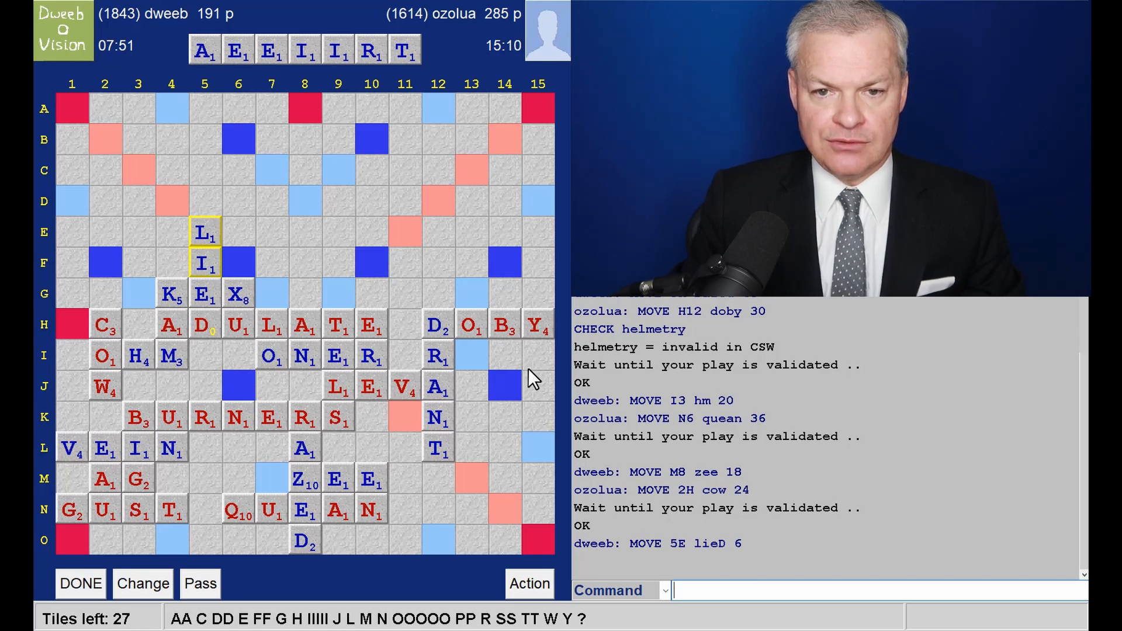
mouse_move(179, 268)
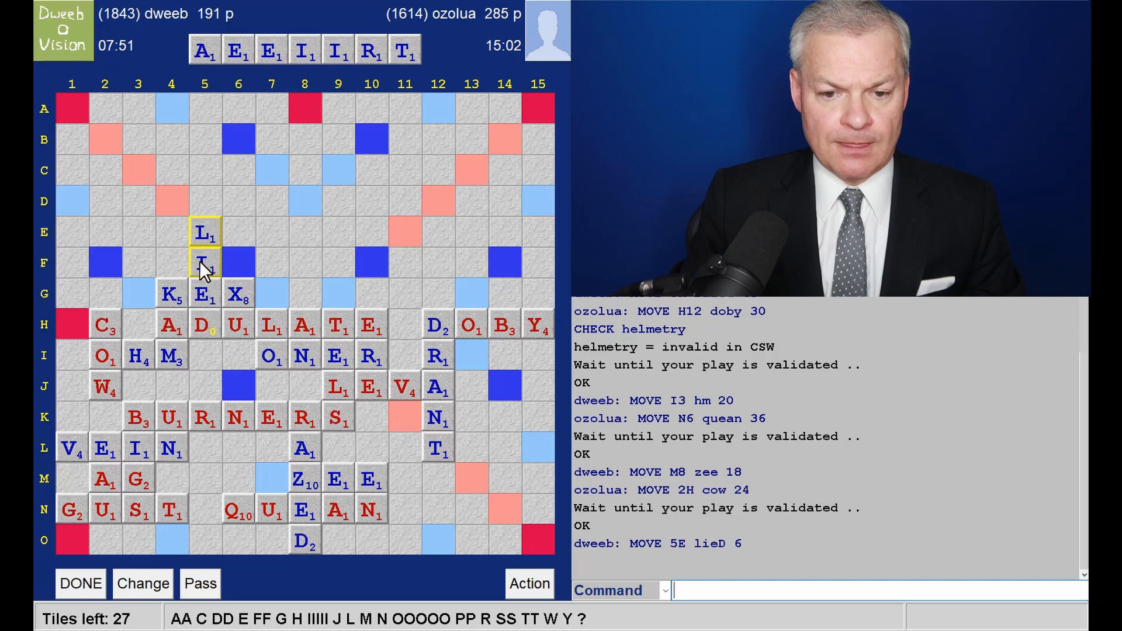
mouse_move(281, 209)
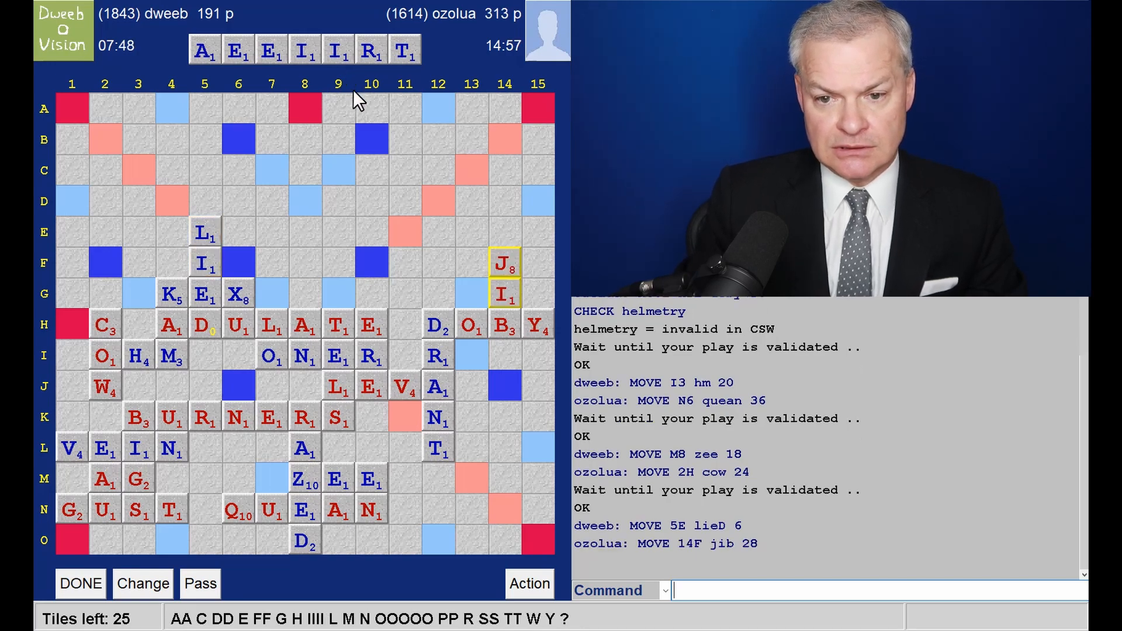
mouse_move(537, 336)
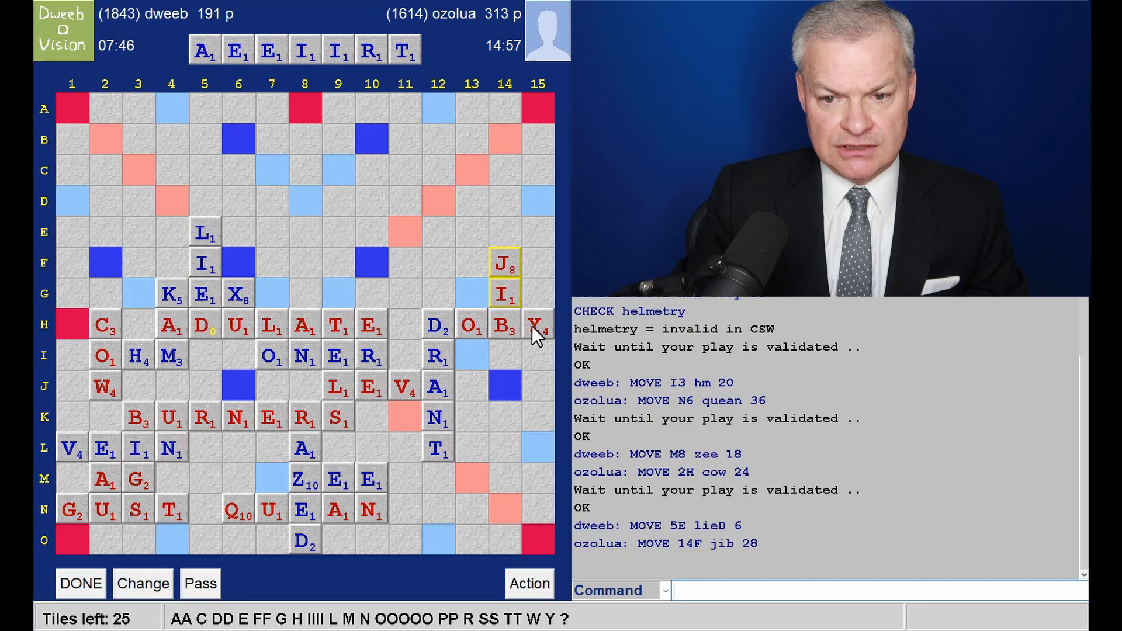
mouse_move(536, 360)
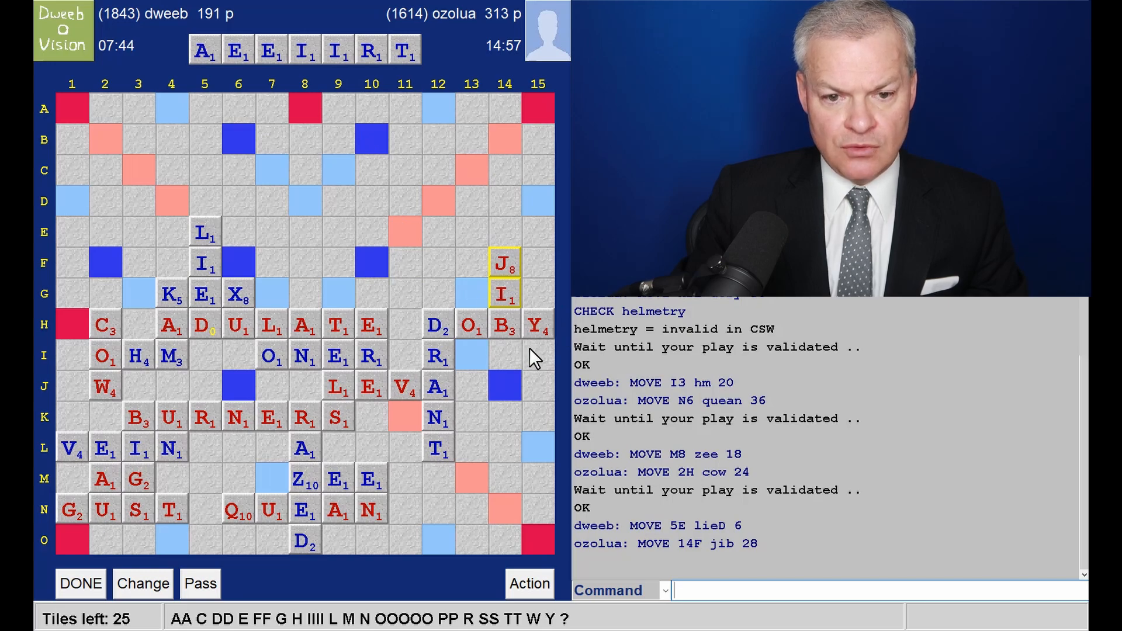
mouse_move(218, 243)
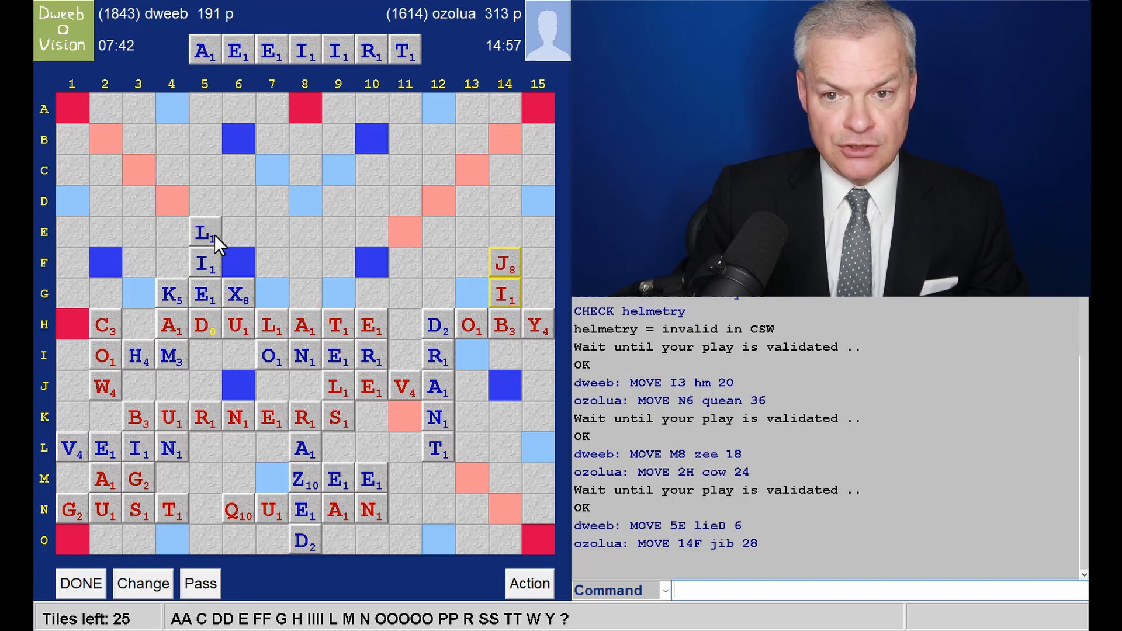
mouse_move(415, 175)
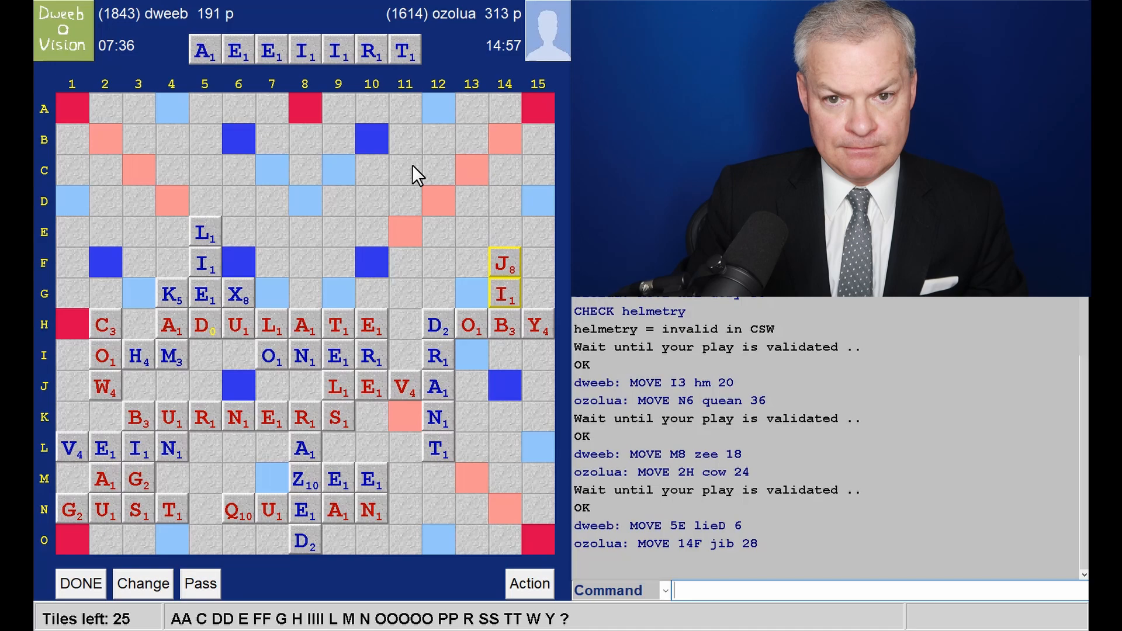
mouse_move(381, 182)
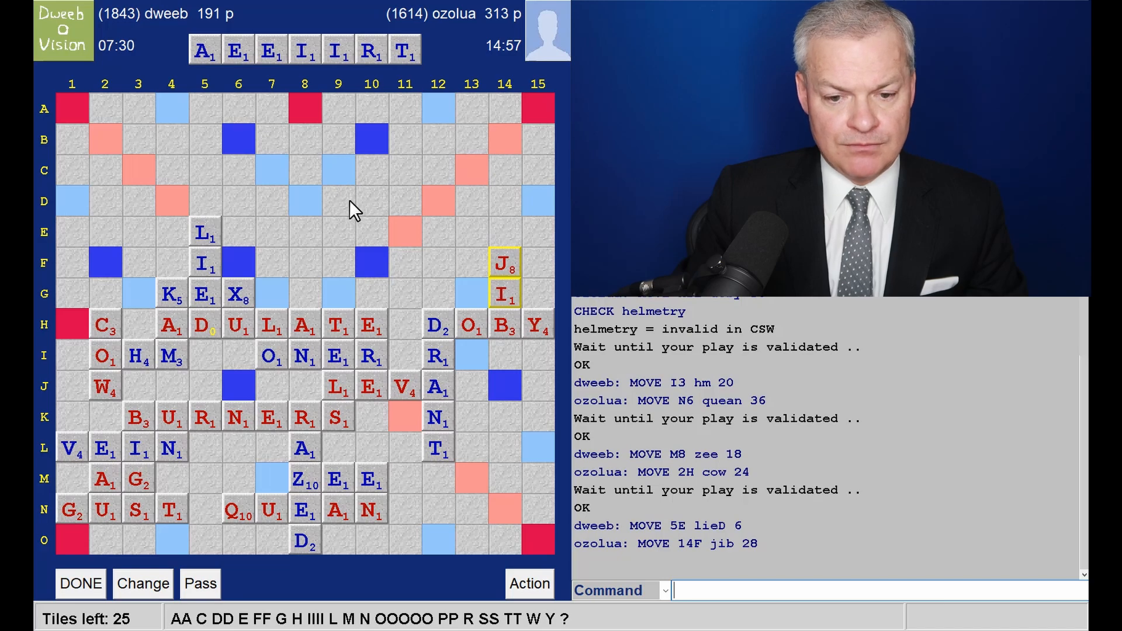
mouse_move(338, 221)
type("AI")
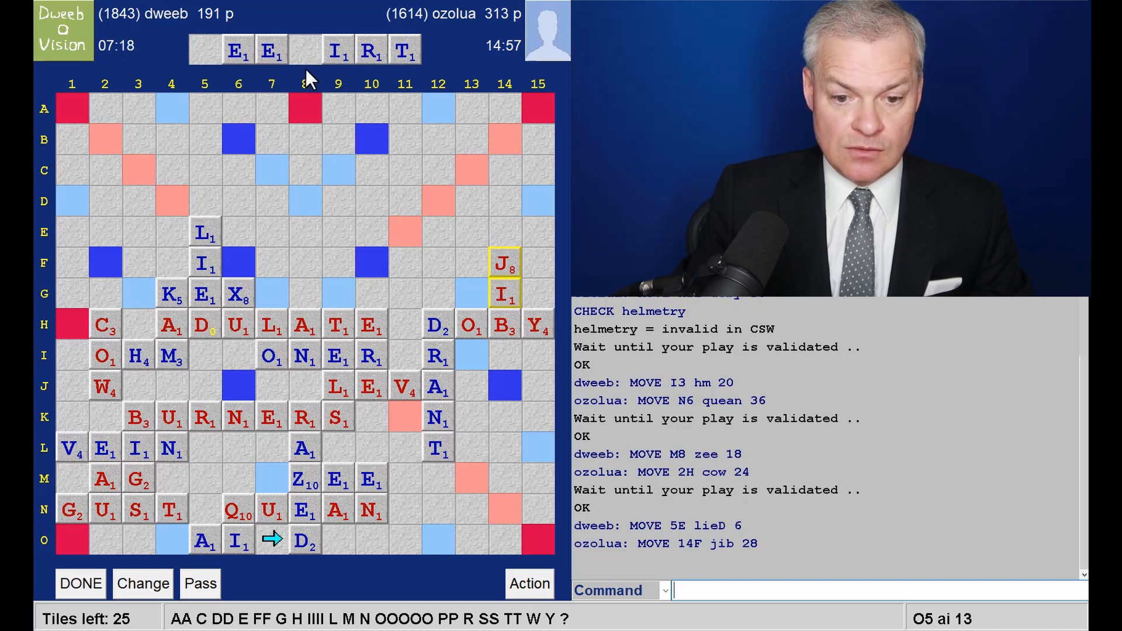
mouse_move(222, 257)
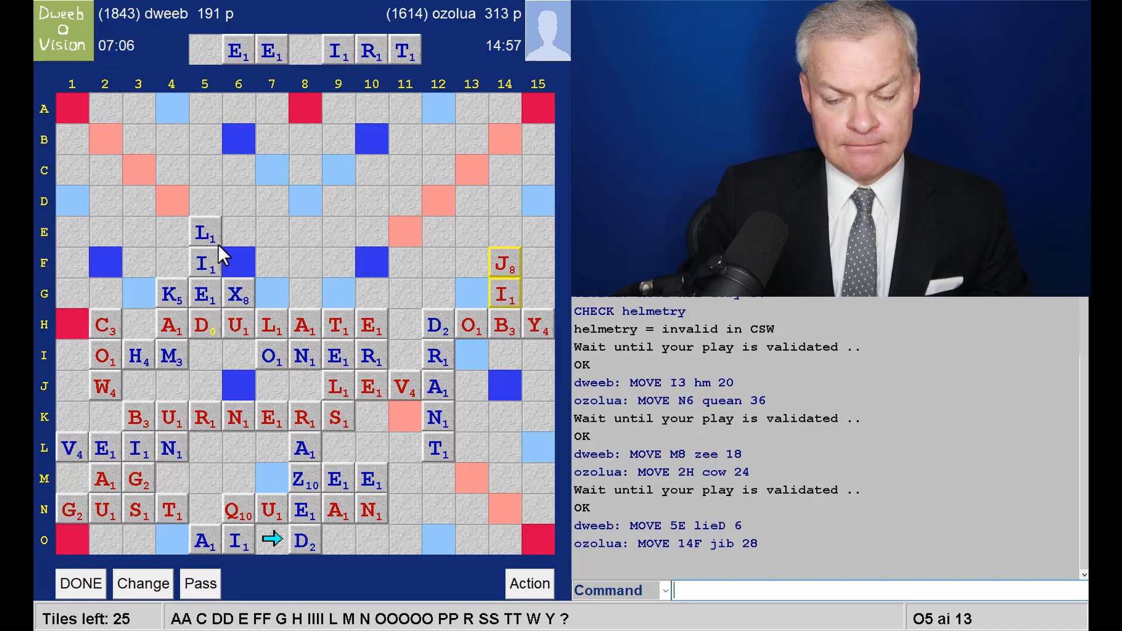
mouse_move(391, 75)
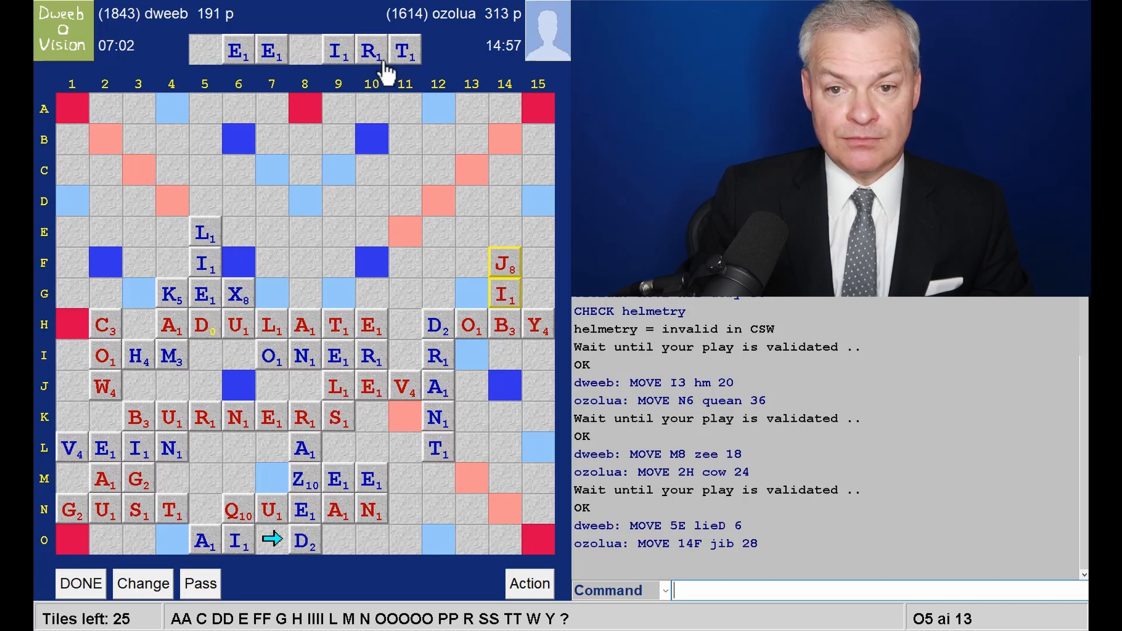
mouse_move(391, 436)
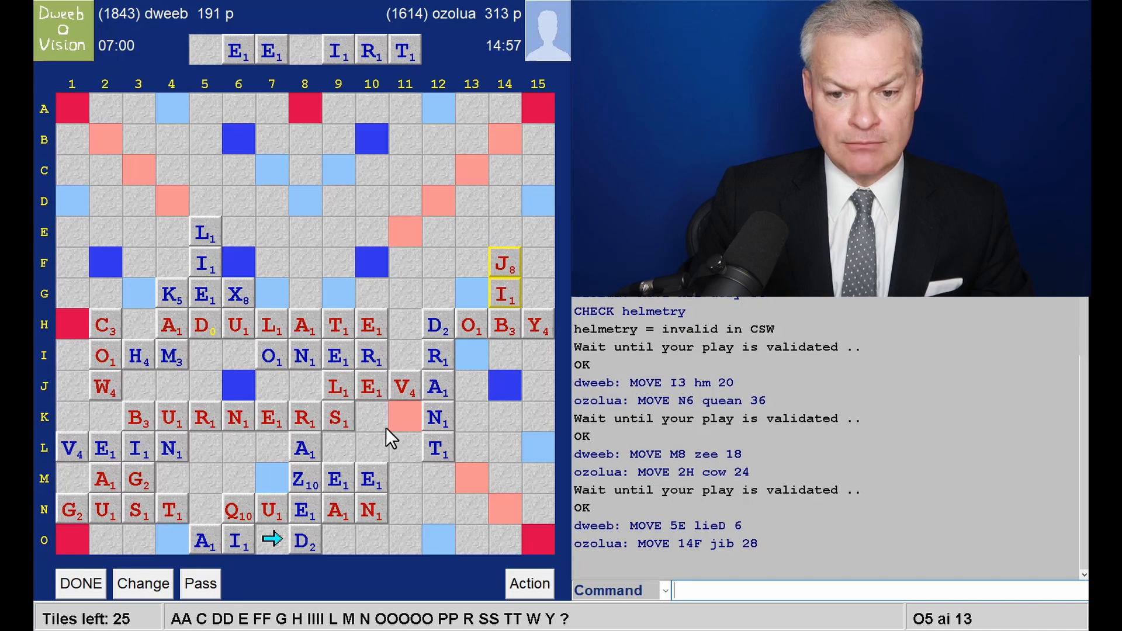
mouse_move(530, 138)
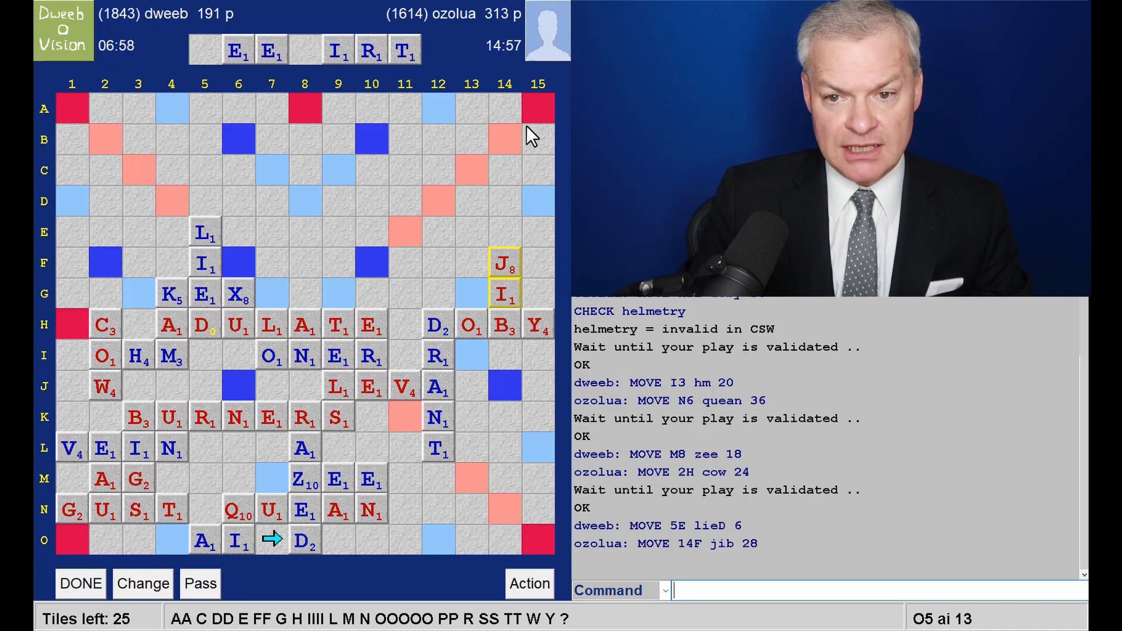
mouse_move(546, 303)
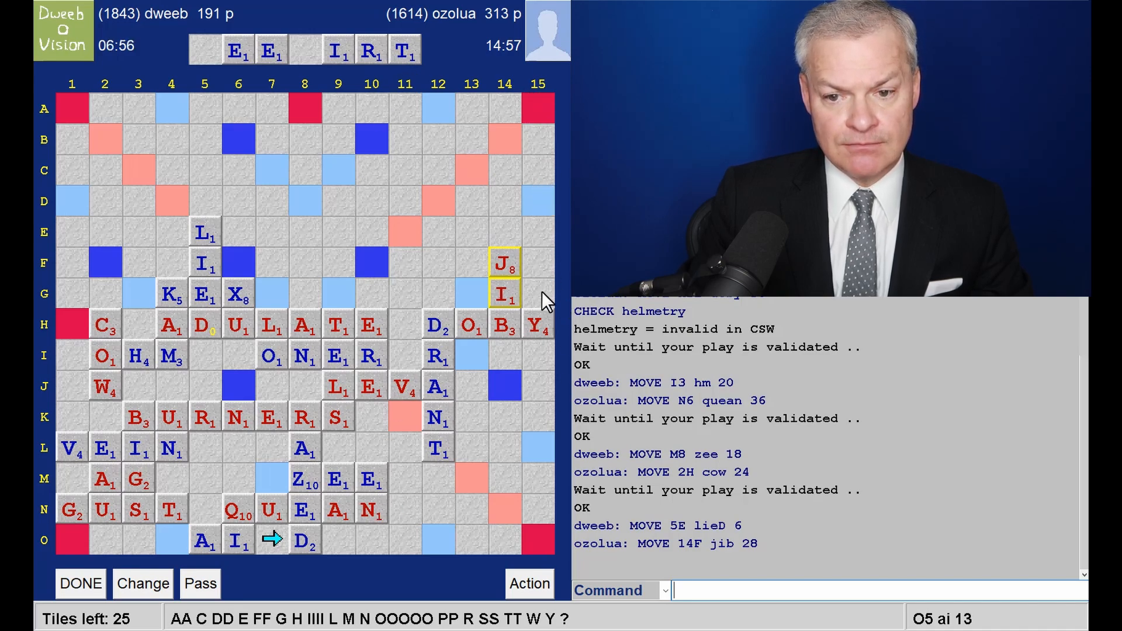
mouse_move(492, 166)
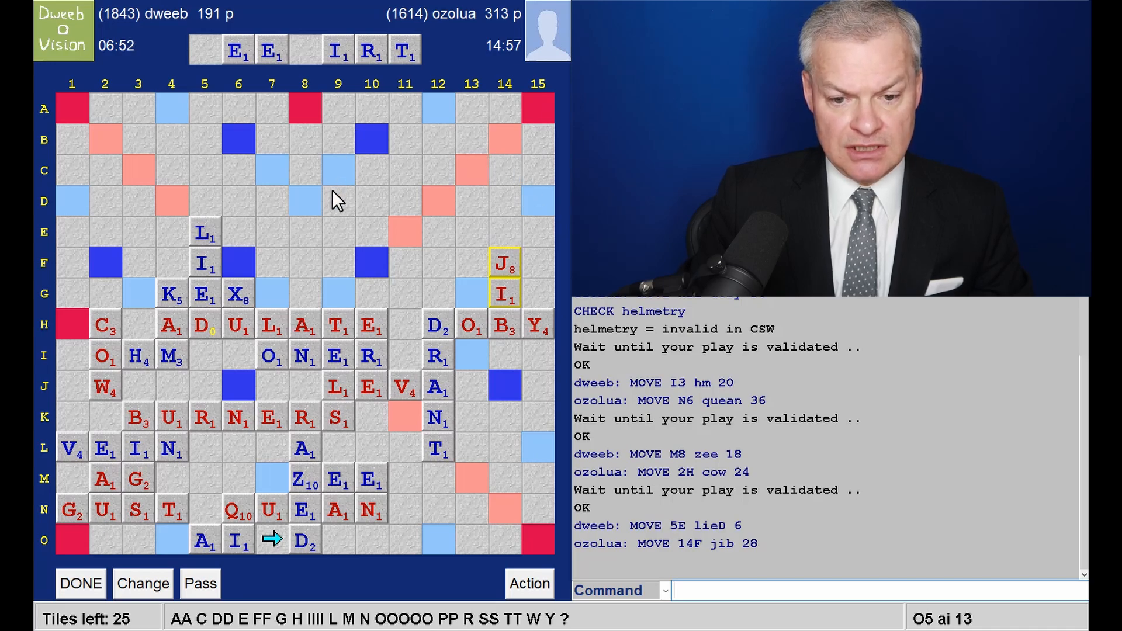
mouse_move(317, 384)
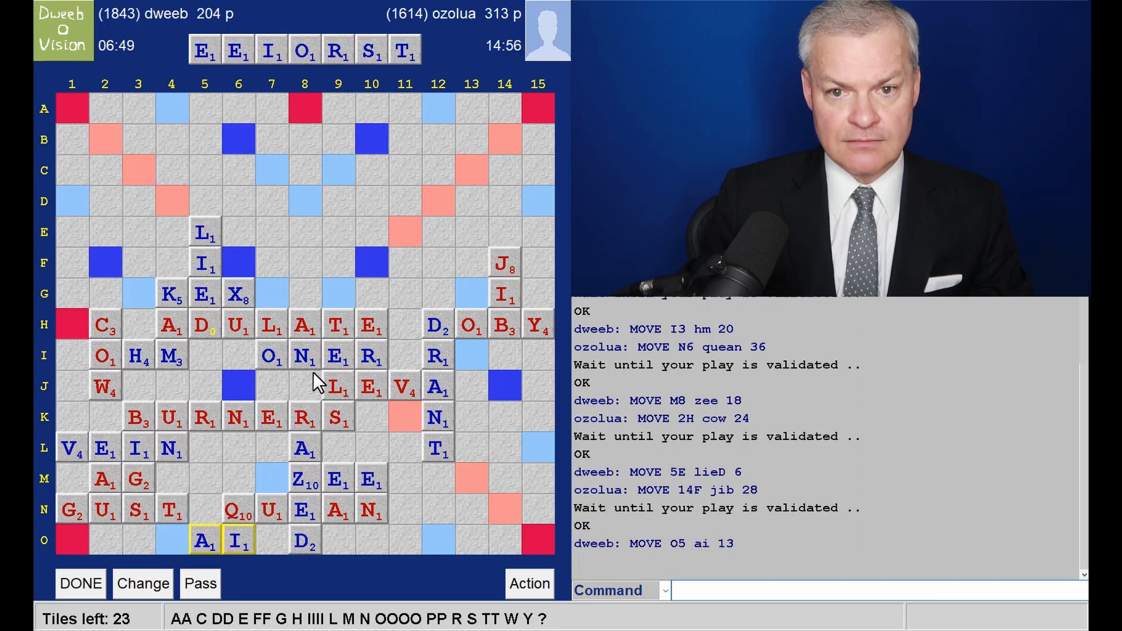
mouse_move(384, 75)
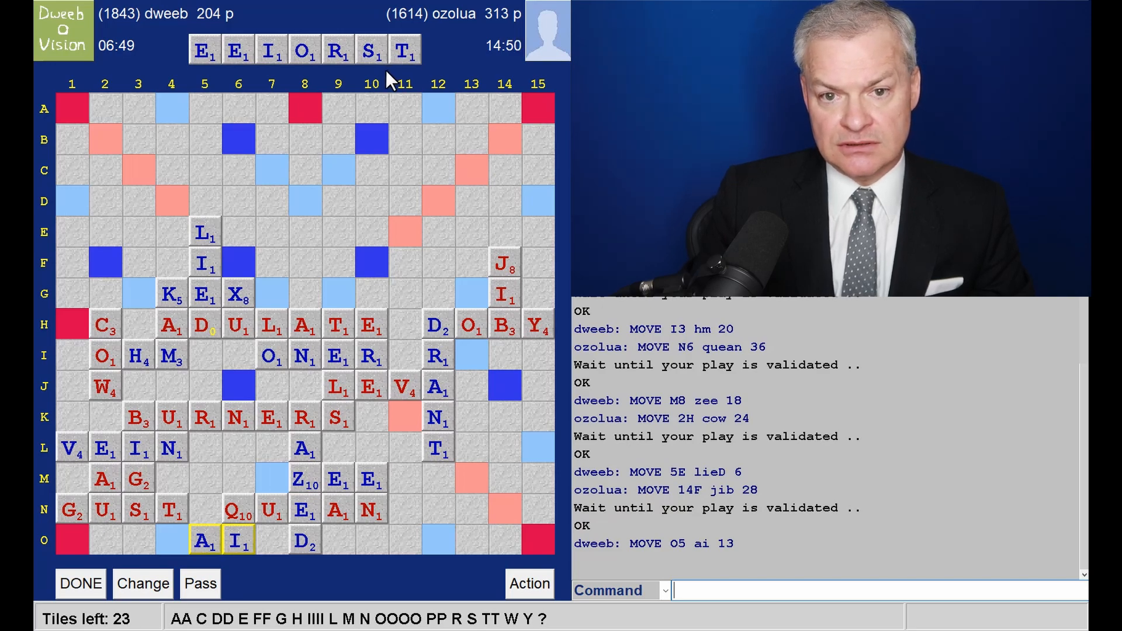
mouse_move(218, 257)
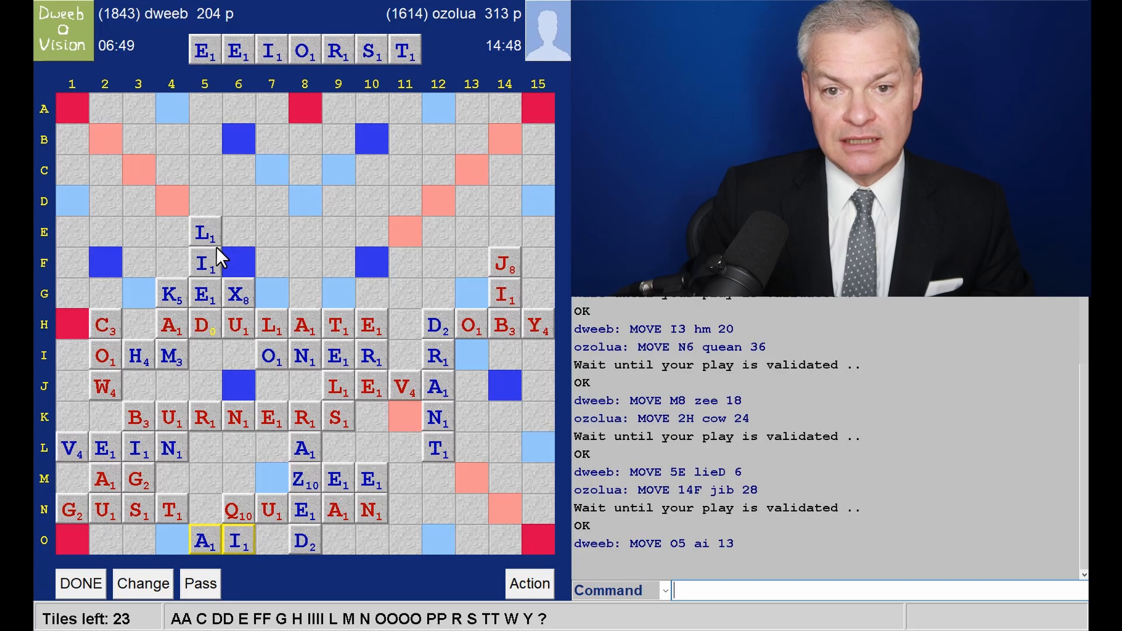
mouse_move(447, 257)
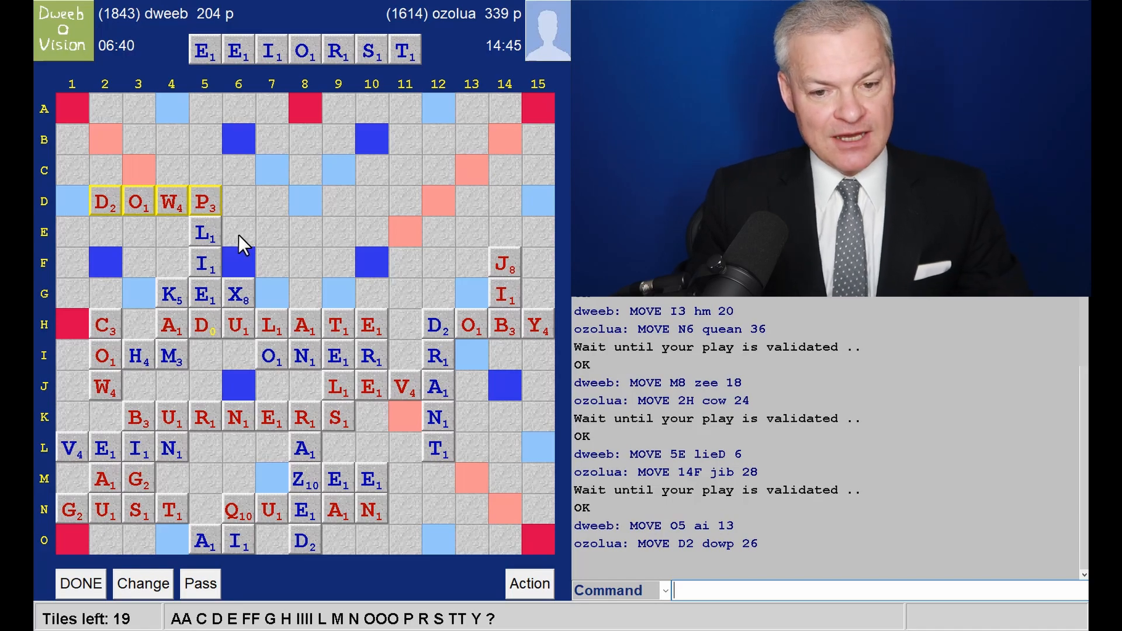
mouse_move(314, 547)
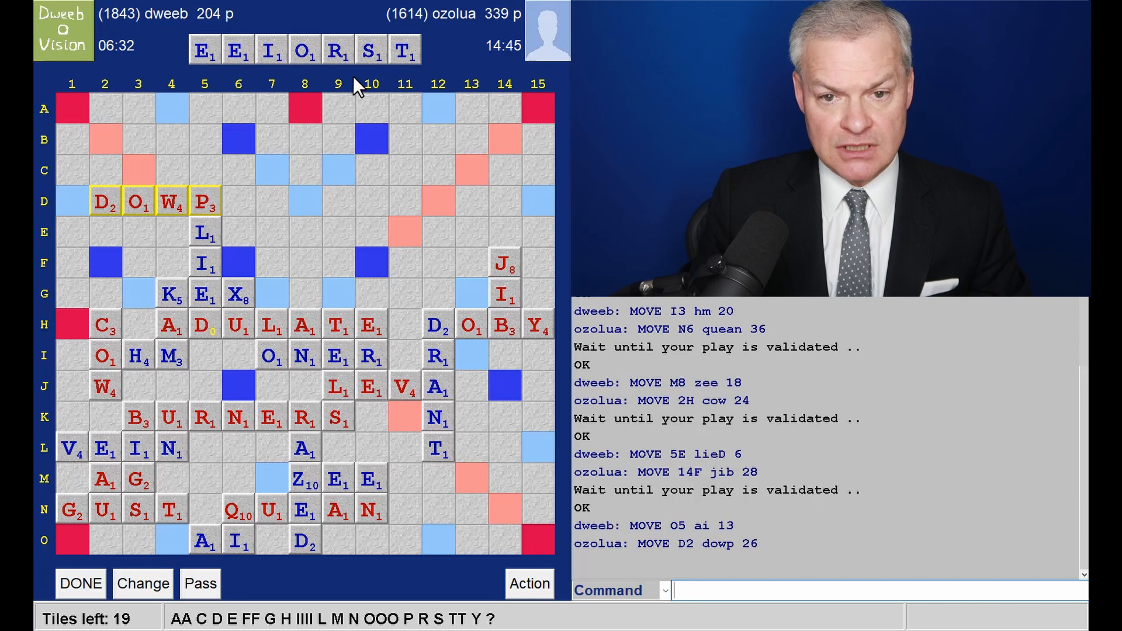
mouse_move(276, 272)
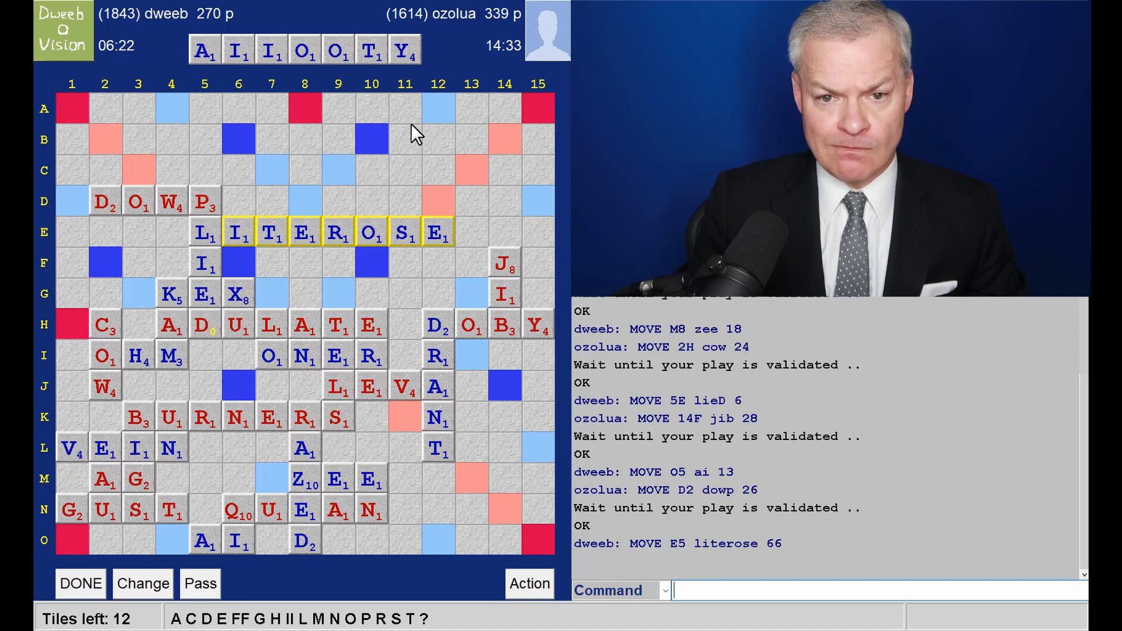
mouse_move(148, 93)
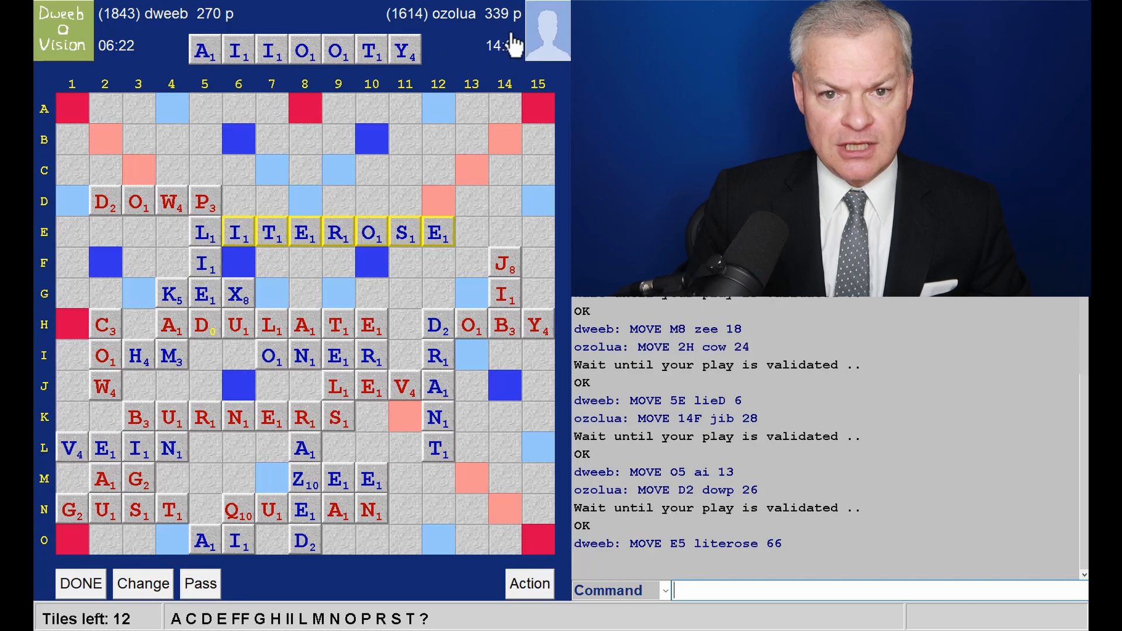
mouse_move(410, 141)
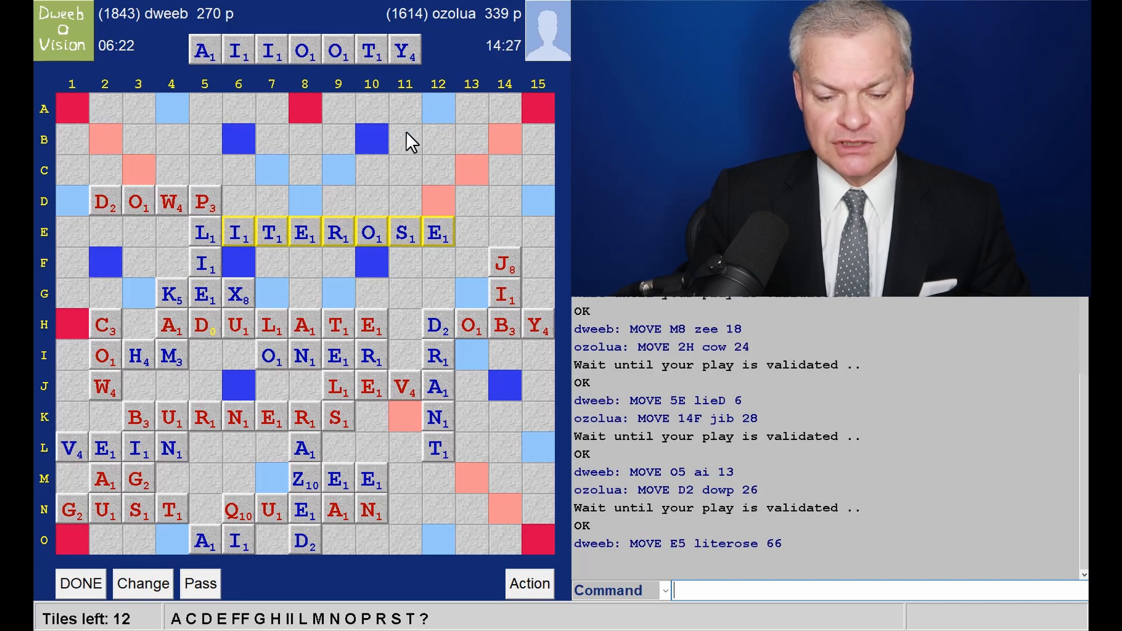
mouse_move(331, 291)
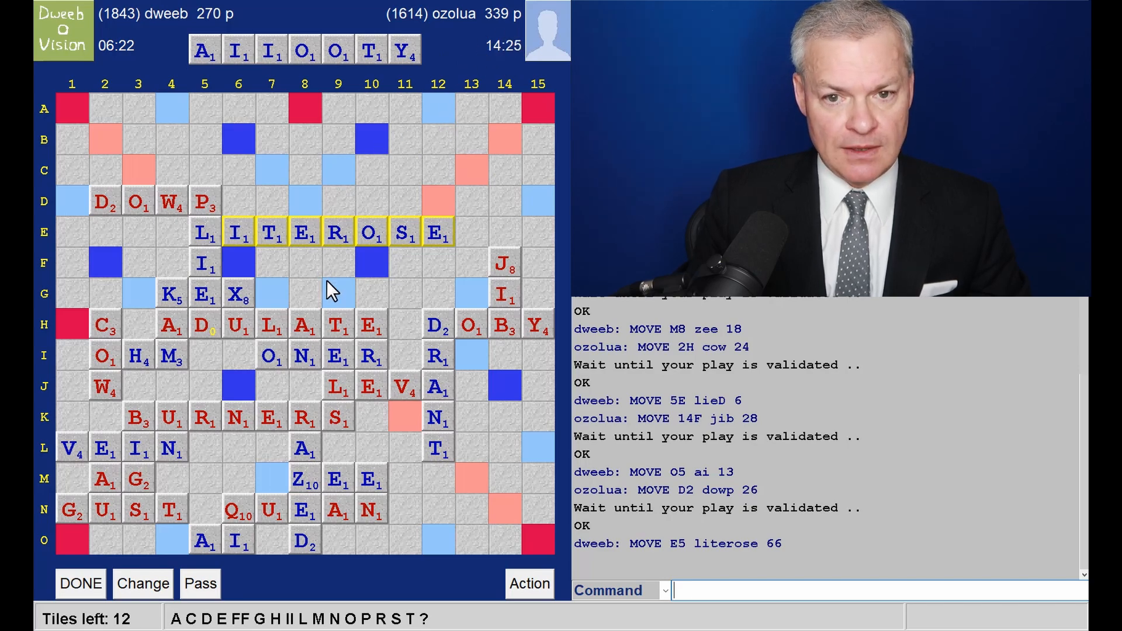
mouse_move(405, 142)
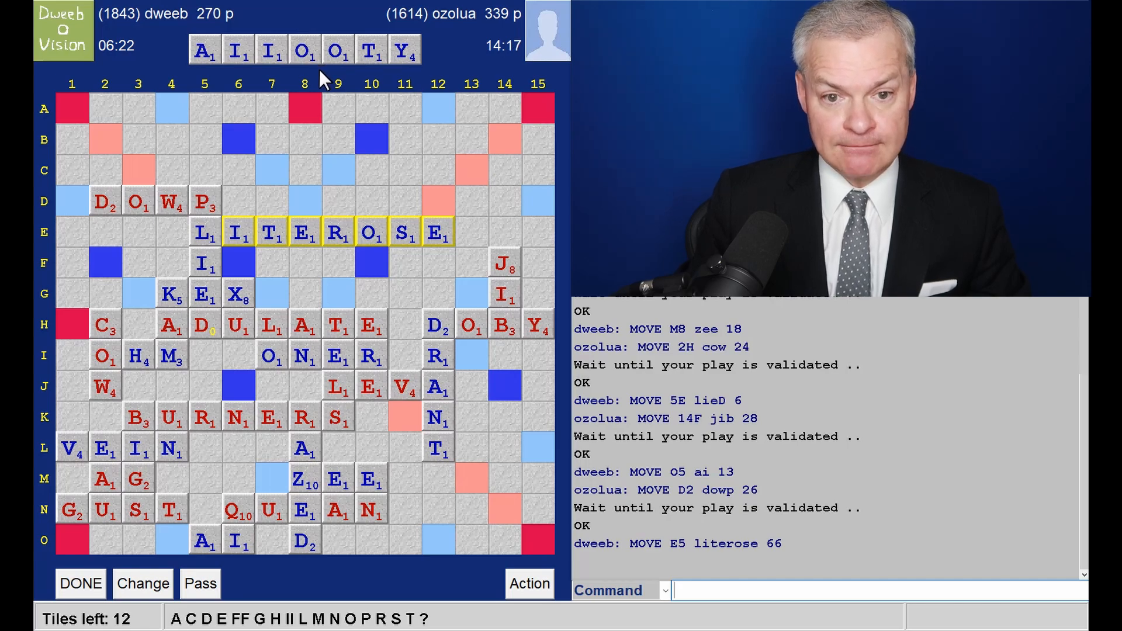
mouse_move(94, 182)
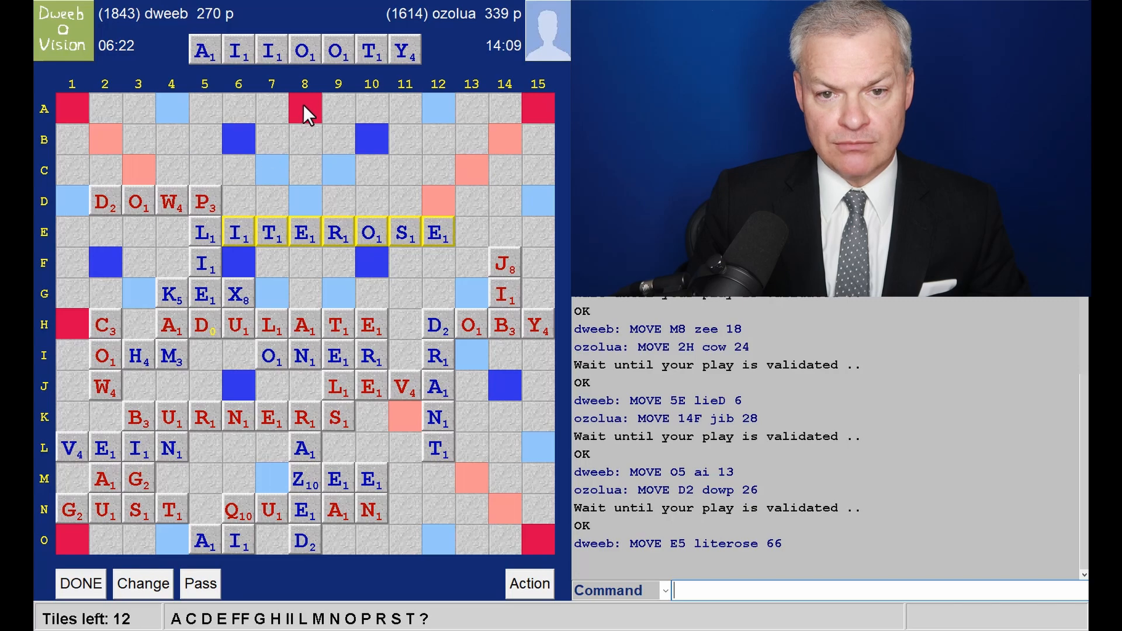
mouse_move(304, 172)
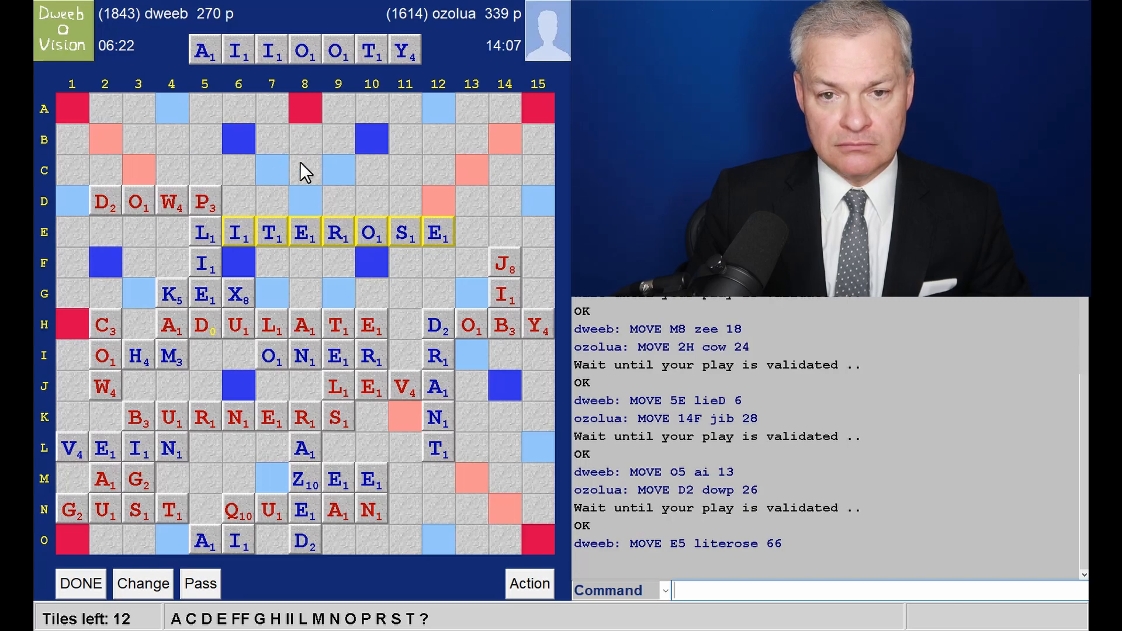
mouse_move(308, 208)
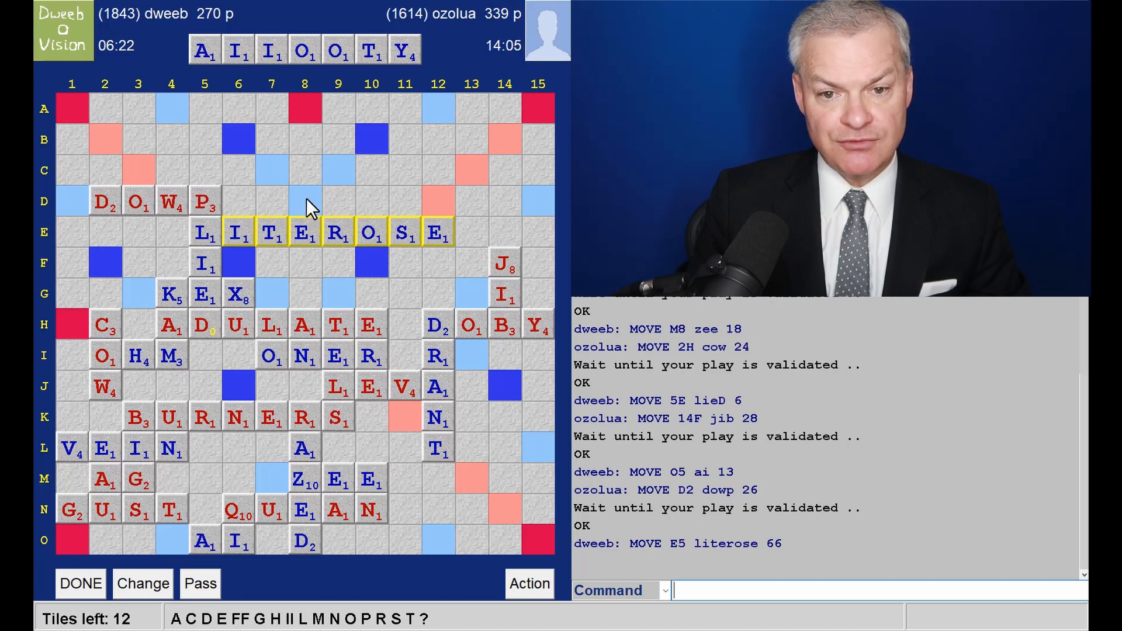
mouse_move(309, 135)
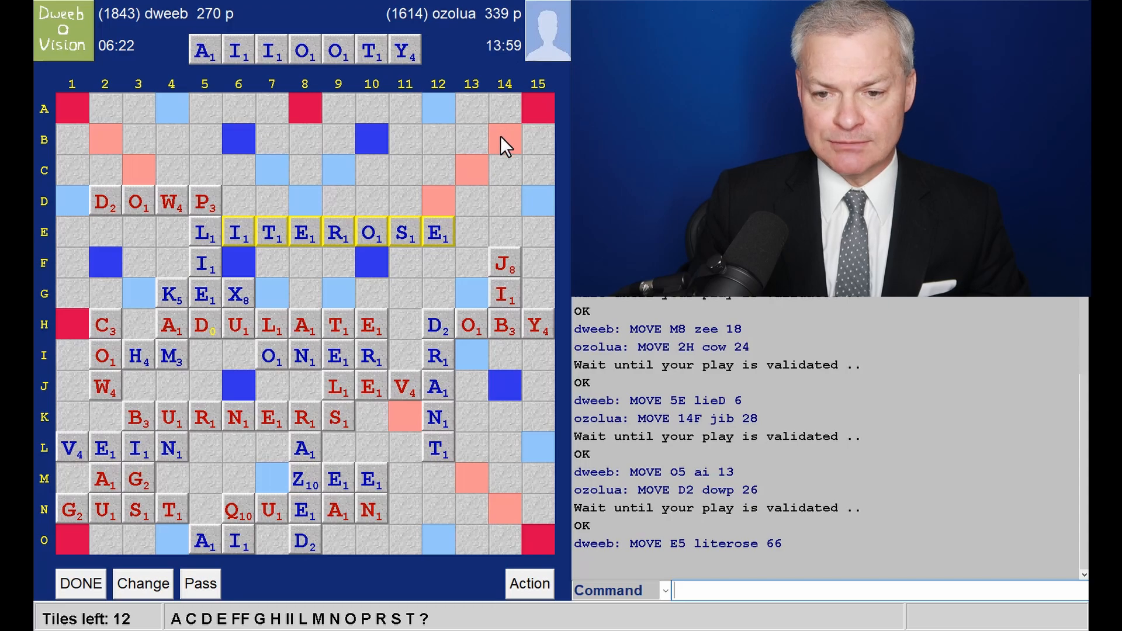
mouse_move(486, 166)
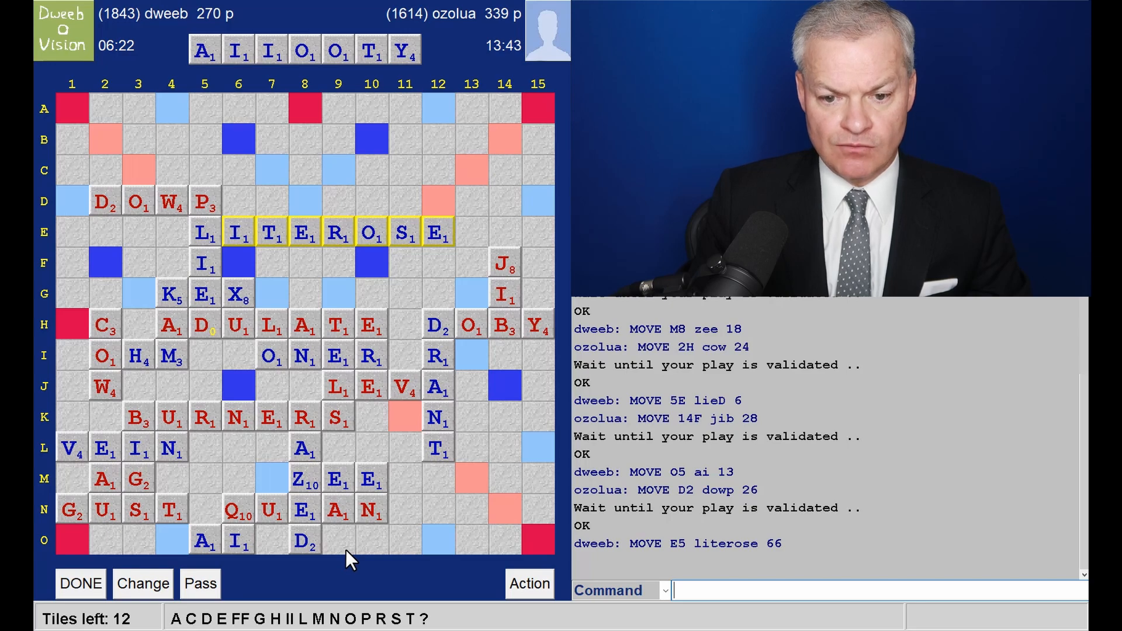
mouse_move(372, 588)
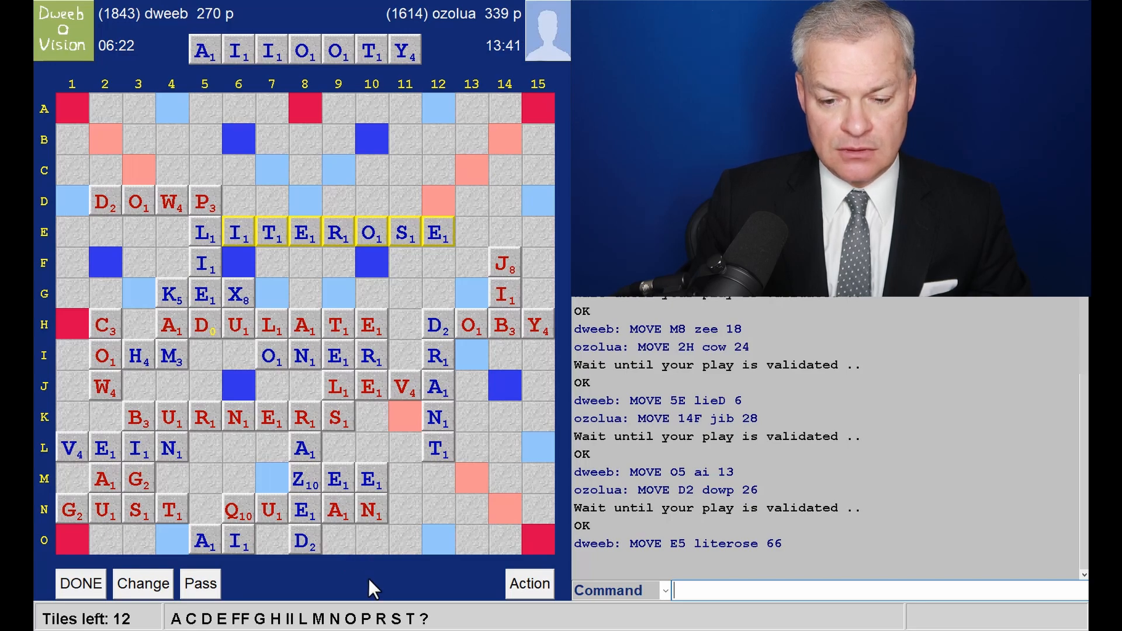
mouse_move(336, 546)
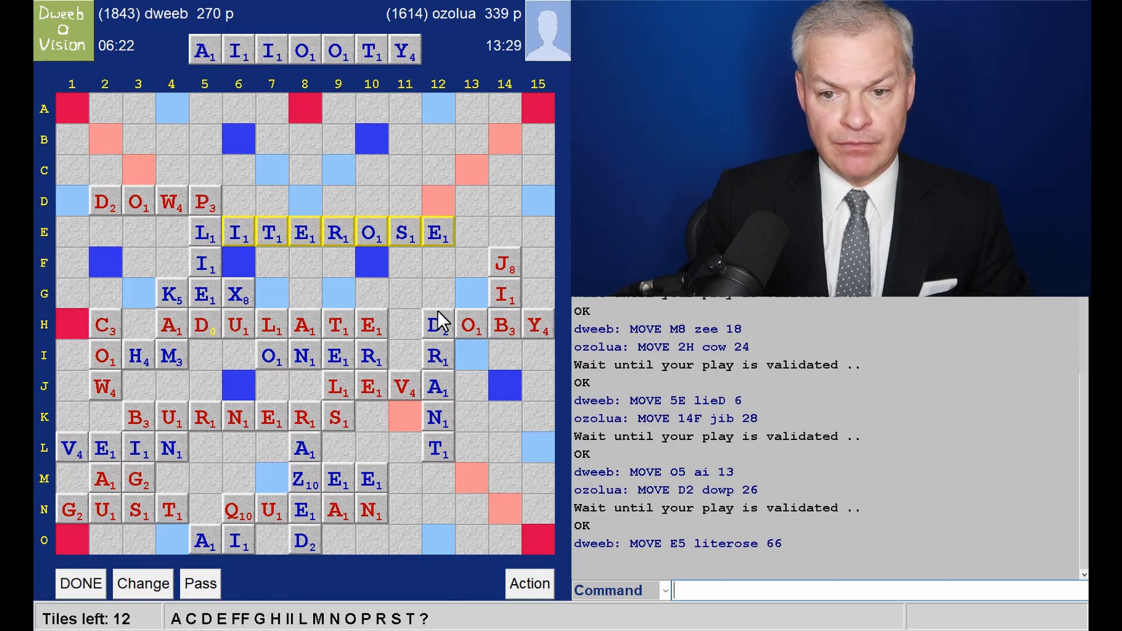
mouse_move(547, 178)
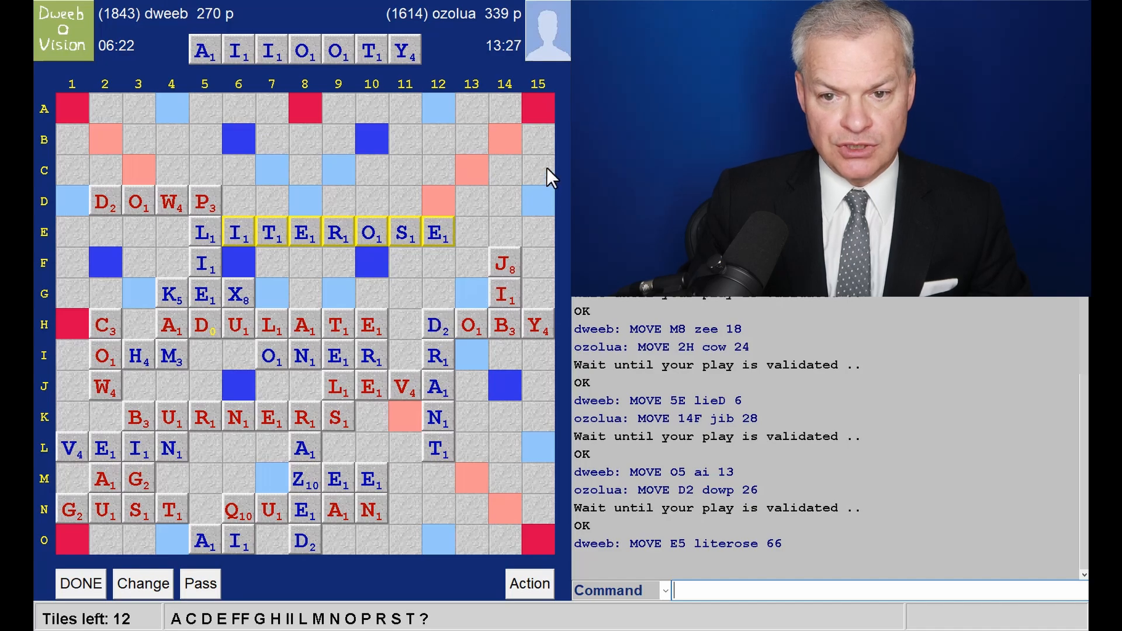
mouse_move(543, 257)
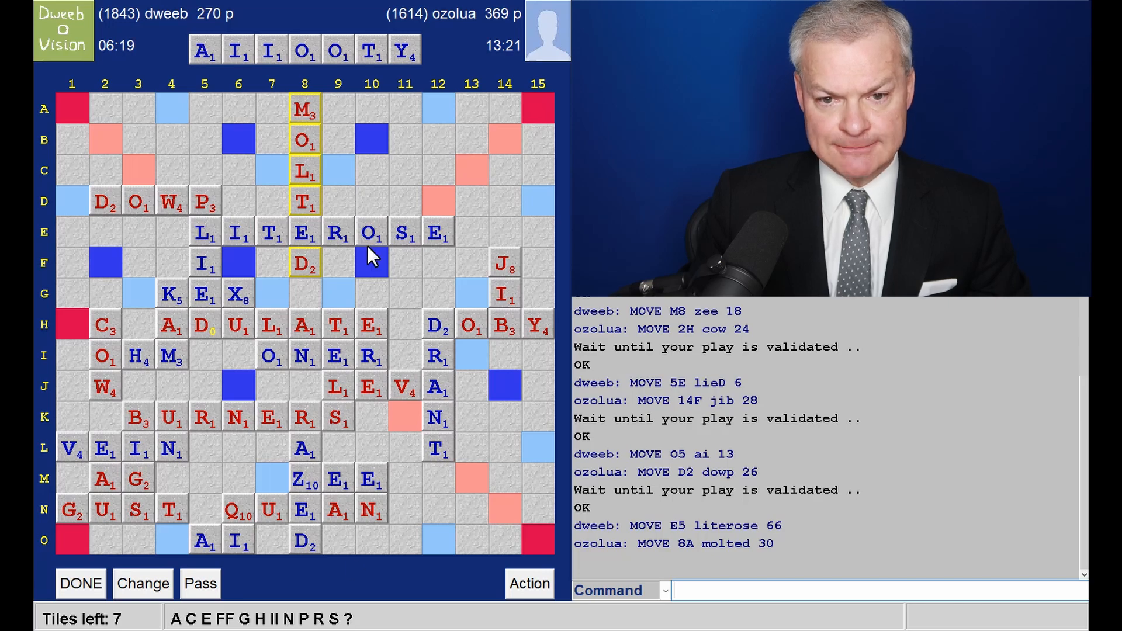
mouse_move(373, 228)
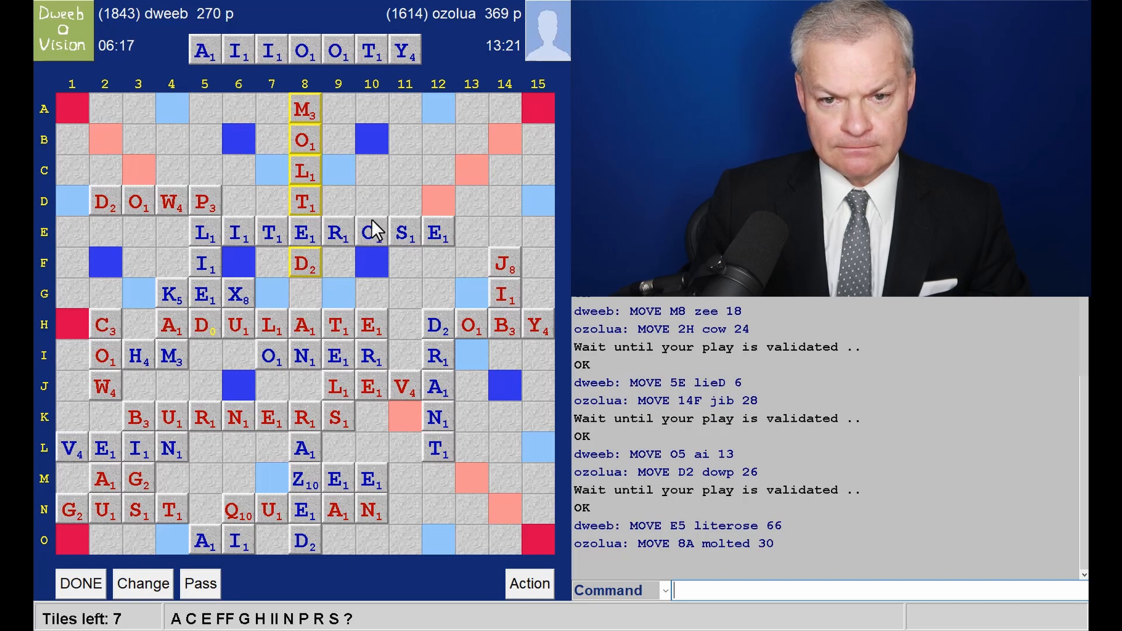
mouse_move(329, 135)
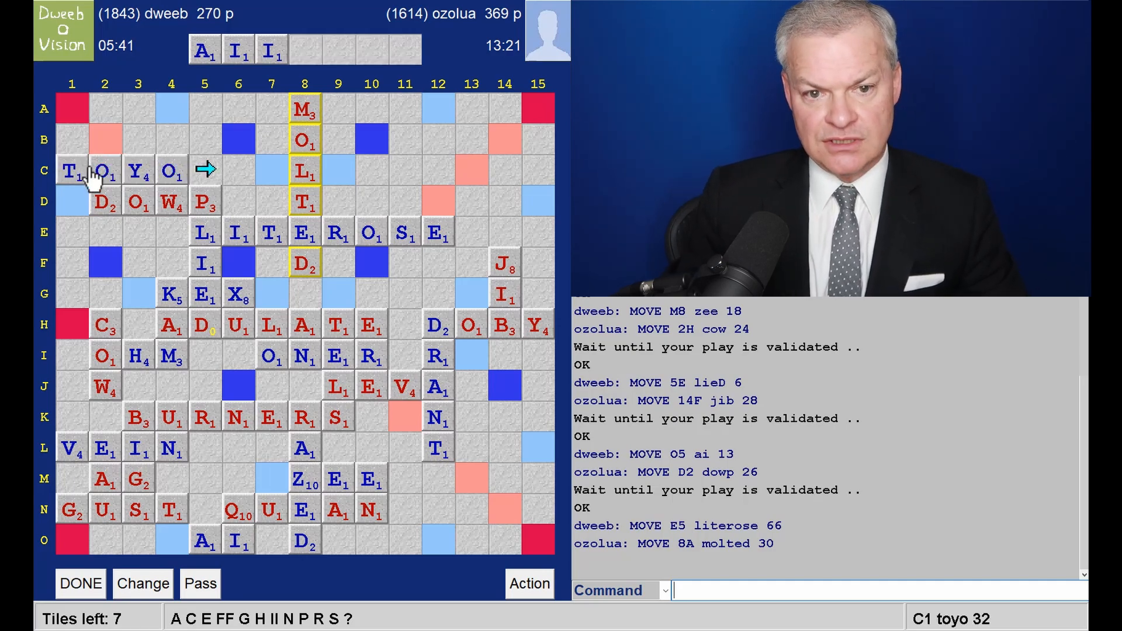
mouse_move(315, 204)
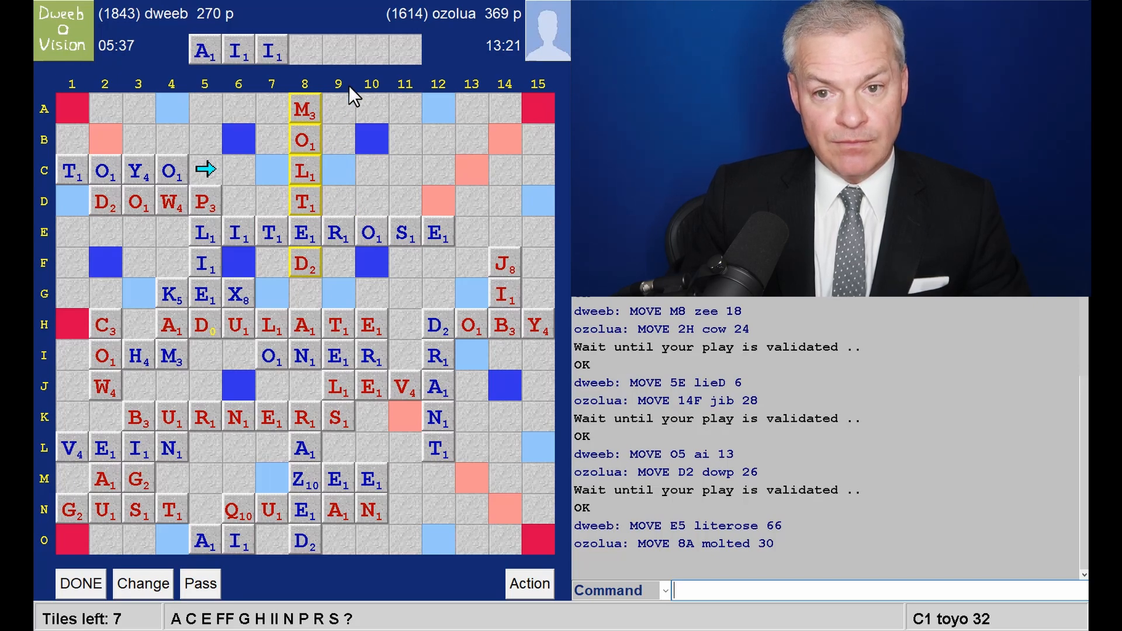
mouse_move(519, 46)
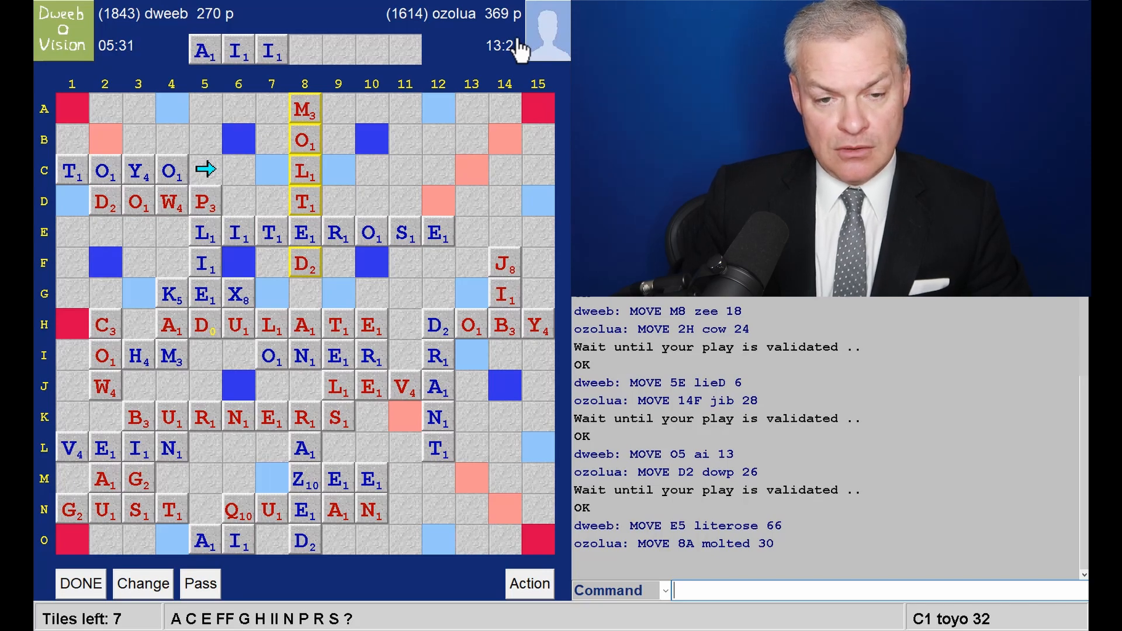
mouse_move(404, 257)
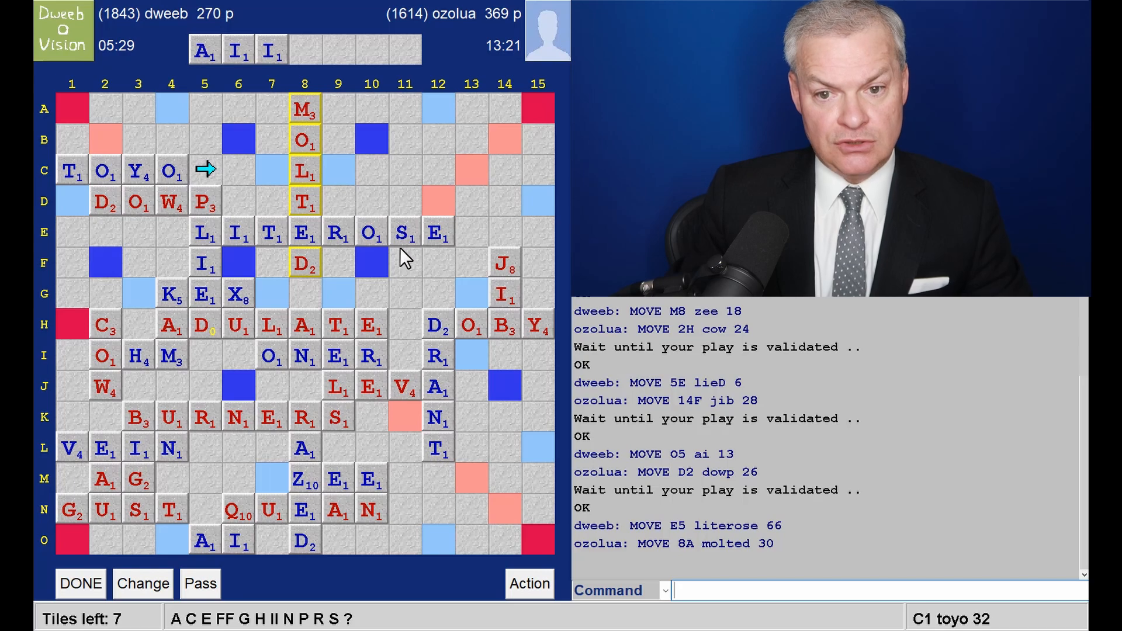
mouse_move(75, 182)
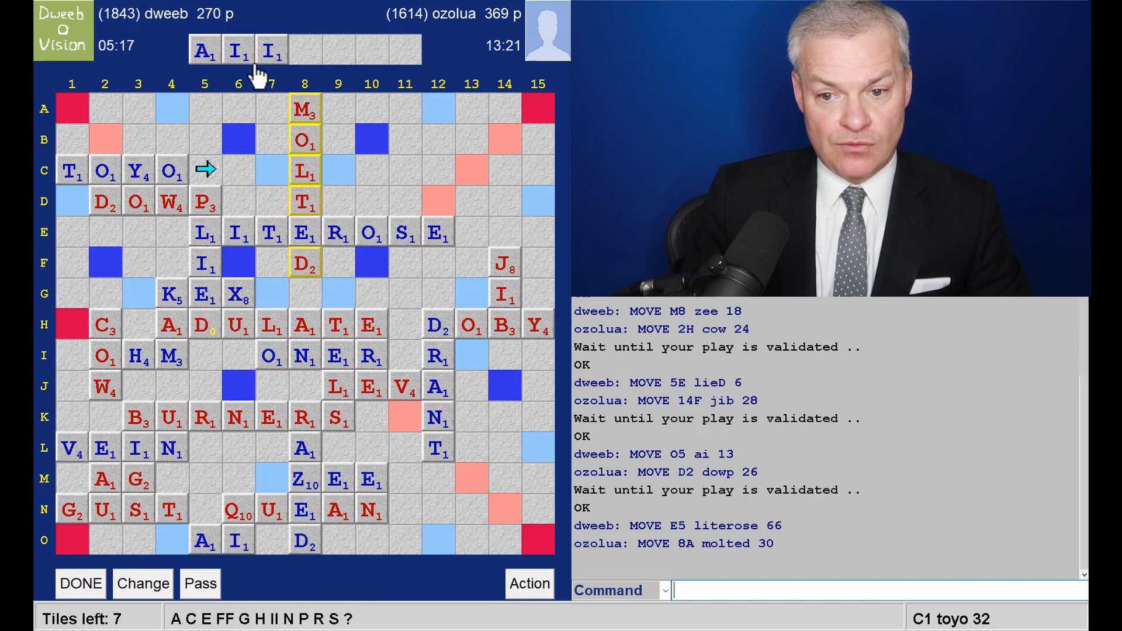
mouse_move(295, 81)
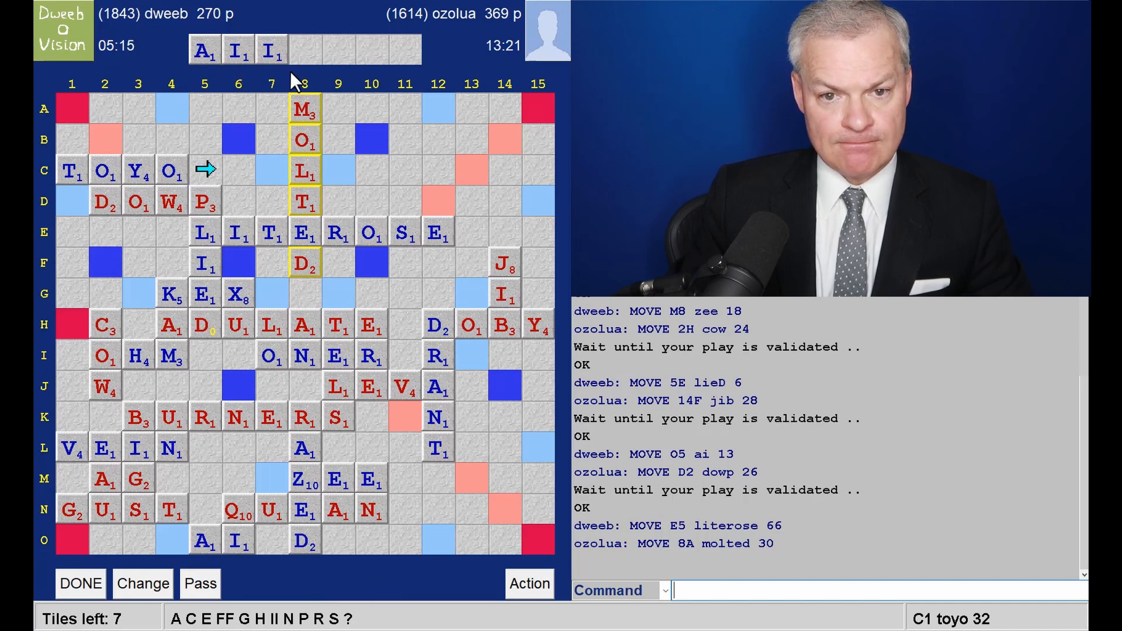
mouse_move(388, 77)
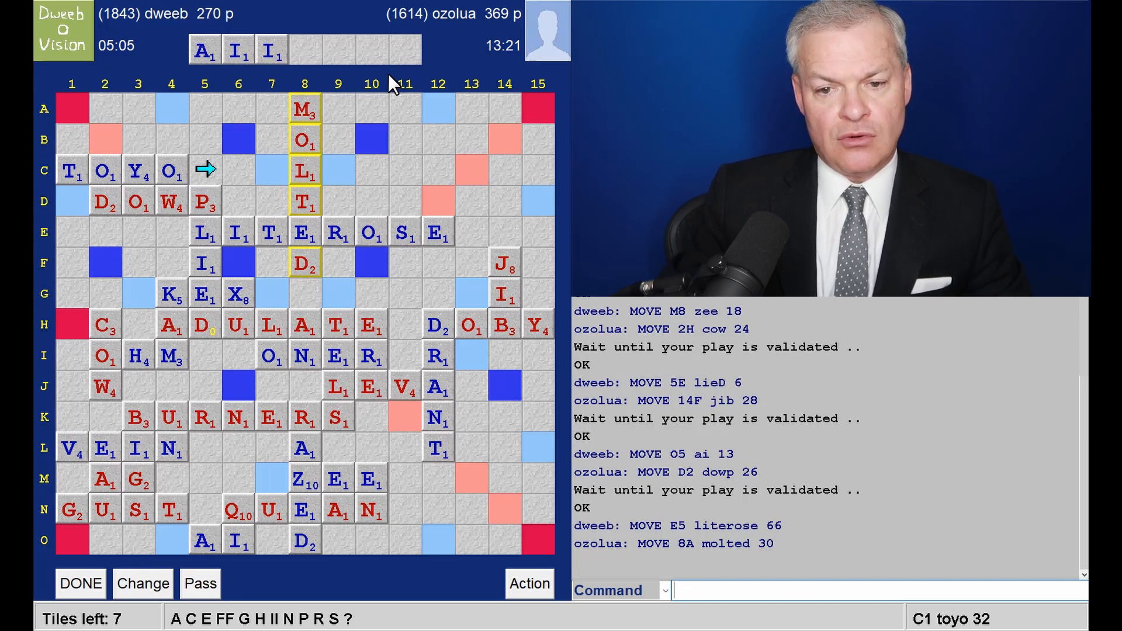
mouse_move(408, 275)
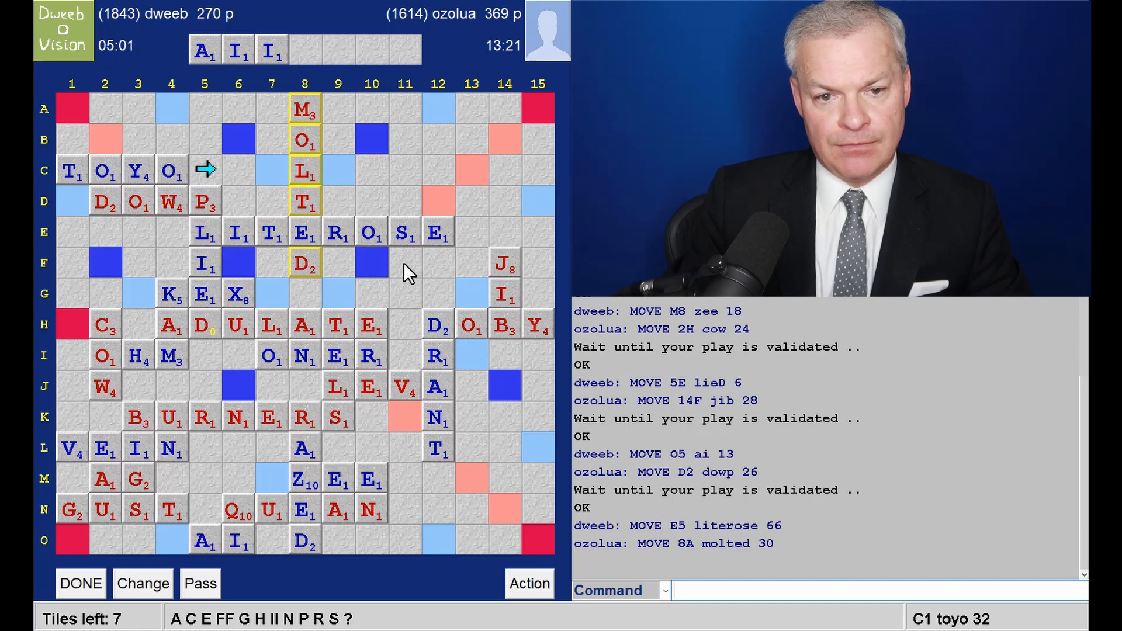
mouse_move(276, 78)
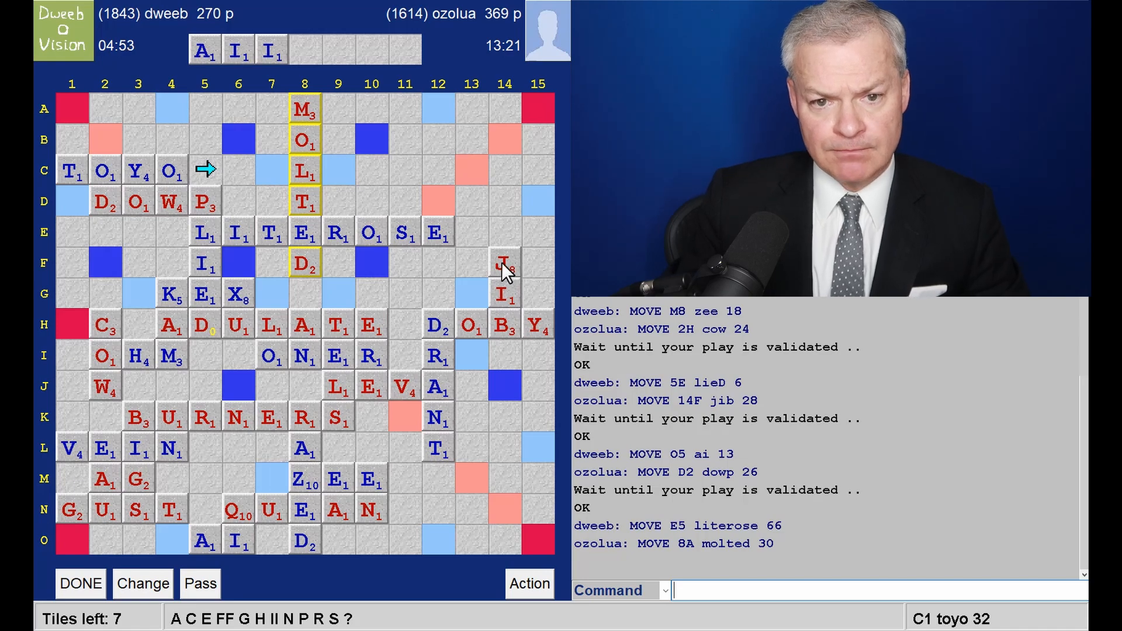
mouse_move(236, 468)
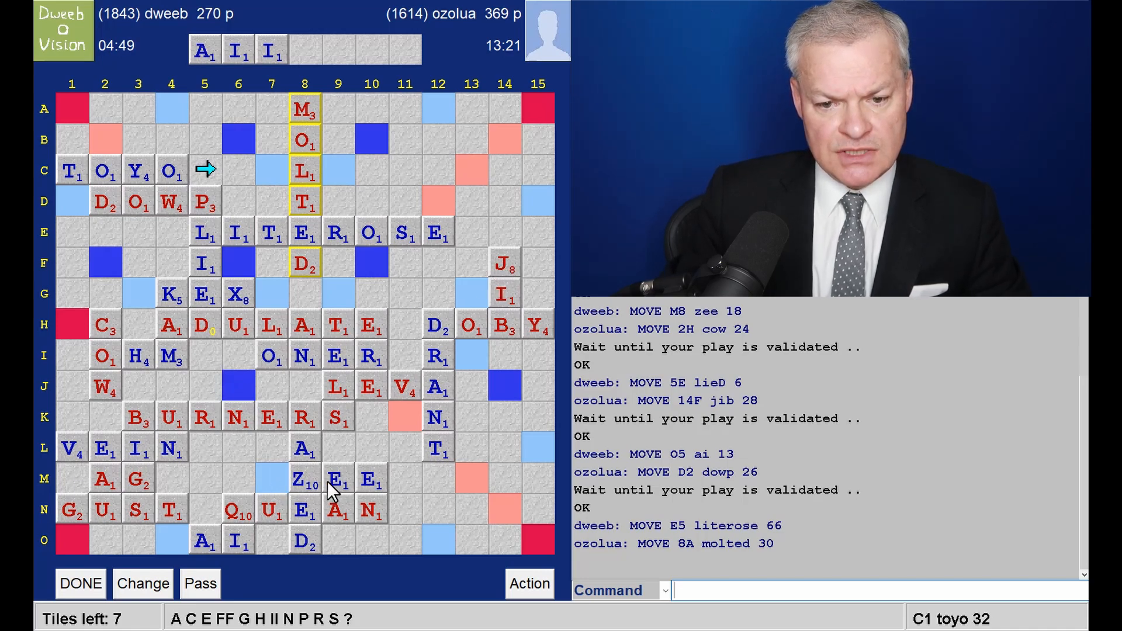
mouse_move(408, 490)
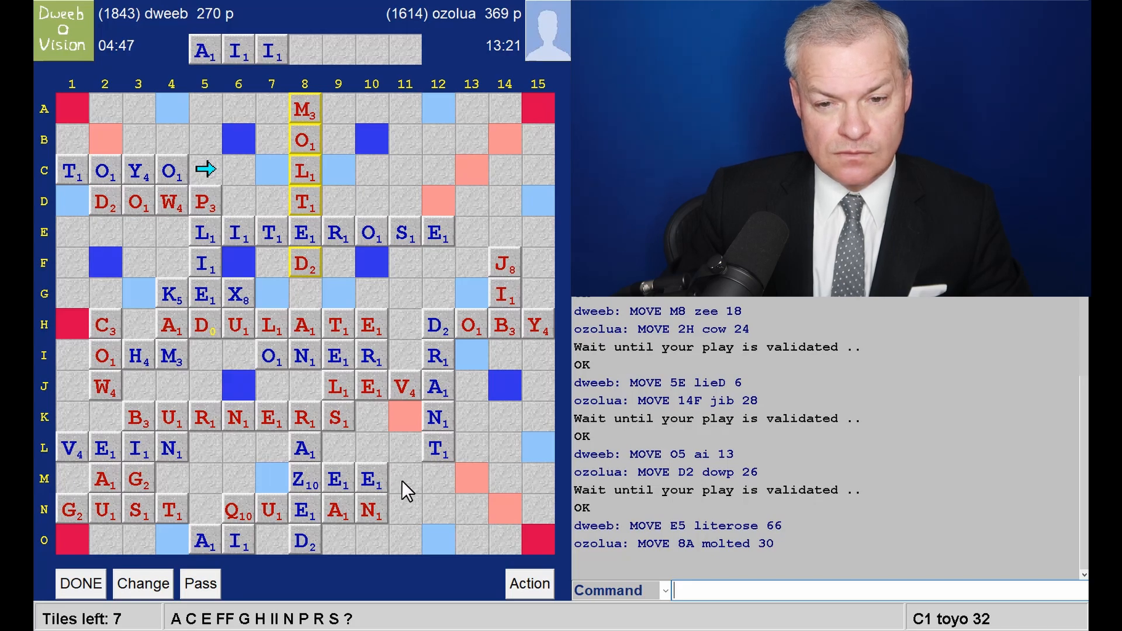
mouse_move(452, 226)
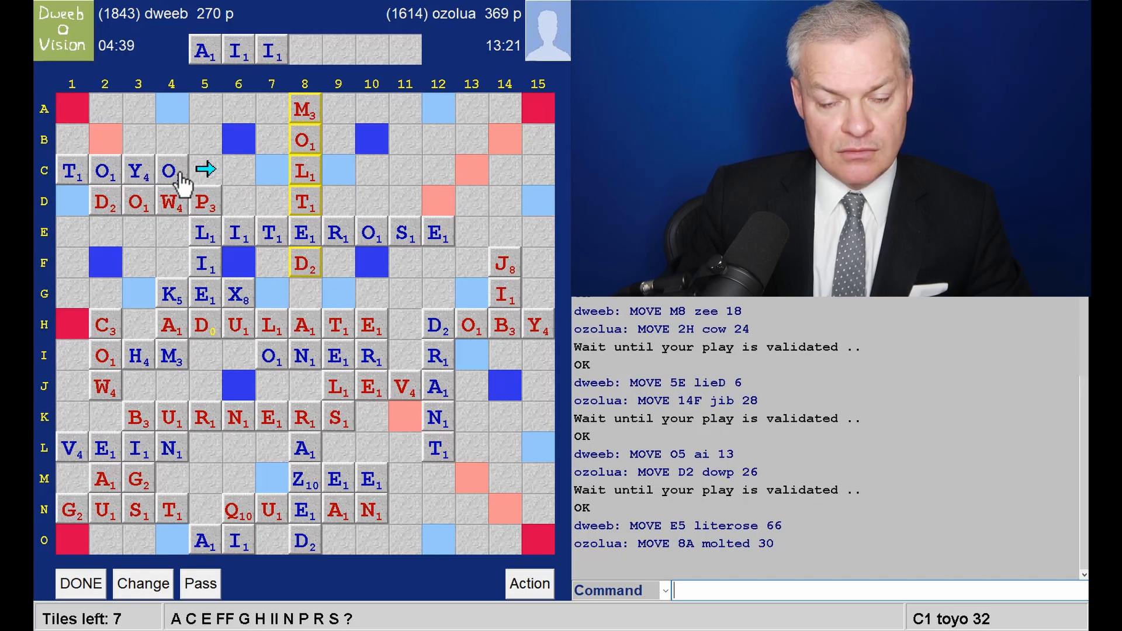
mouse_move(150, 182)
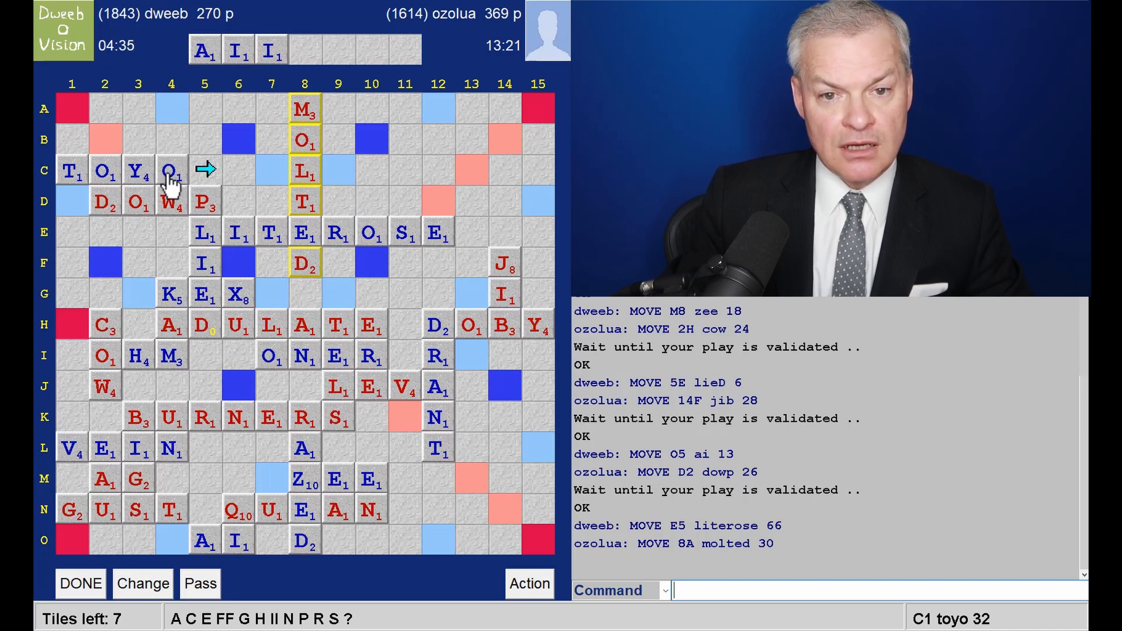
mouse_move(71, 182)
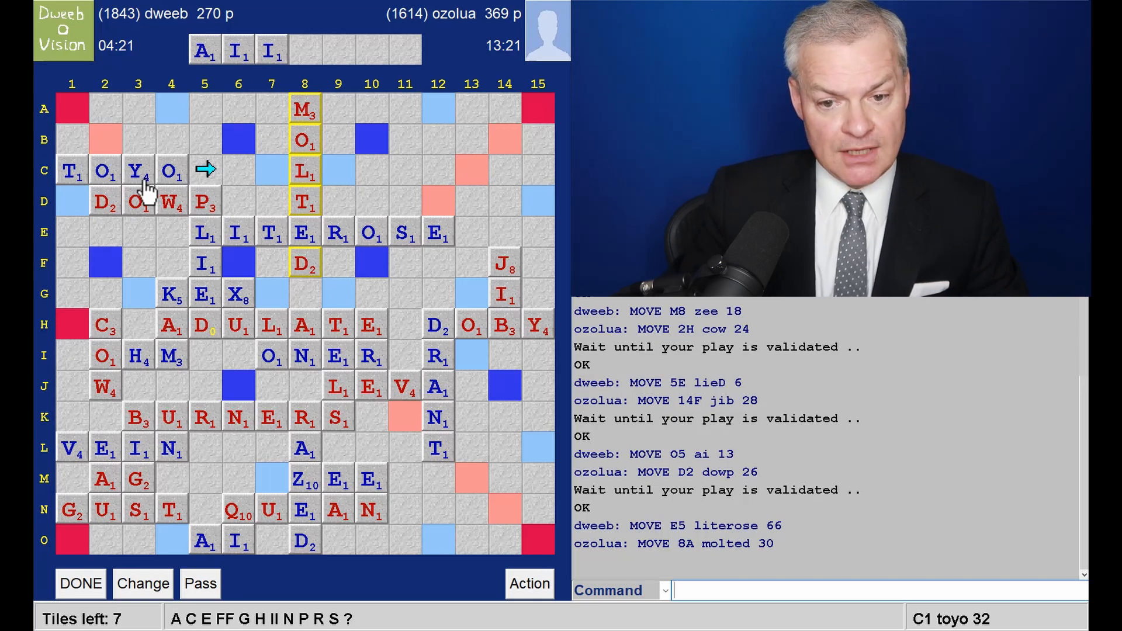
mouse_move(135, 199)
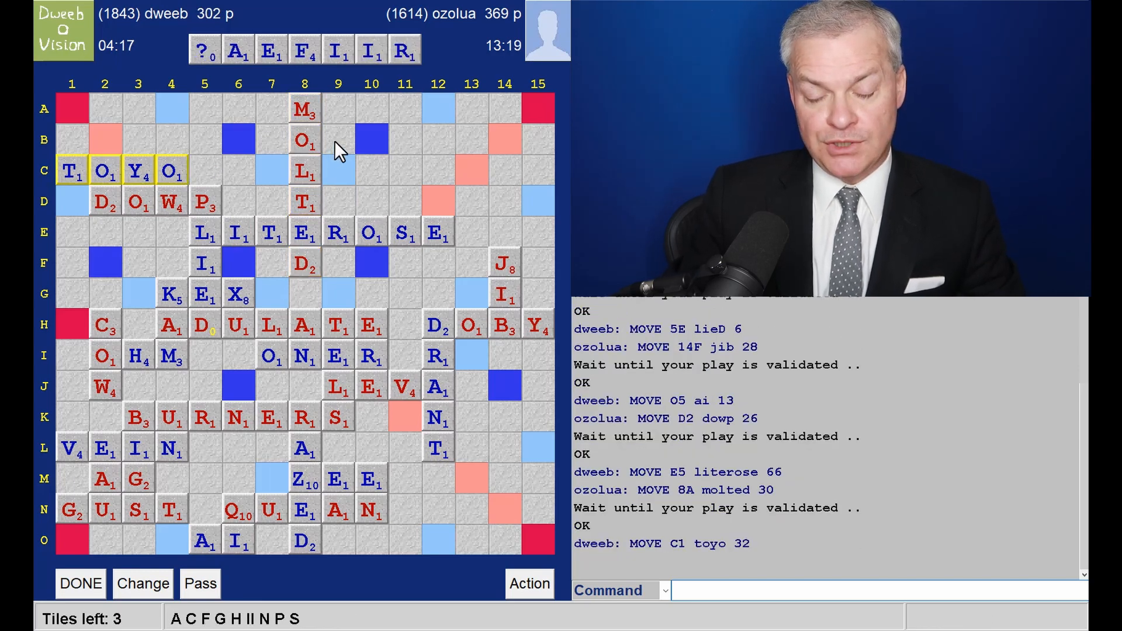
mouse_move(247, 86)
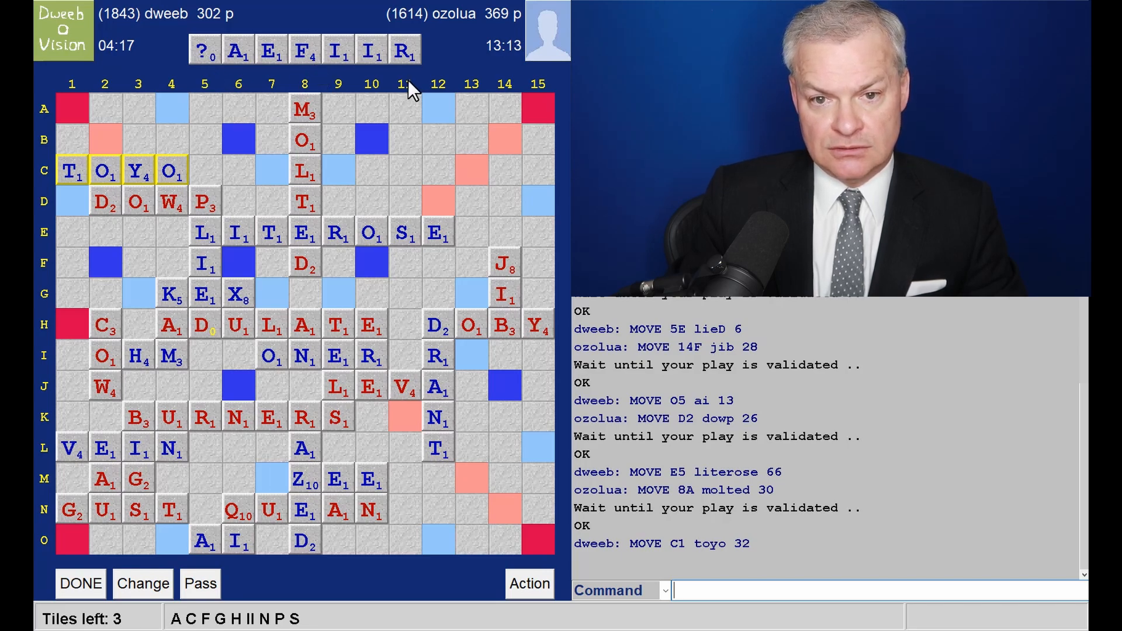
mouse_move(306, 121)
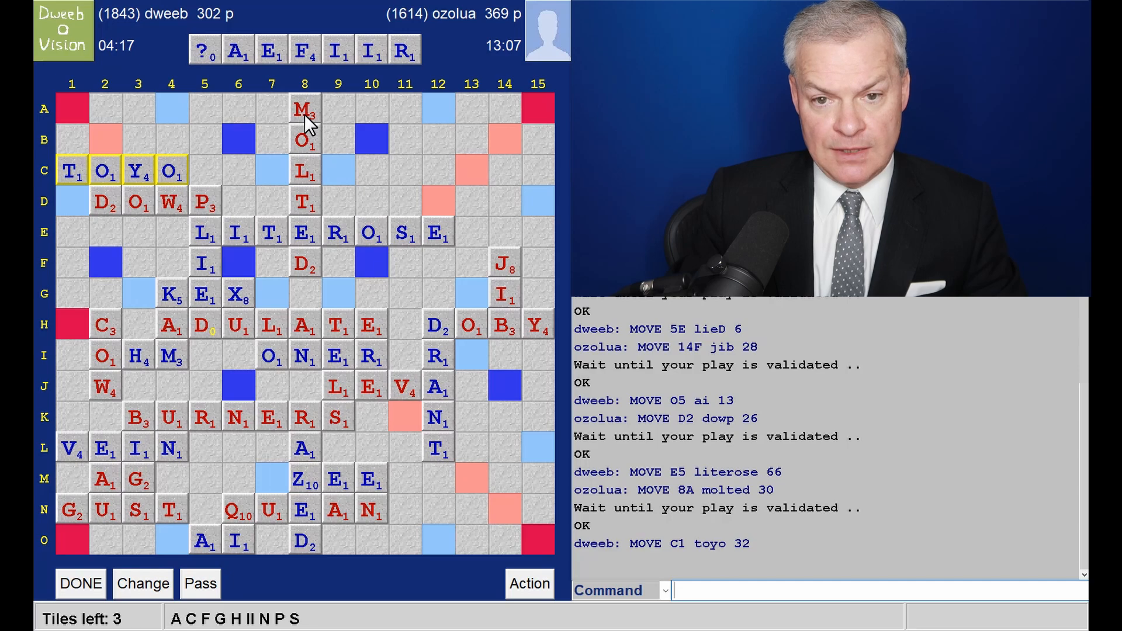
mouse_move(246, 196)
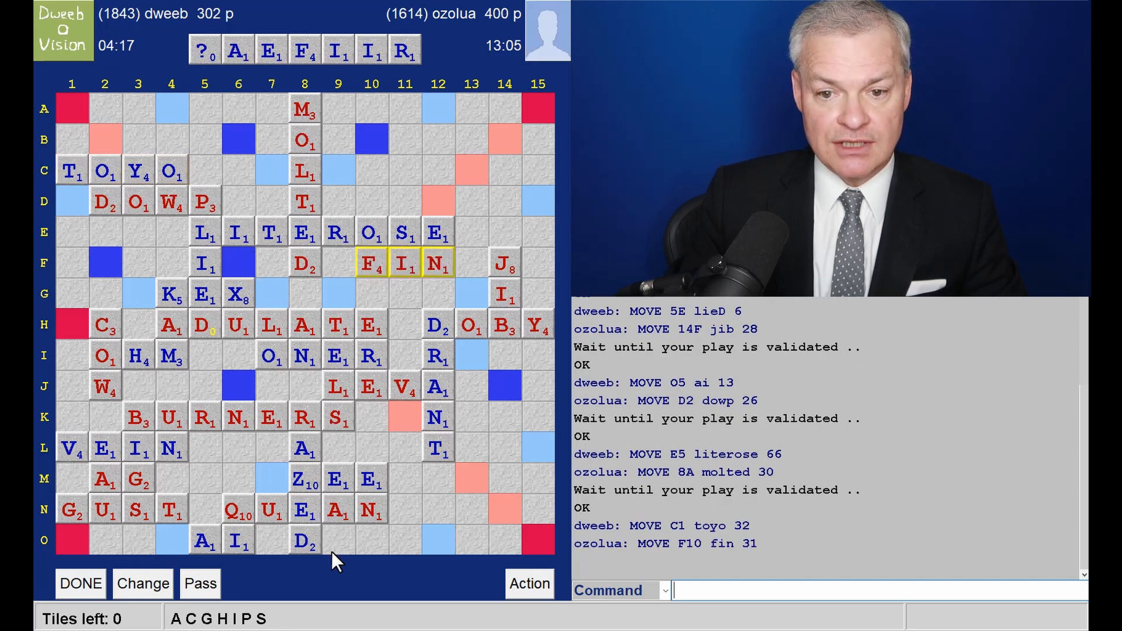
mouse_move(438, 118)
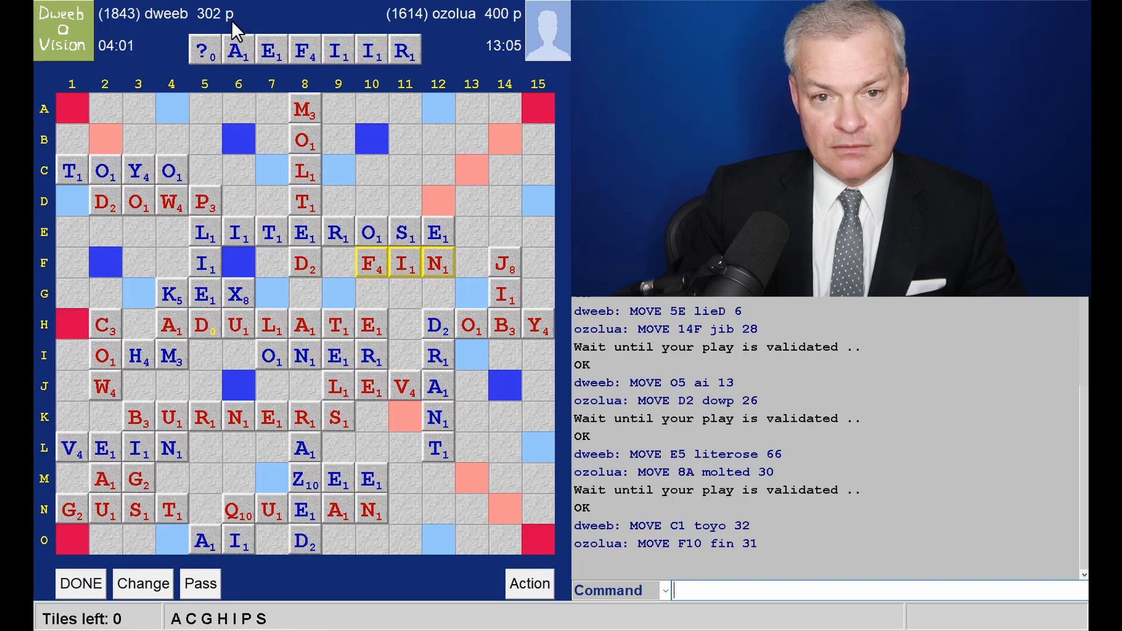
mouse_move(272, 85)
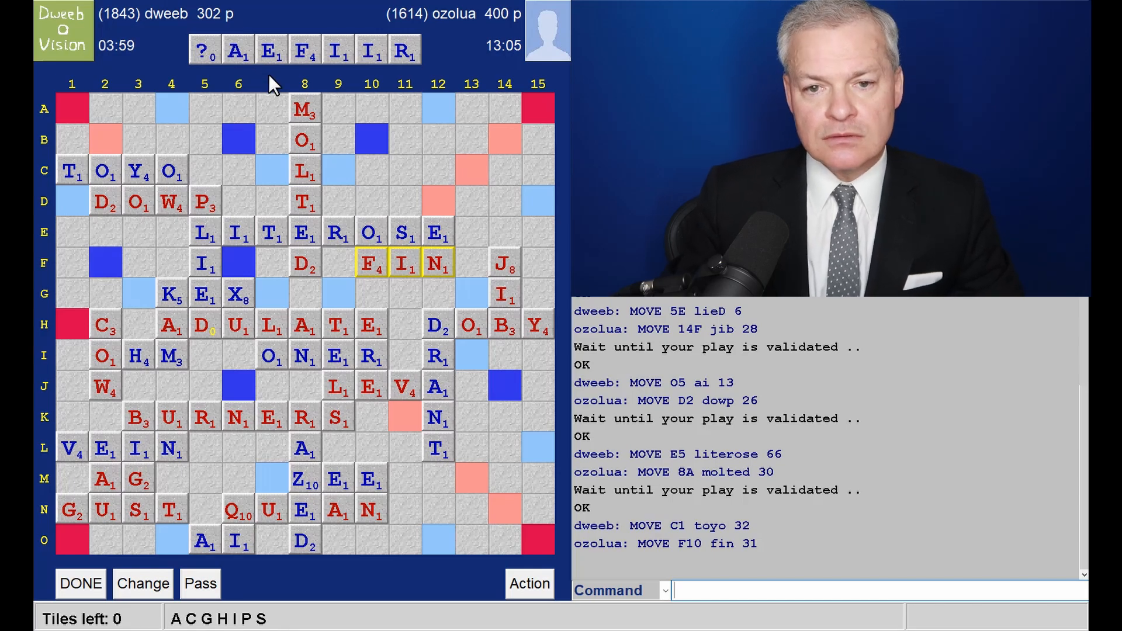
mouse_move(352, 228)
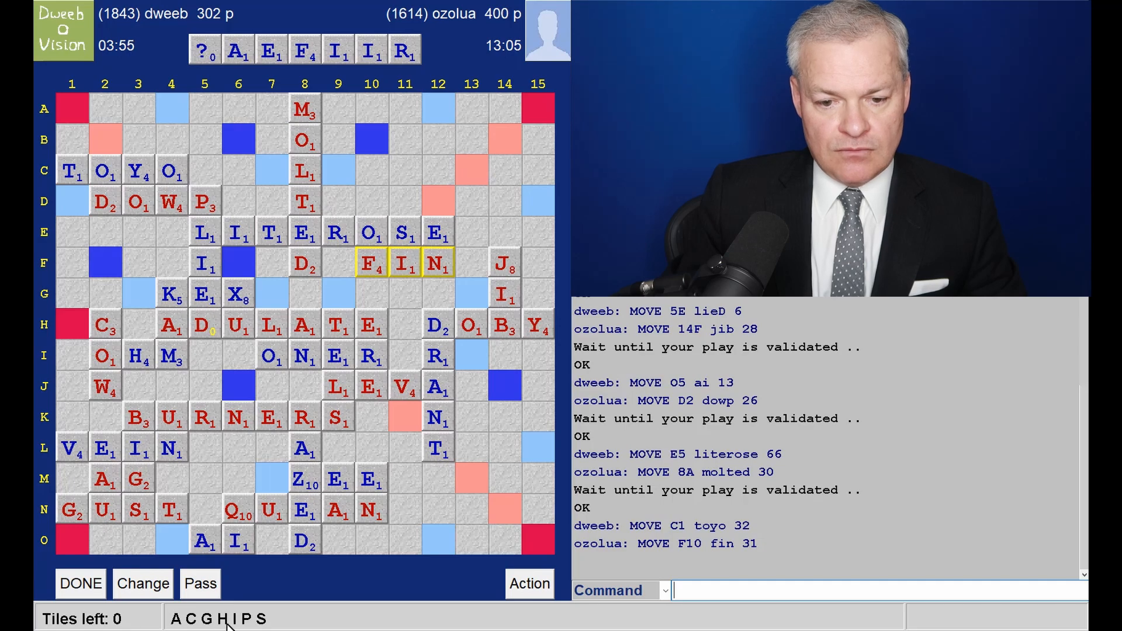
mouse_move(235, 34)
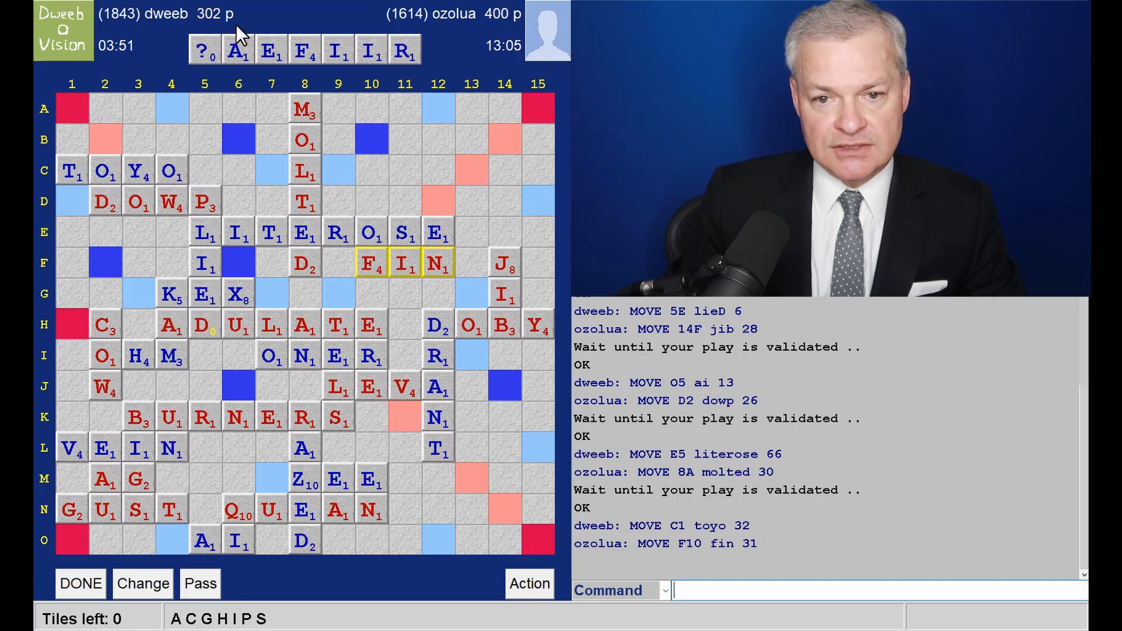
mouse_move(293, 128)
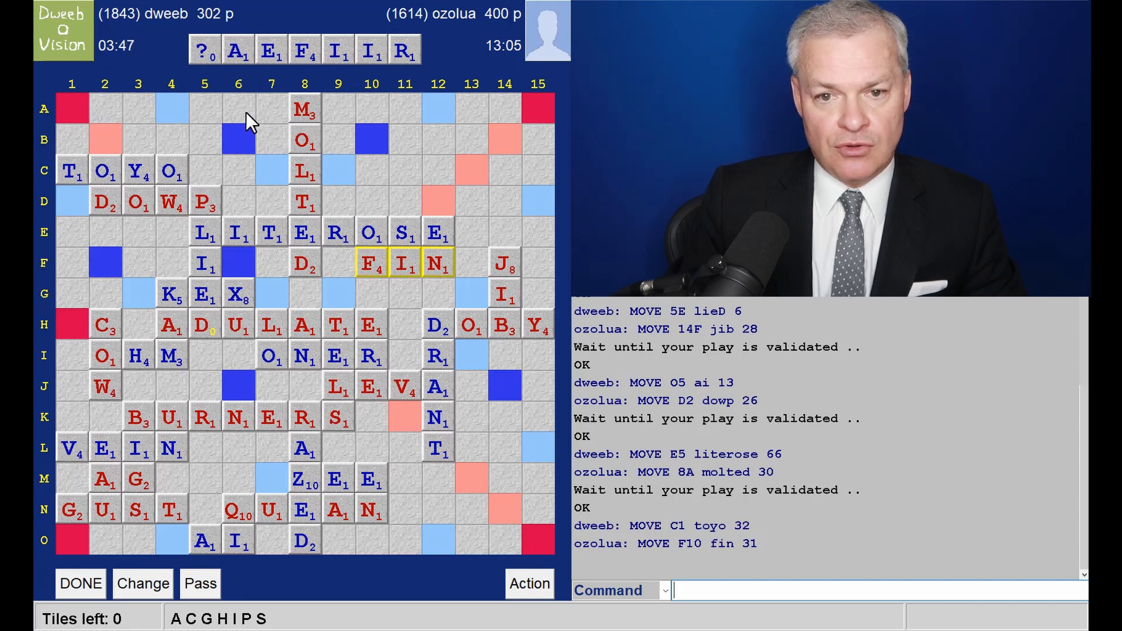
mouse_move(392, 118)
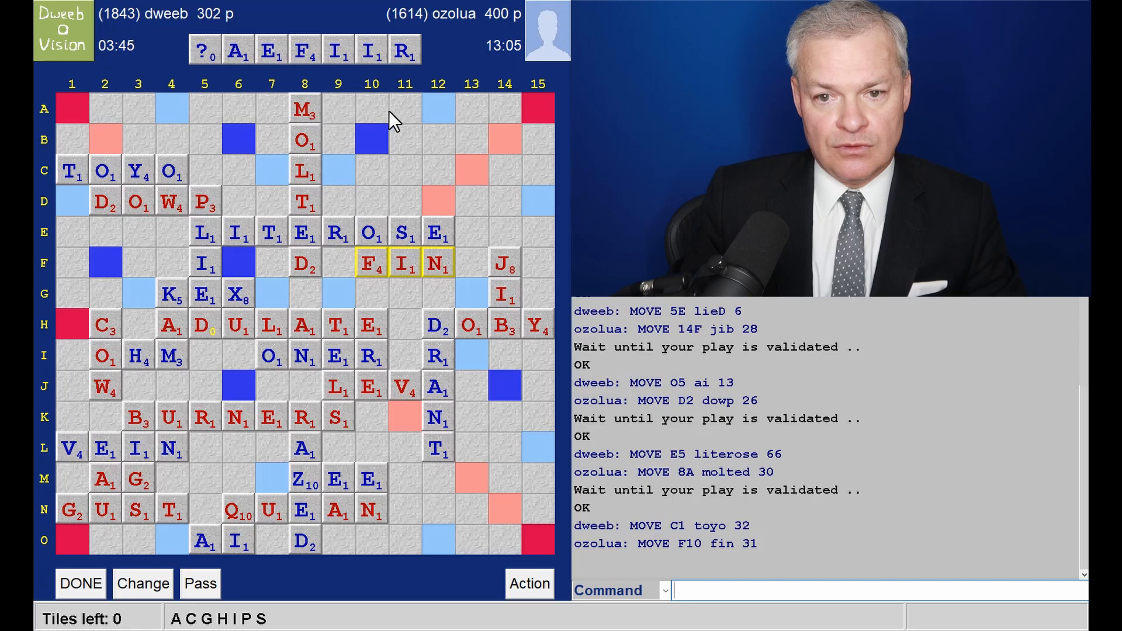
mouse_move(444, 120)
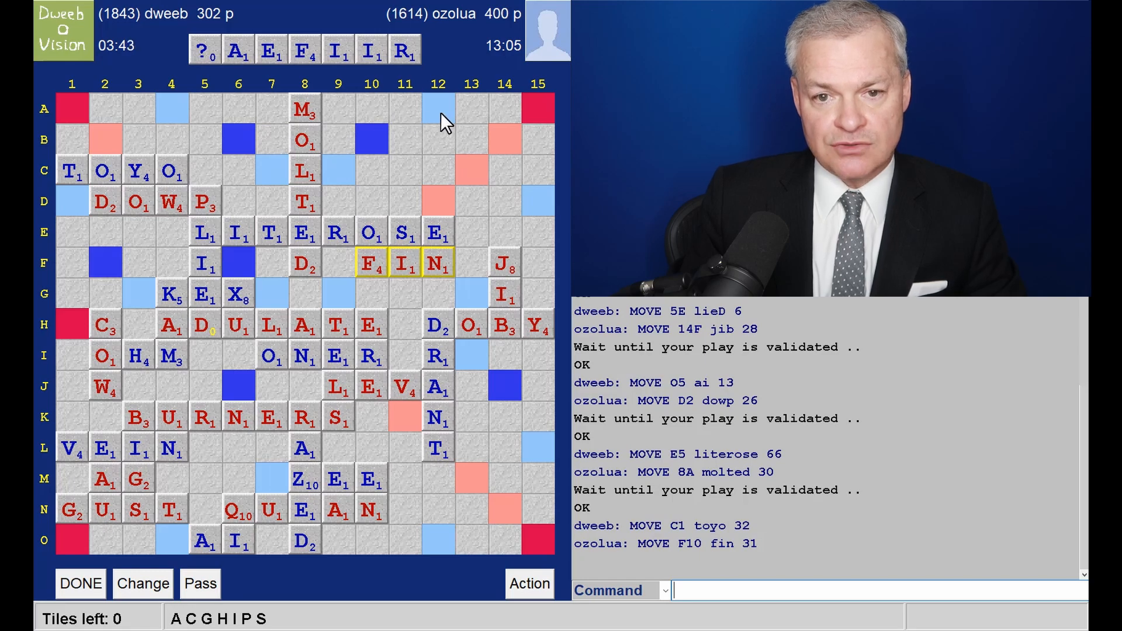
mouse_move(342, 111)
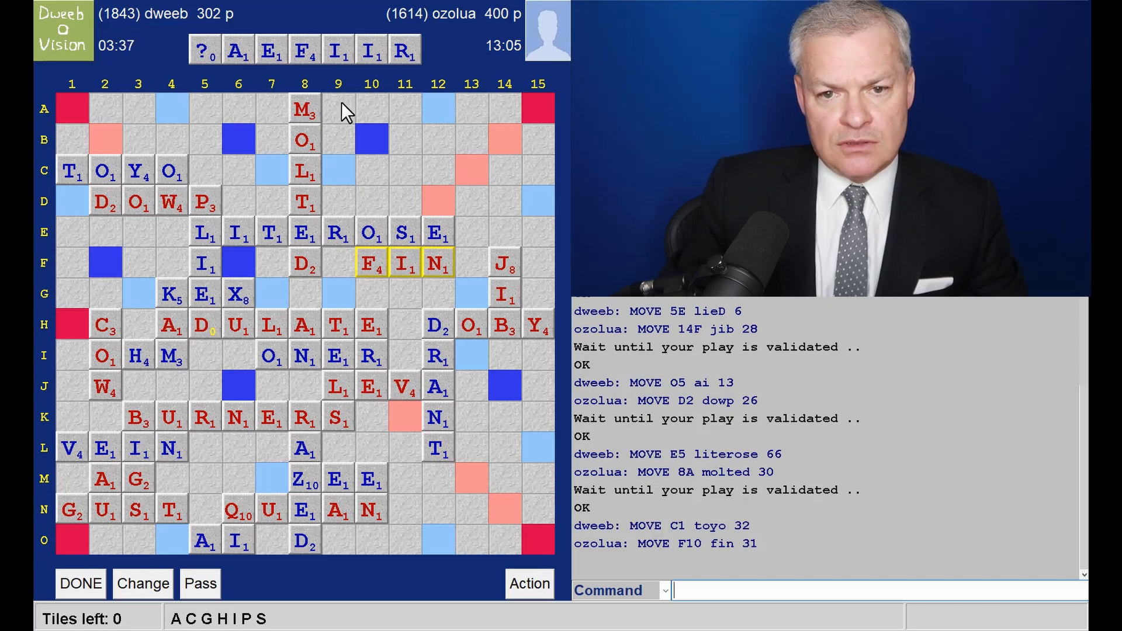
mouse_move(313, 127)
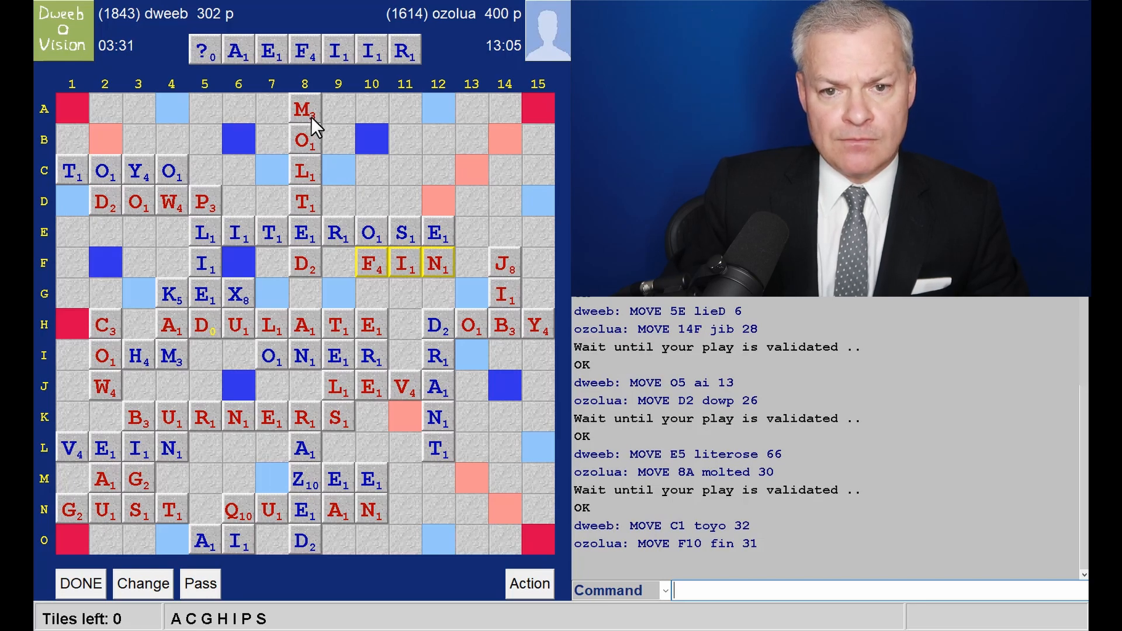
mouse_move(324, 134)
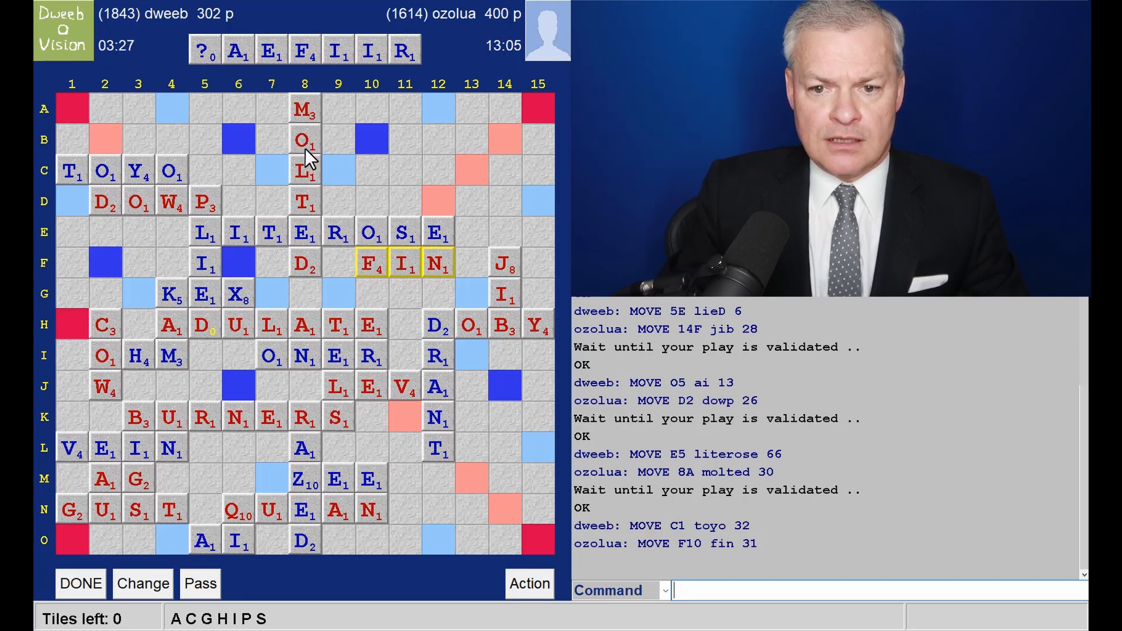
mouse_move(314, 193)
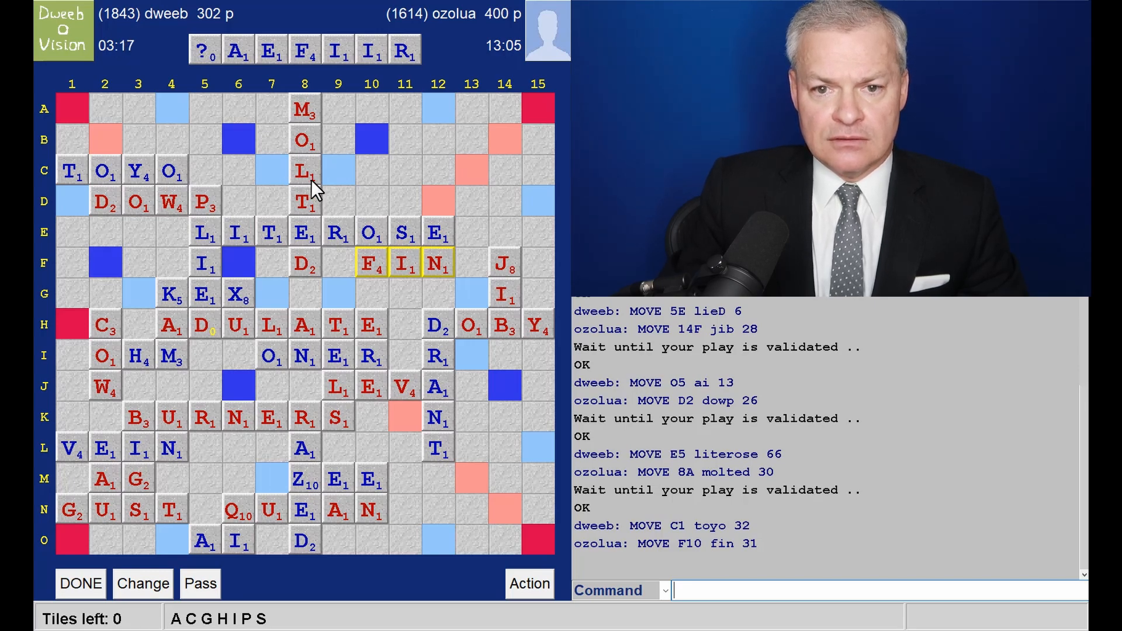
mouse_move(344, 64)
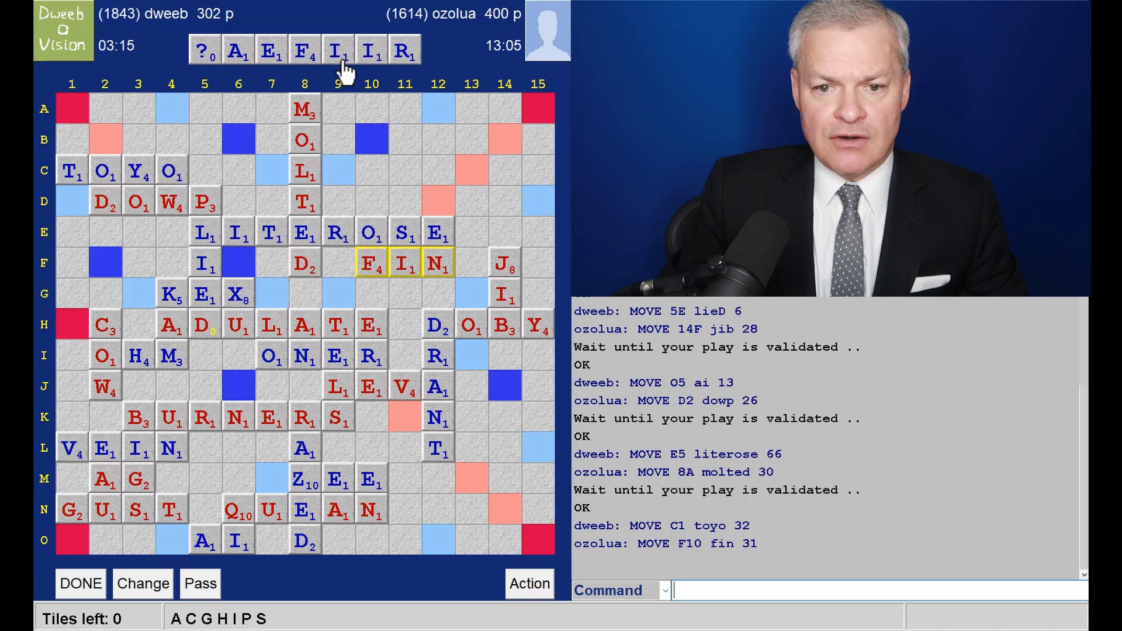
mouse_move(319, 187)
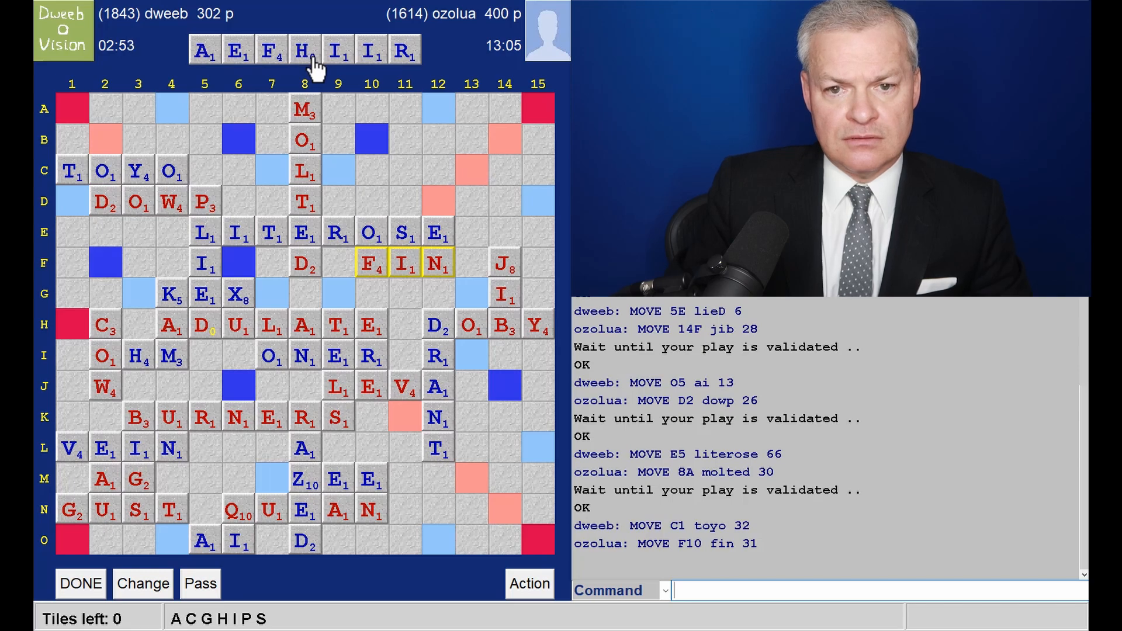
Step: Submit the final play FILARIAE at C6 for 74, winning the game 406–400
left_click(303, 50)
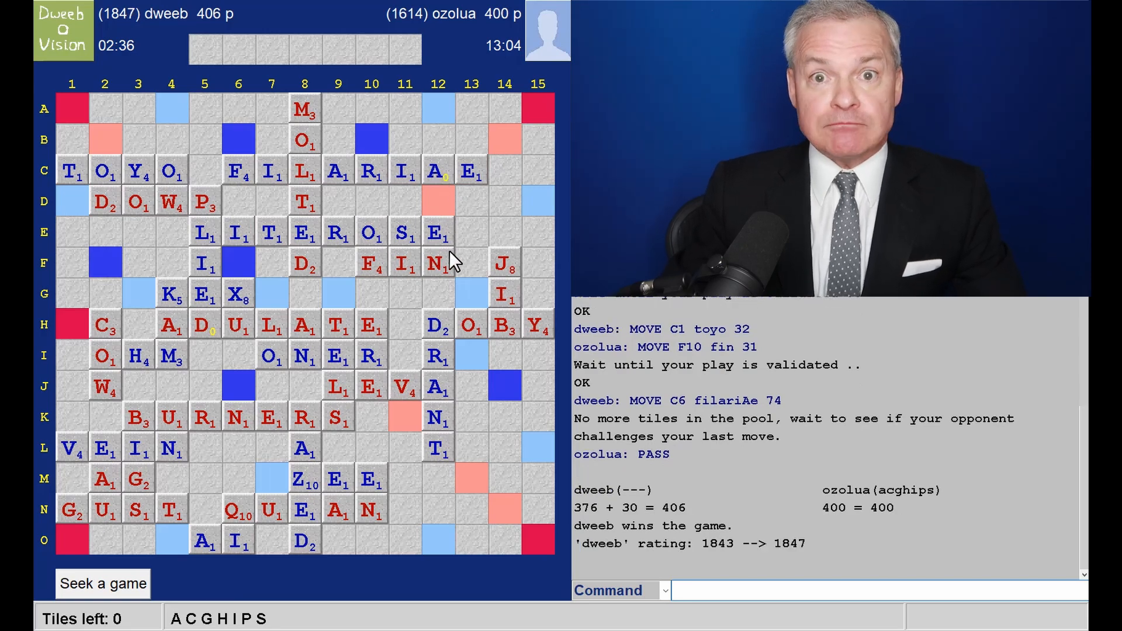
mouse_move(458, 323)
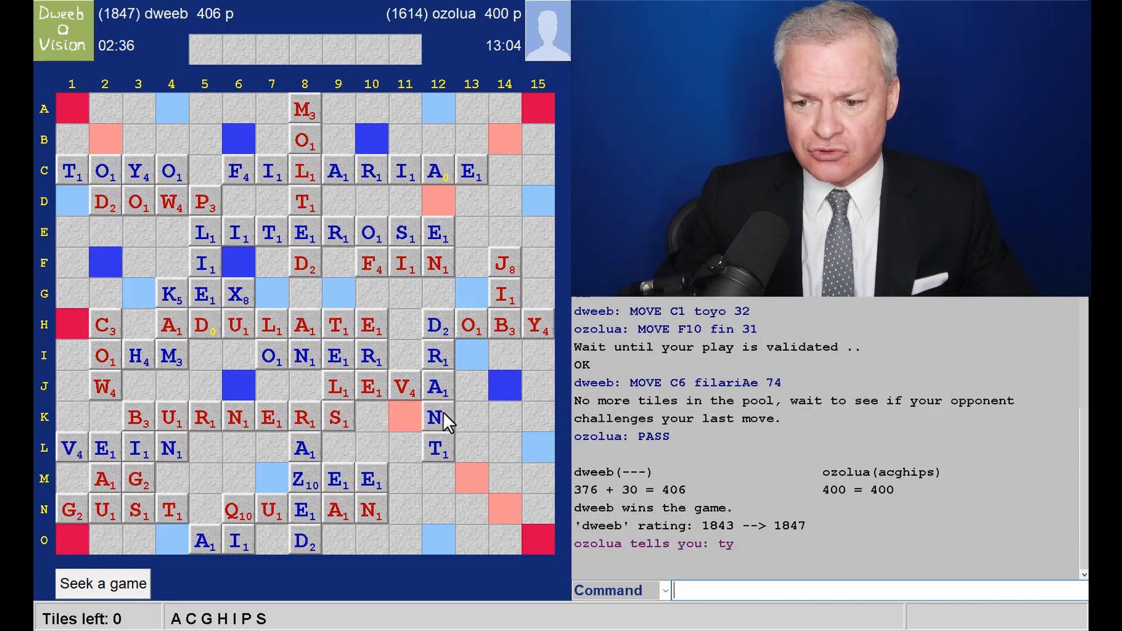
type("s")
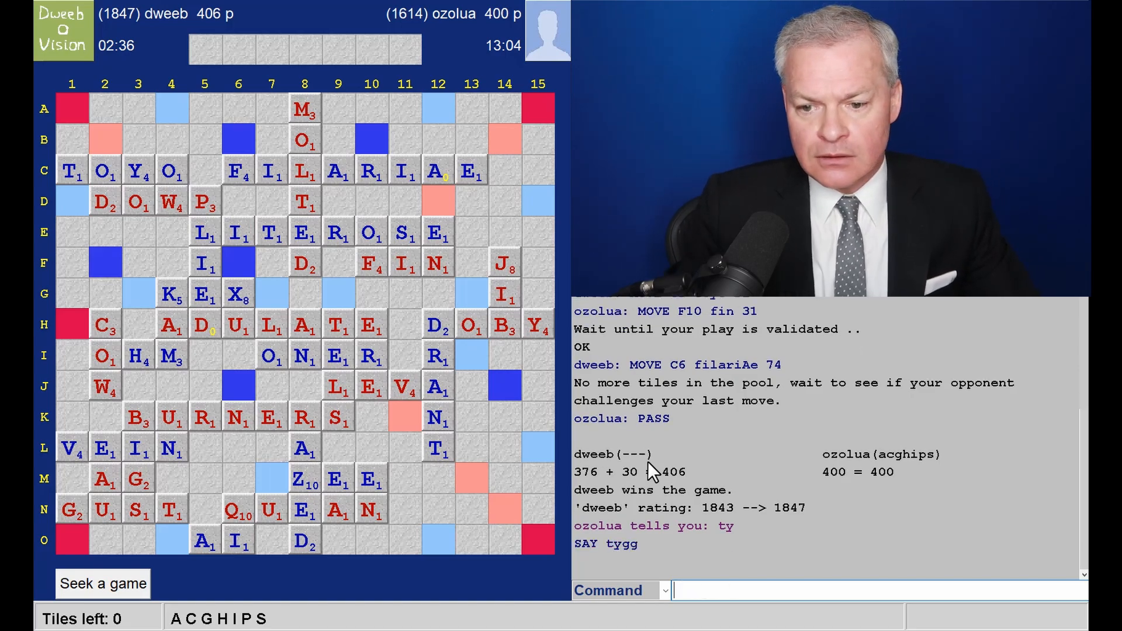
mouse_move(475, 405)
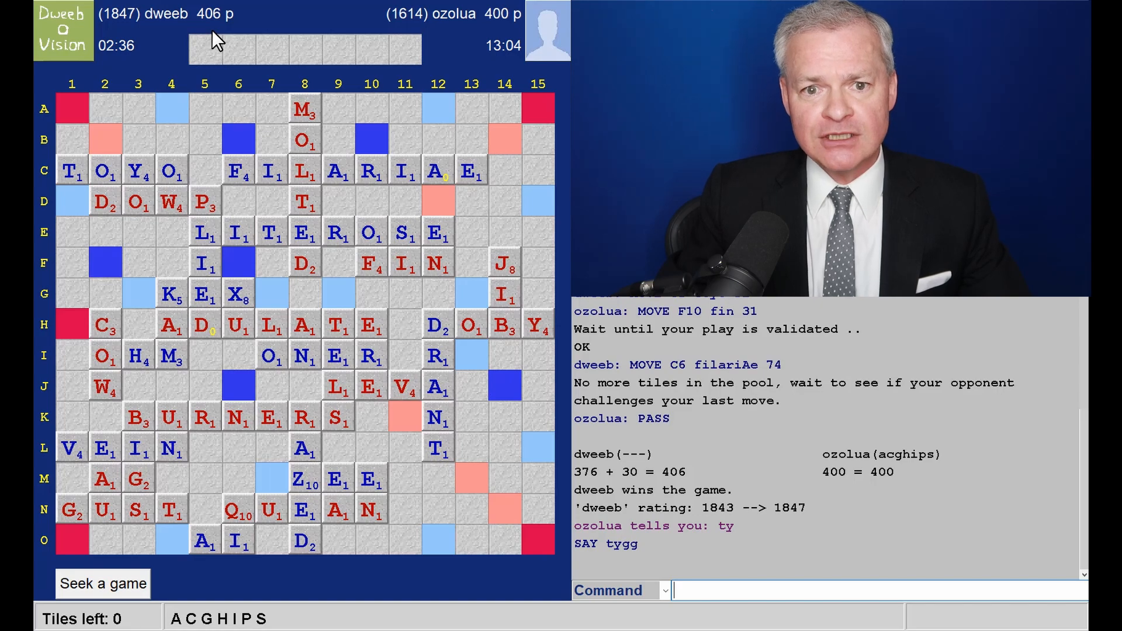
mouse_move(285, 178)
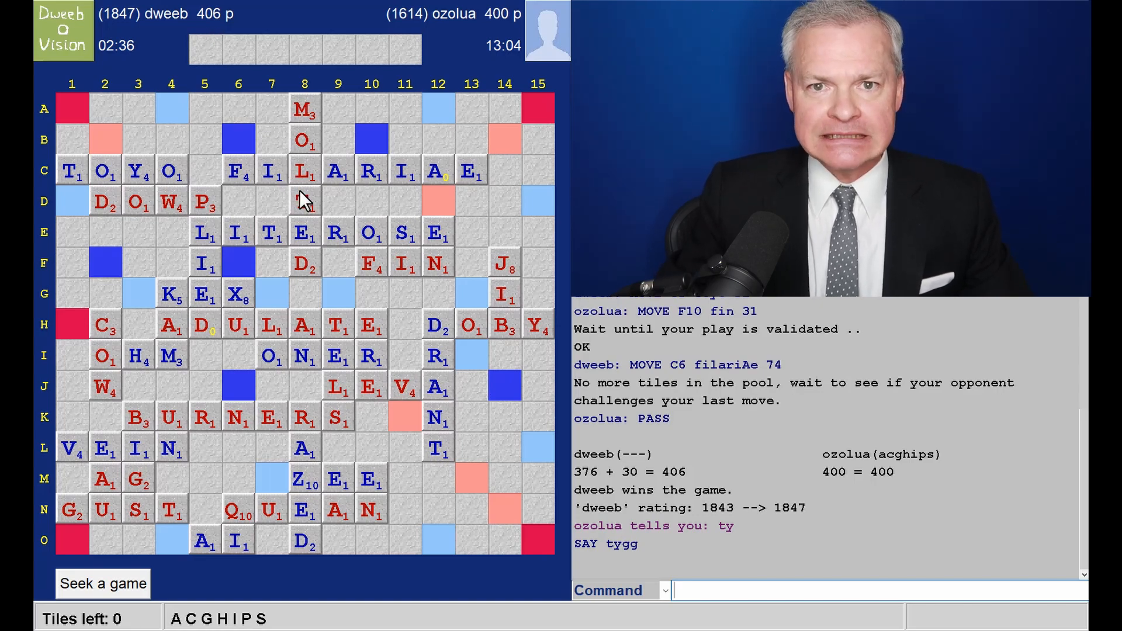
mouse_move(331, 209)
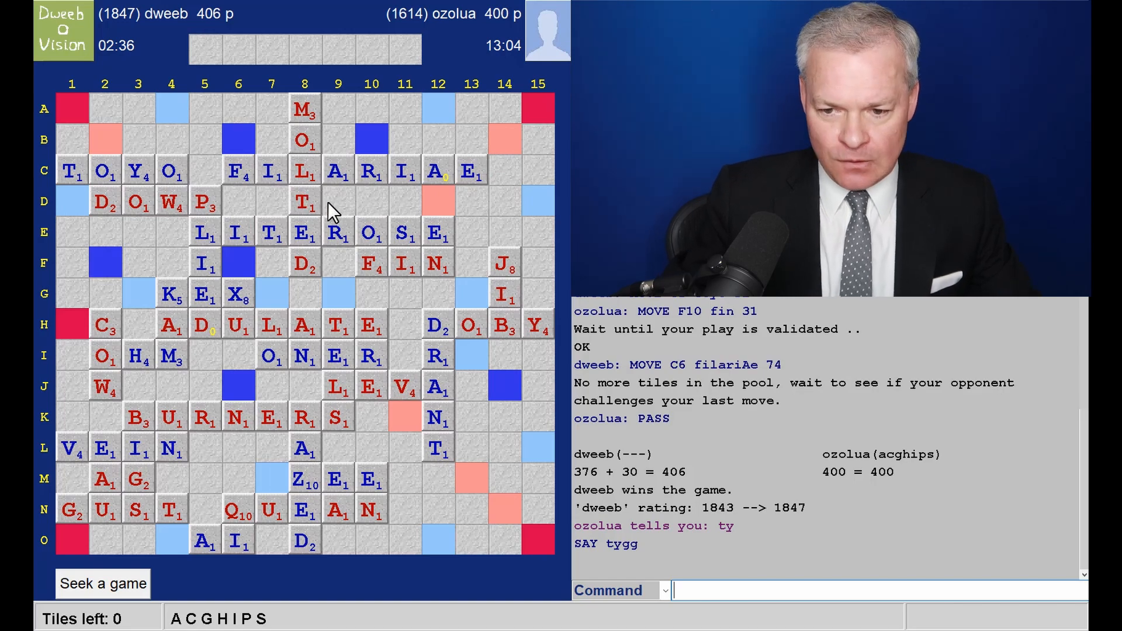
Step: Load the just-finished dweeb–ozolua game from History into Examine mode for review
type("s")
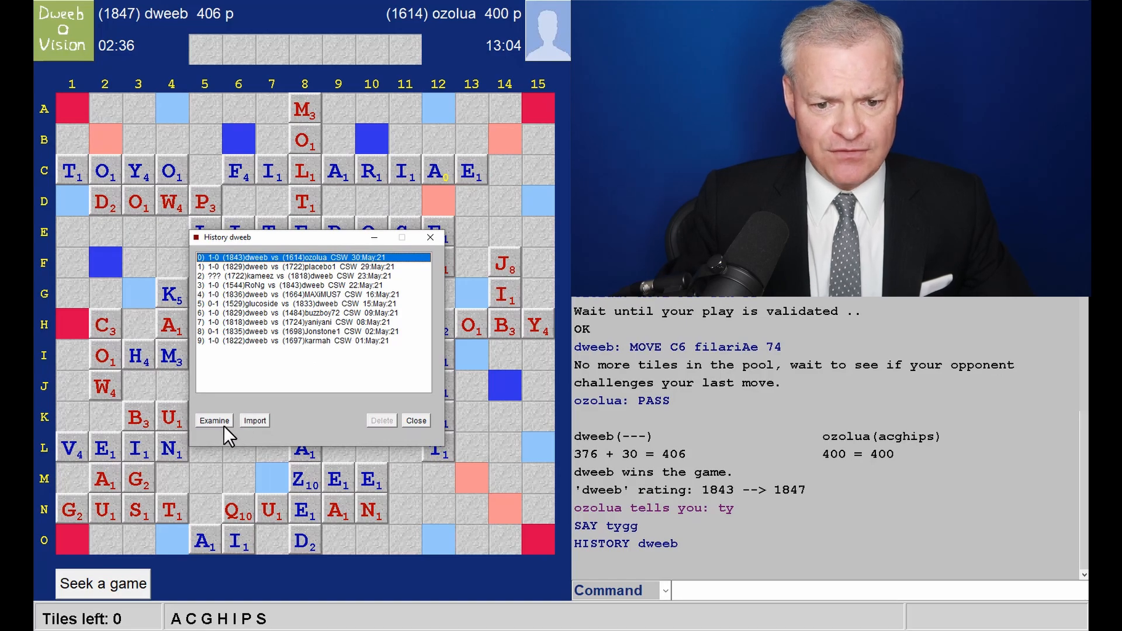
left_click(212, 419)
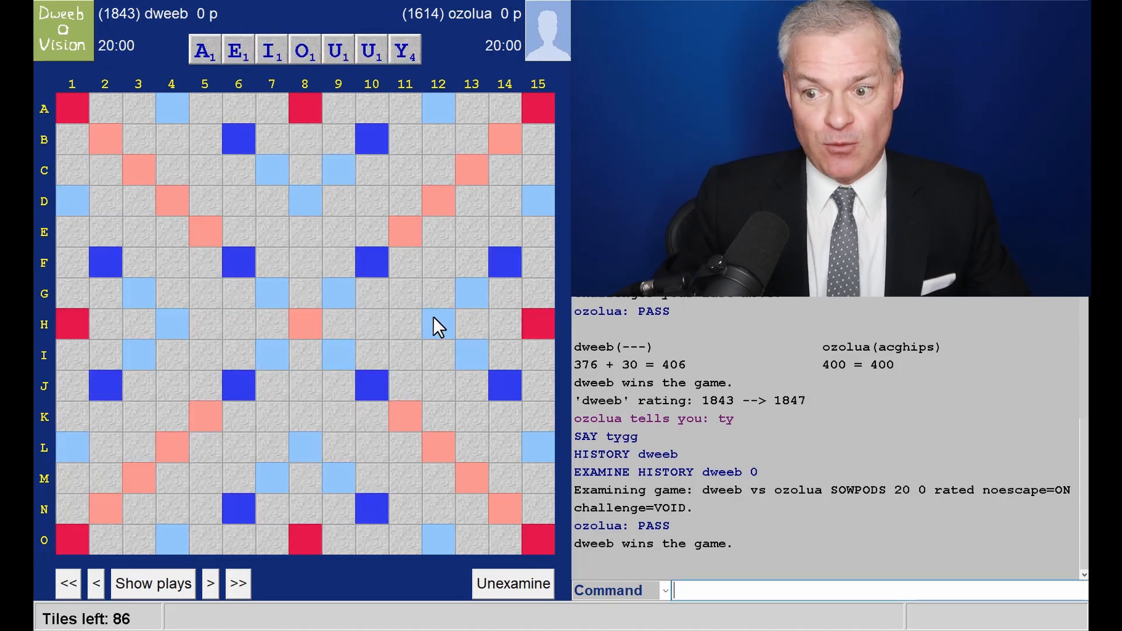
mouse_move(479, 217)
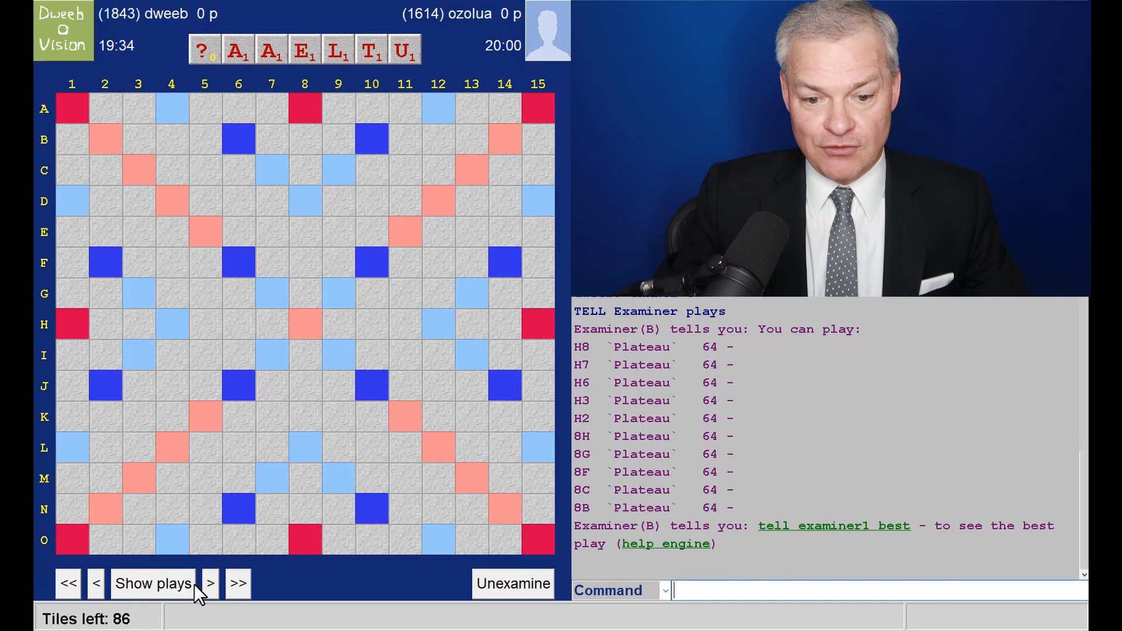
Step: Step the replay through ADULATE, ONER, LEV and DRANT to BURNERS at K3, viewing engine suggestions
left_click(210, 582)
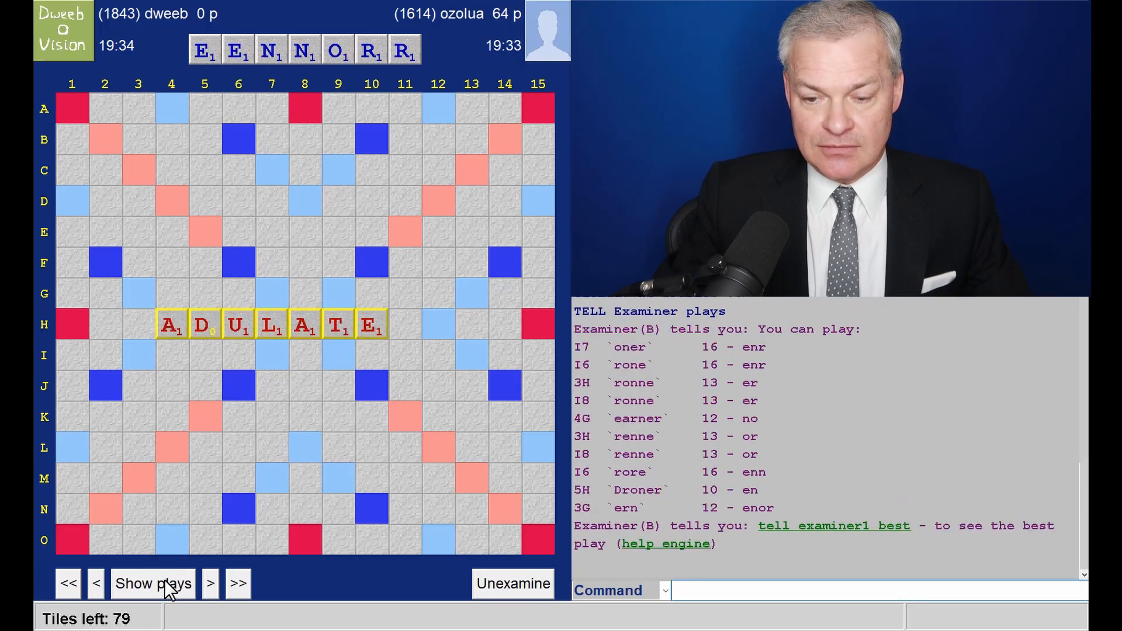
left_click(209, 583)
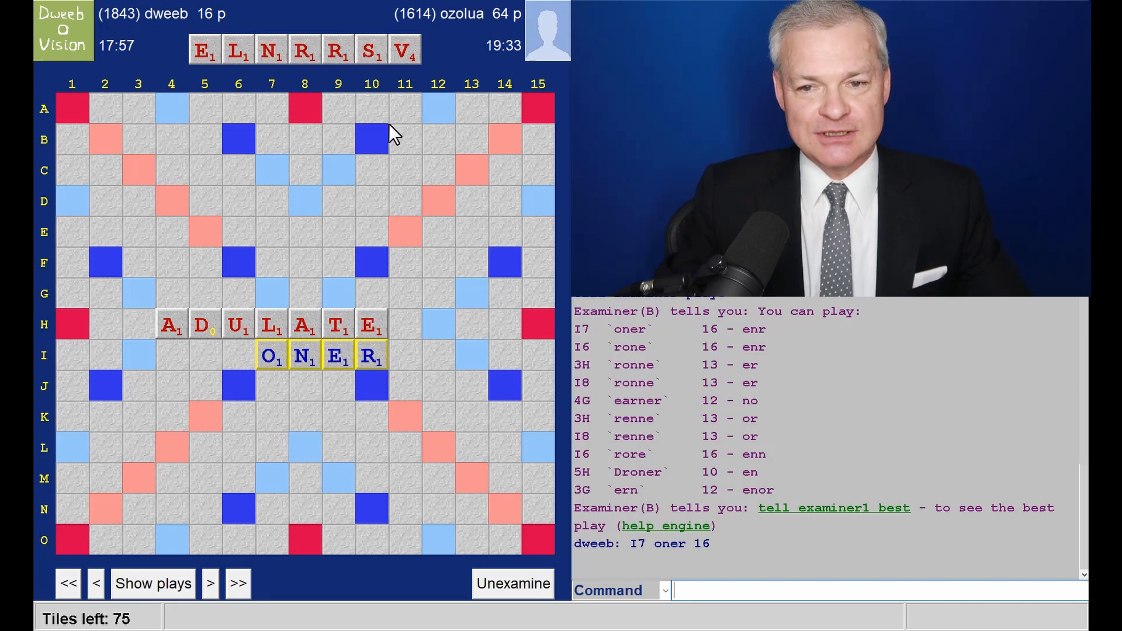
mouse_move(280, 84)
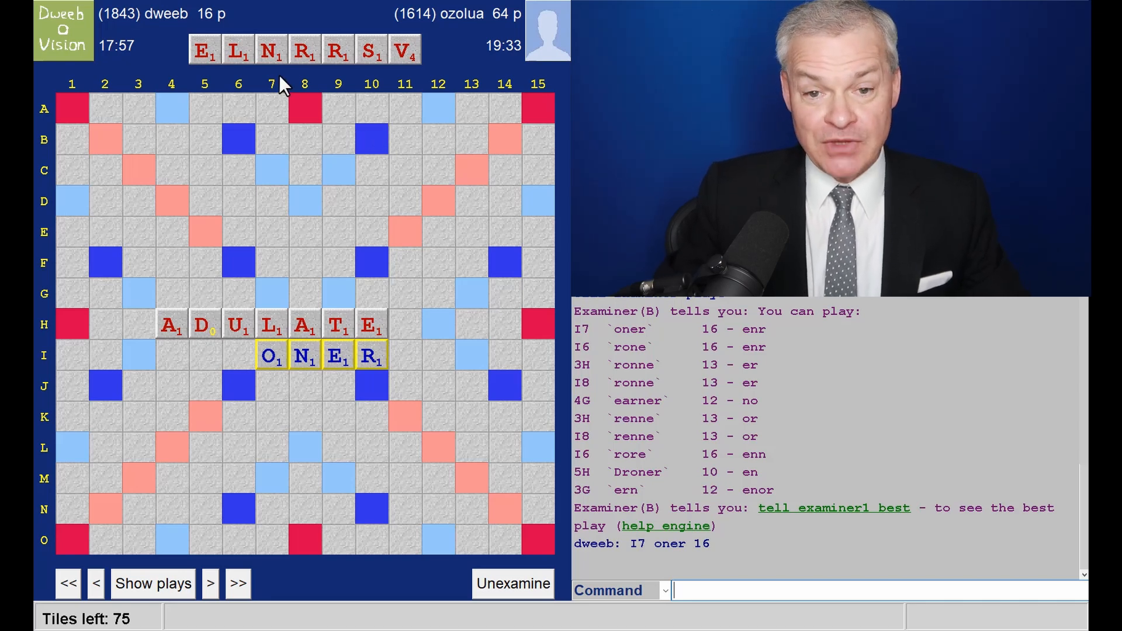
left_click(209, 583)
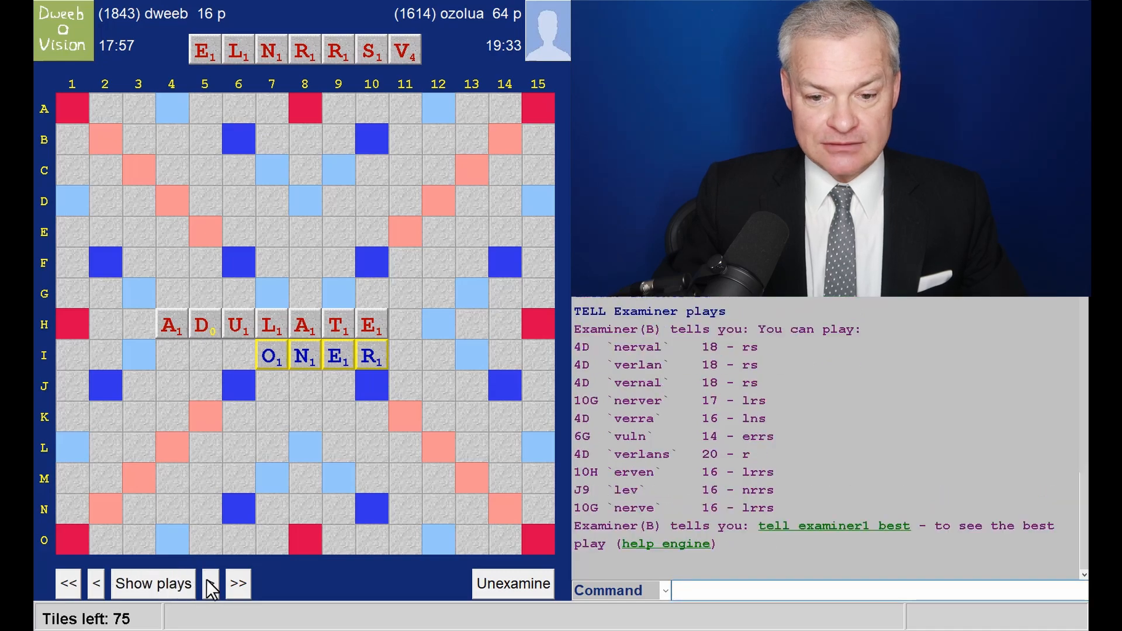
left_click(209, 583)
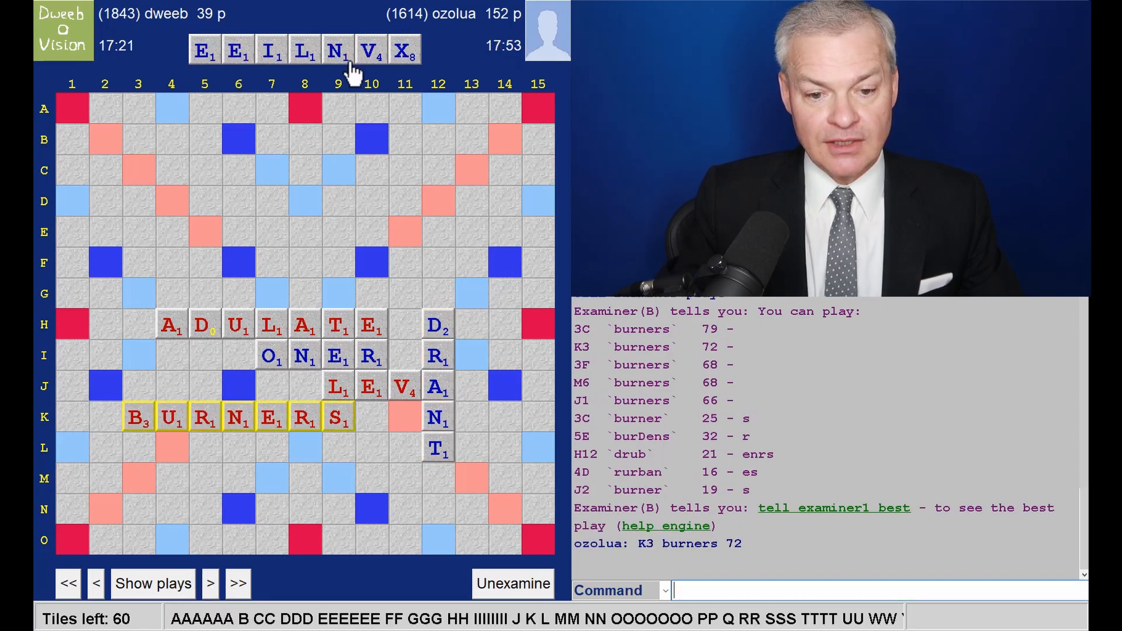
Step: Advance the replay to the 30-point KEX at G4 (99–172) with engine suggestions listed
left_click(152, 582)
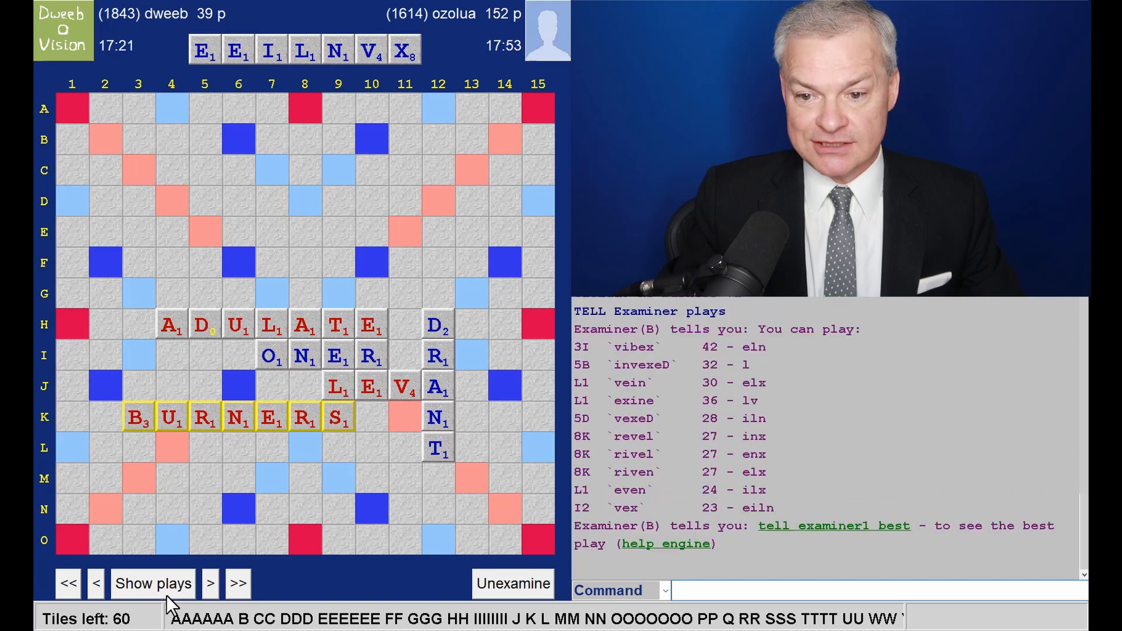
mouse_move(94, 422)
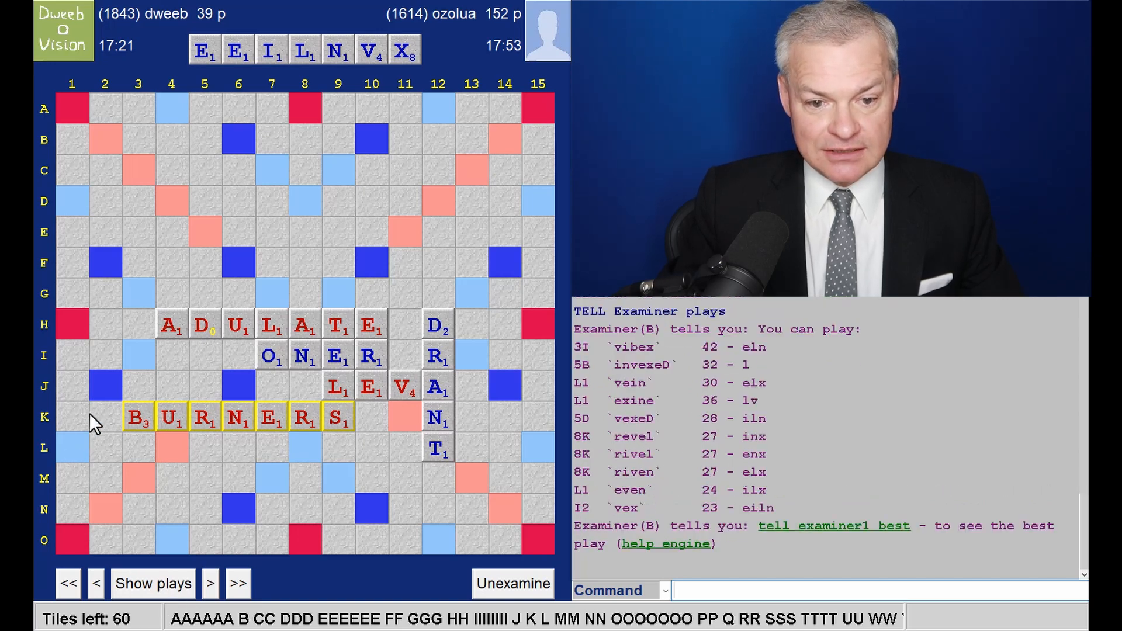
mouse_move(735, 378)
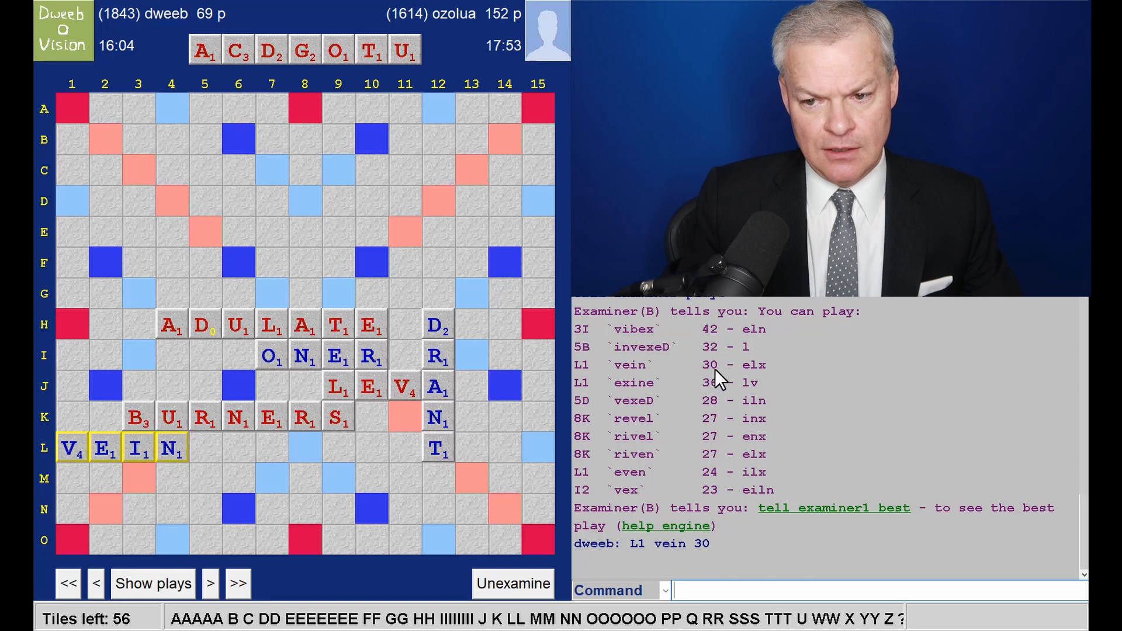
mouse_move(364, 215)
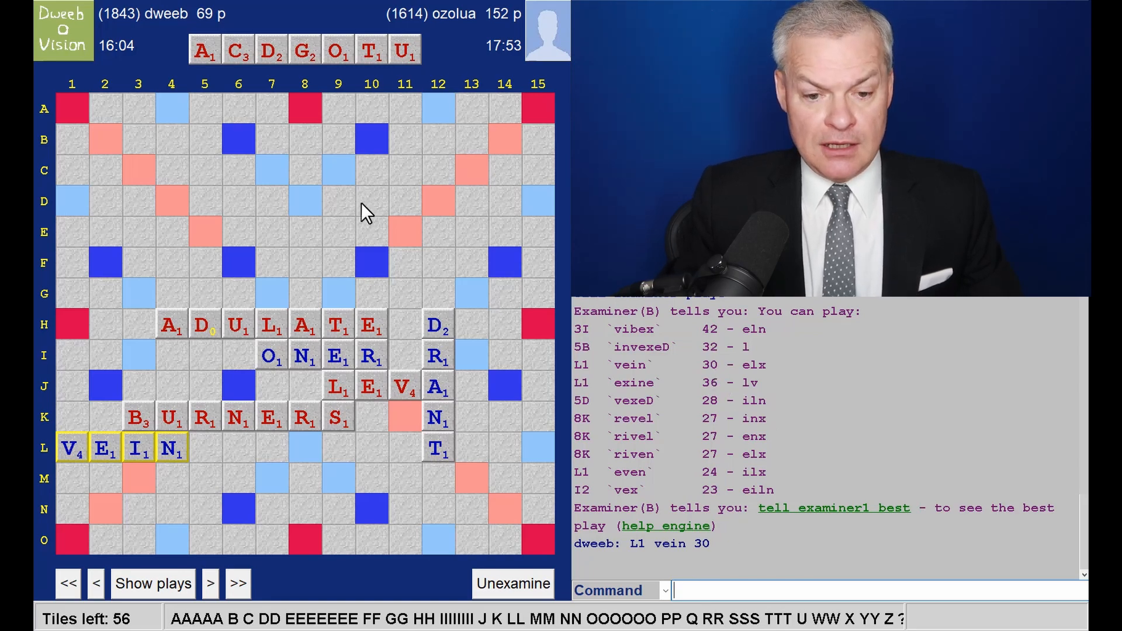
left_click(210, 583)
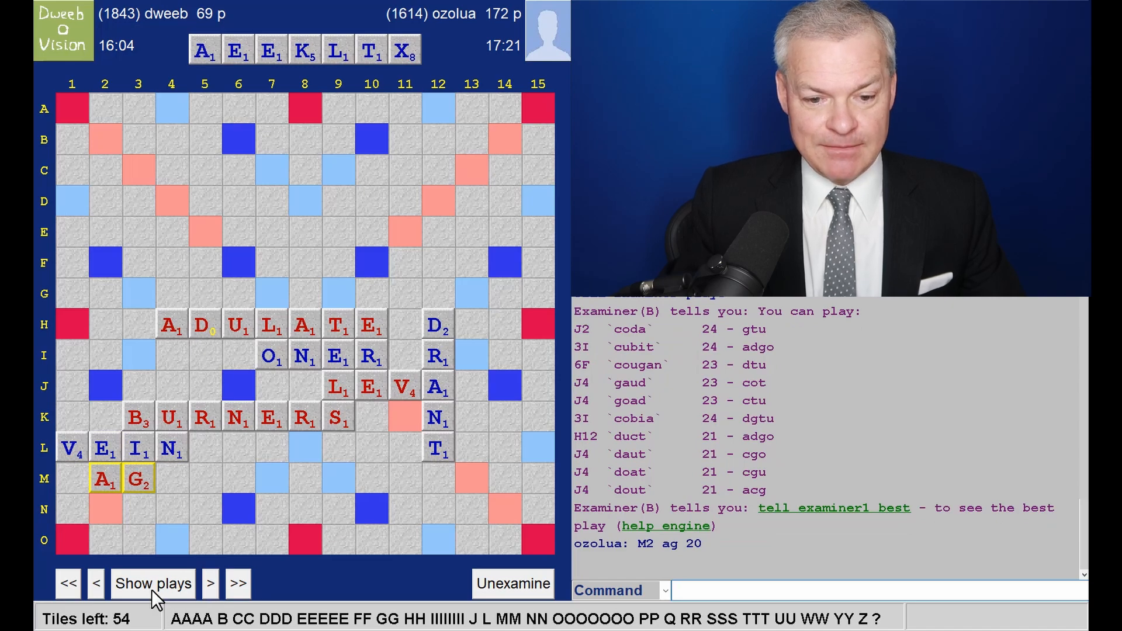
left_click(210, 583)
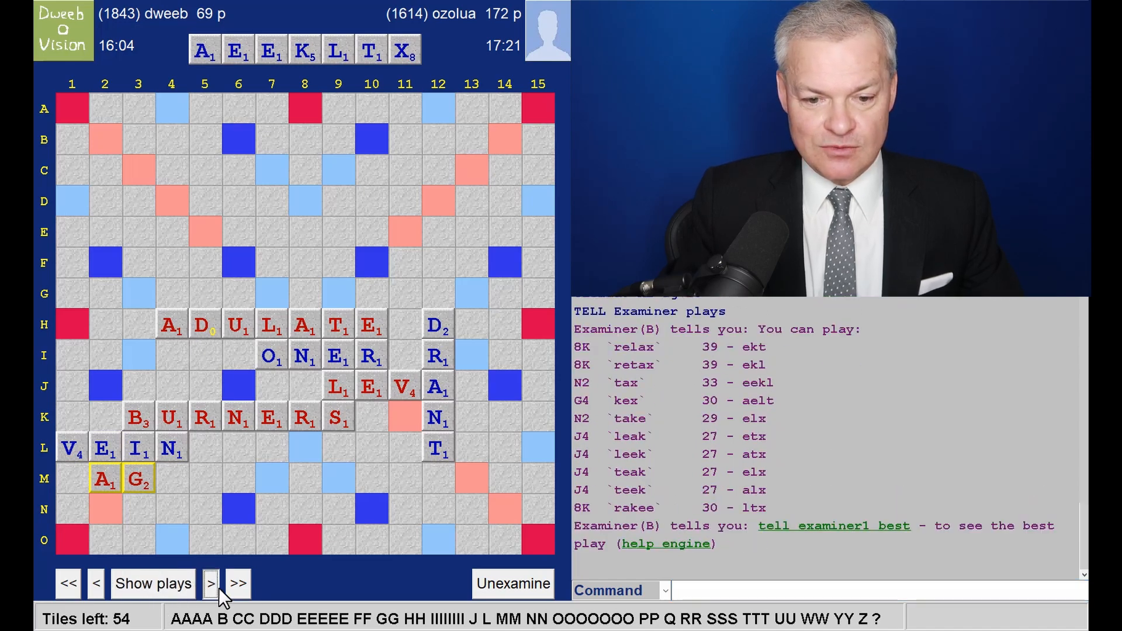
left_click(210, 582)
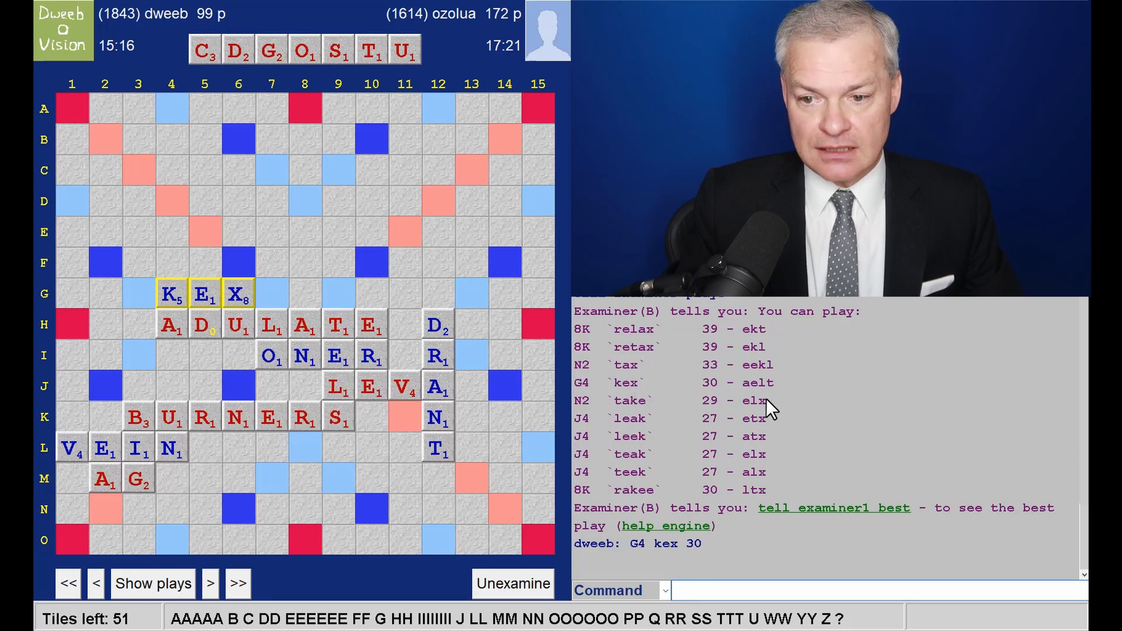
mouse_move(729, 354)
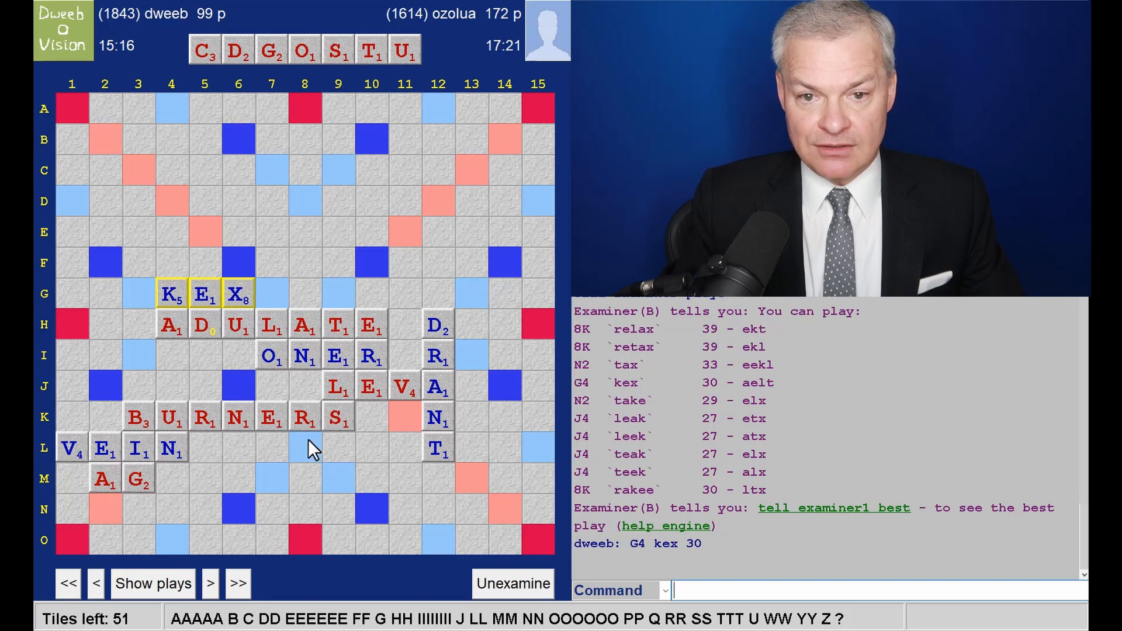
mouse_move(748, 361)
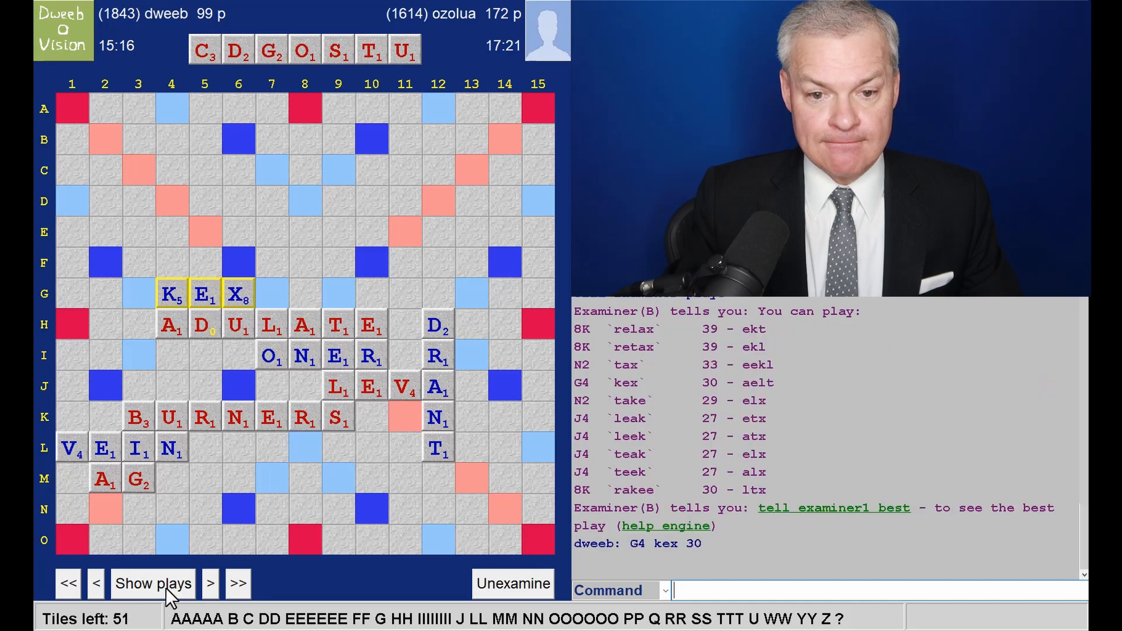
Step: Step through GUST, RAZED and DOBY to the 20-point HM at I3, viewing suggestions each turn
left_click(210, 583)
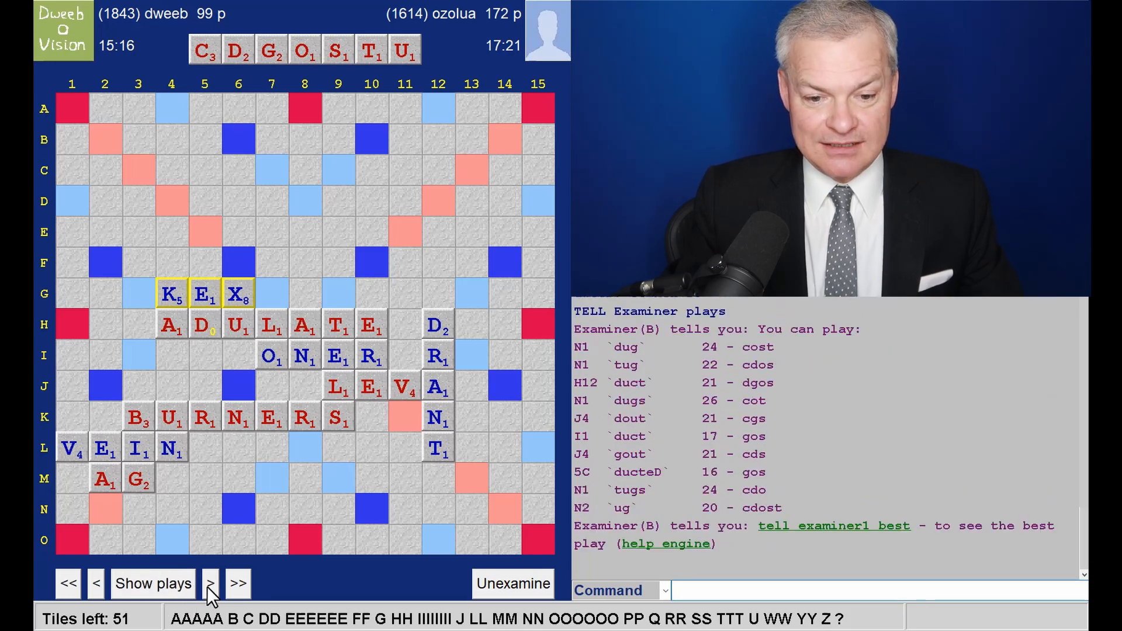
left_click(210, 583)
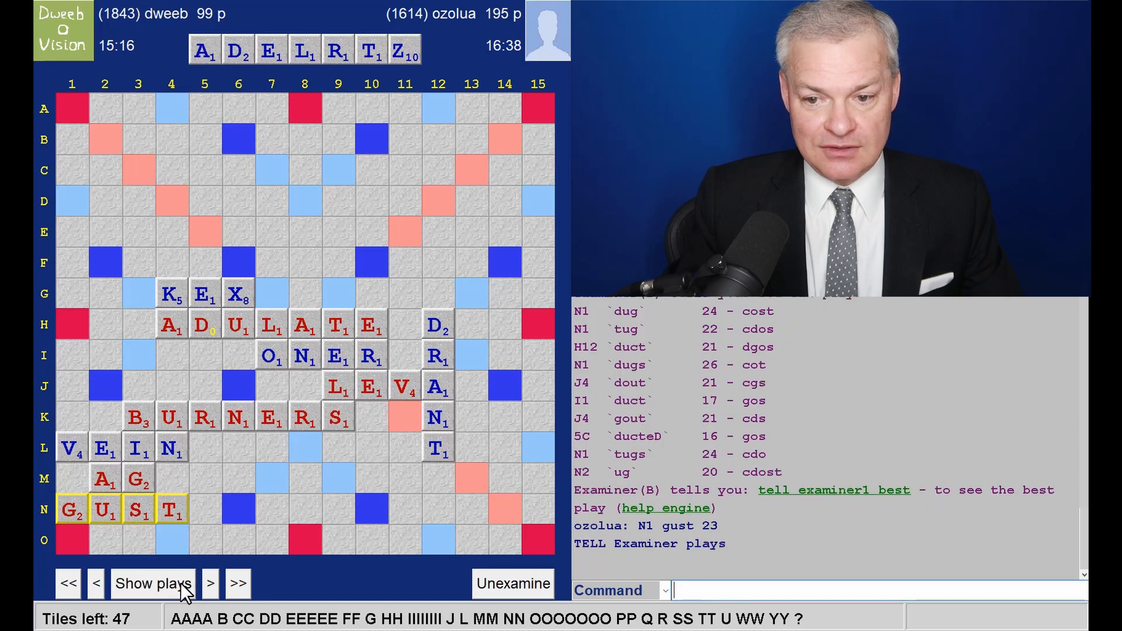
left_click(209, 583)
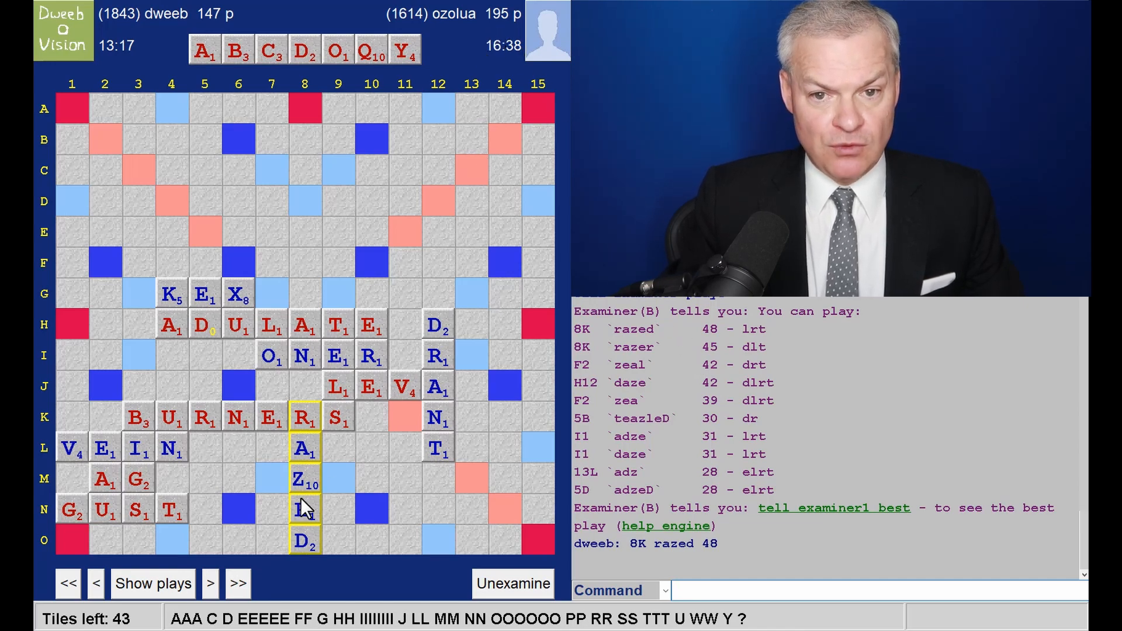
left_click(210, 583)
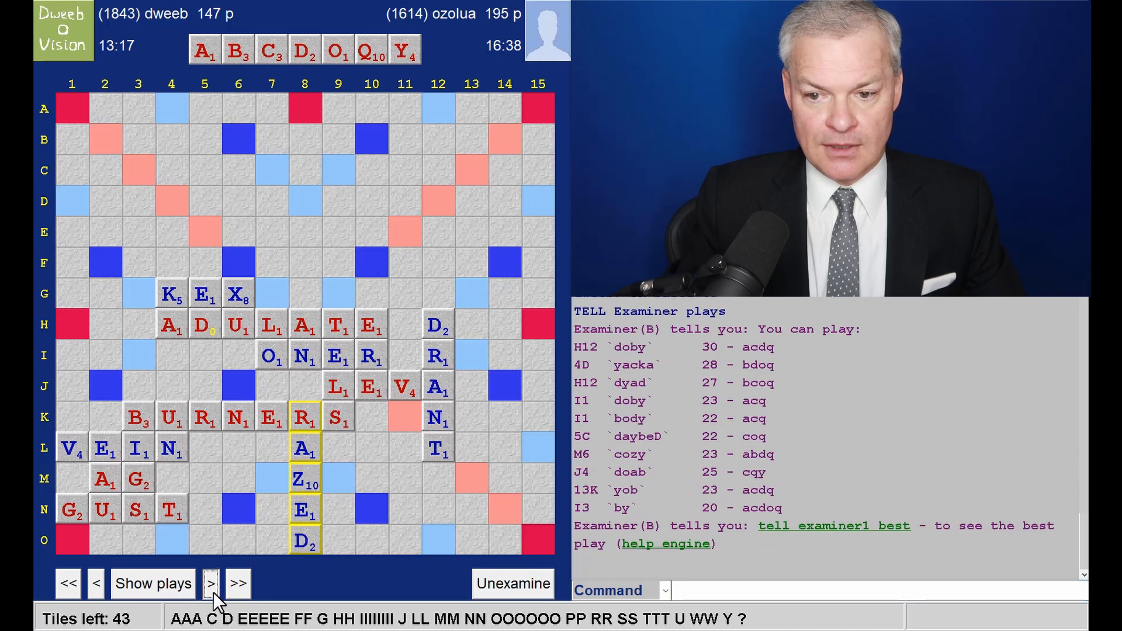
left_click(210, 583)
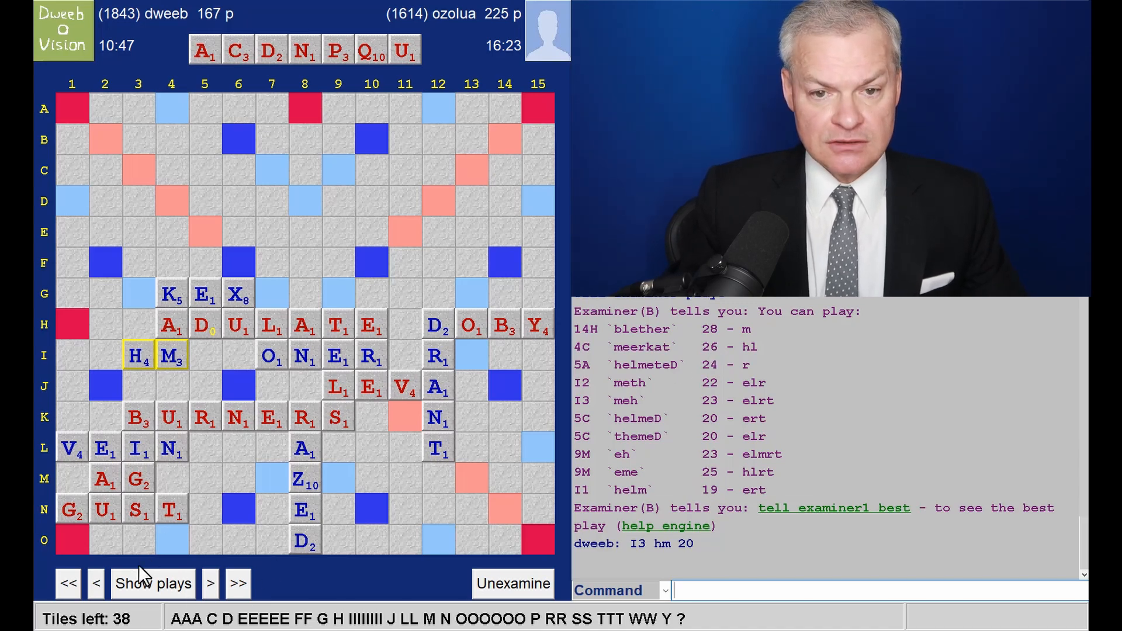
Step: Step through QUENA, ZEE, COW, LIED and JIB toward AI at O5, viewing suggestions each turn
left_click(209, 583)
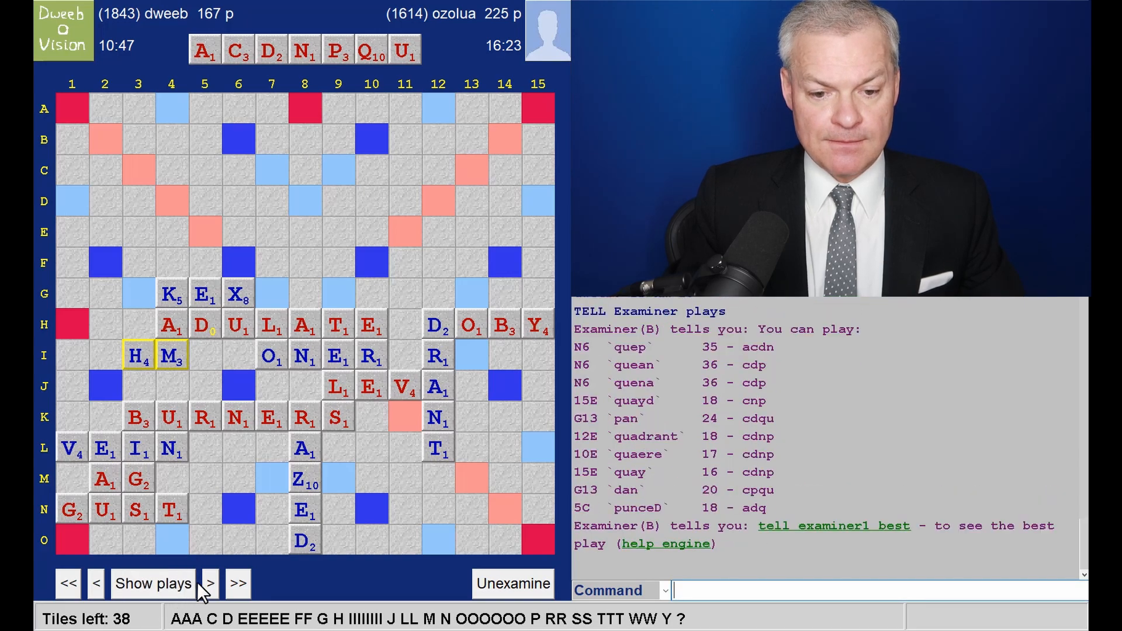
left_click(210, 583)
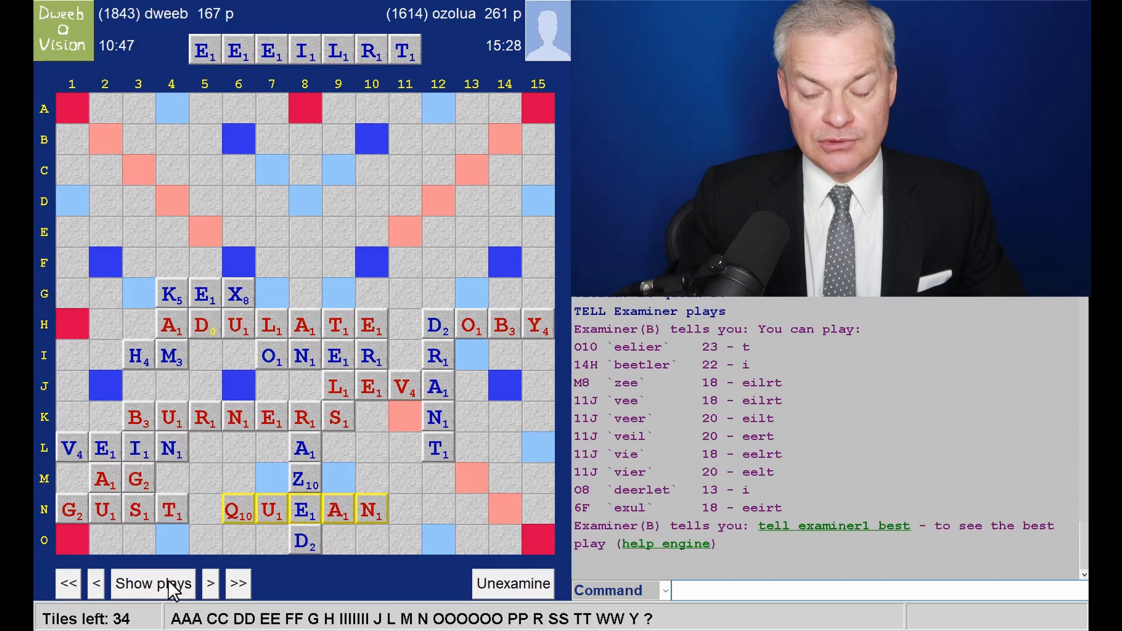
mouse_move(508, 448)
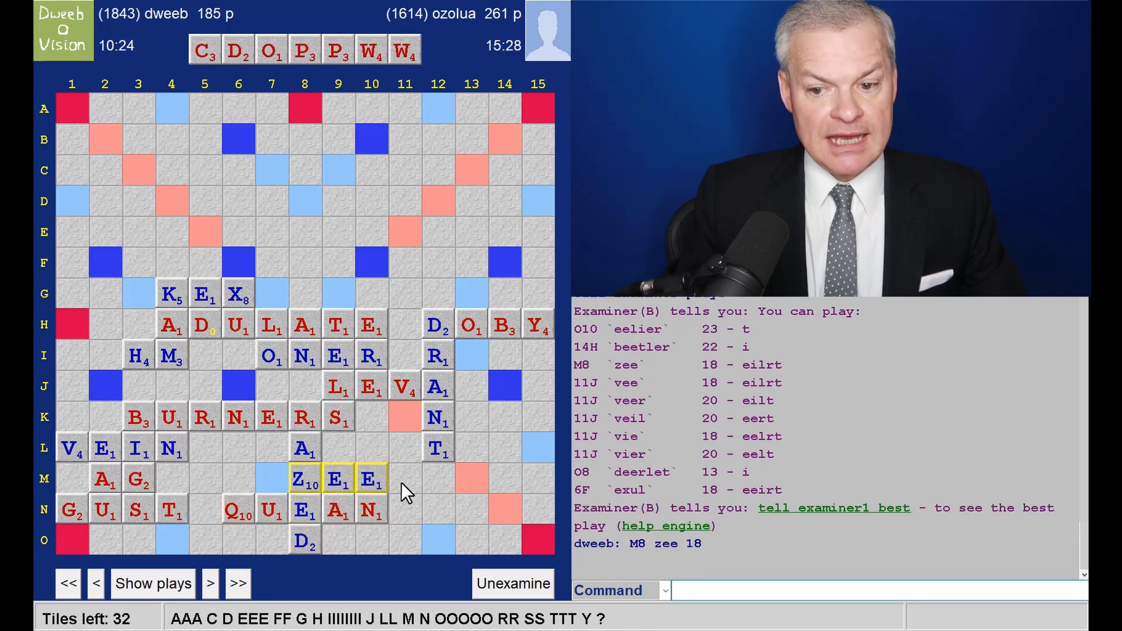
mouse_move(404, 219)
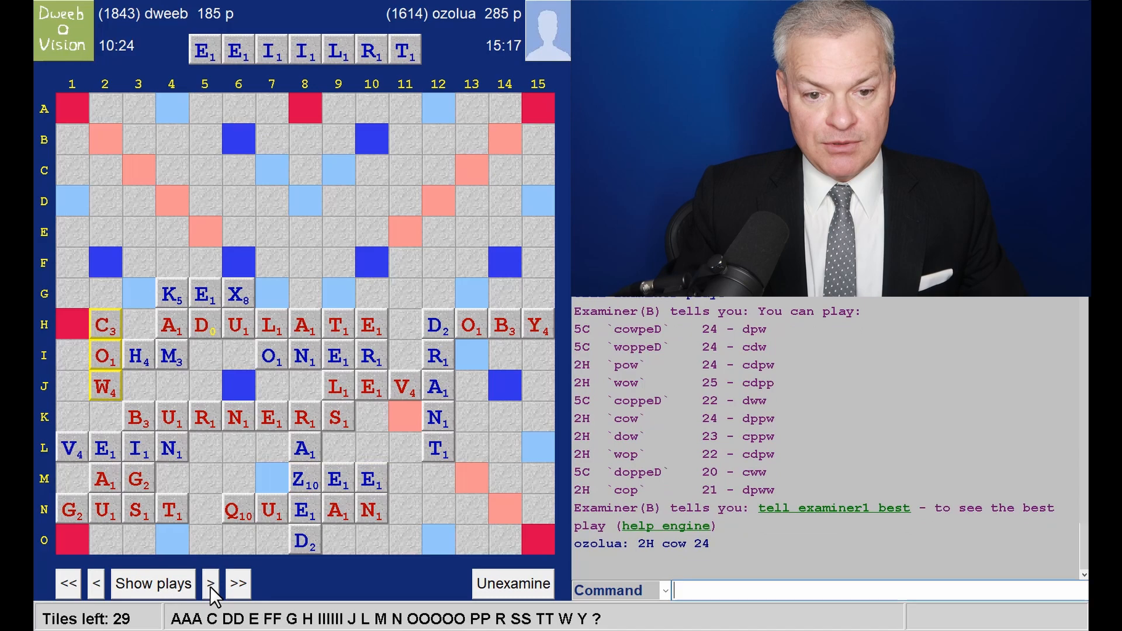
mouse_move(108, 244)
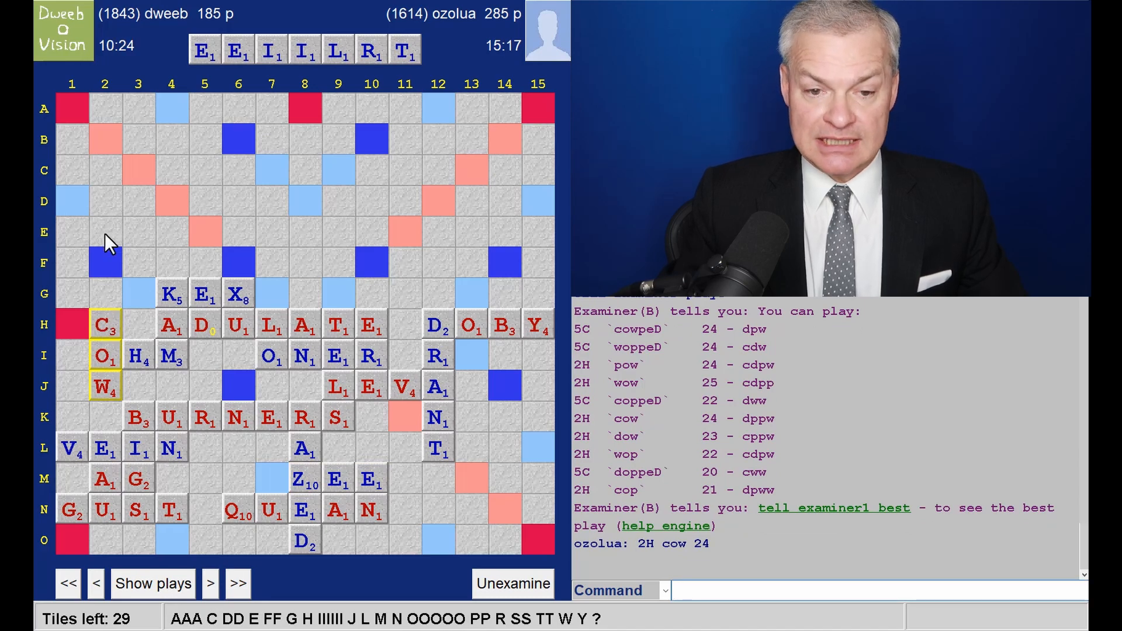
mouse_move(186, 597)
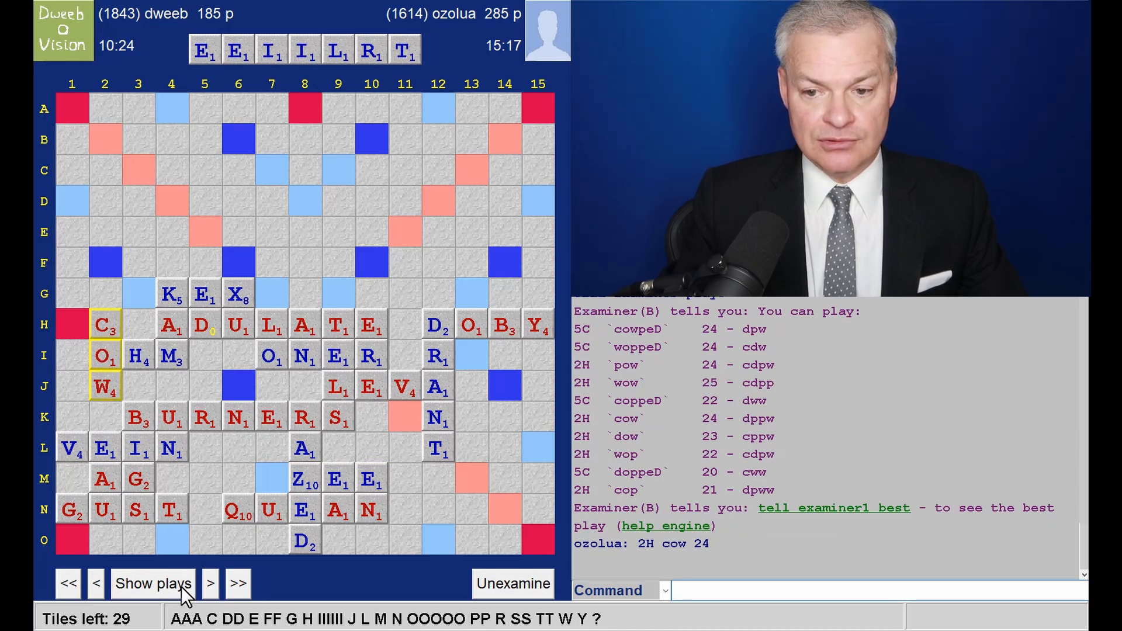
left_click(209, 583)
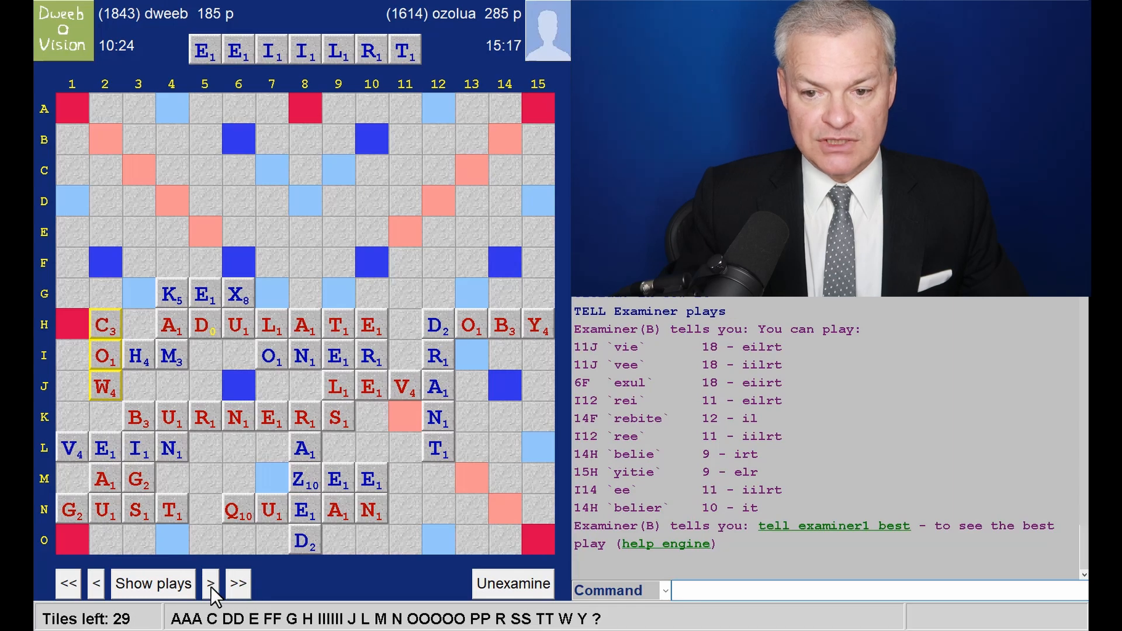
mouse_move(409, 445)
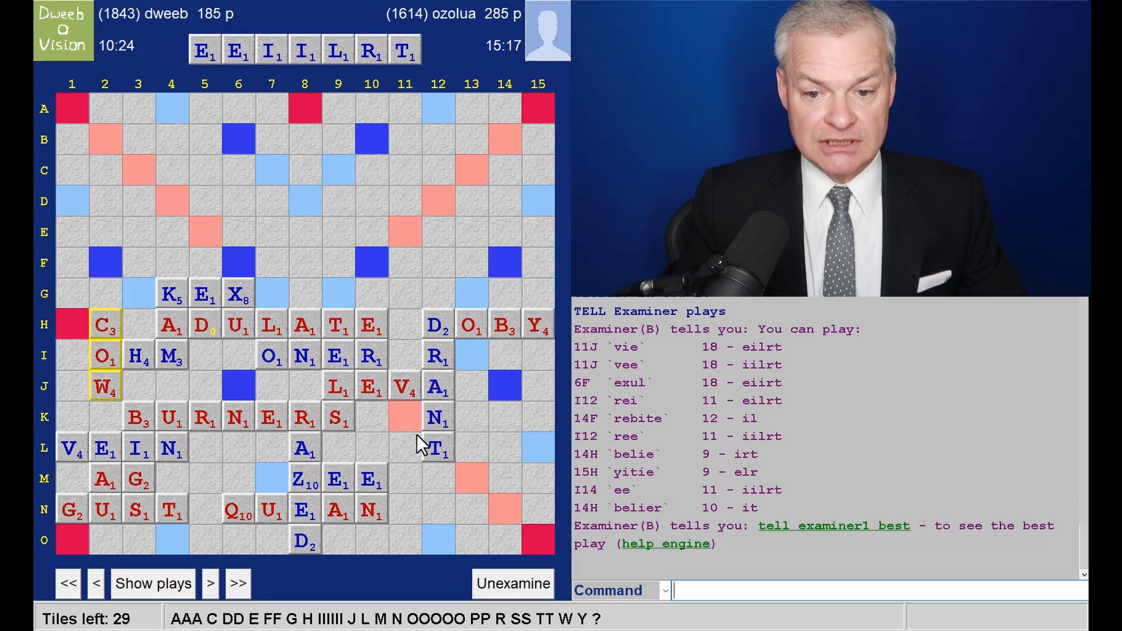
left_click(209, 583)
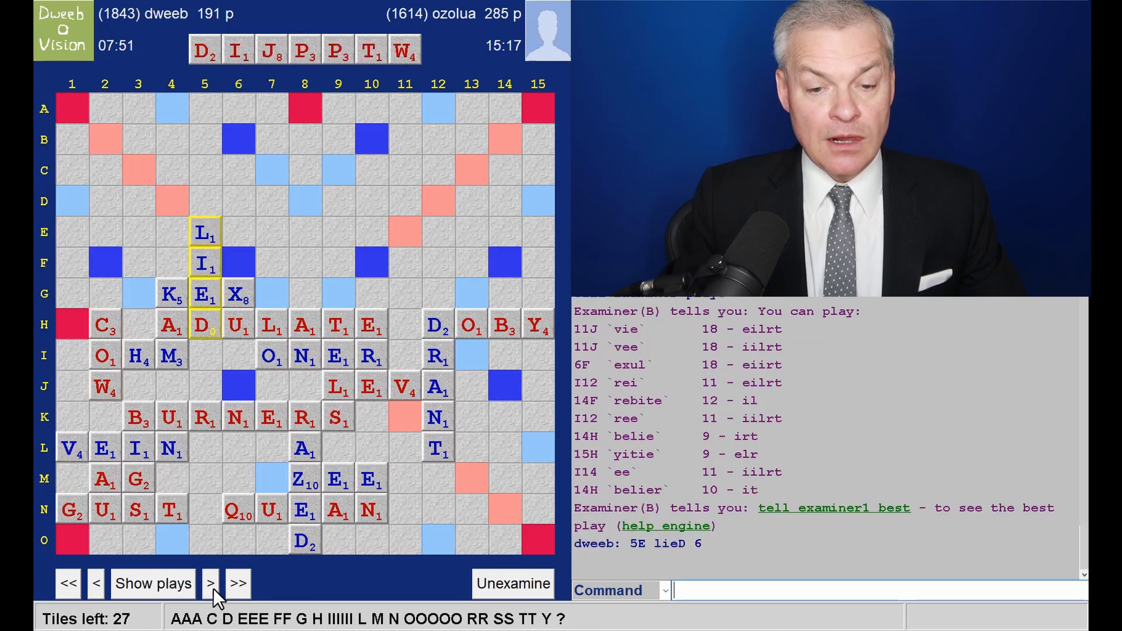
mouse_move(212, 254)
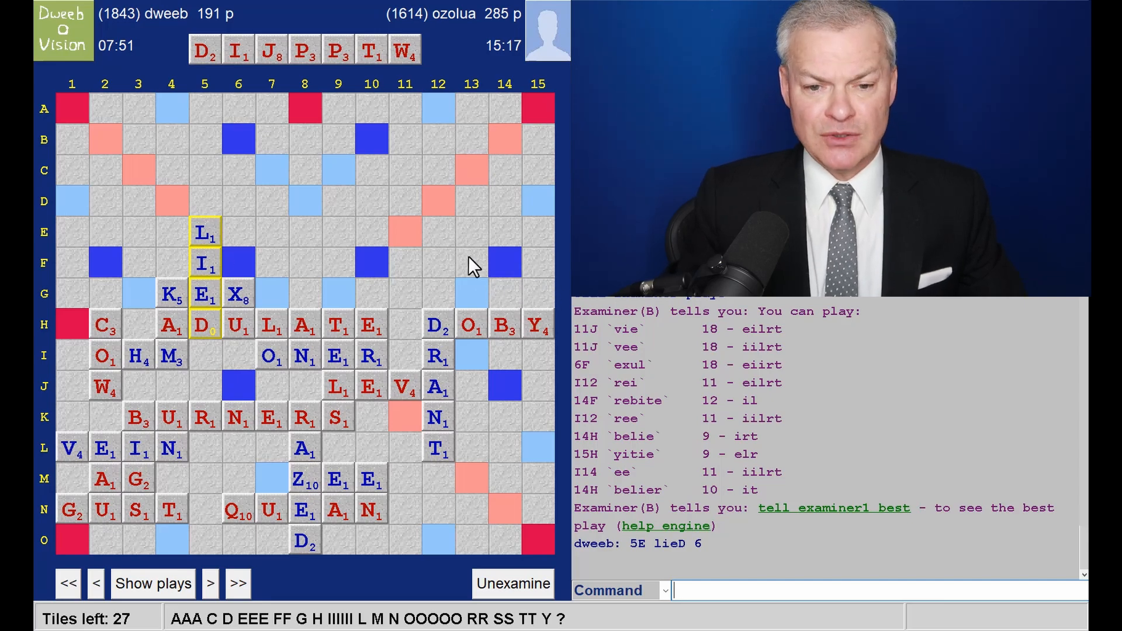
mouse_move(215, 236)
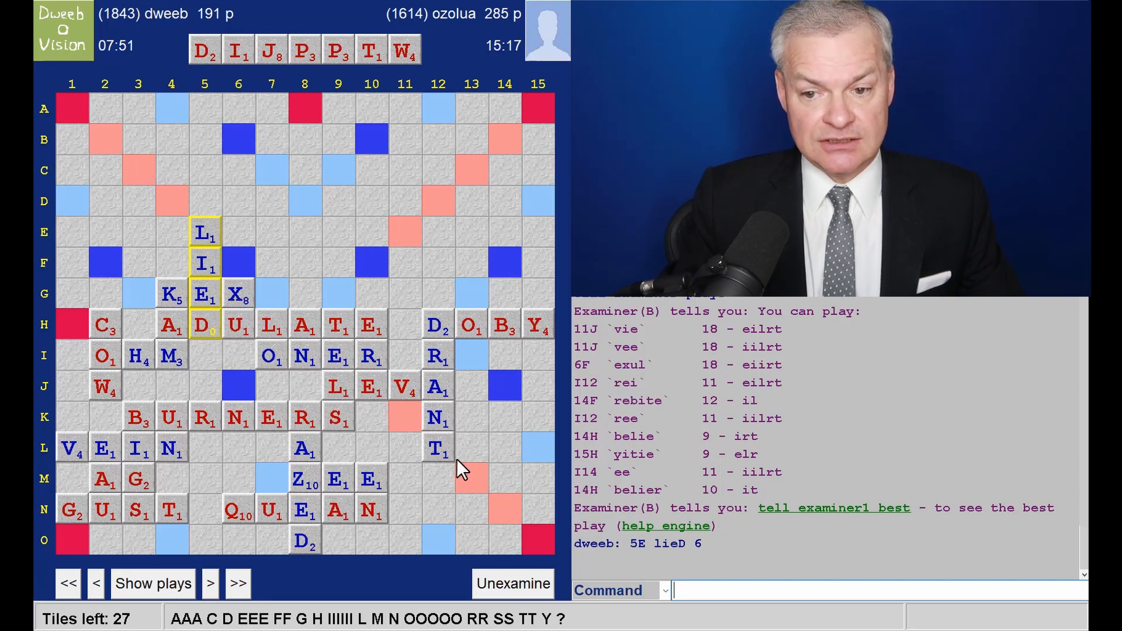
mouse_move(418, 455)
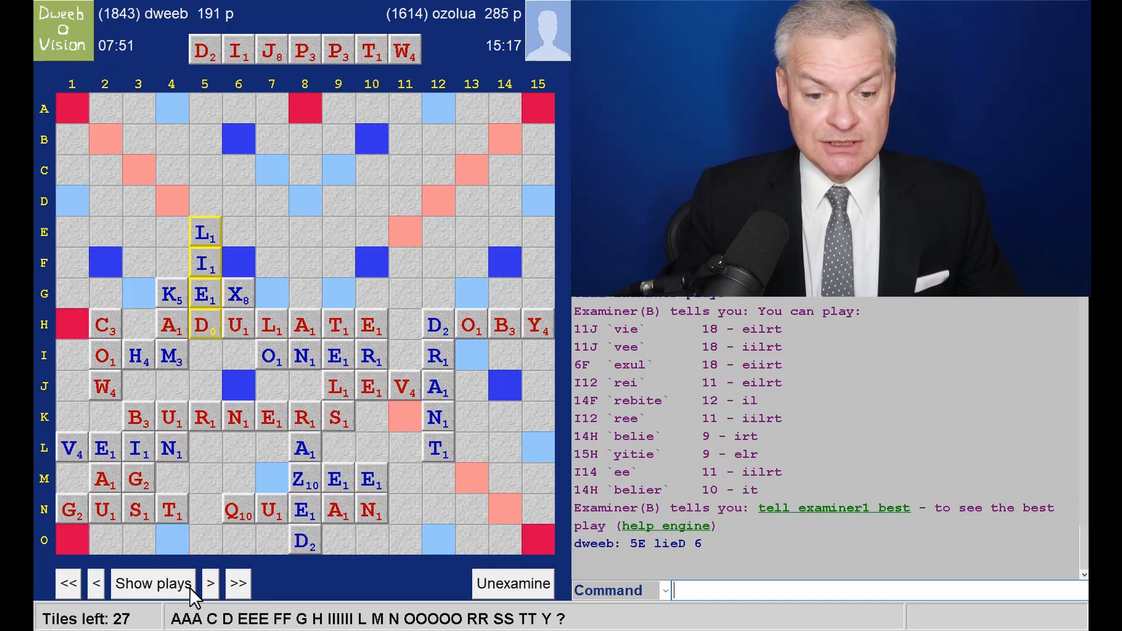
left_click(211, 583)
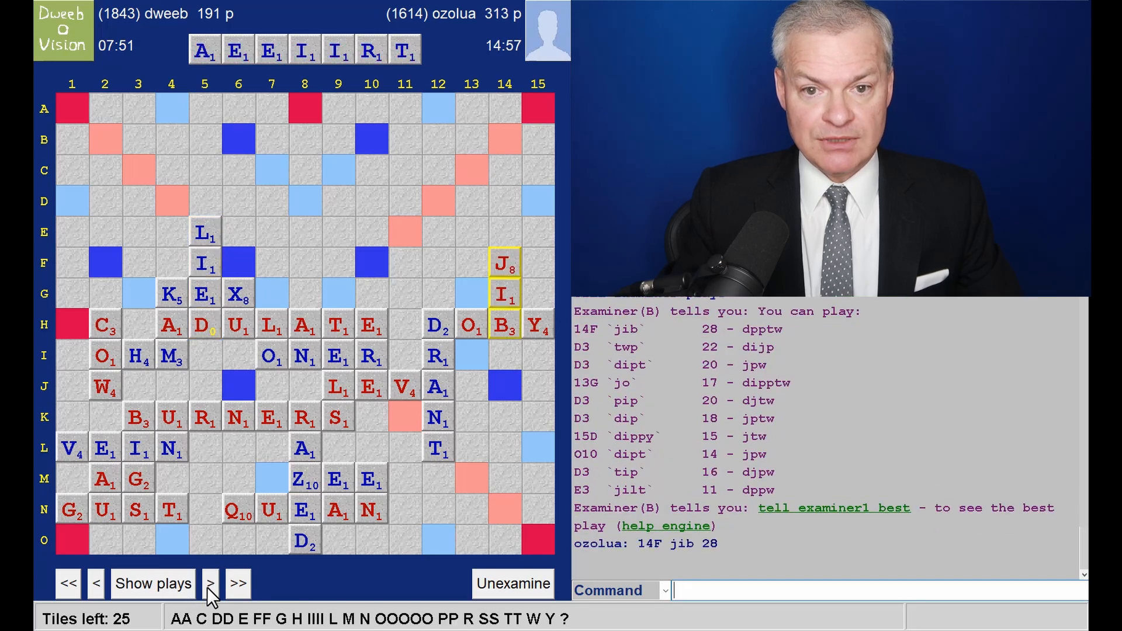
left_click(152, 583)
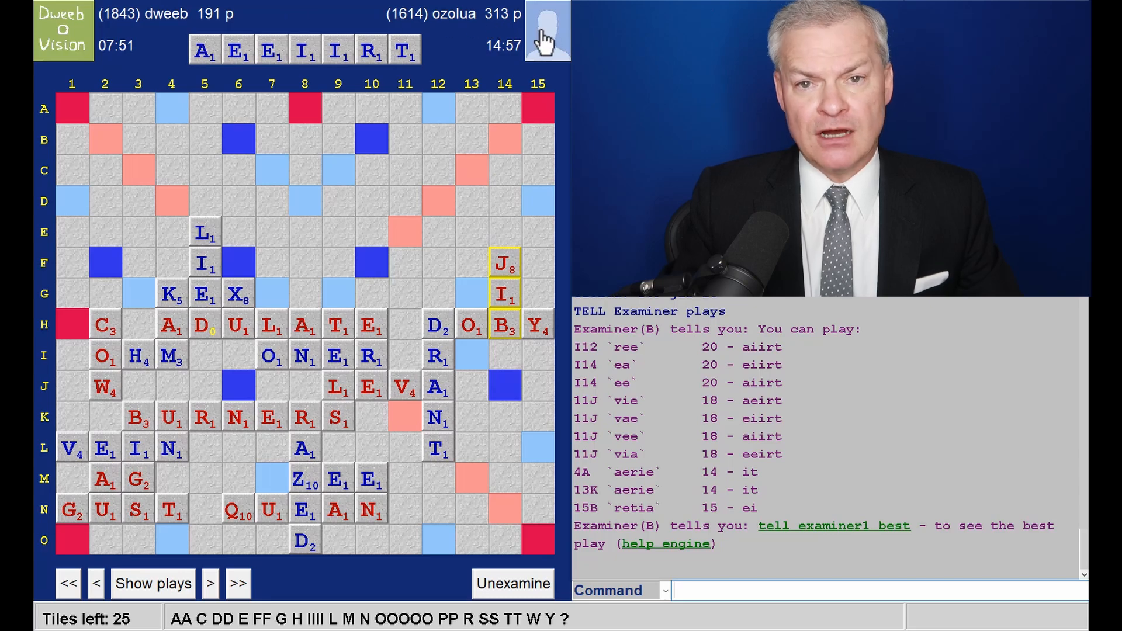
mouse_move(327, 177)
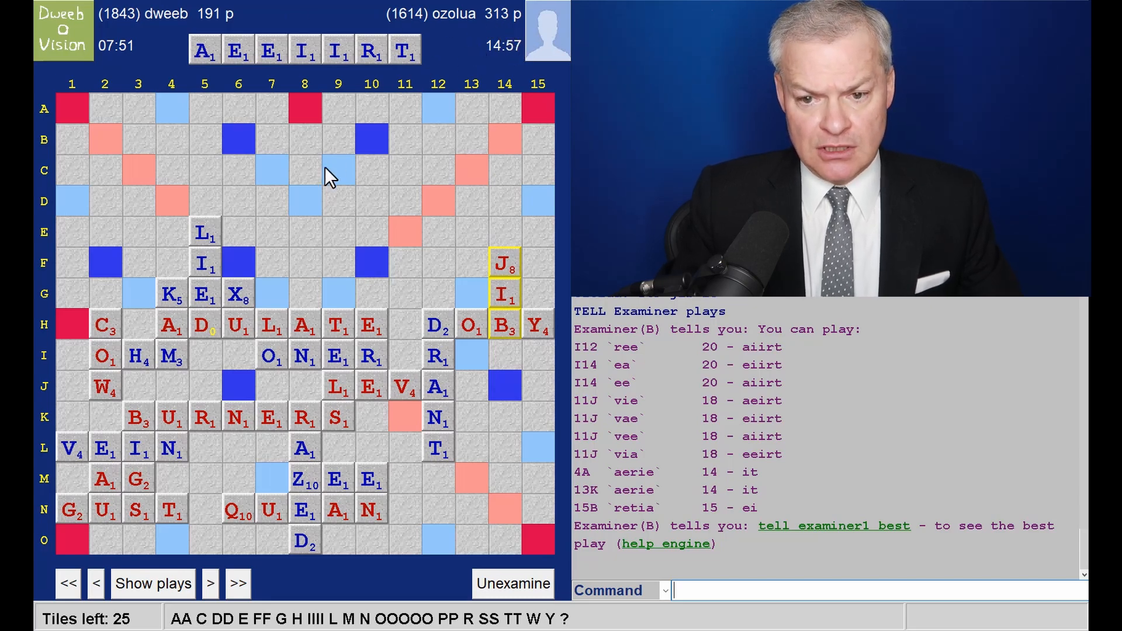
mouse_move(465, 309)
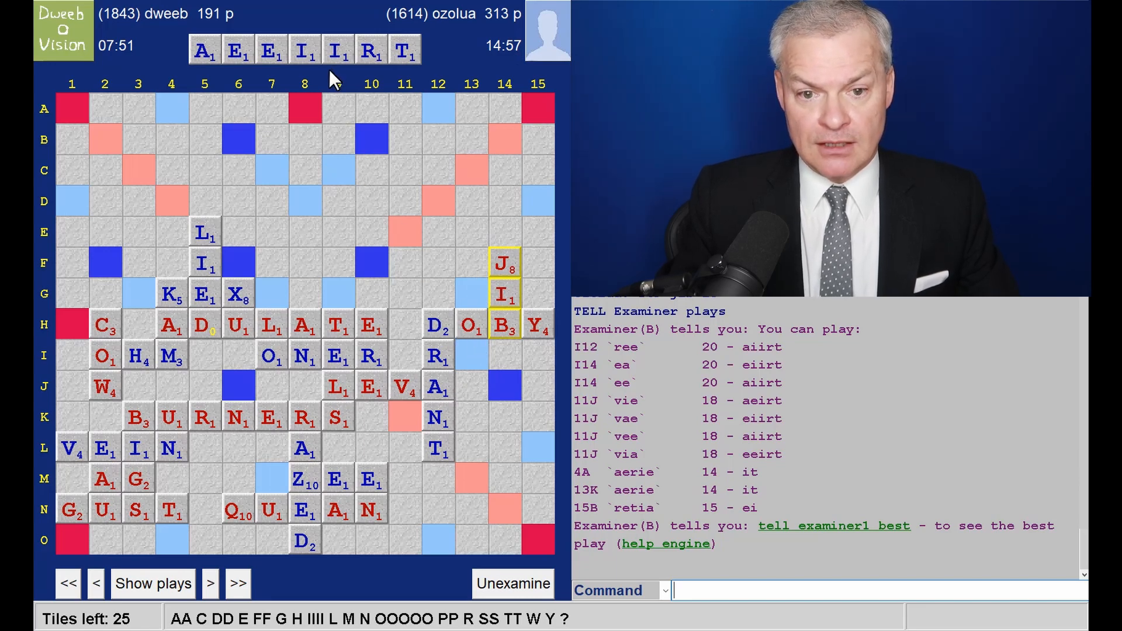
mouse_move(243, 526)
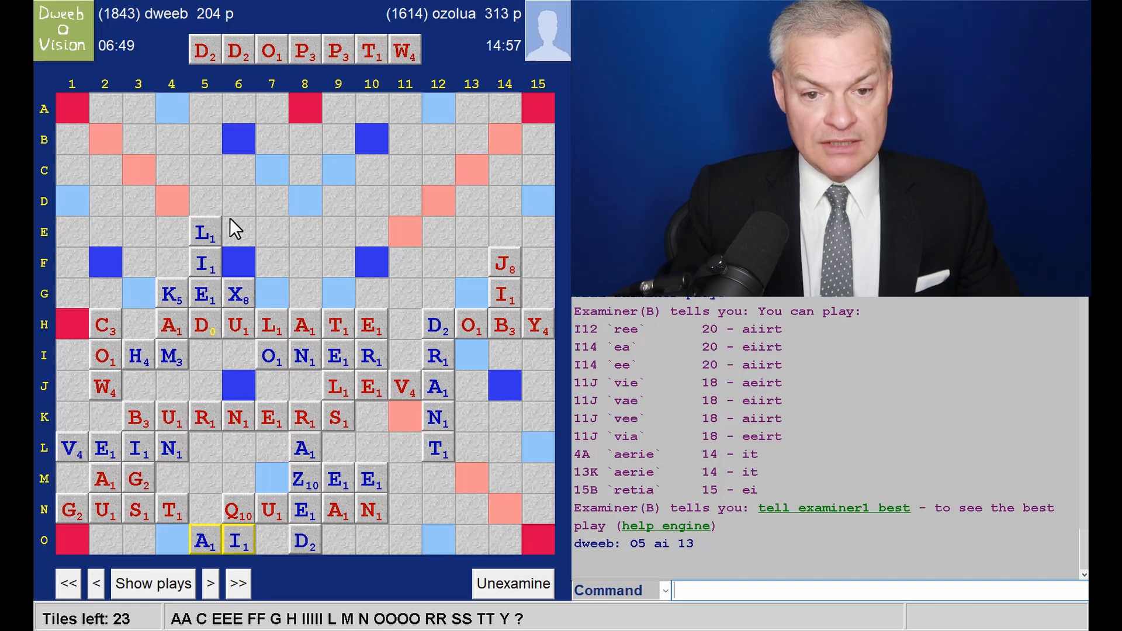
mouse_move(152, 480)
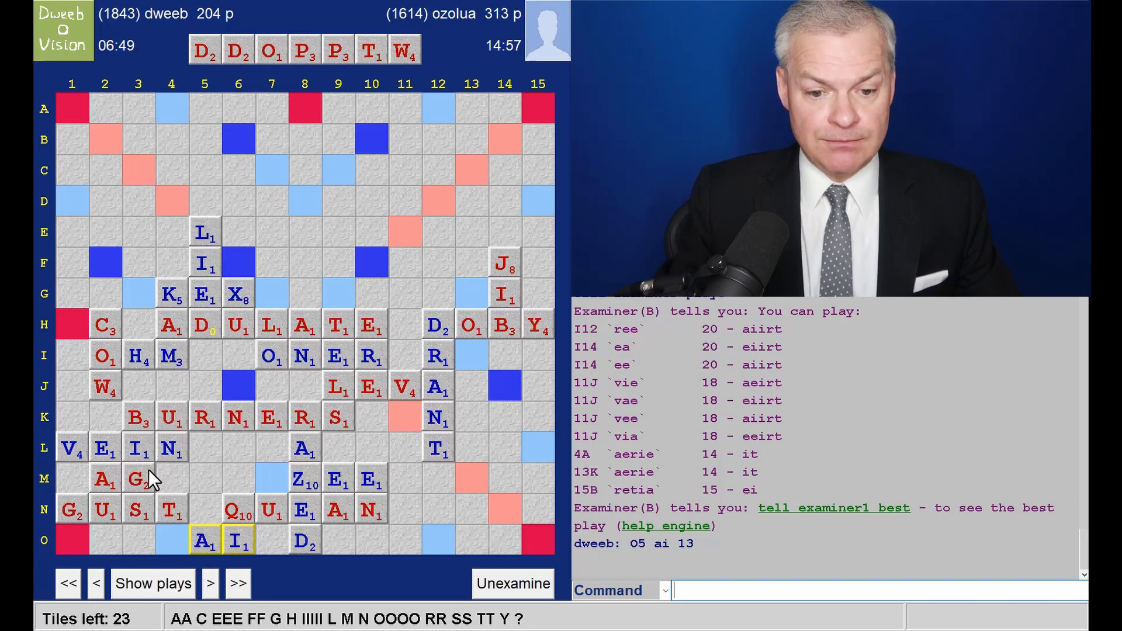
Step: Advance the replay past LITEROSE and MOLTED to the 32-point TOYO at C1 (302–369)
left_click(210, 583)
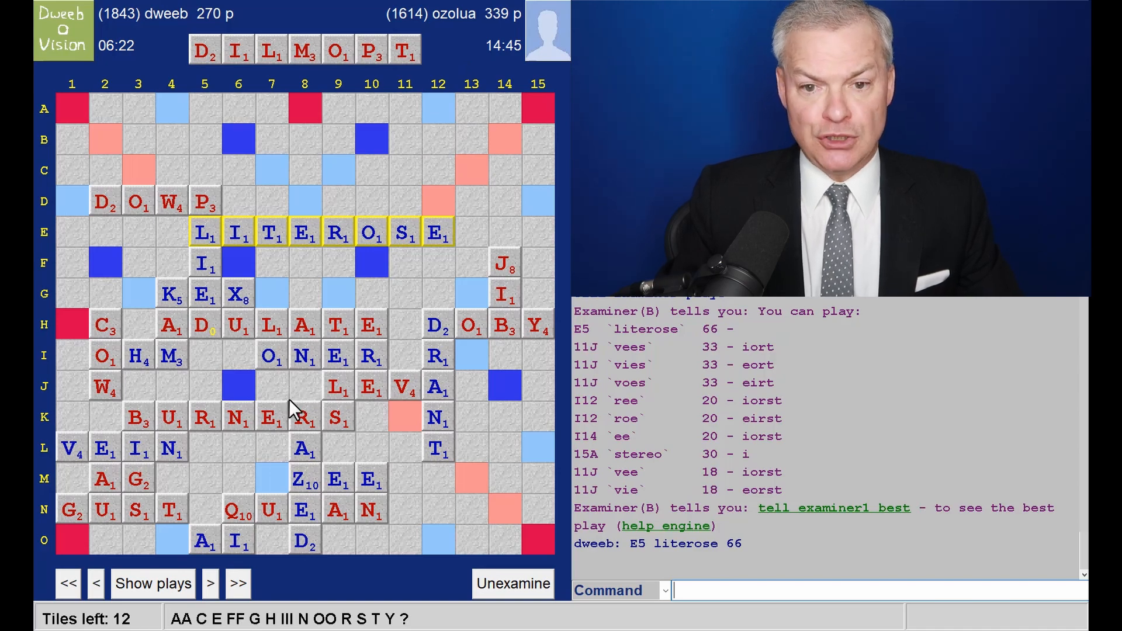
left_click(209, 583)
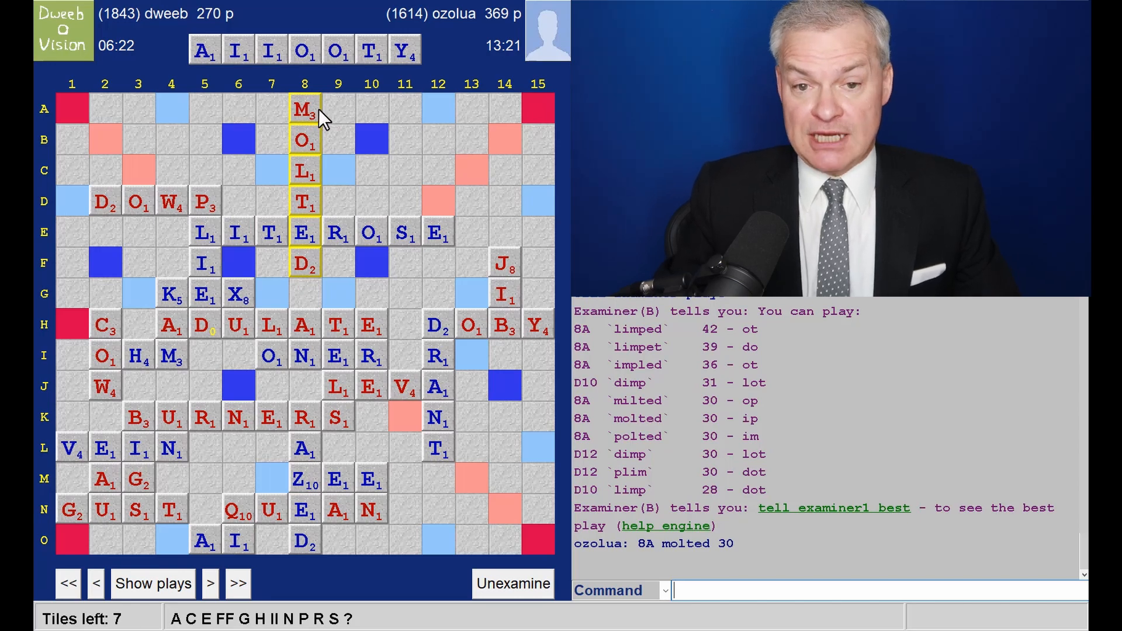
mouse_move(330, 121)
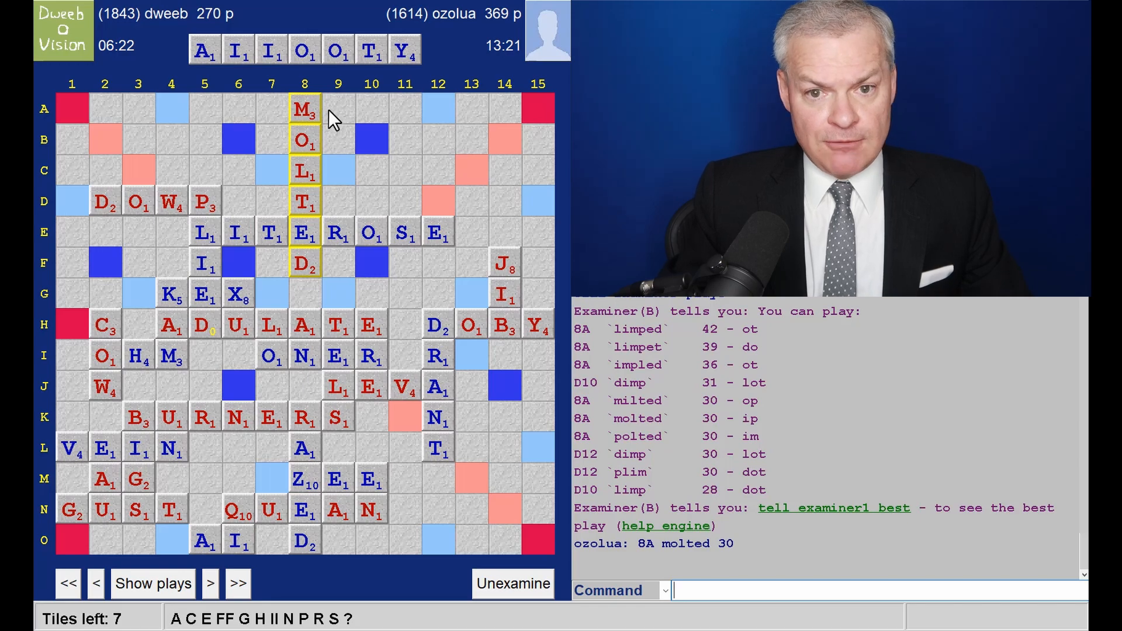
mouse_move(378, 114)
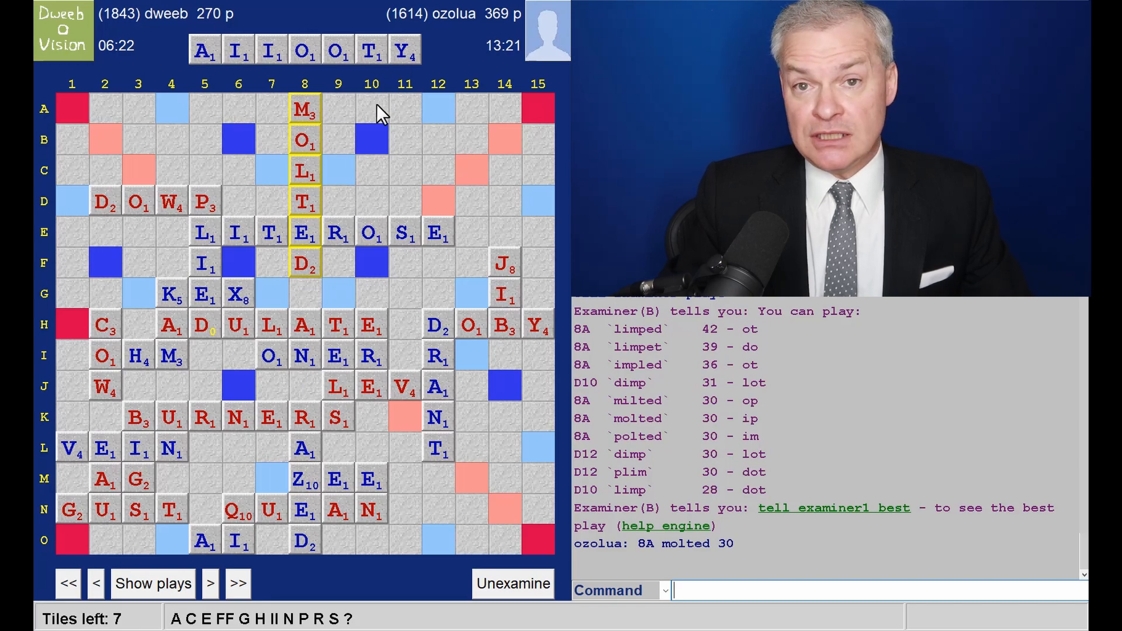
mouse_move(343, 168)
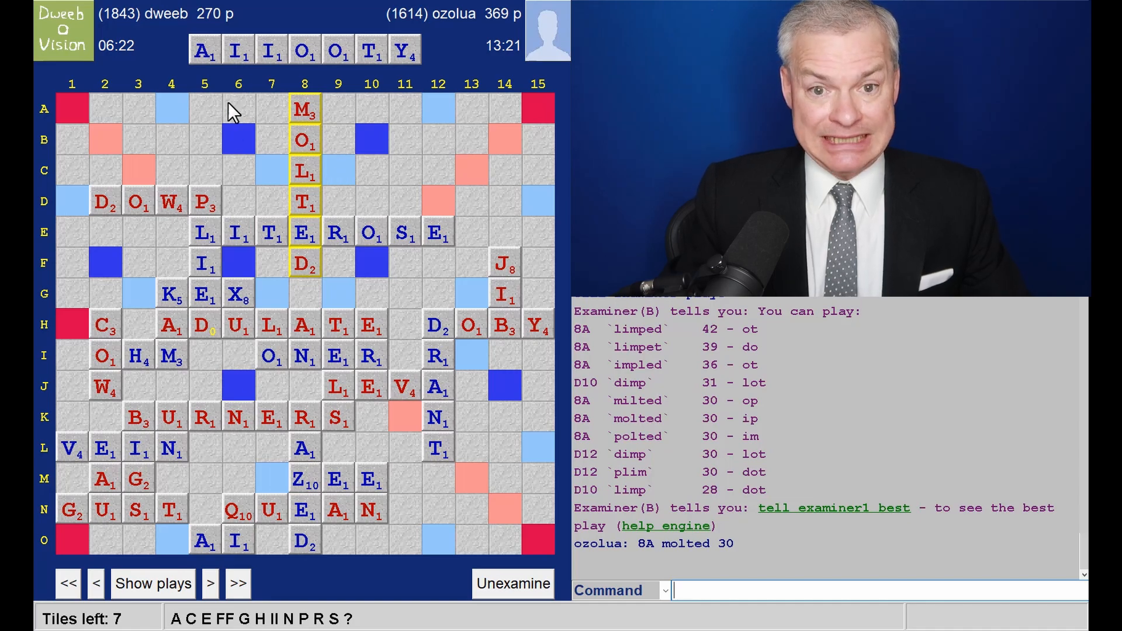
left_click(152, 584)
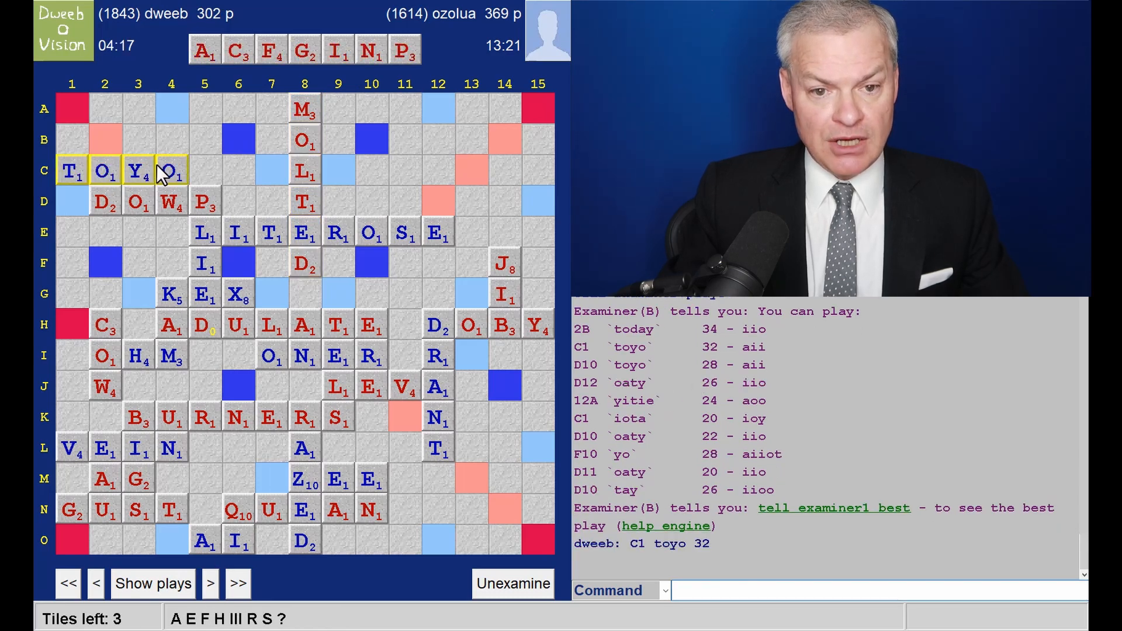
mouse_move(188, 180)
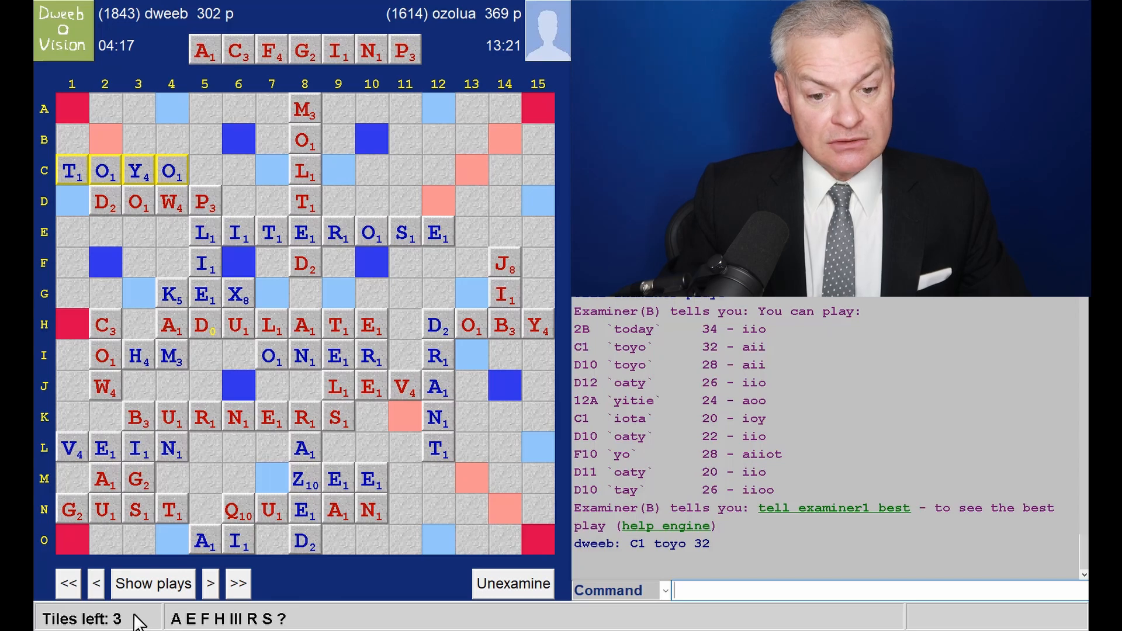
Step: List engine plays, then advance the replay to the opponent's 31-point FIN at F10
left_click(209, 583)
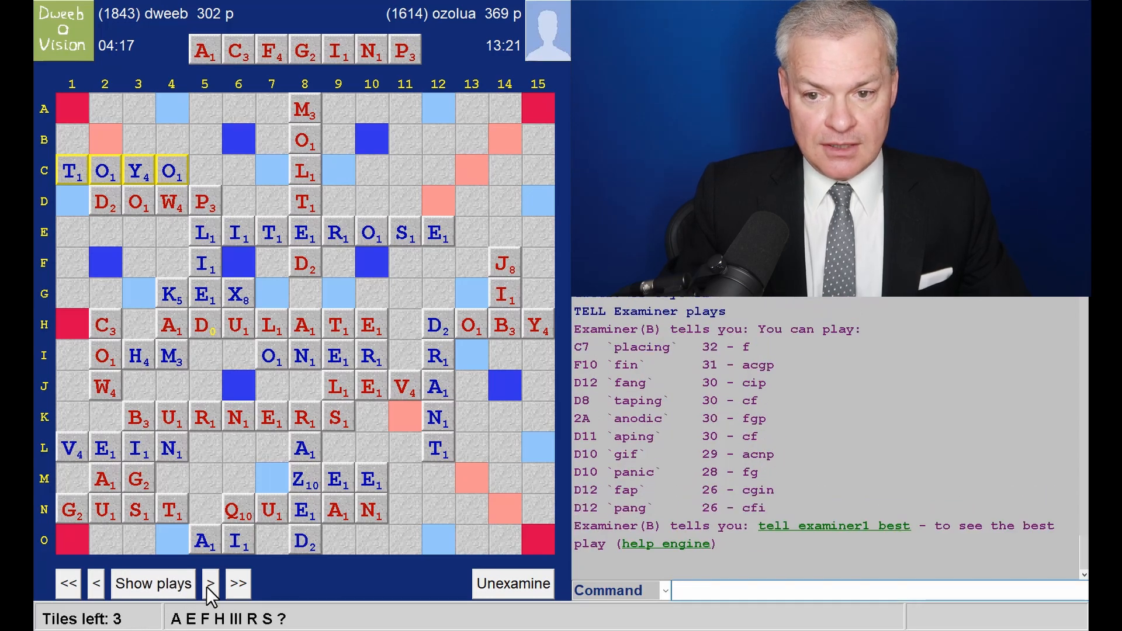
left_click(211, 583)
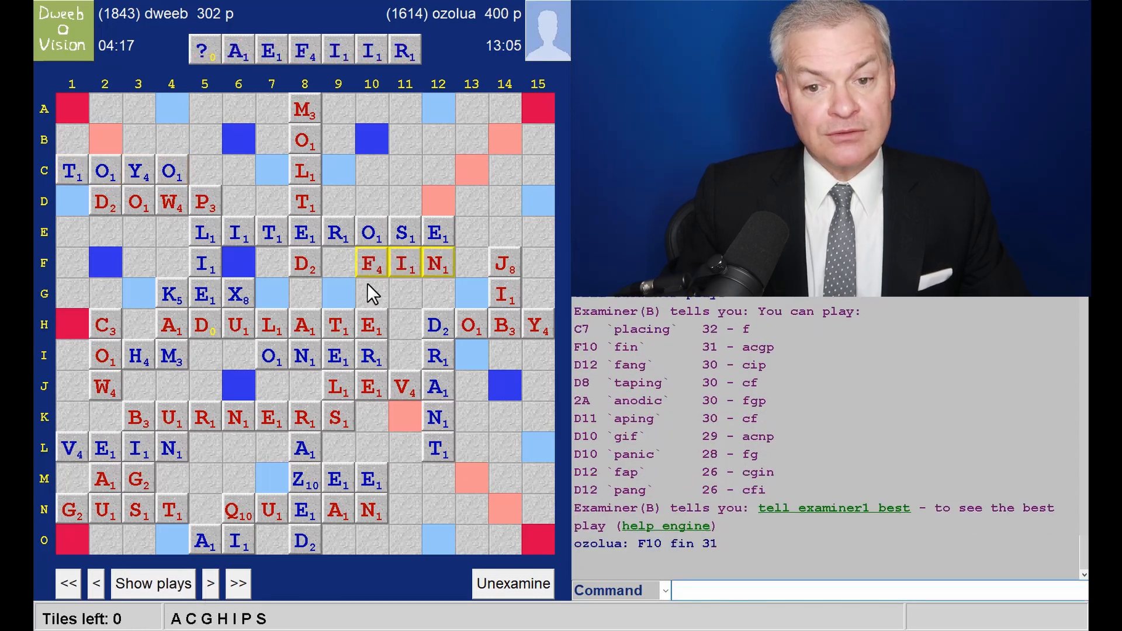
mouse_move(449, 278)
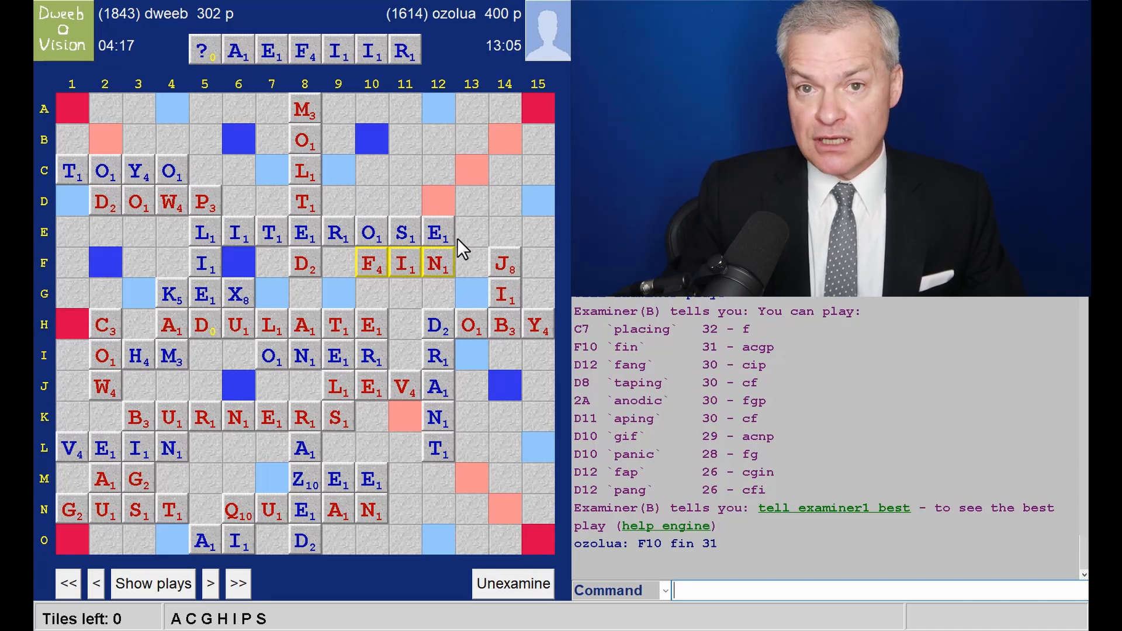
mouse_move(372, 85)
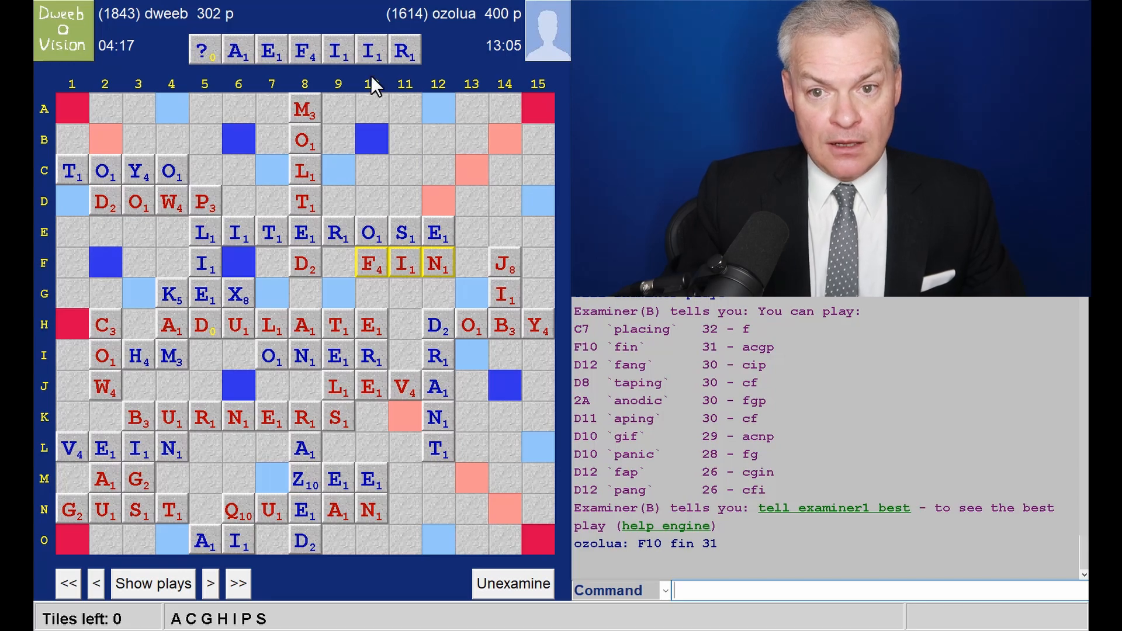
mouse_move(438, 48)
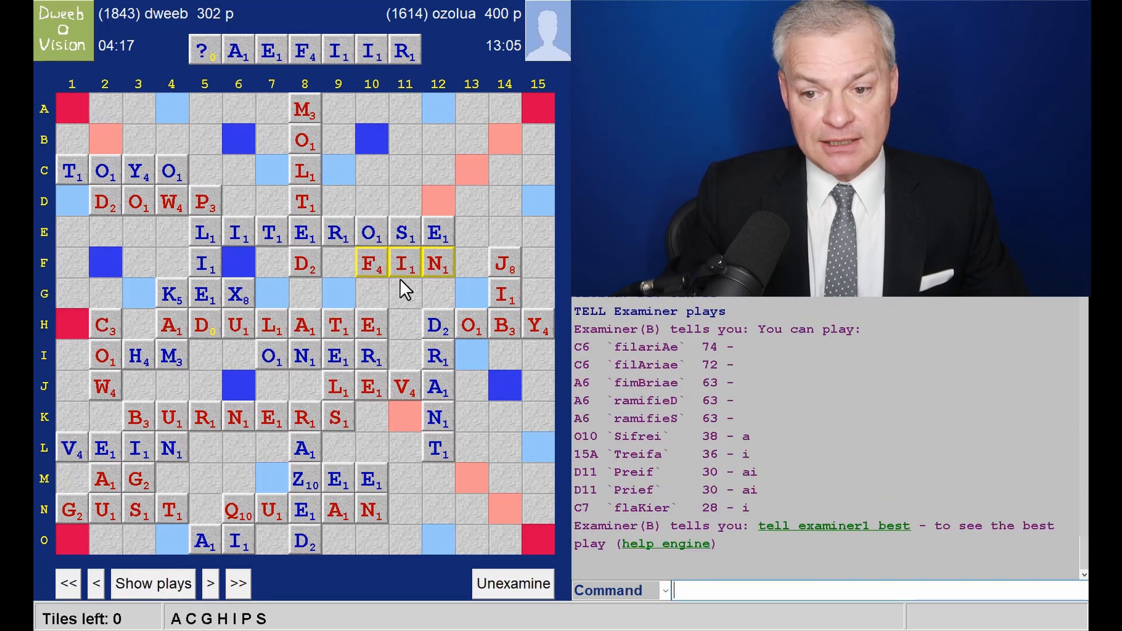
mouse_move(725, 366)
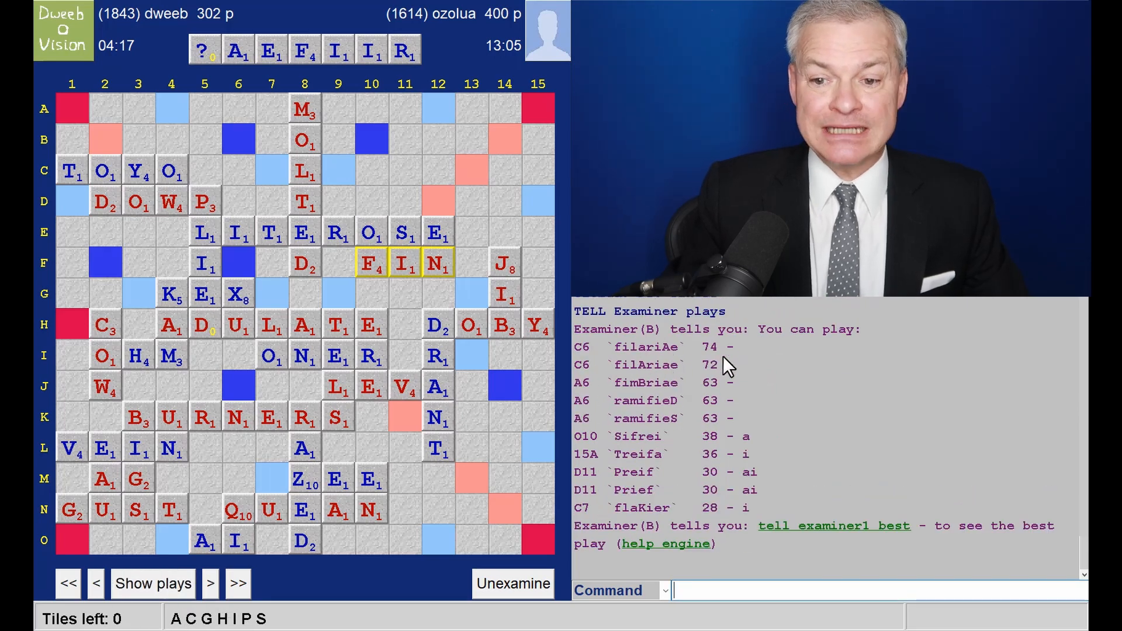
mouse_move(673, 401)
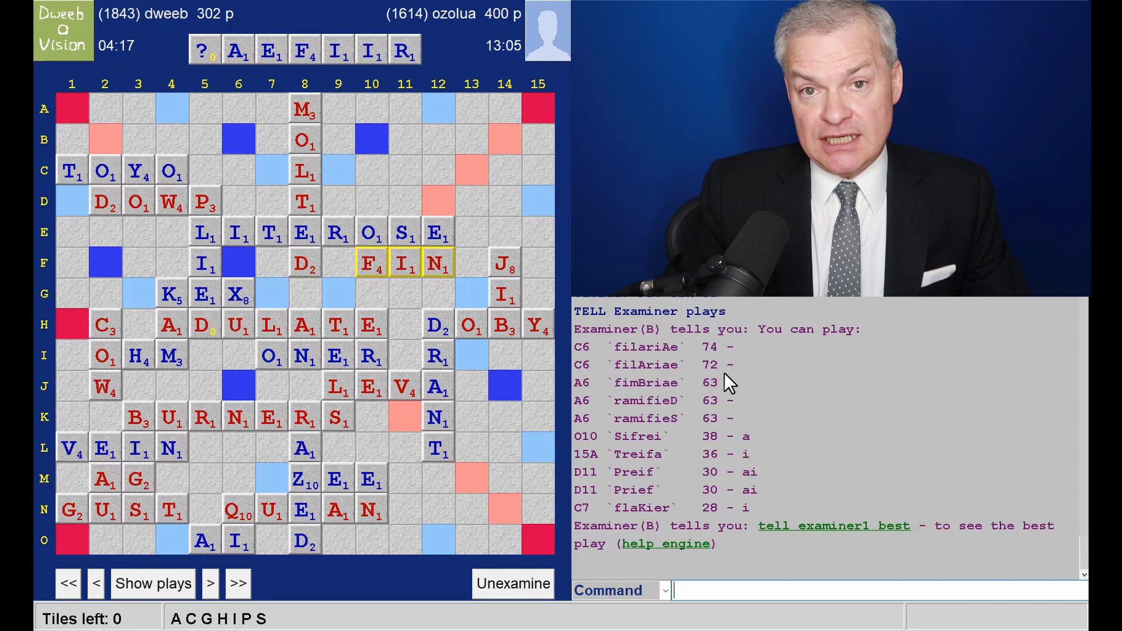
mouse_move(694, 356)
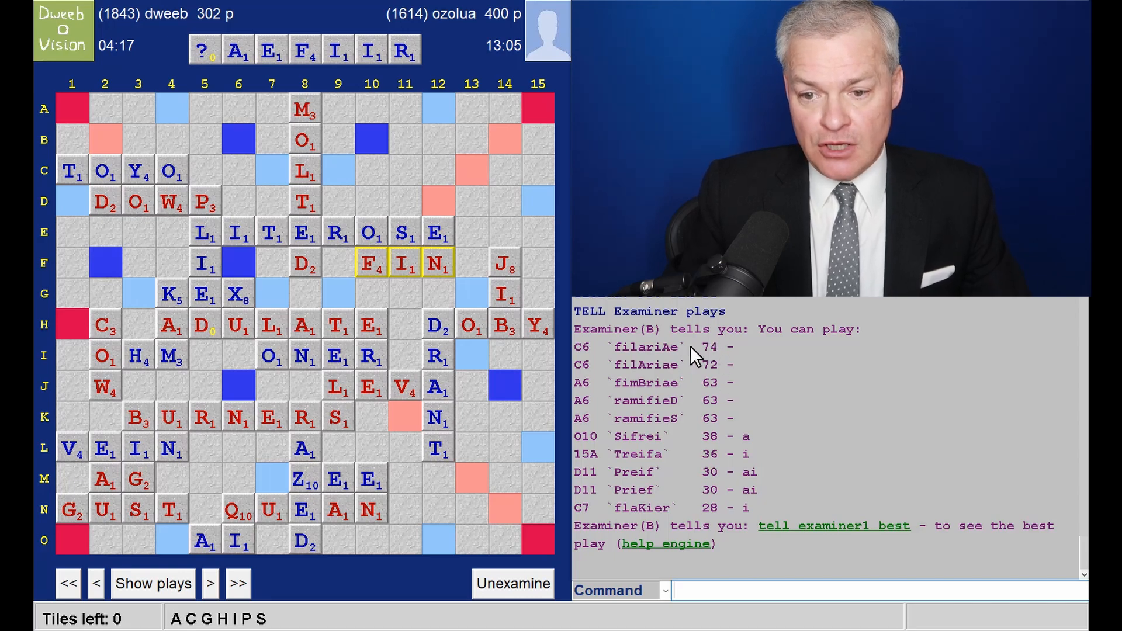
mouse_move(658, 387)
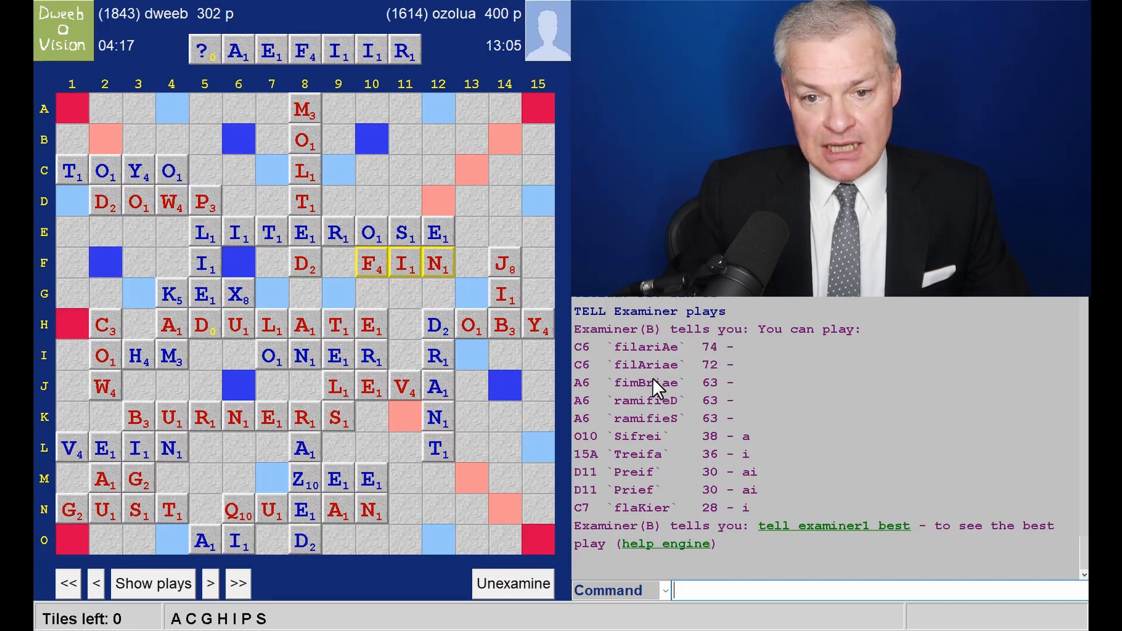
mouse_move(788, 392)
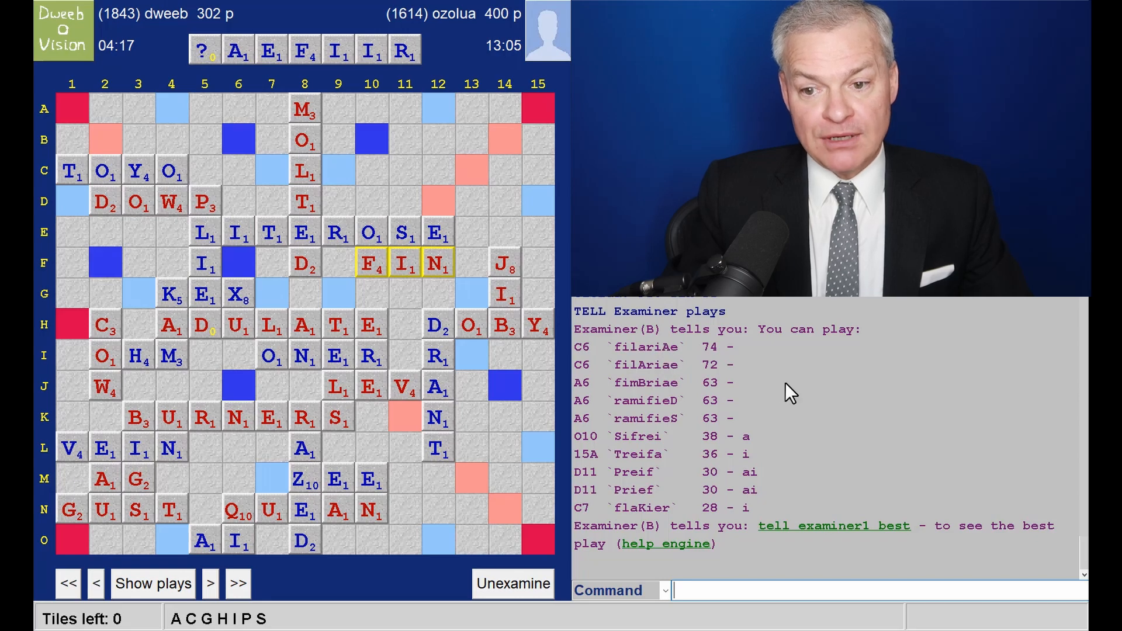
mouse_move(650, 381)
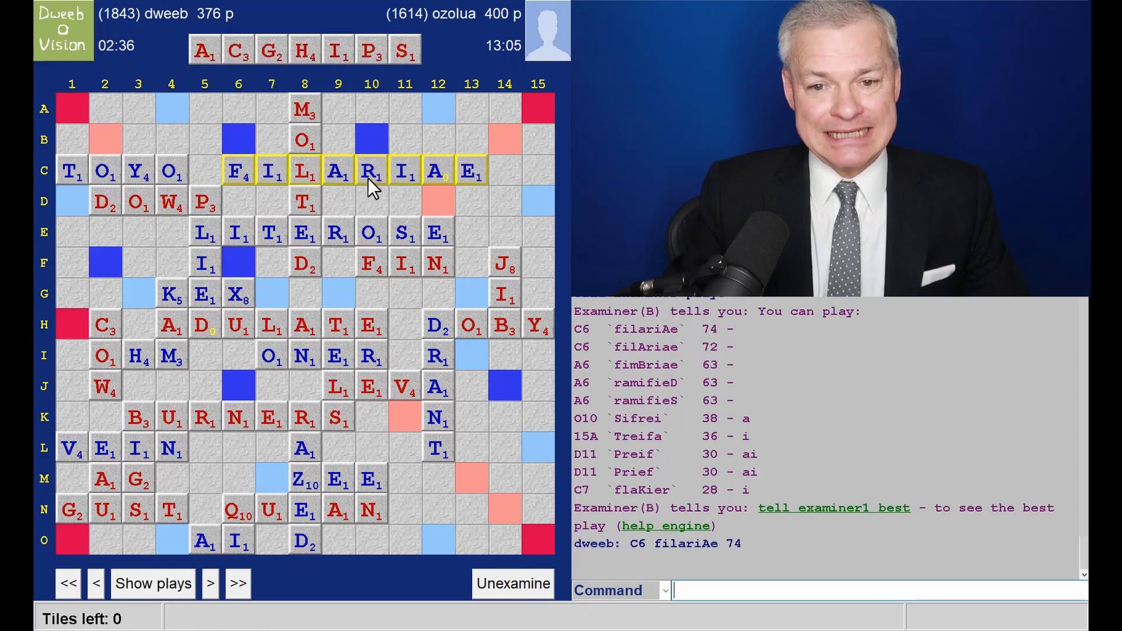
mouse_move(347, 187)
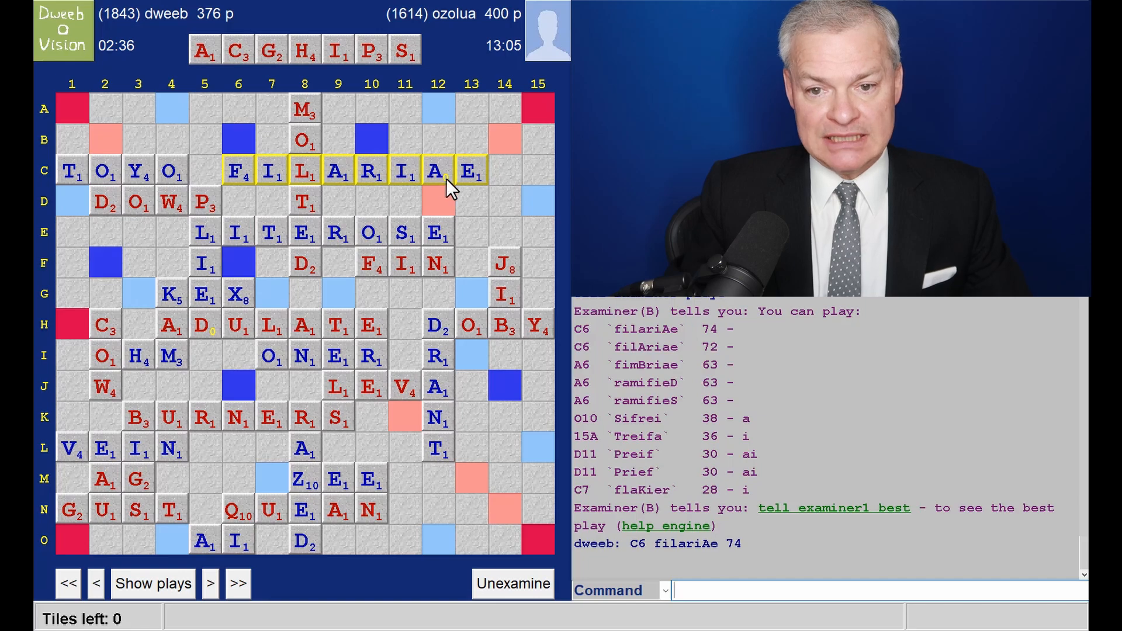
mouse_move(658, 347)
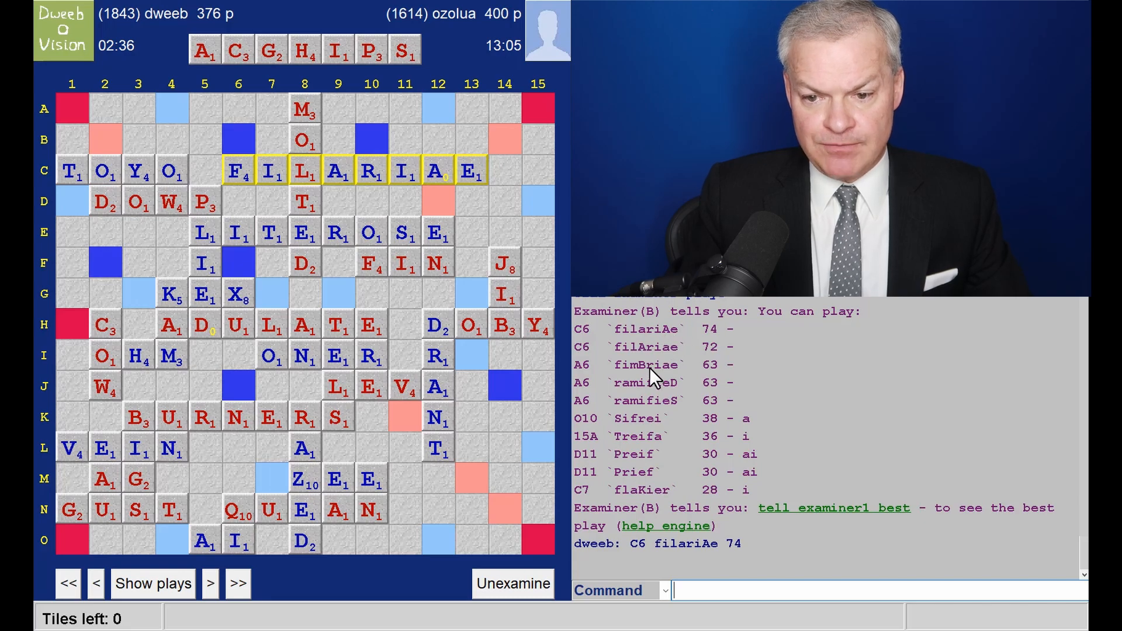
mouse_move(691, 406)
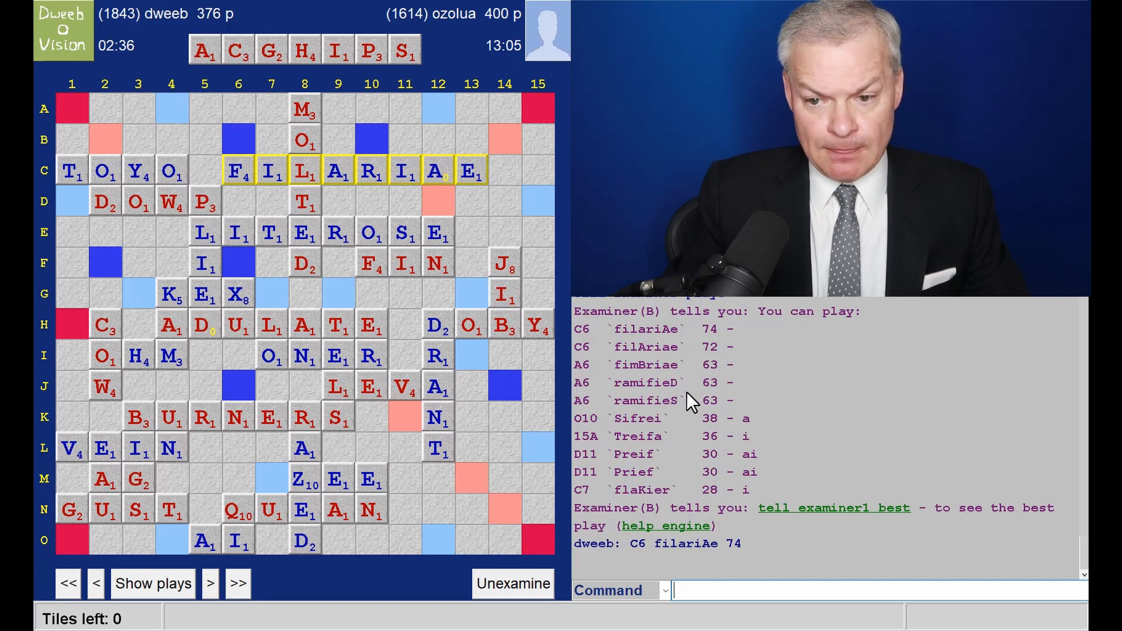
mouse_move(715, 391)
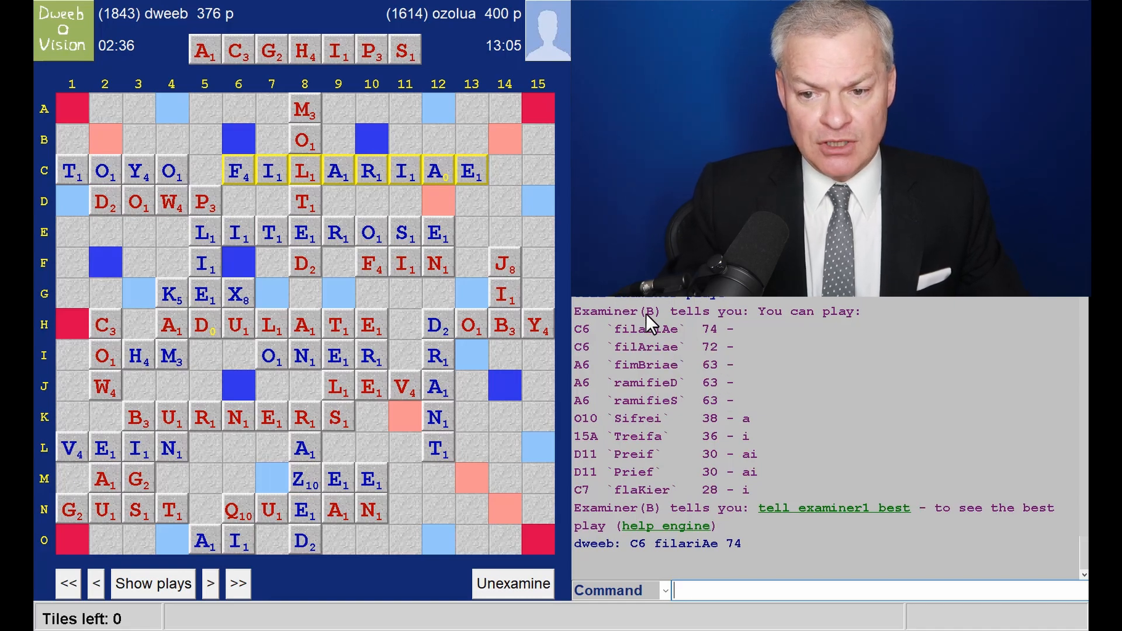
mouse_move(479, 278)
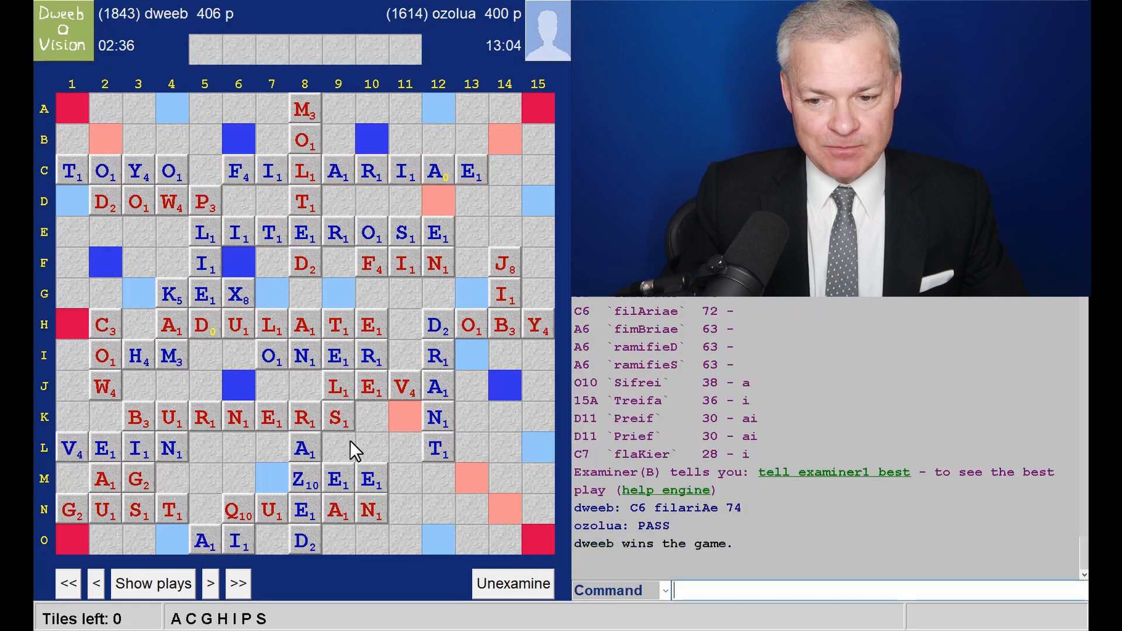
mouse_move(372, 378)
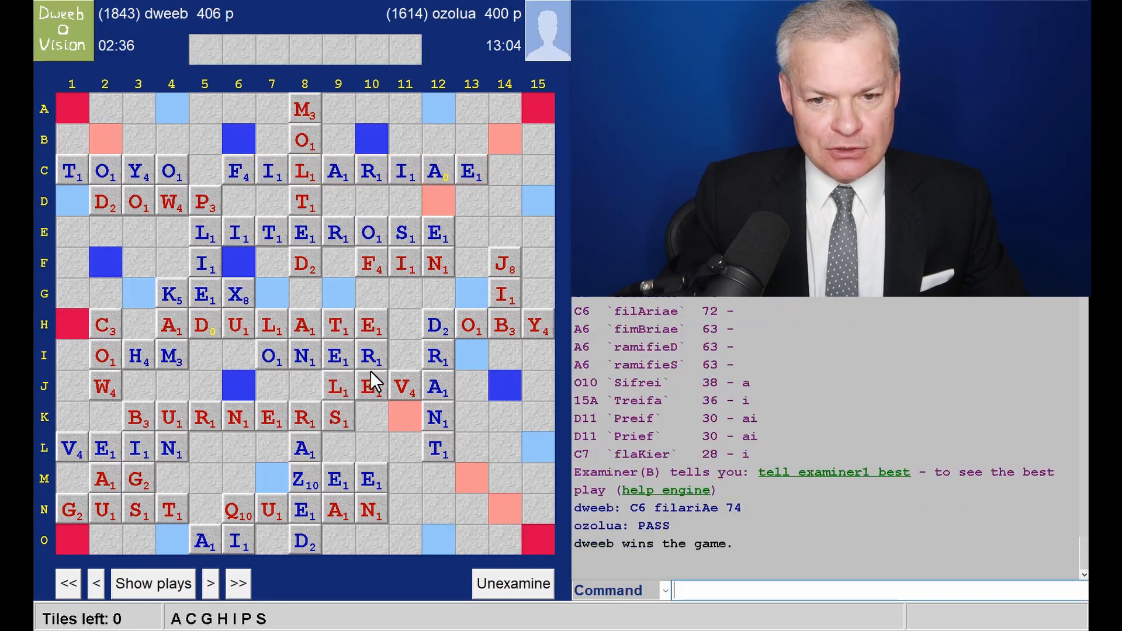
mouse_move(478, 344)
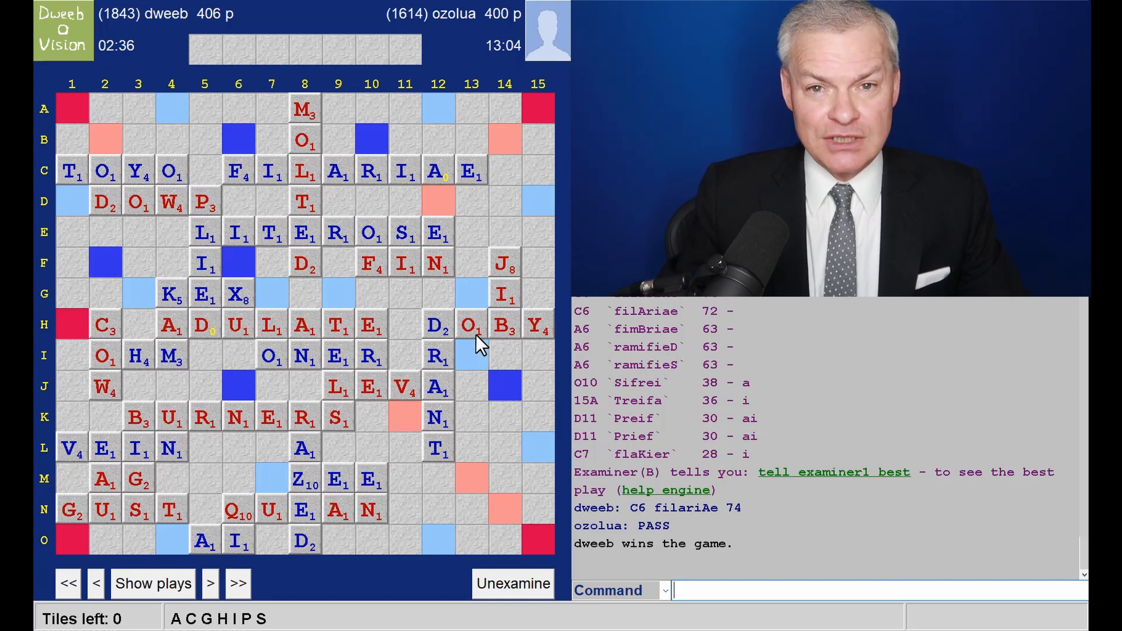
mouse_move(632, 418)
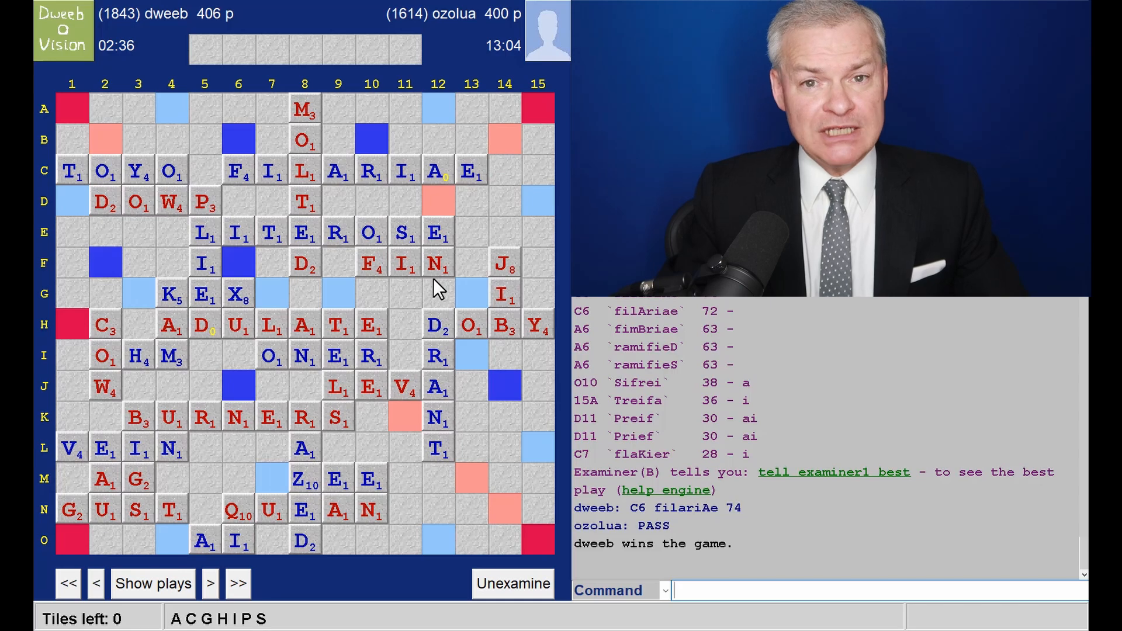
mouse_move(421, 268)
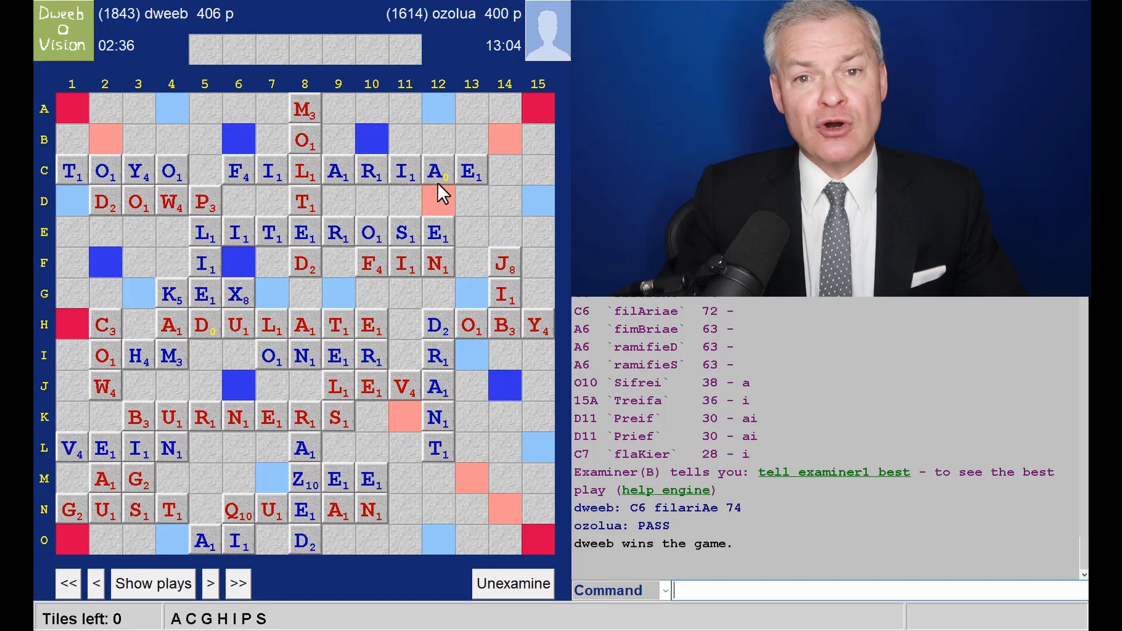
mouse_move(473, 200)
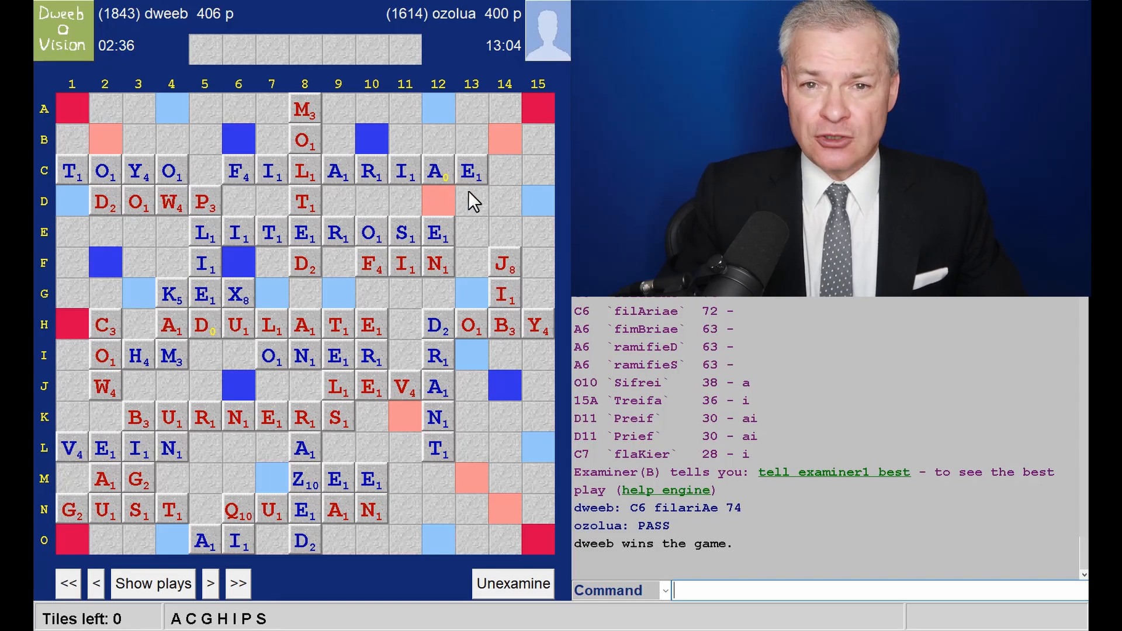
mouse_move(448, 204)
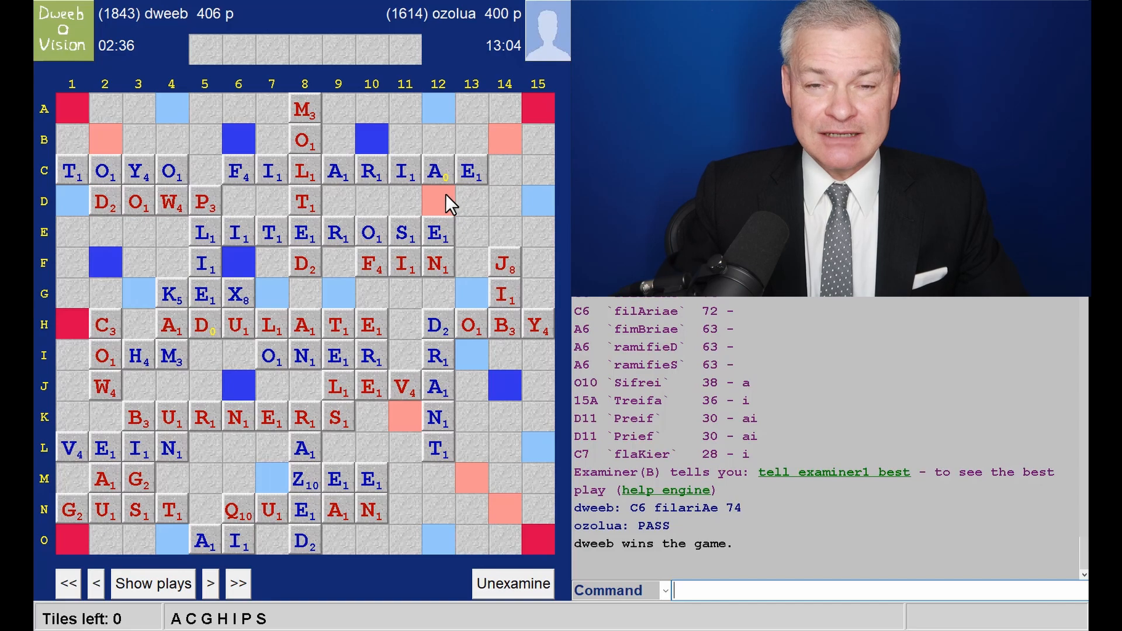